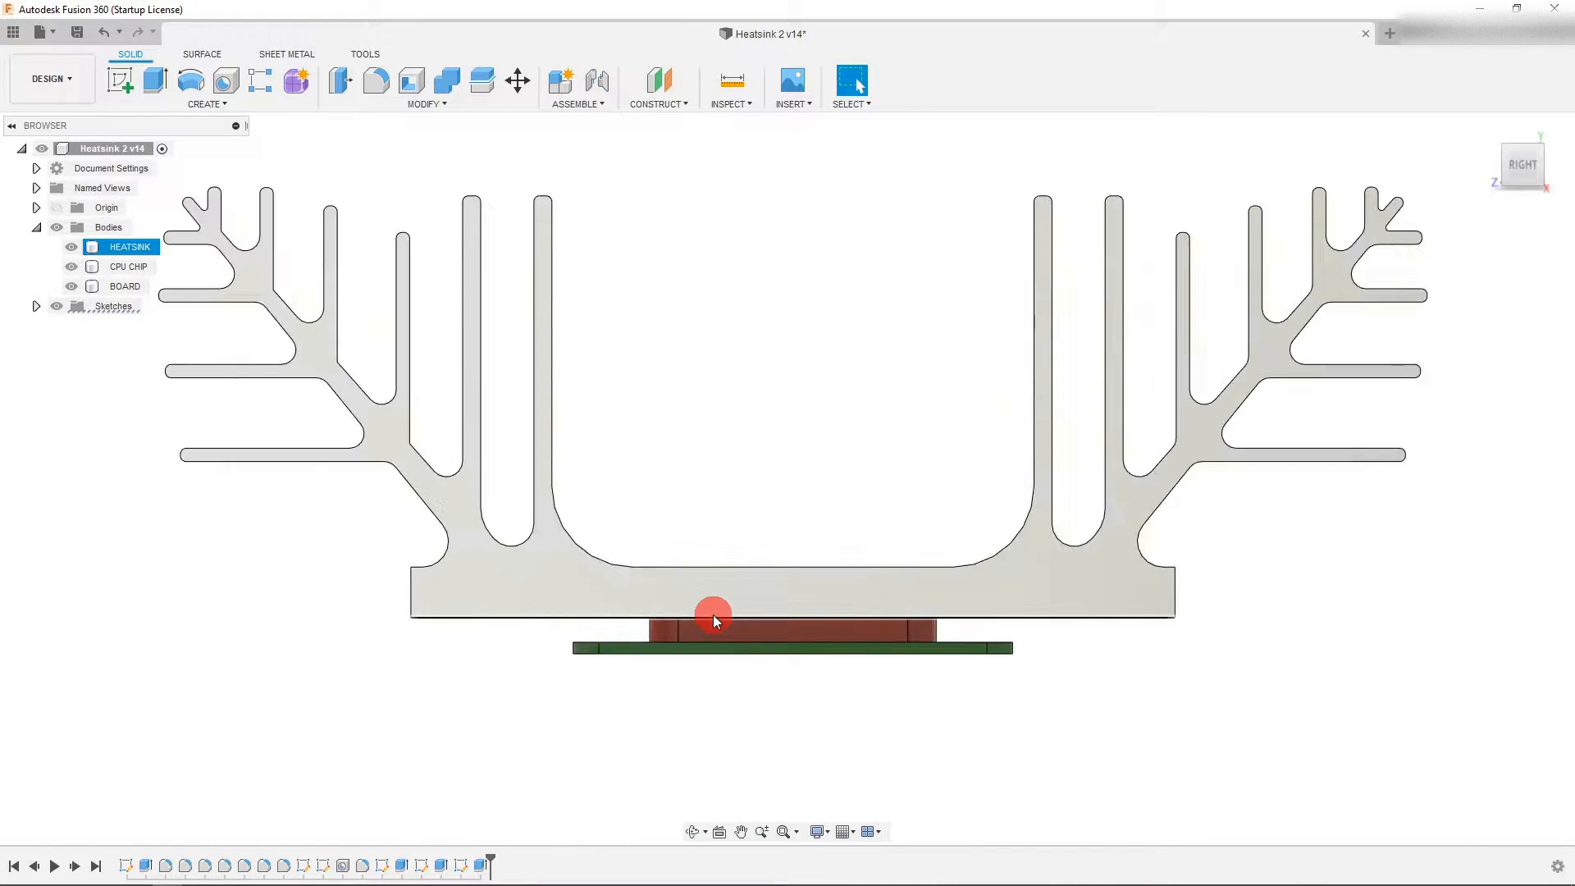
# Orbit the heatsink to inspect its fins, base and mounting holes in 3D
pyautogui.moveTo(714, 614); pyautogui.dragTo(532, 618)
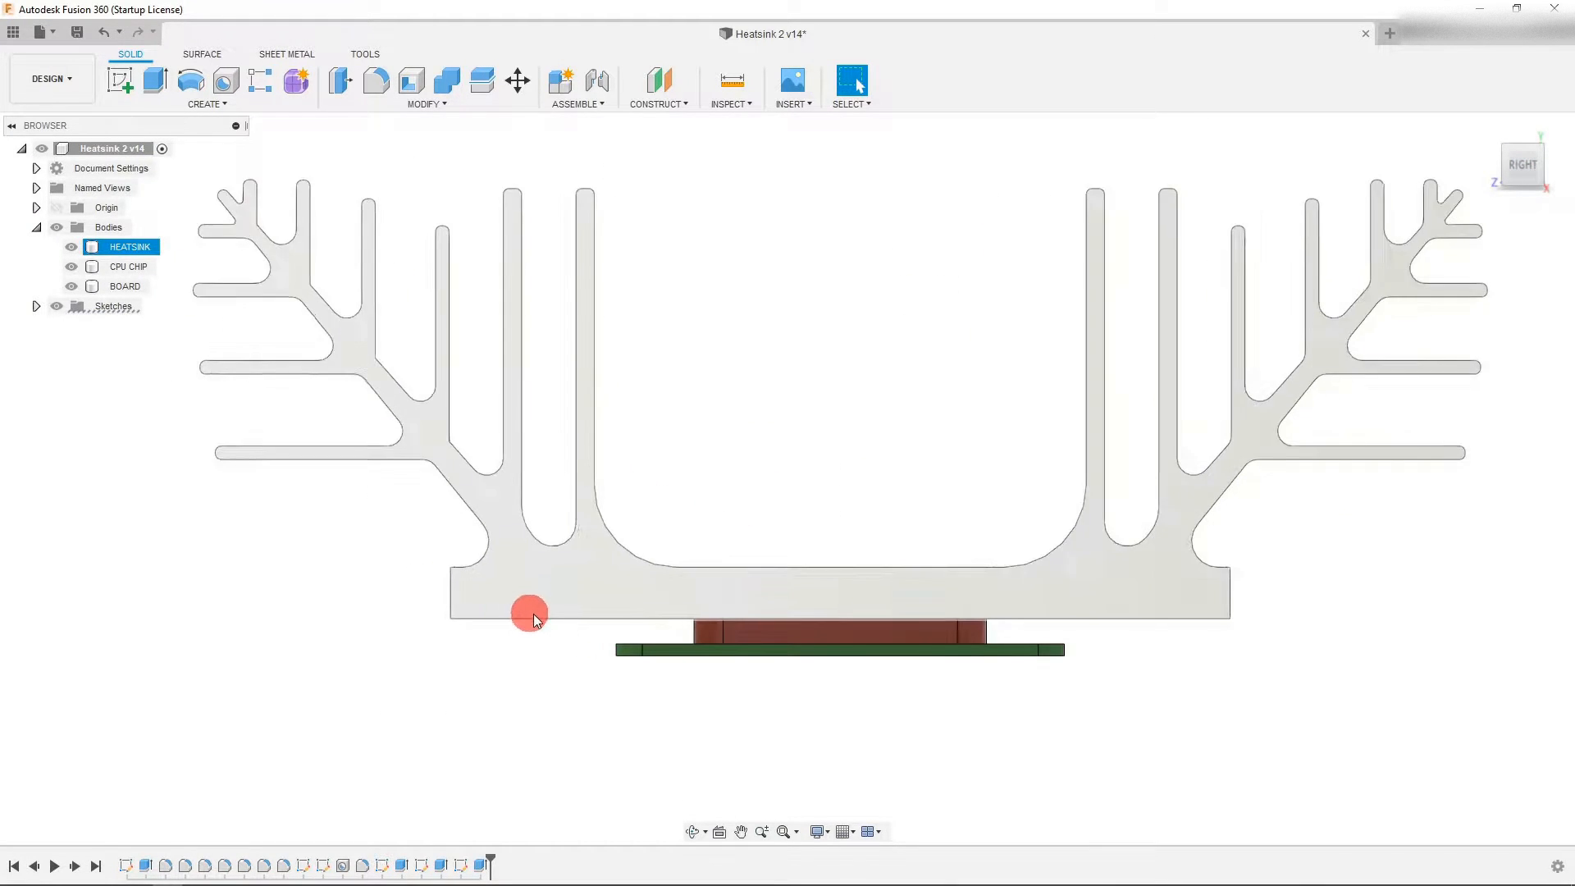
pyautogui.click(831, 722)
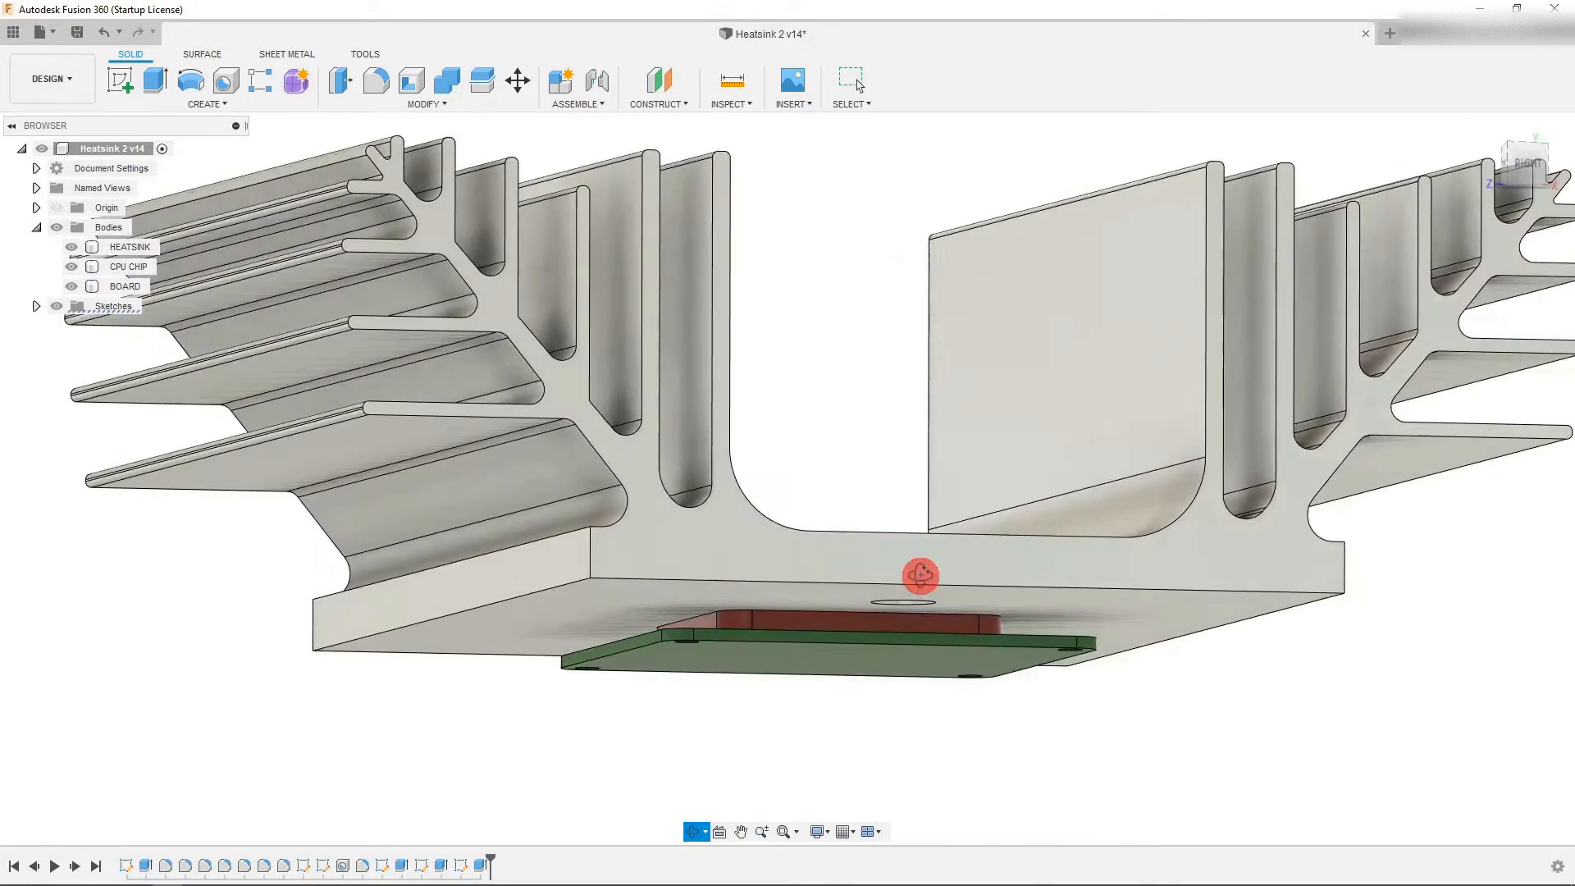
pyautogui.moveTo(914, 574); pyautogui.dragTo(879, 574)
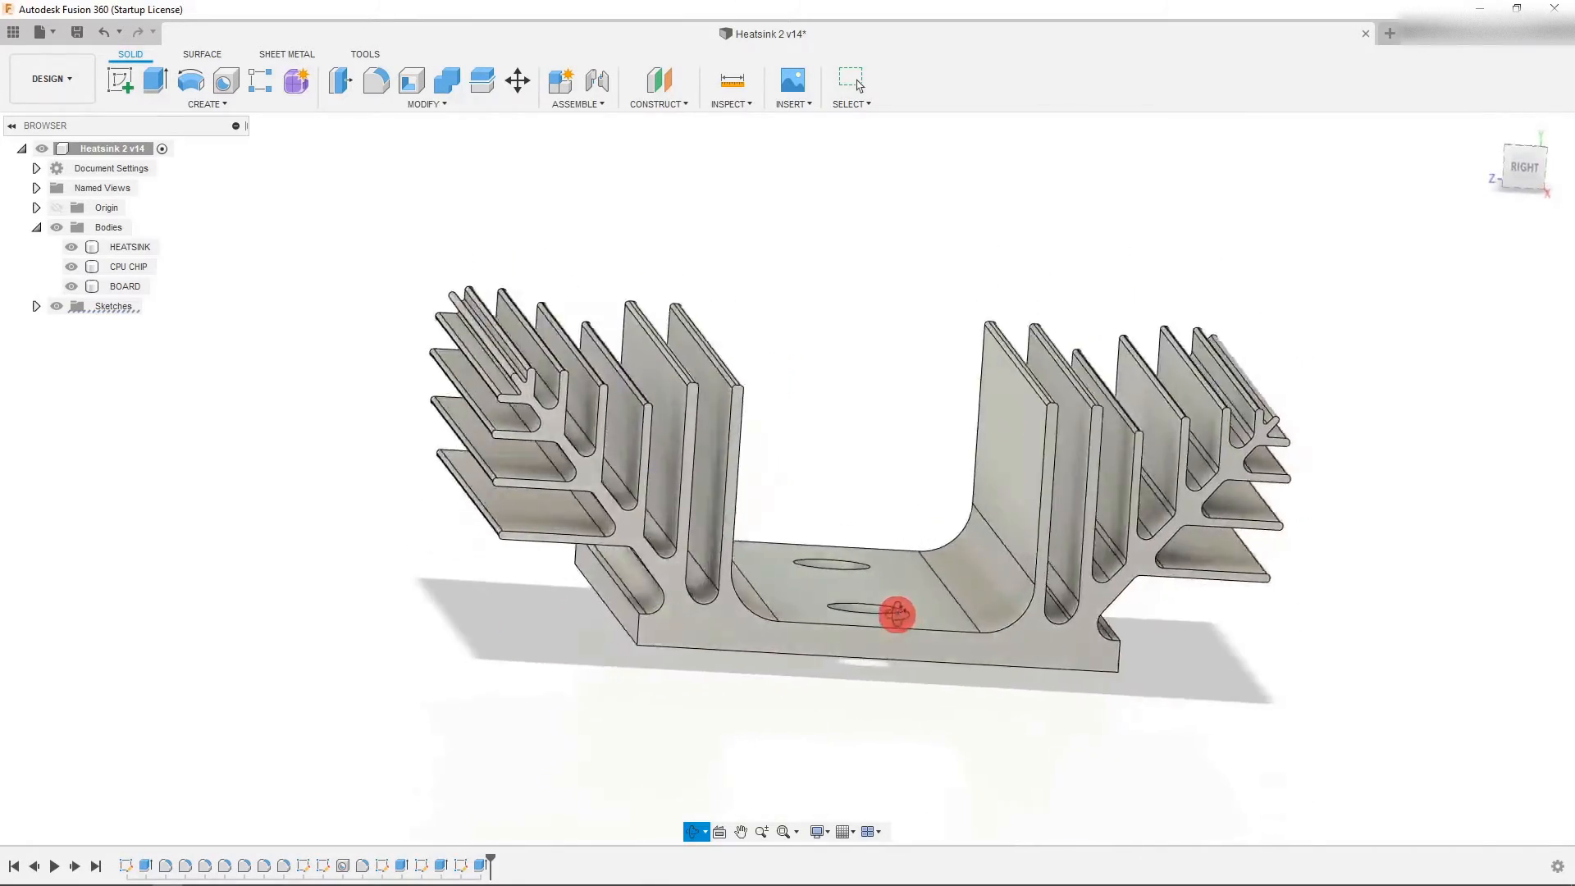
pyautogui.moveTo(894, 612); pyautogui.dragTo(885, 557)
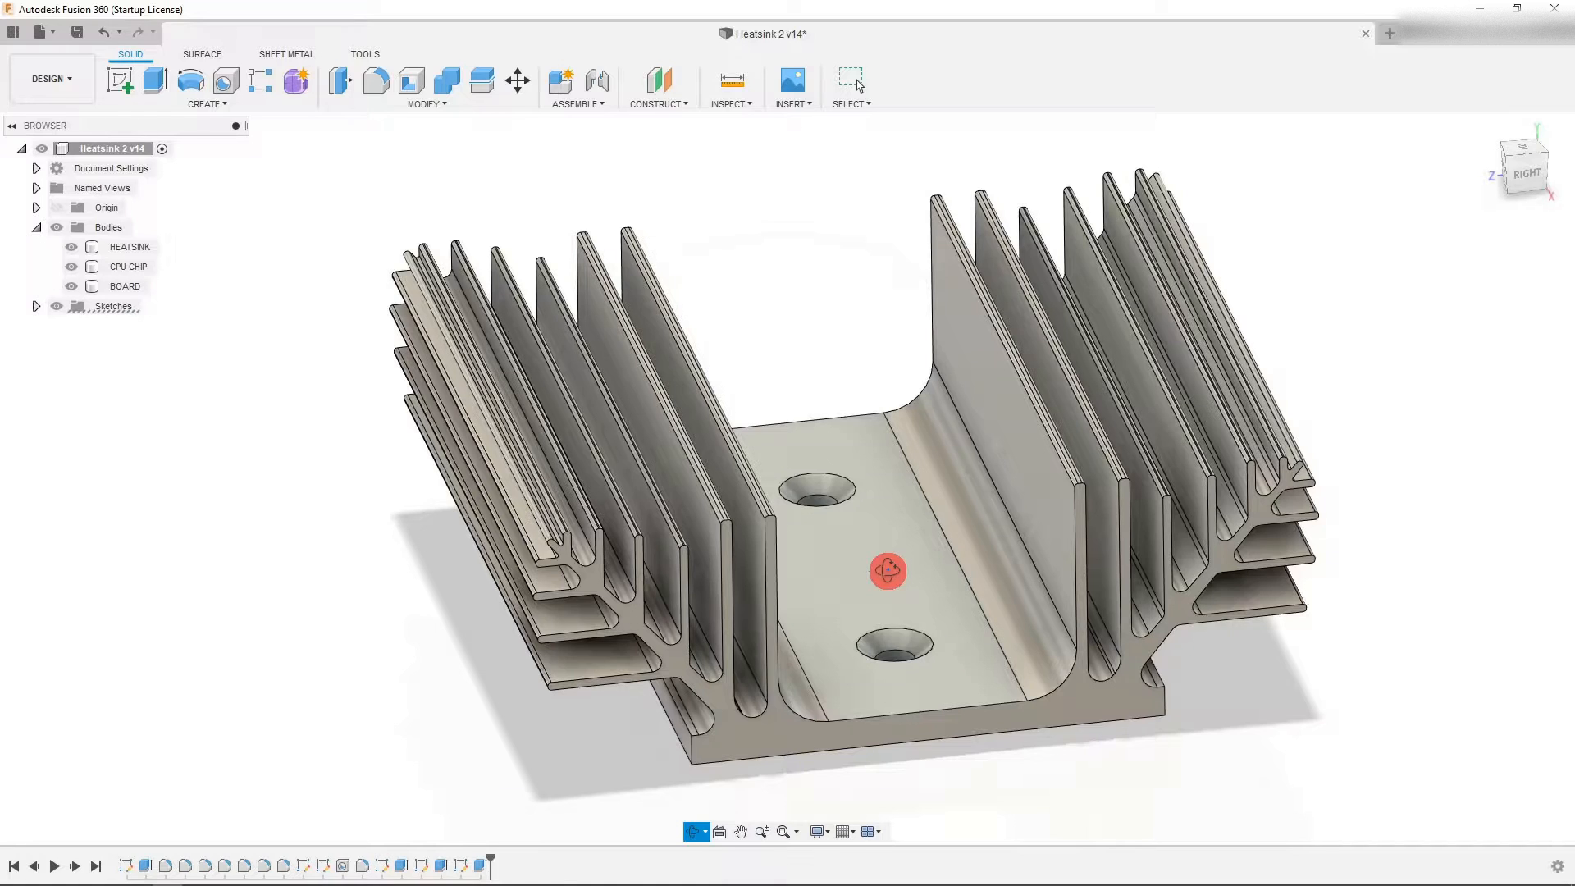
pyautogui.click(928, 588)
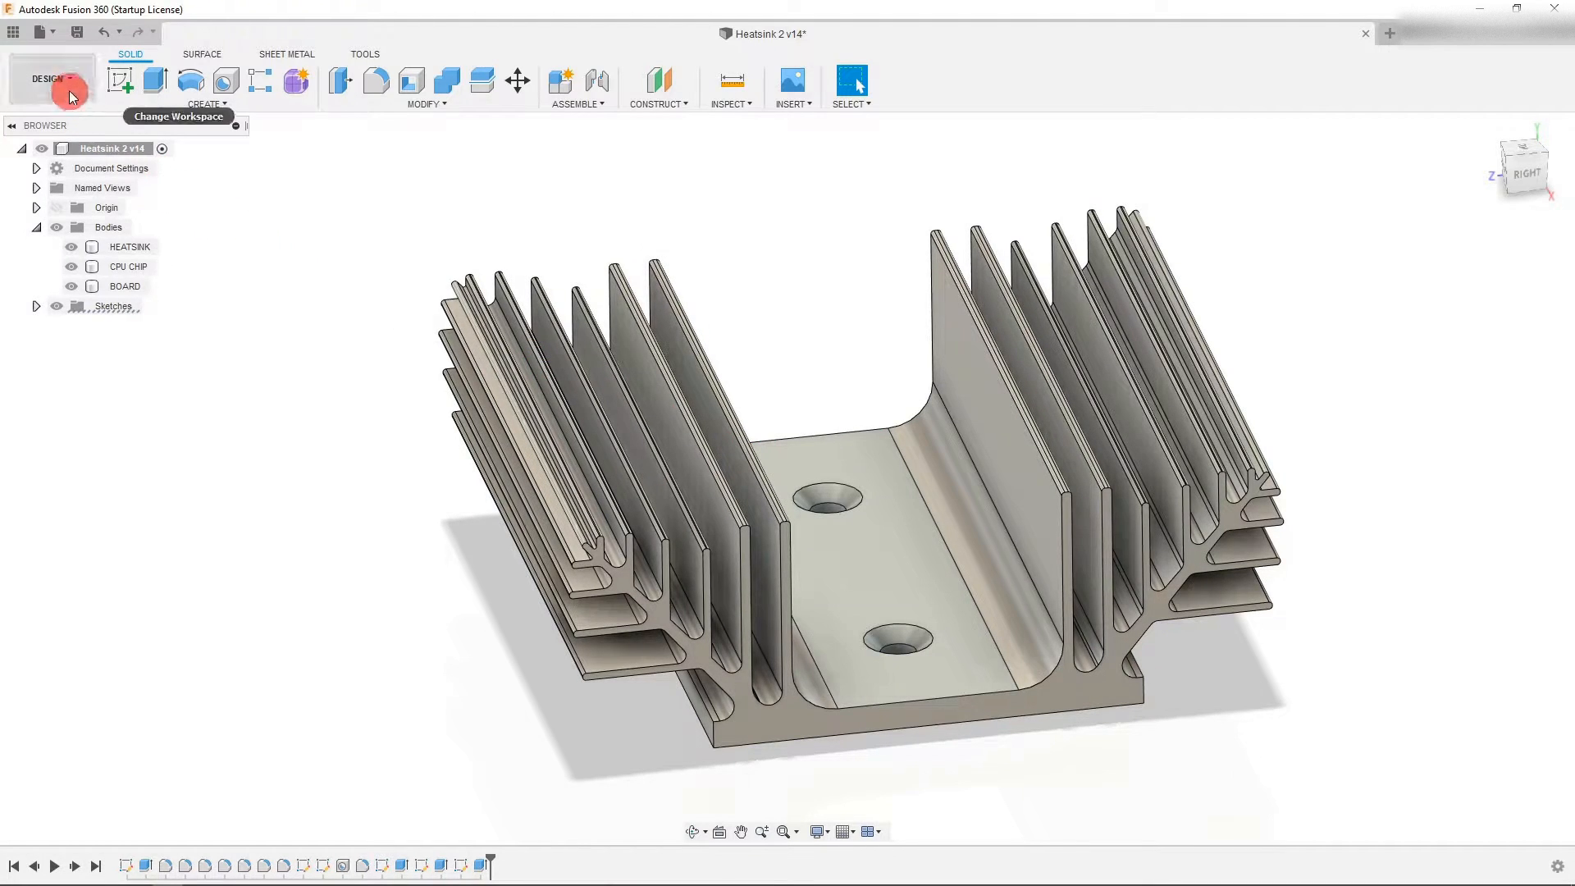
# Switch from the Design workspace to the Simulation workspace
pyautogui.click(49, 79)
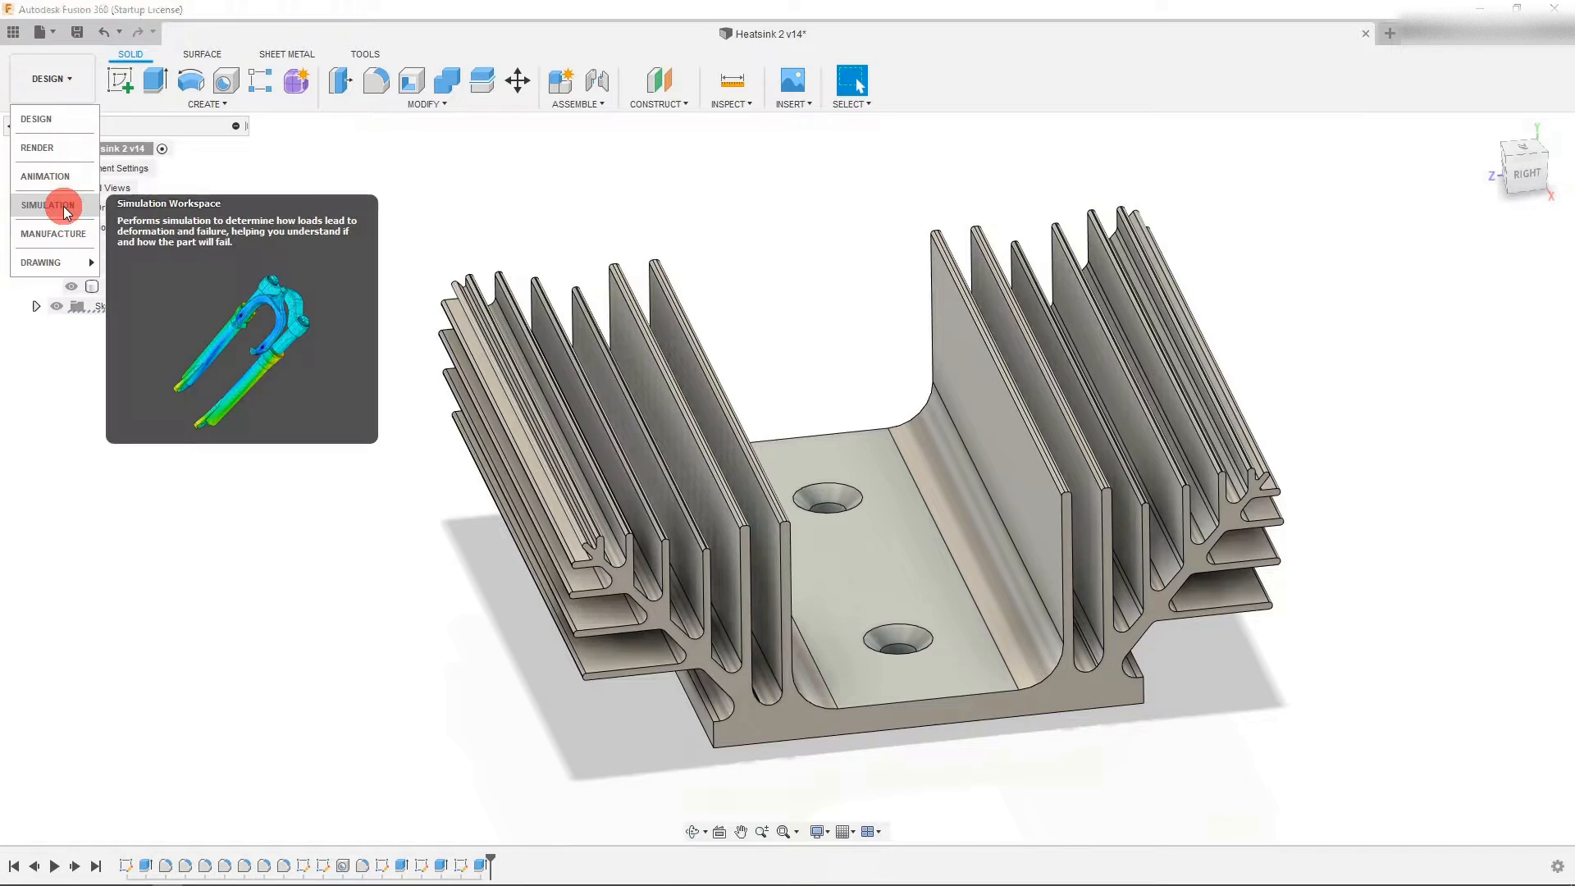
pyautogui.click(47, 205)
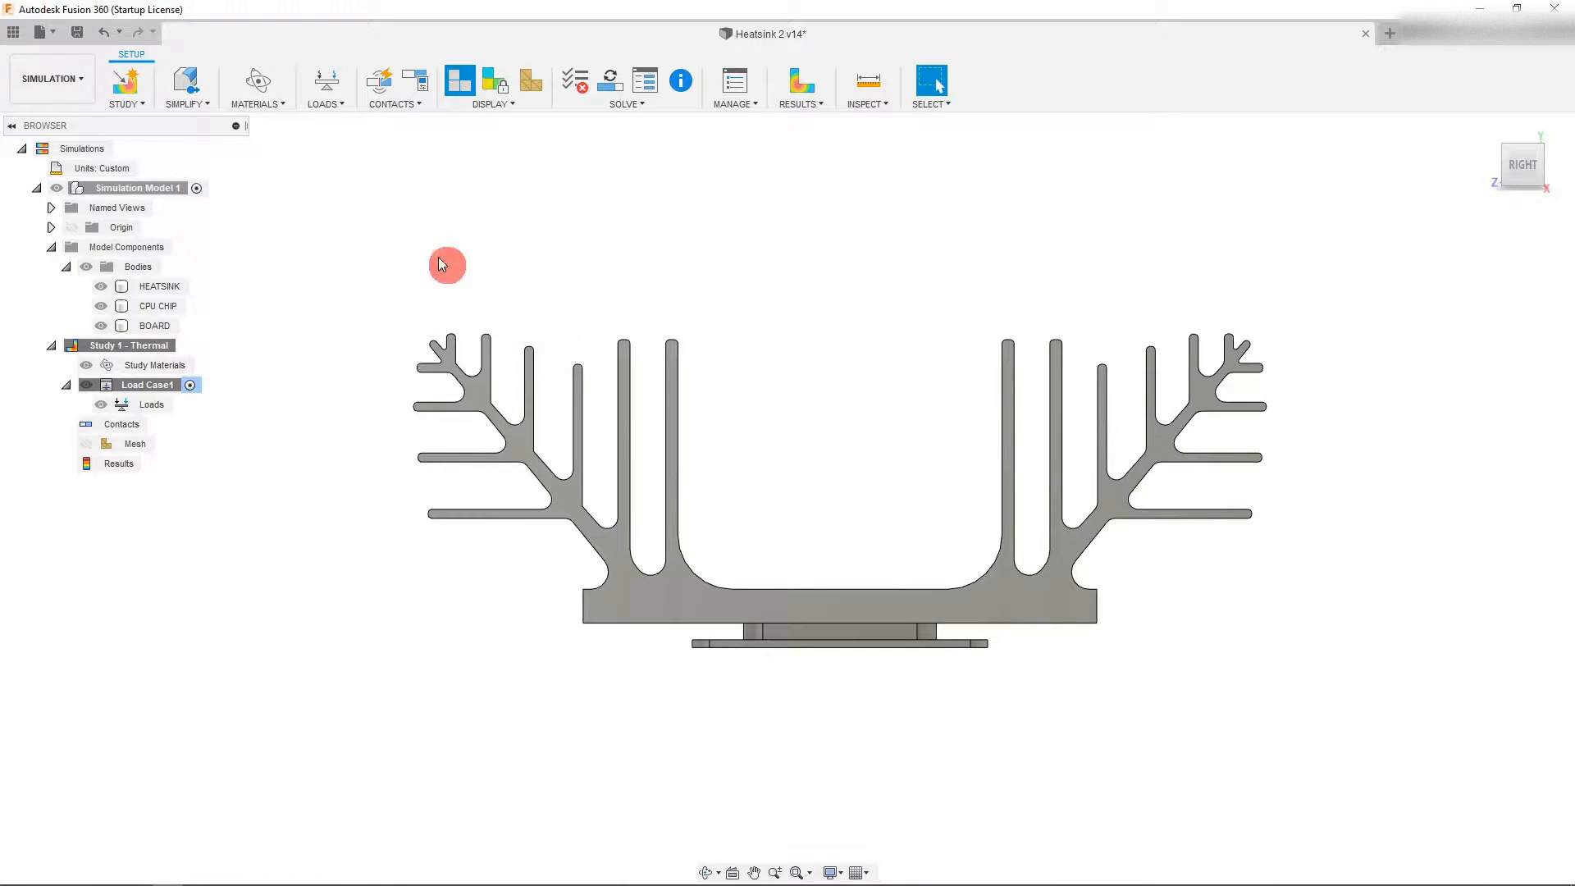
# Assign Aluminum 6061 to the heatsink, Copper to the CPU chip and Epoxy Resin to the board
pyautogui.click(257, 87)
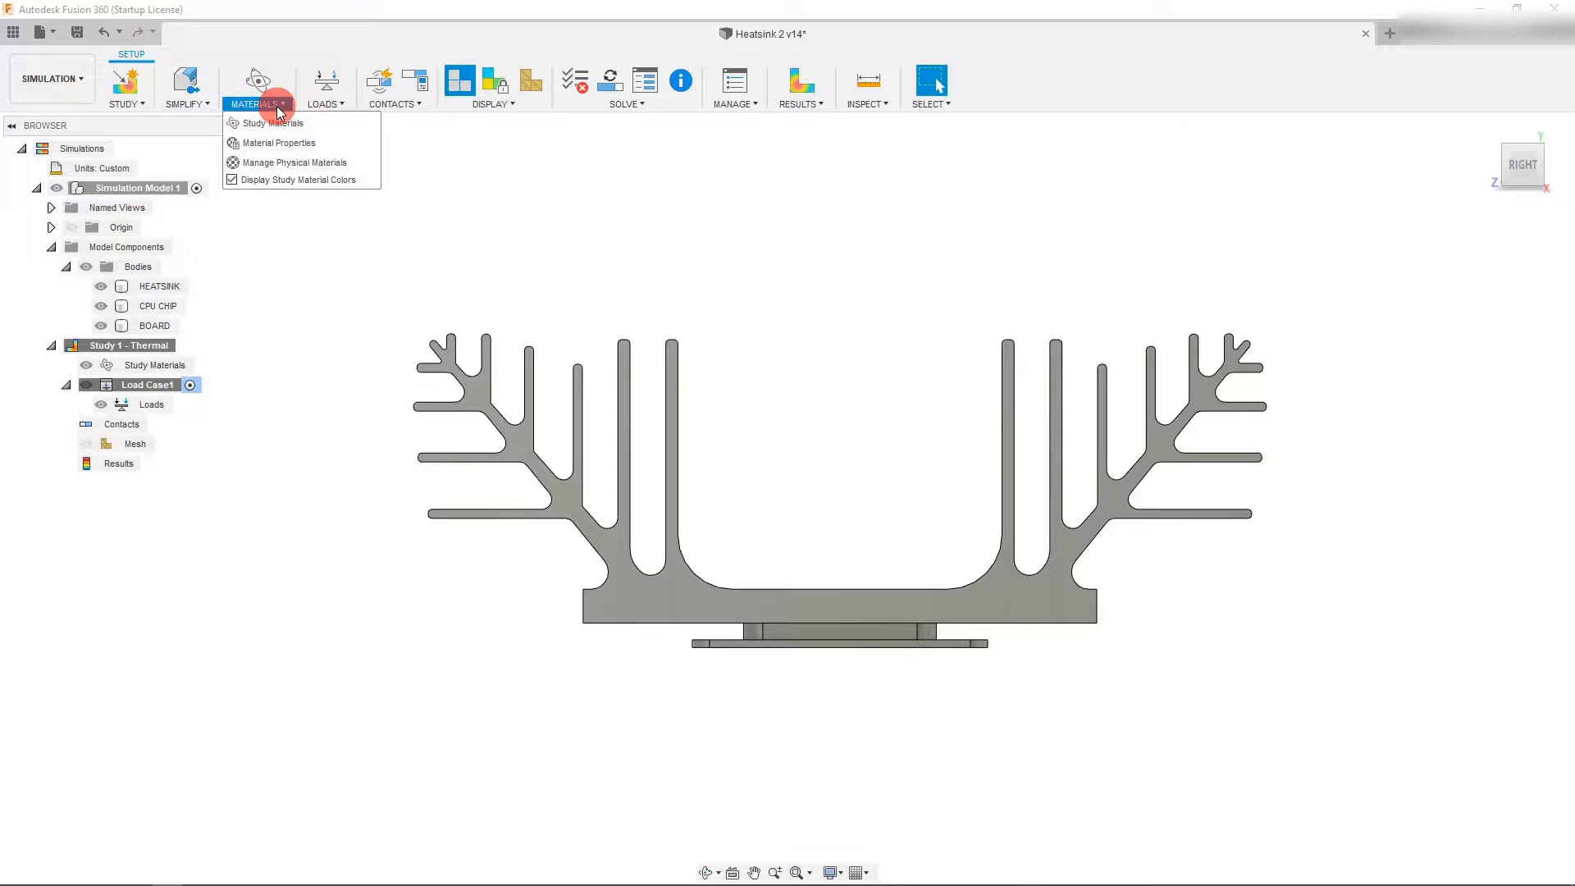
pyautogui.moveTo(270, 123)
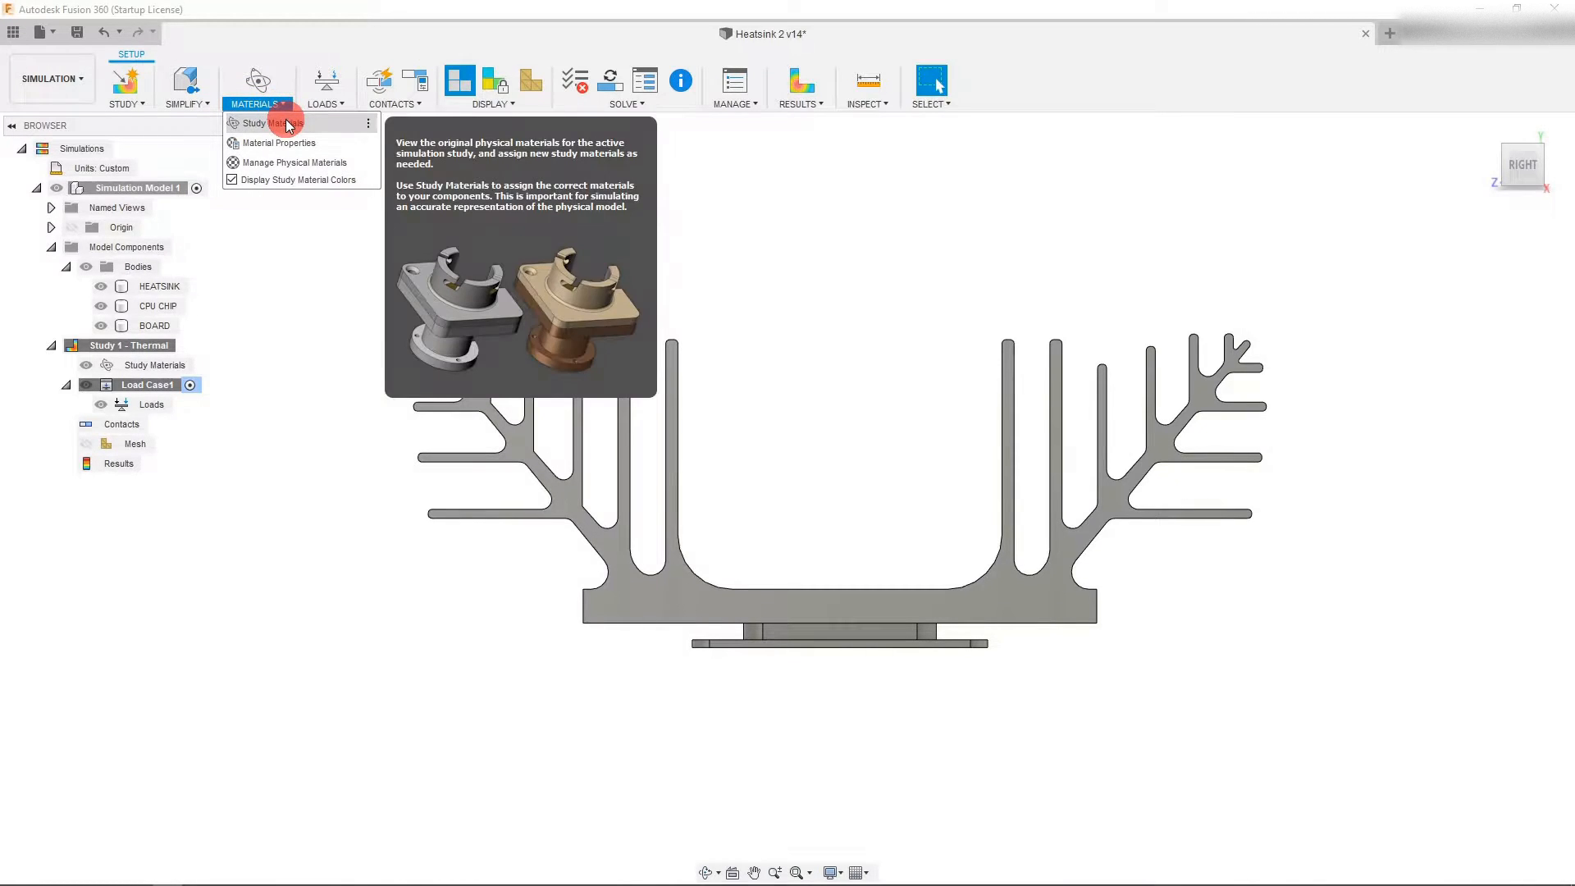
pyautogui.click(266, 123)
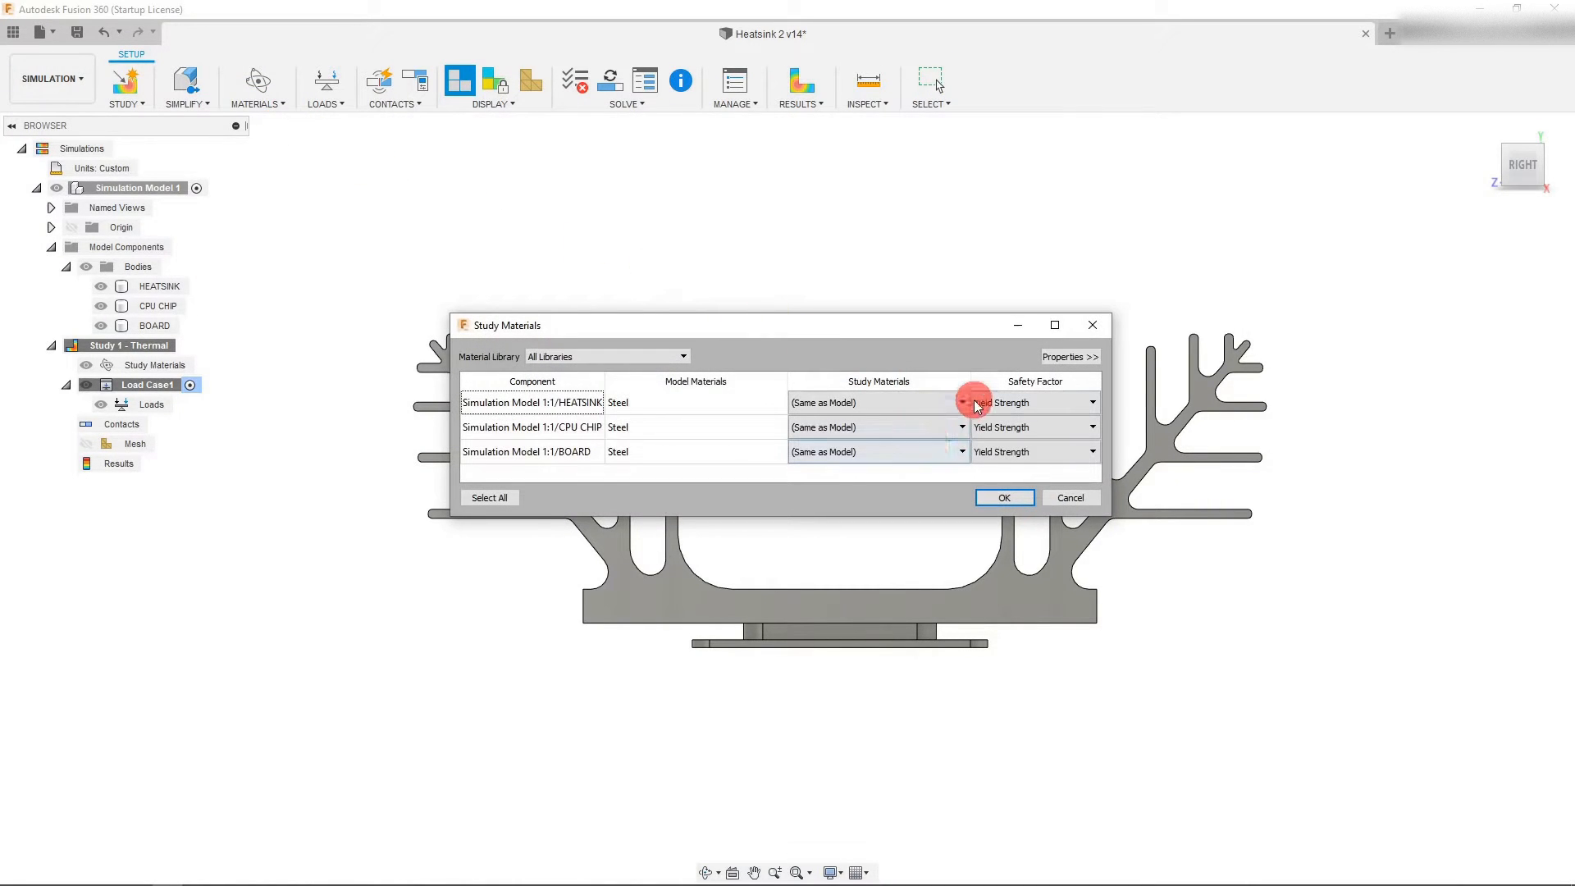
pyautogui.click(961, 402)
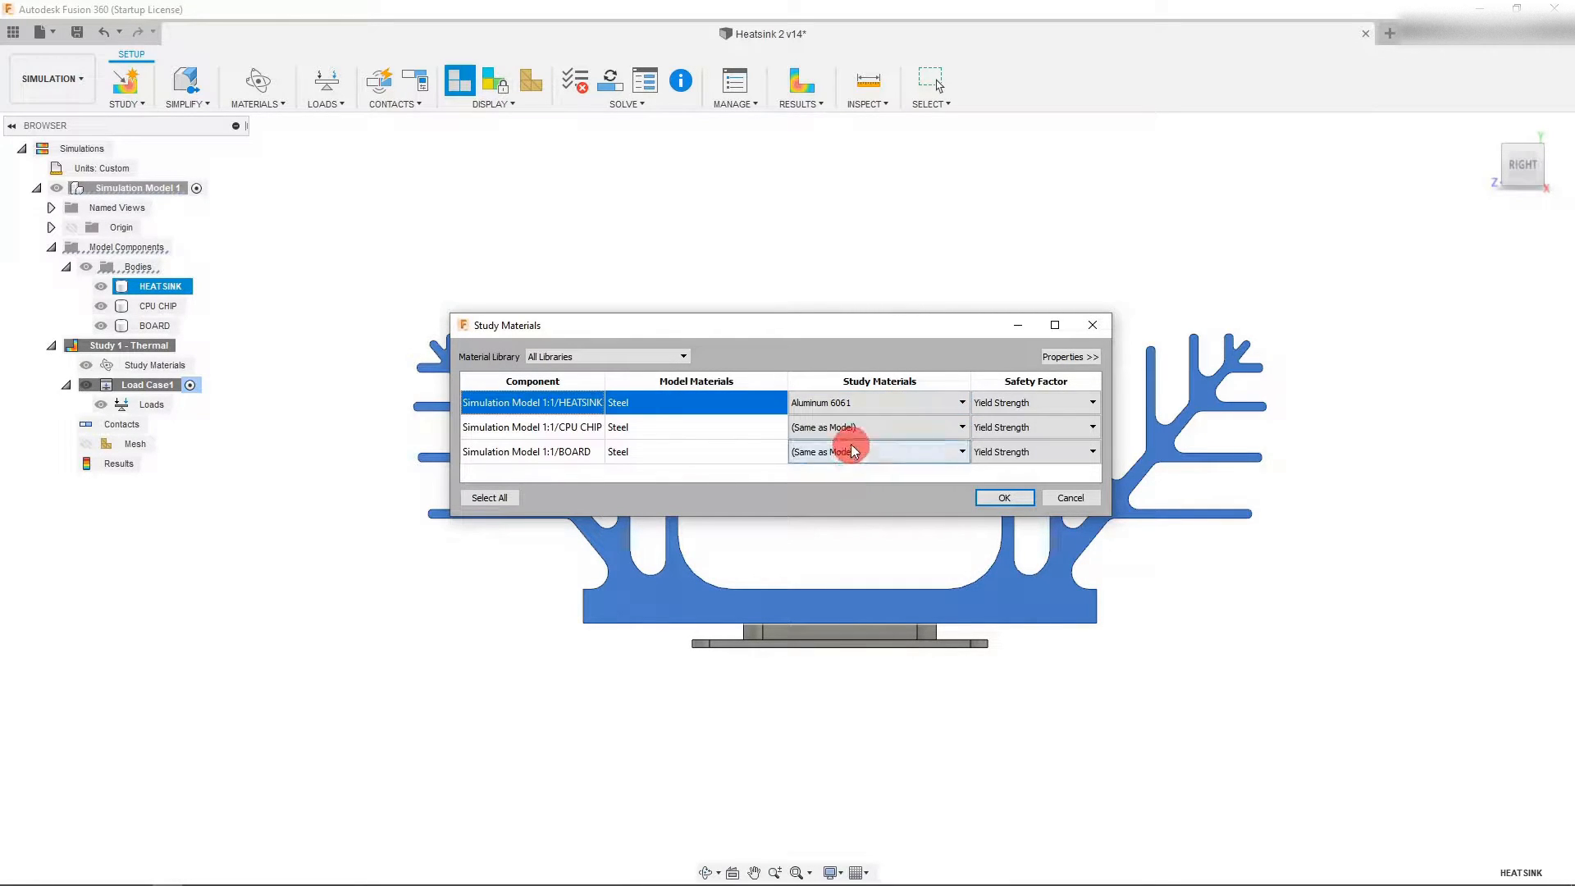
pyautogui.click(961, 427)
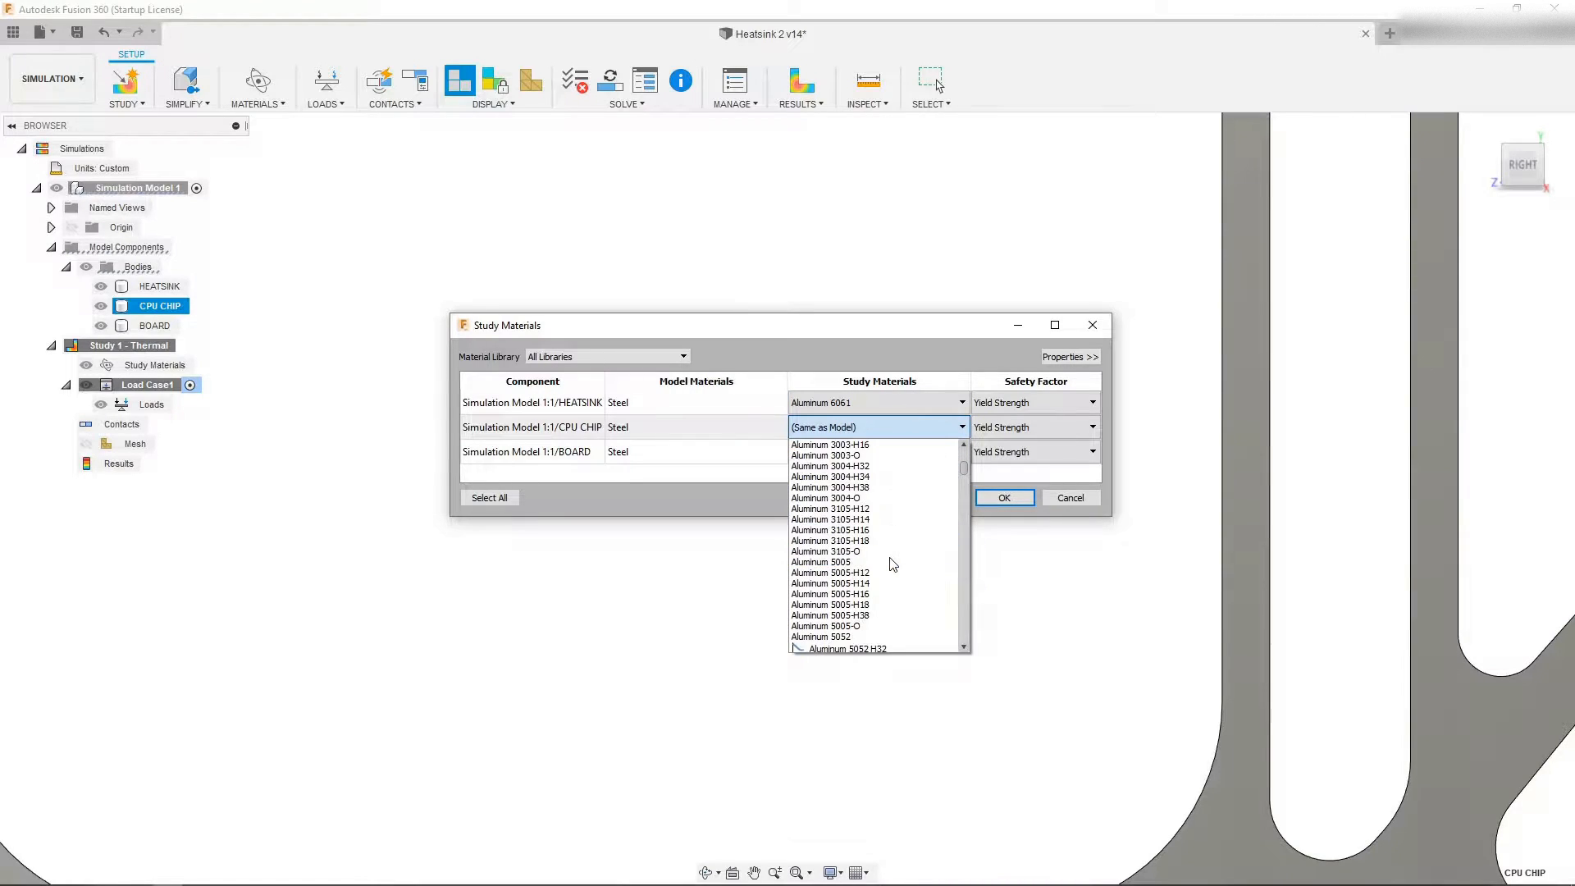
pyautogui.scroll(-3)
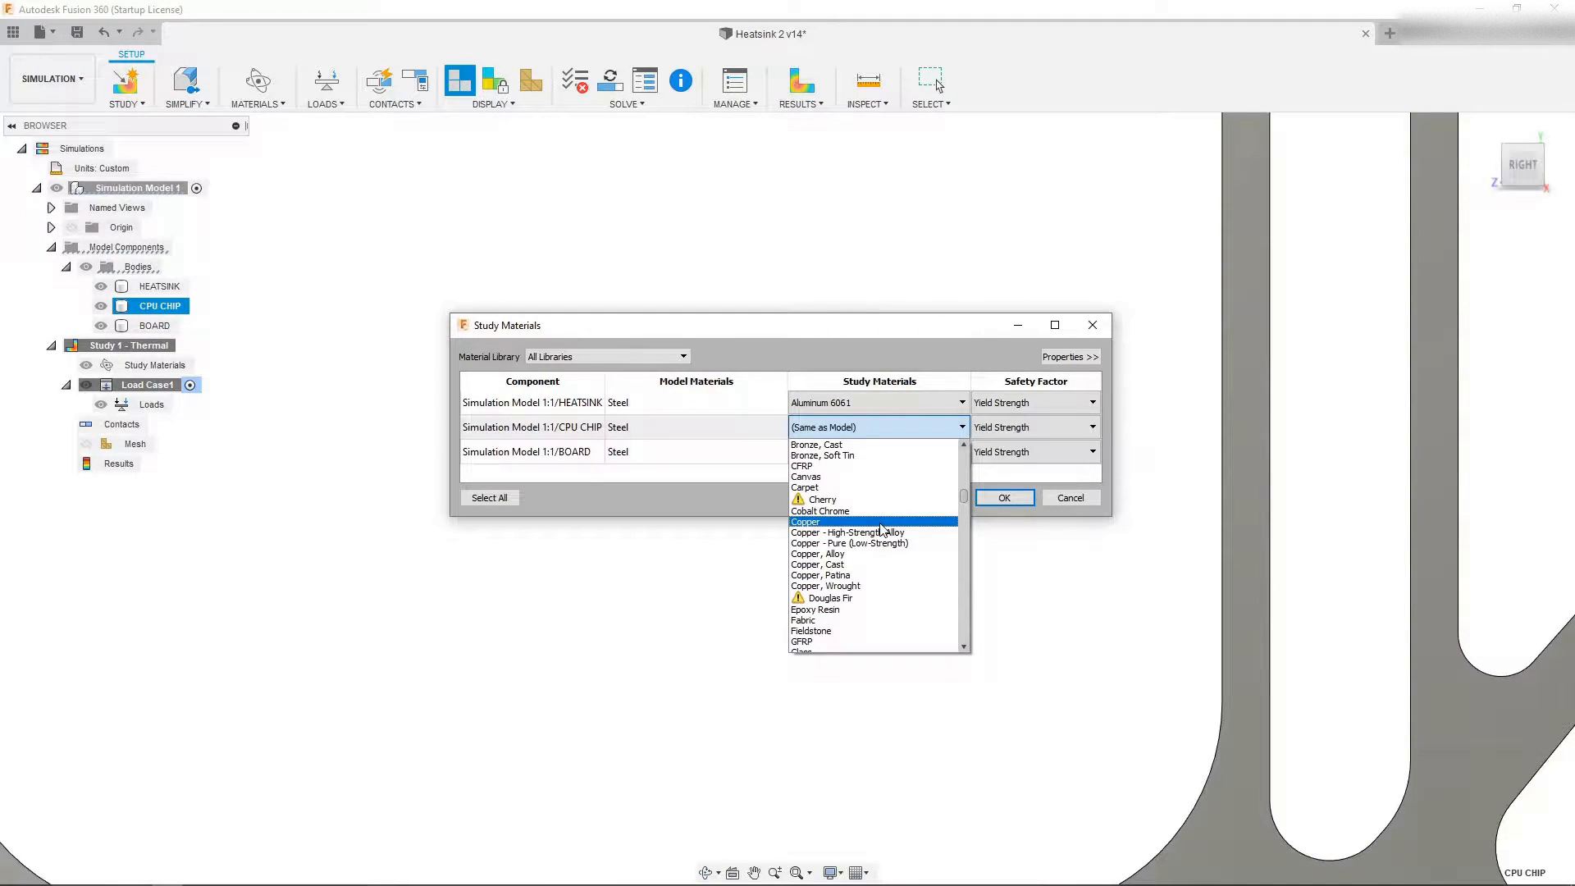
pyautogui.click(804, 522)
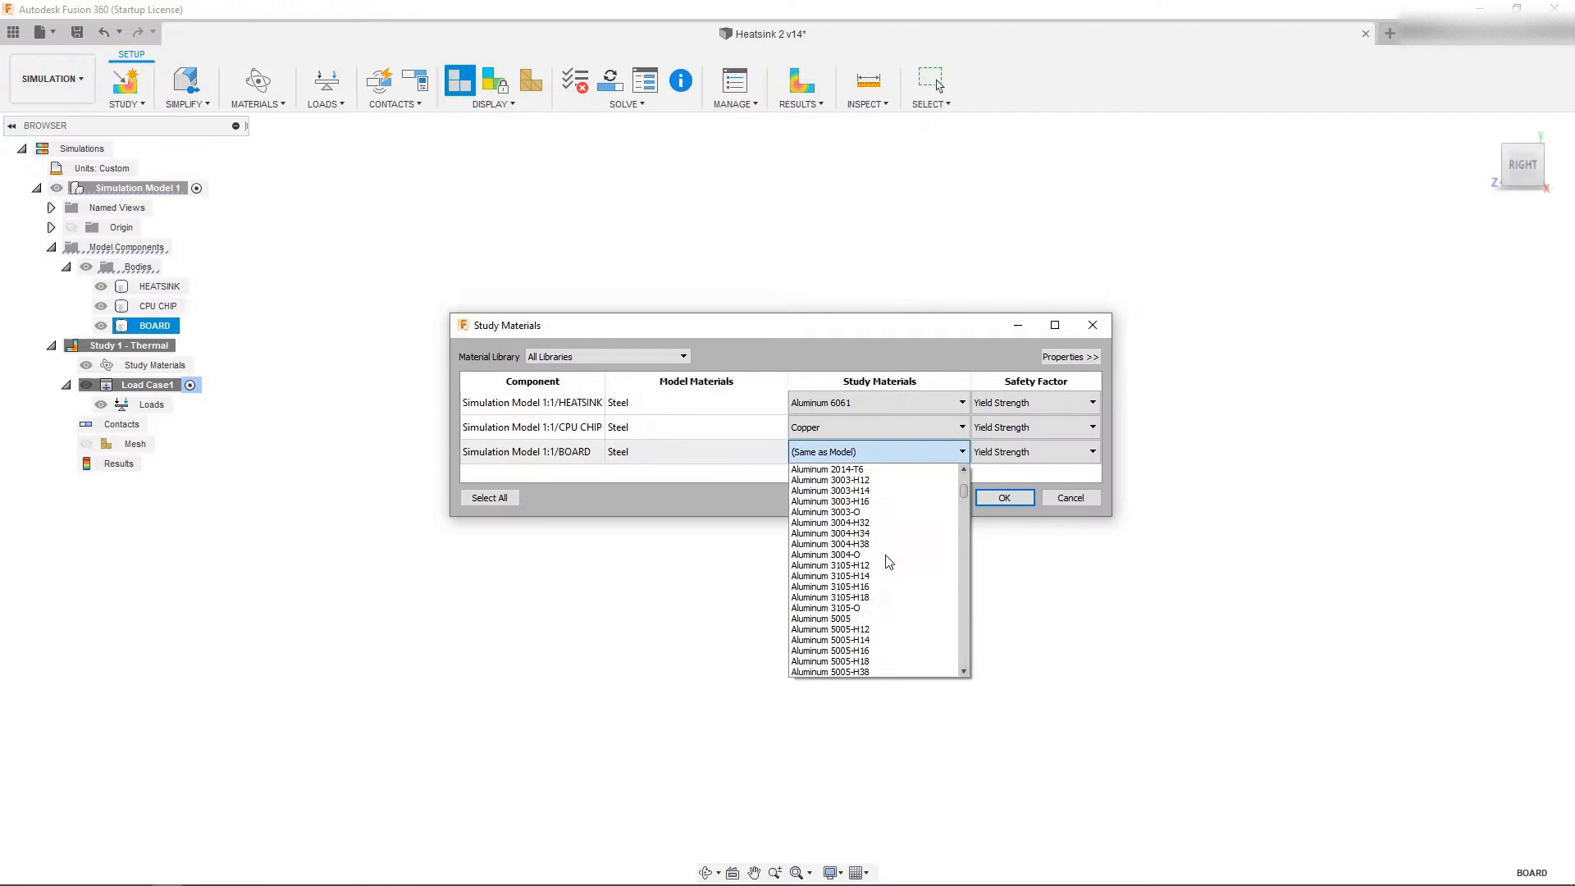
pyautogui.scroll(-3)
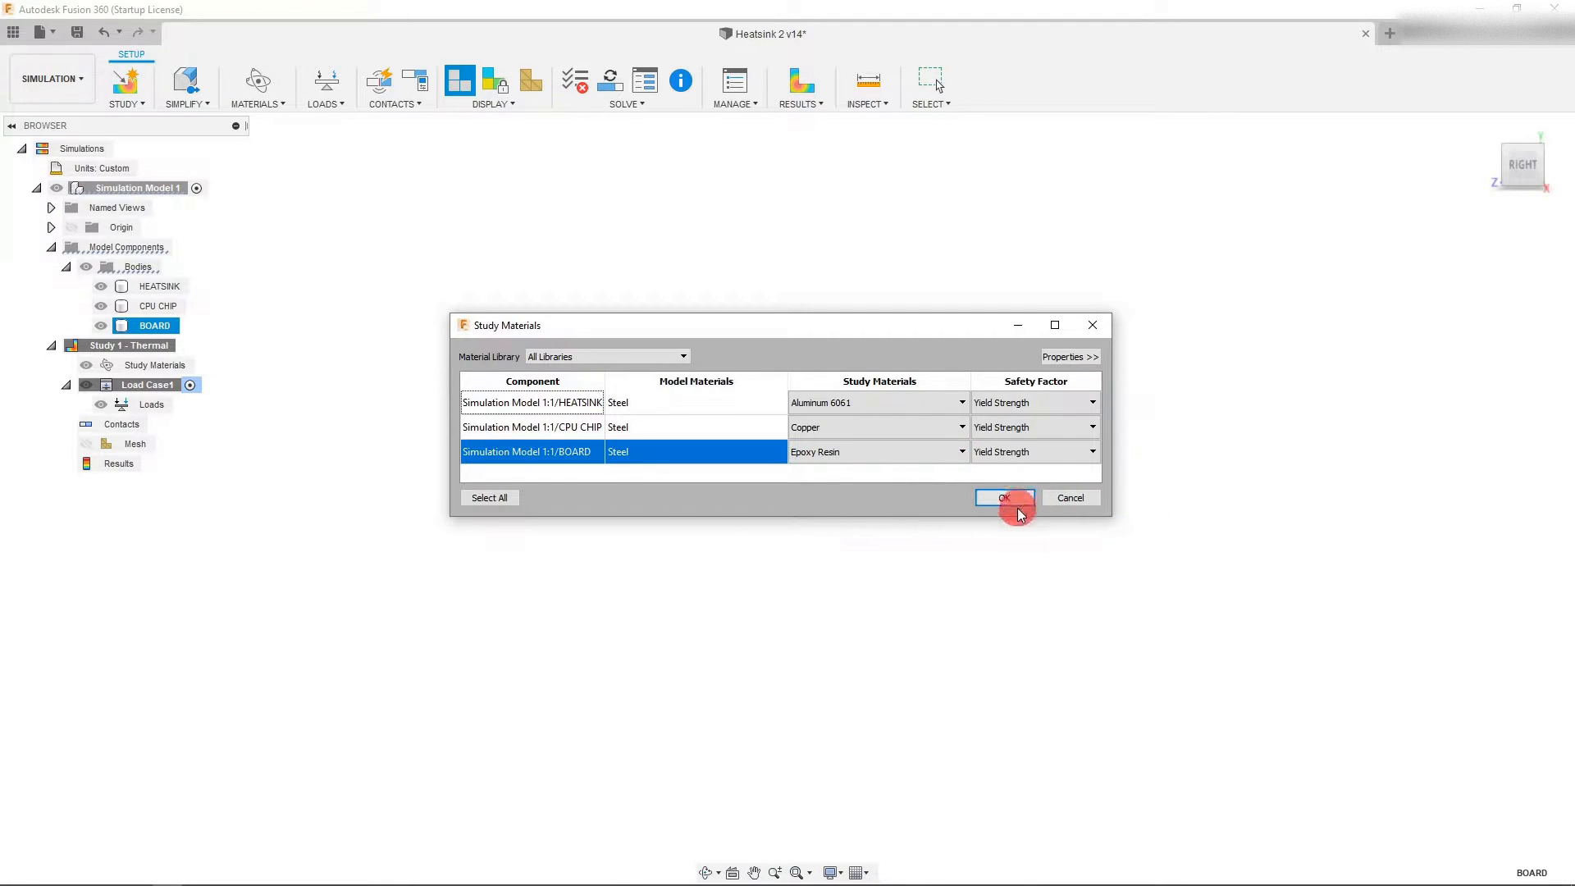
pyautogui.click(997, 497)
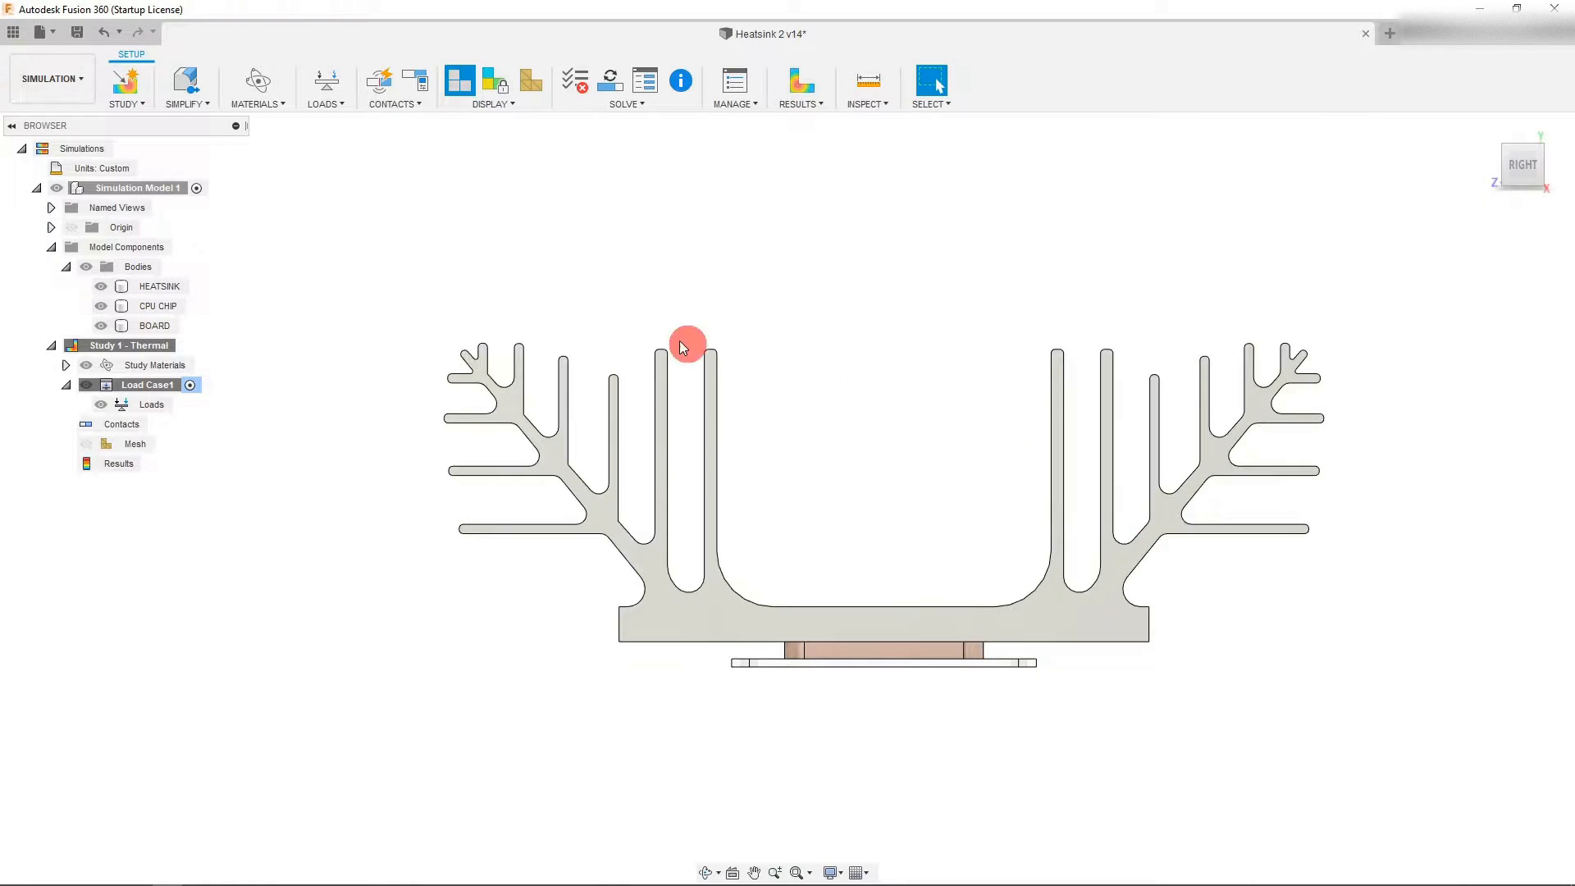
# Start a thermal load targeting the CPU chip body
pyautogui.click(320, 87)
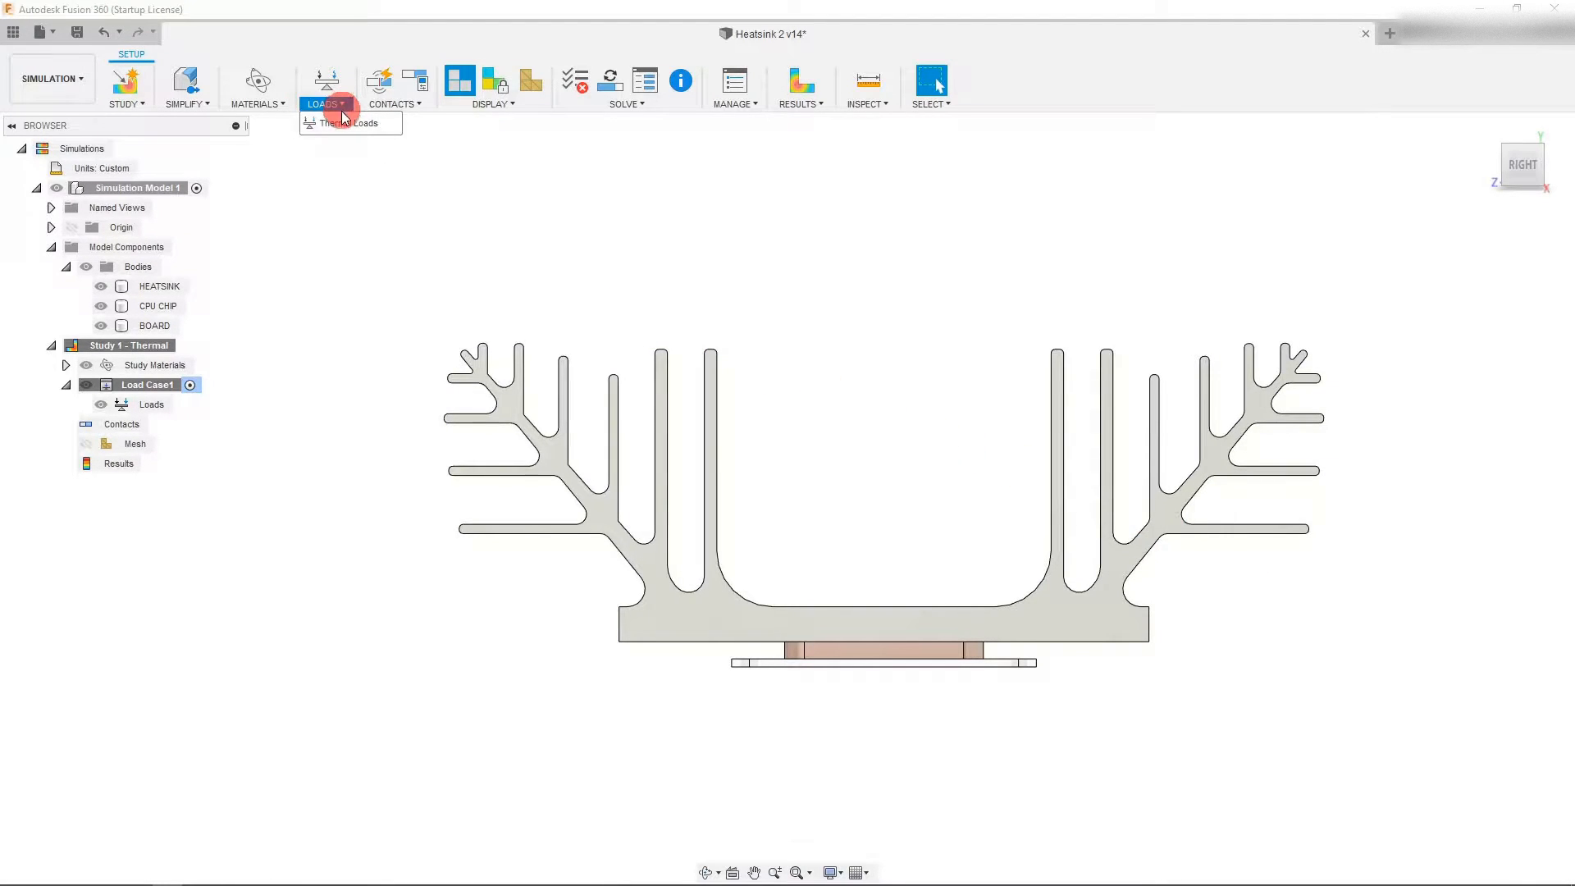
pyautogui.click(351, 123)
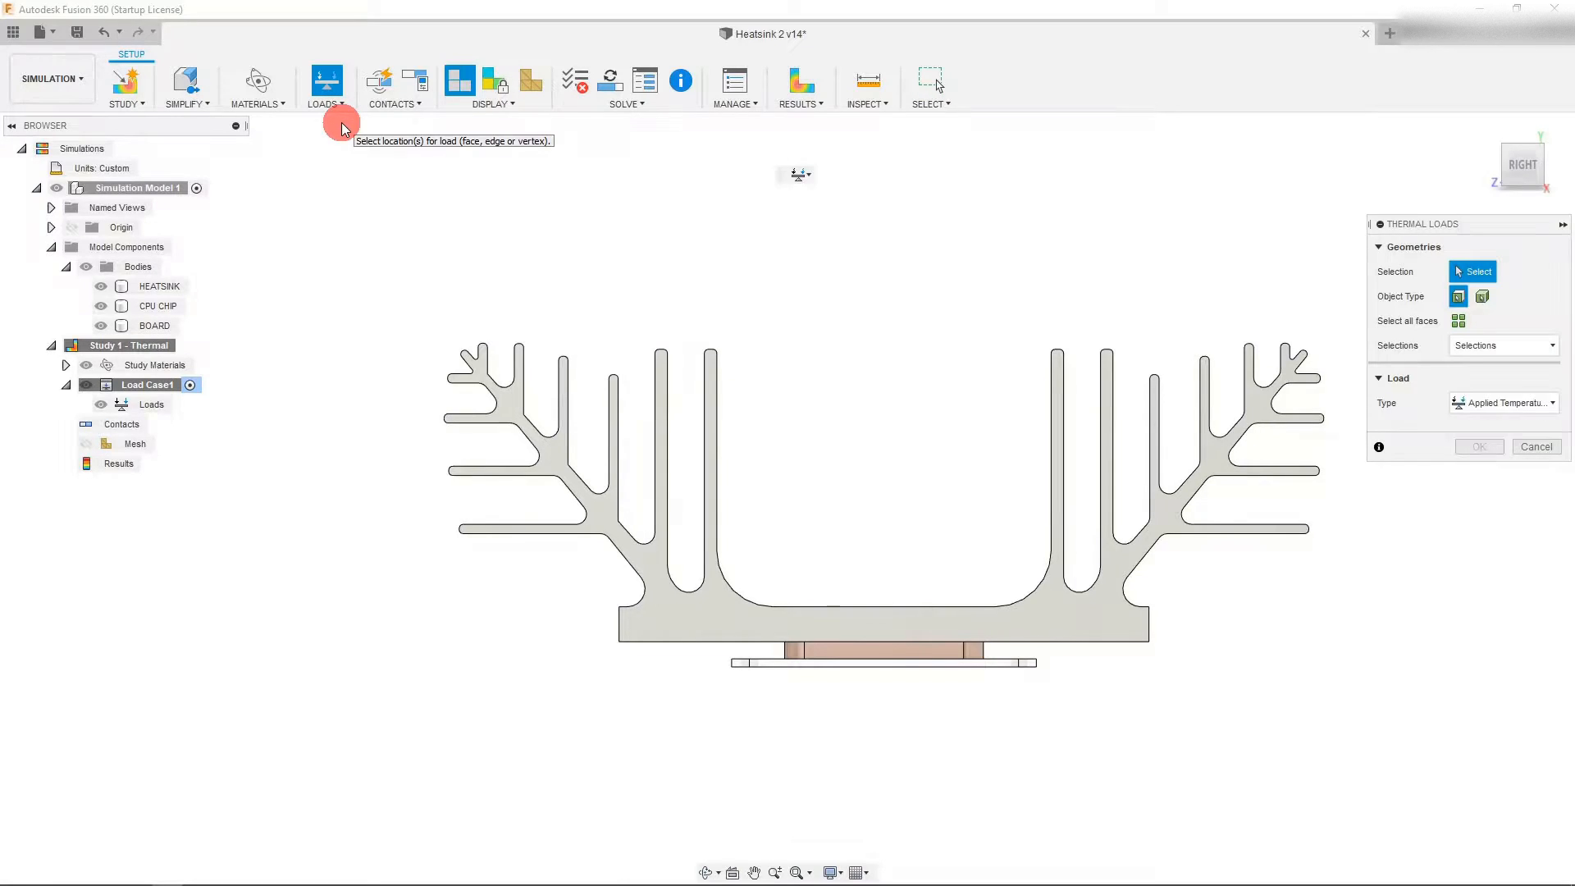
pyautogui.moveTo(589, 208)
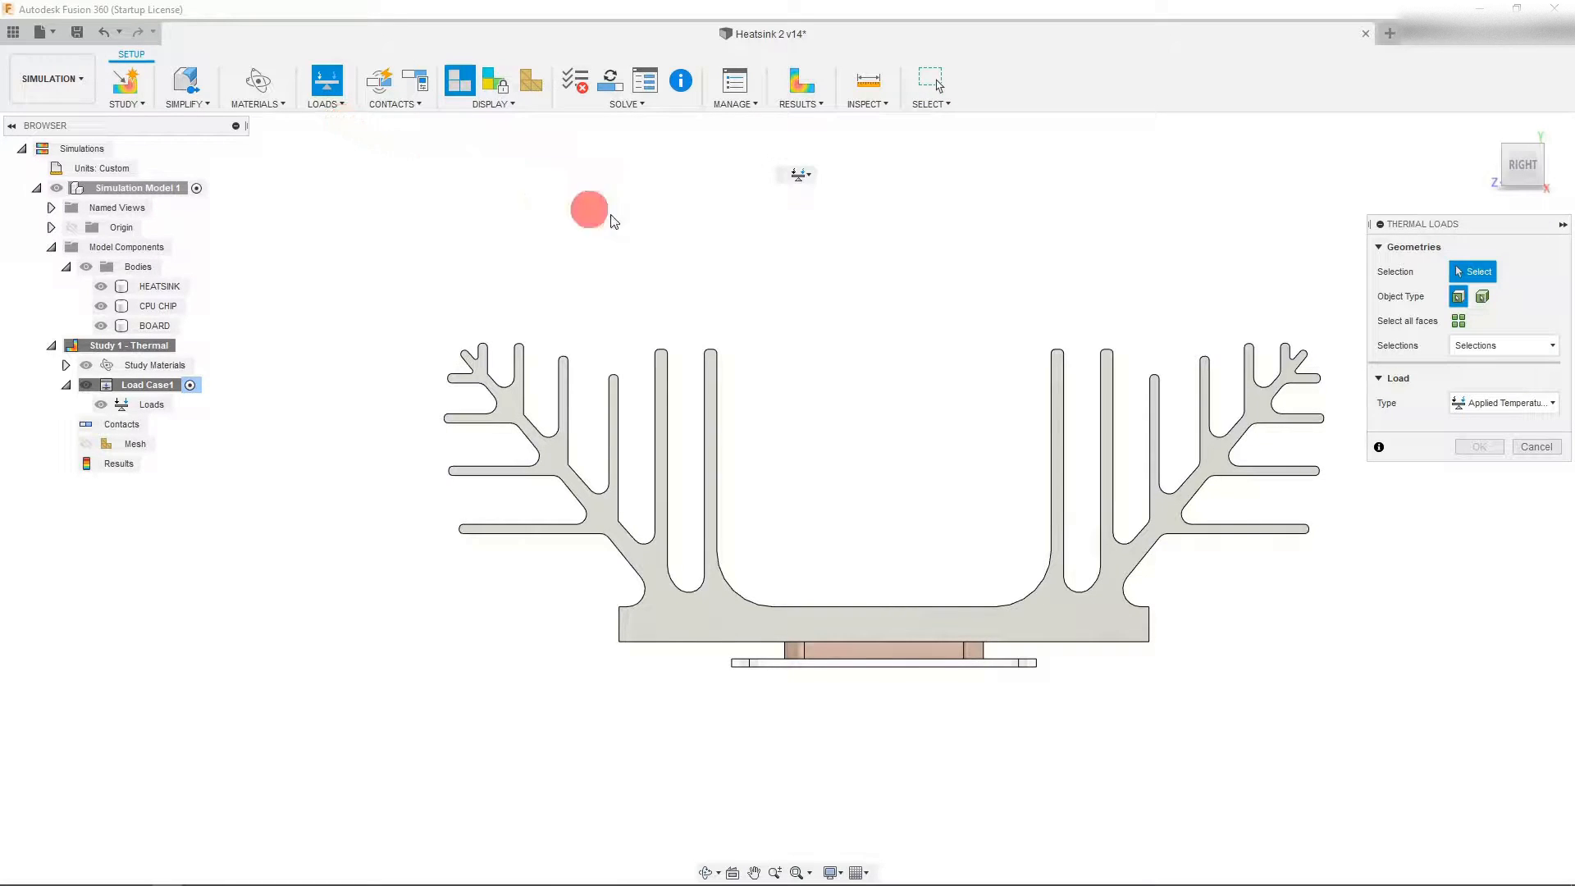
pyautogui.click(1482, 296)
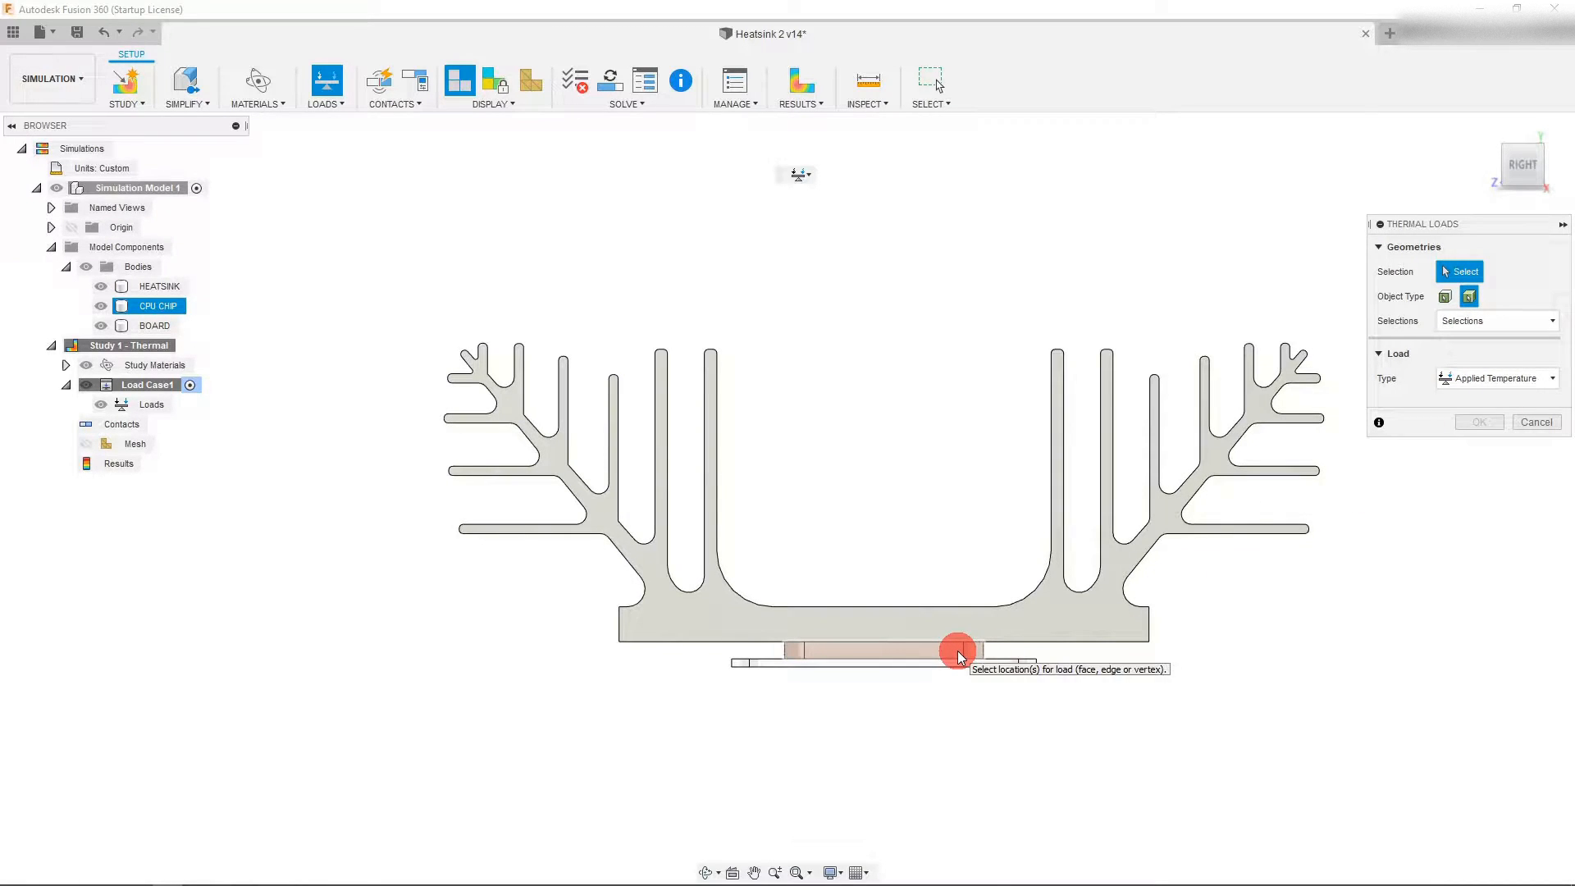
pyautogui.click(884, 650)
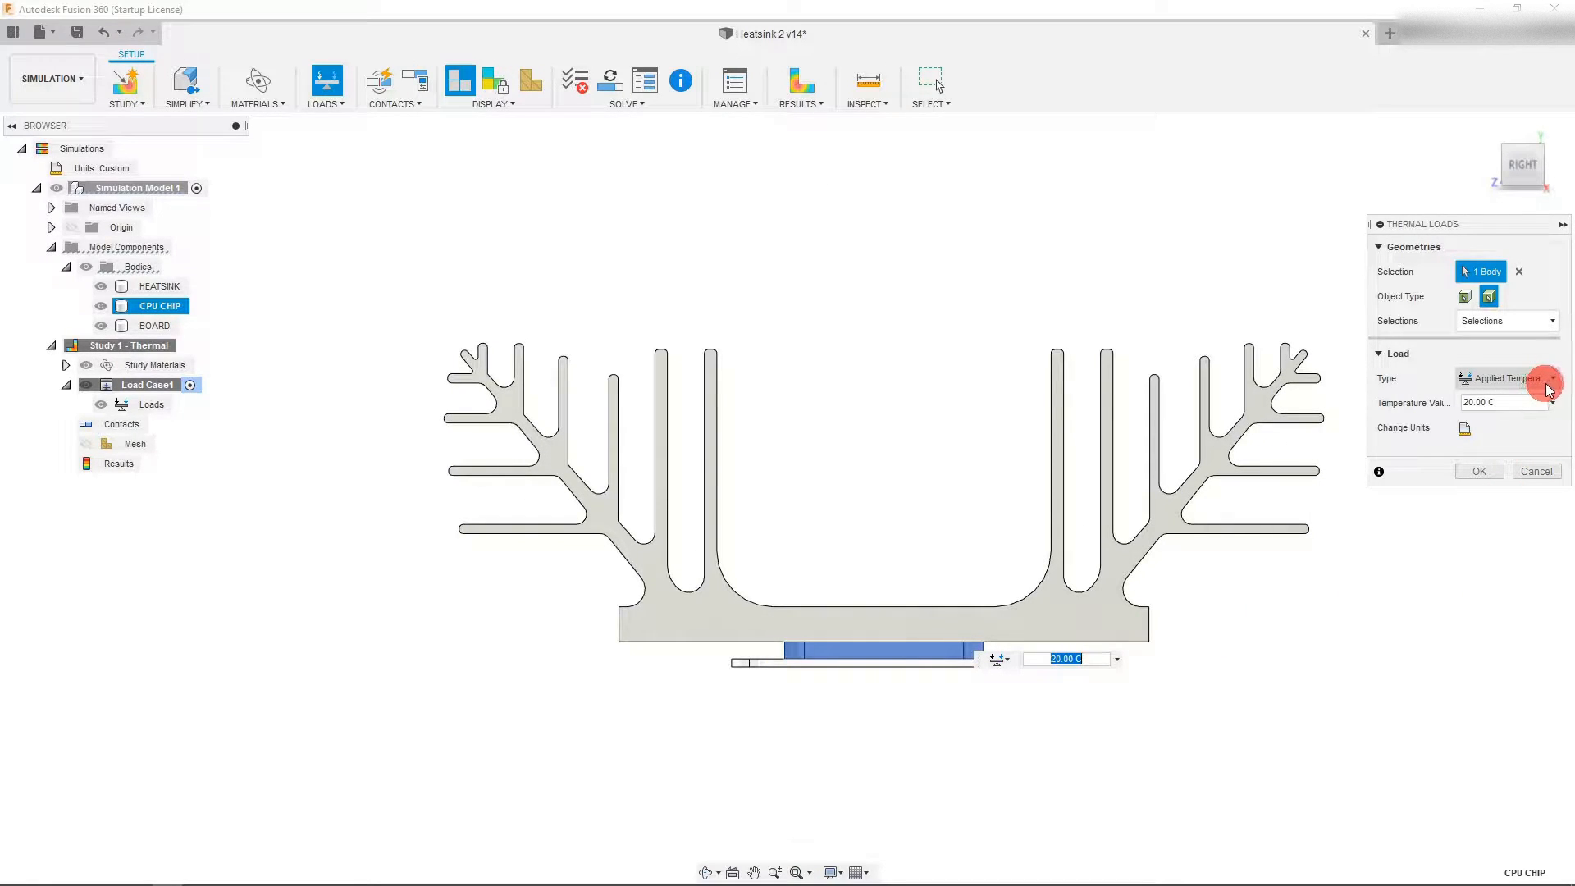
# Make it a 140 W internal heat load and apply it
pyautogui.click(1551, 379)
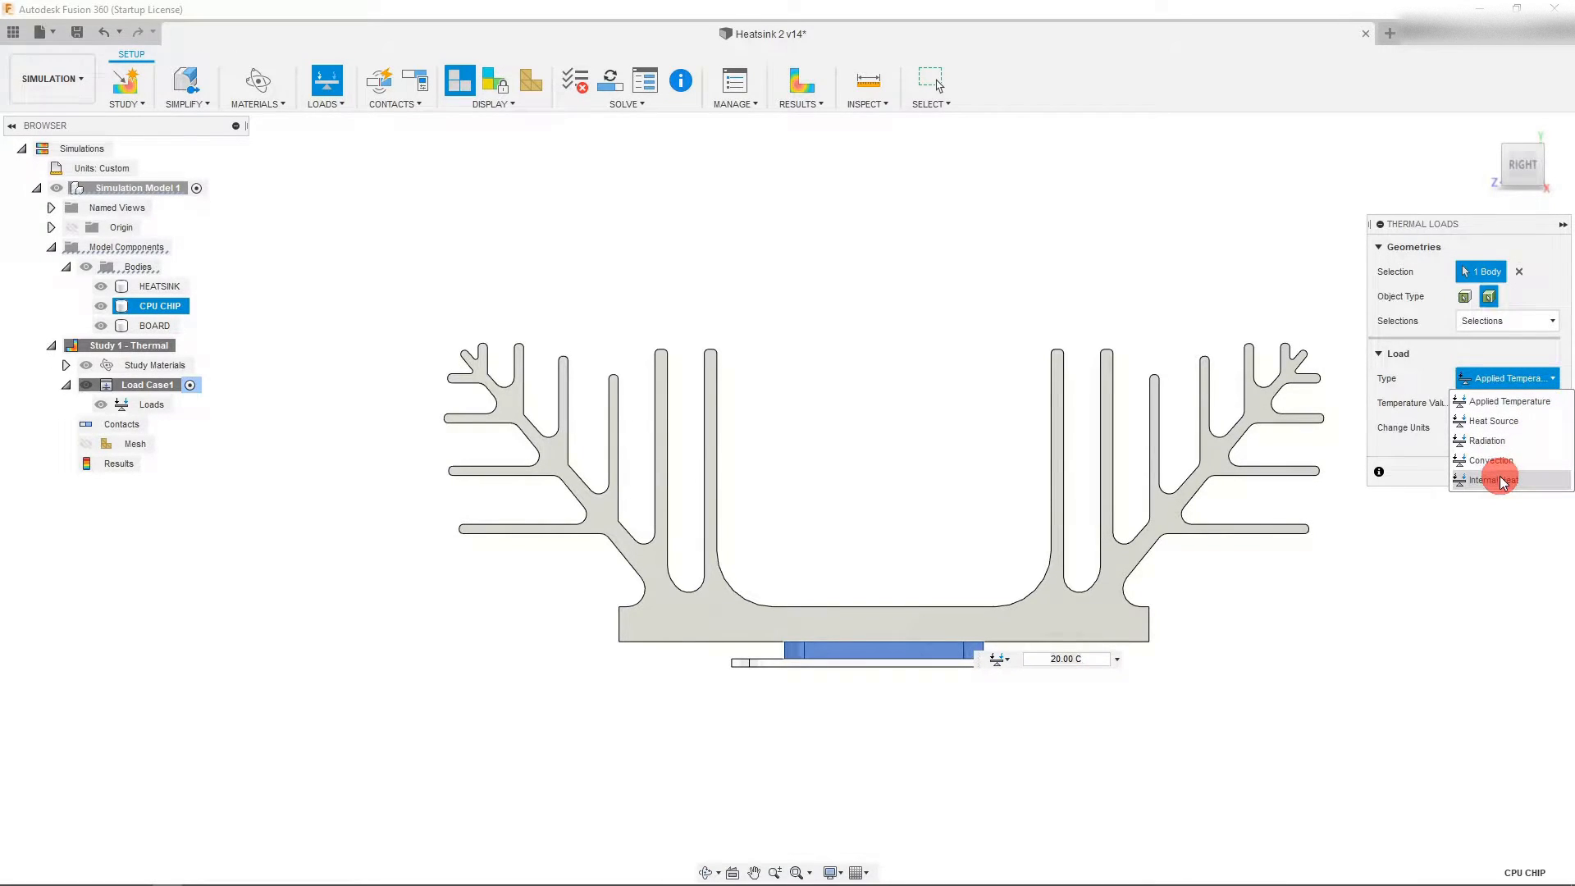
pyautogui.click(1493, 481)
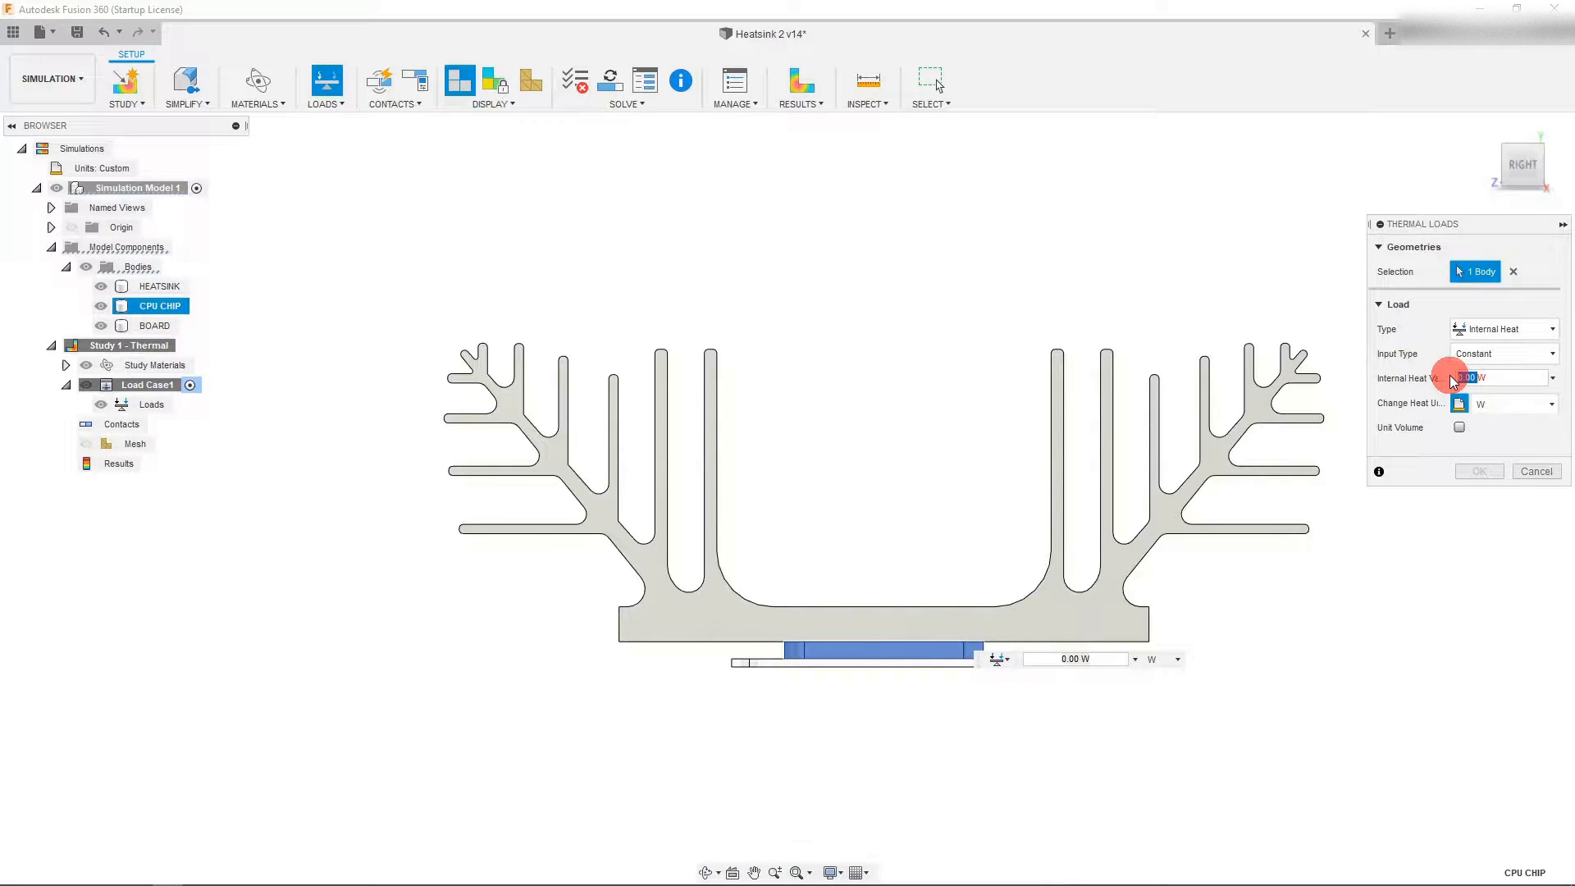
pyautogui.moveTo(1452, 379)
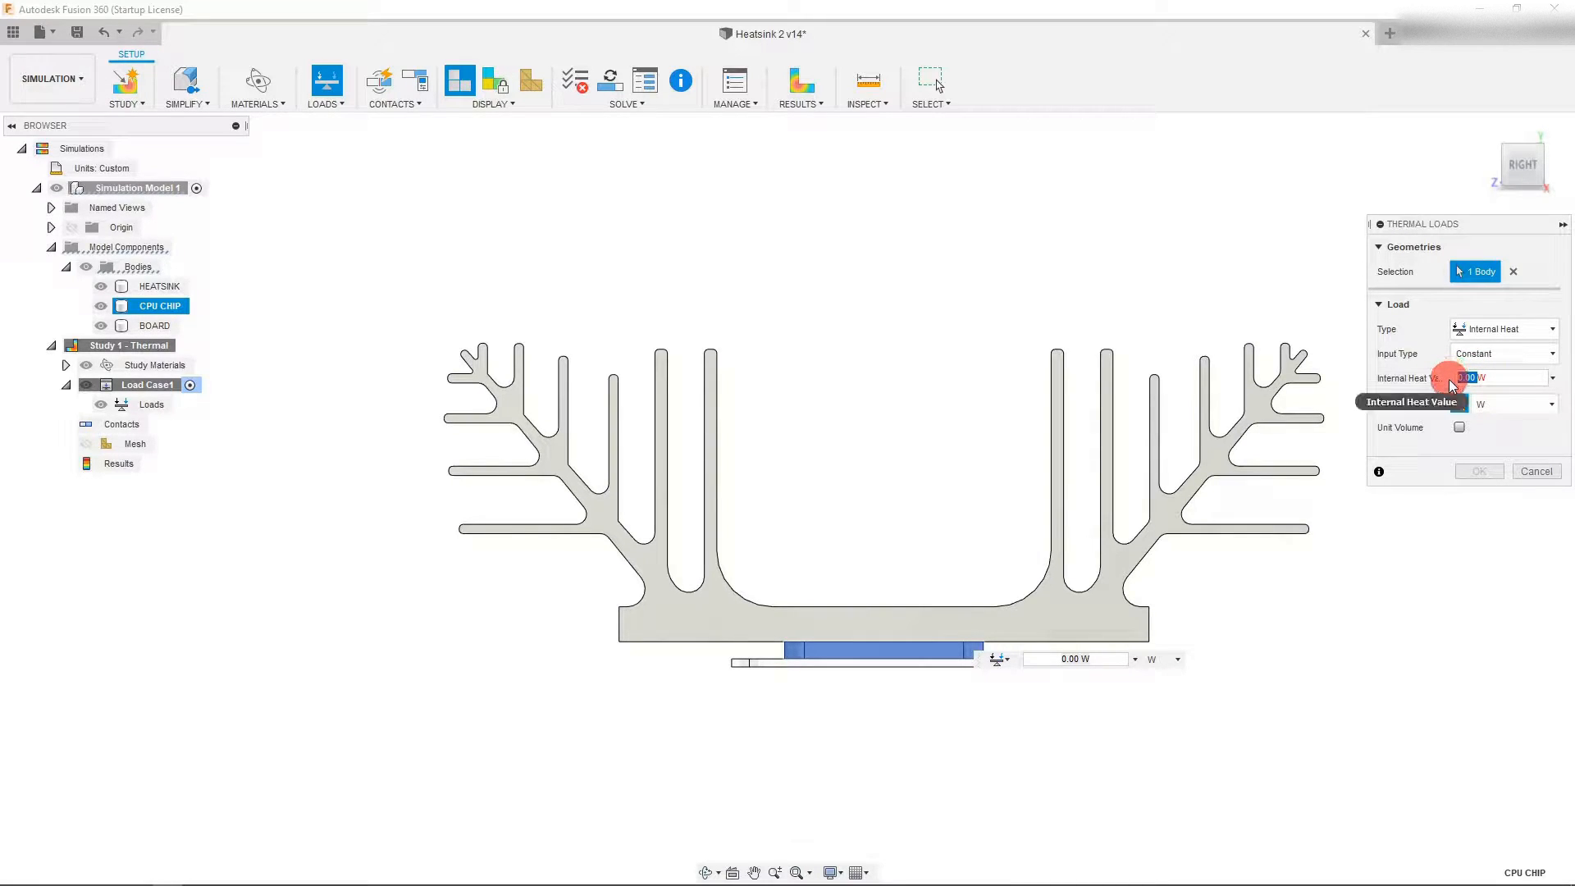
pyautogui.write('140')
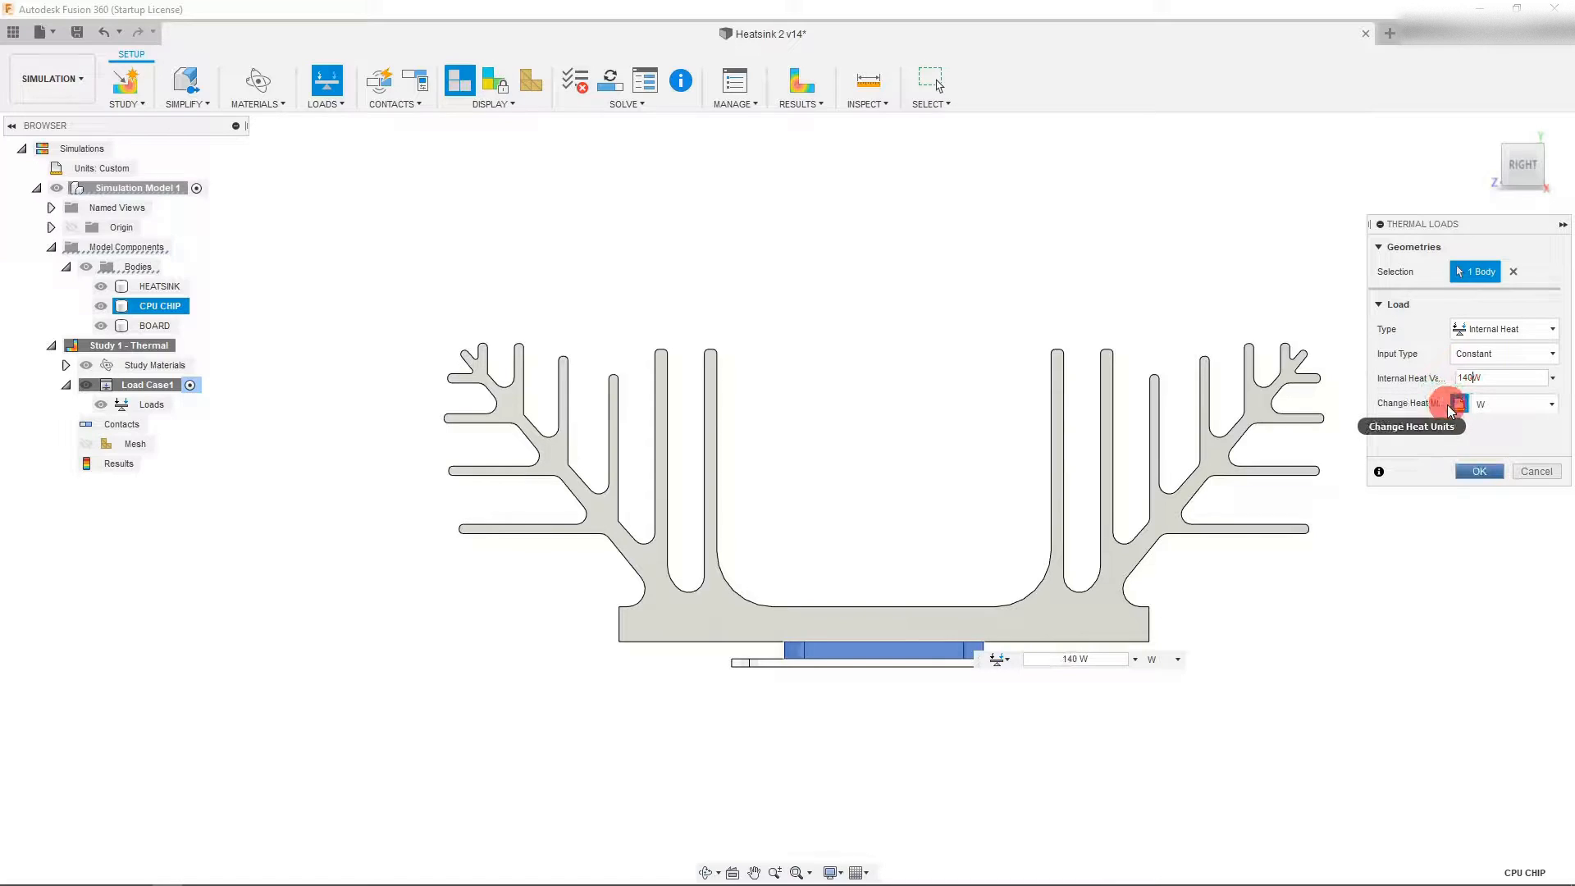
pyautogui.click(1459, 404)
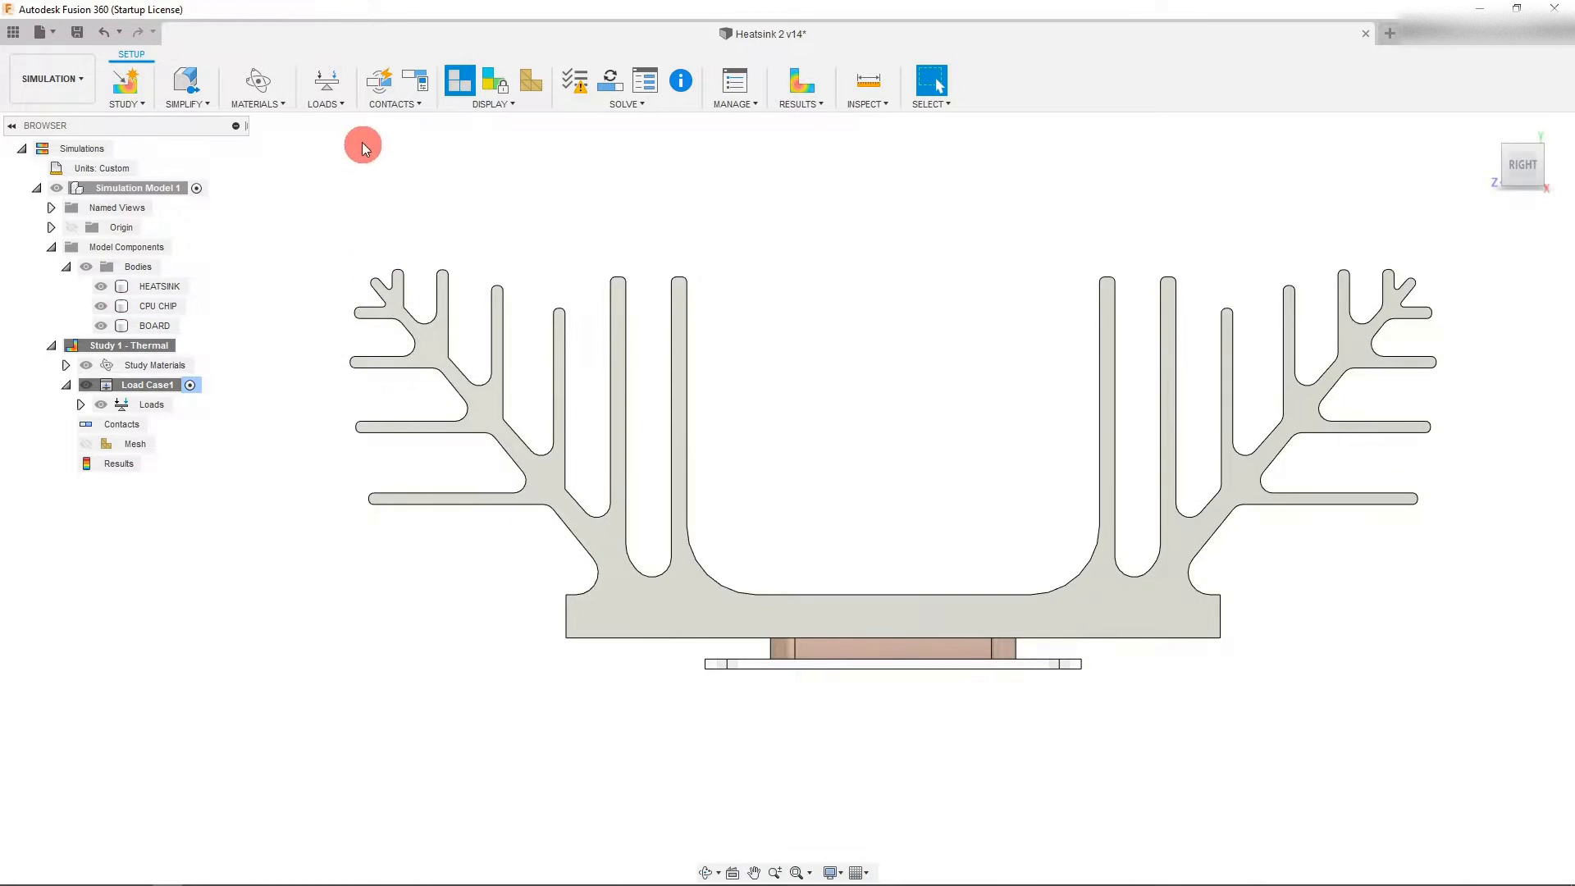
pyautogui.moveTo(325, 87)
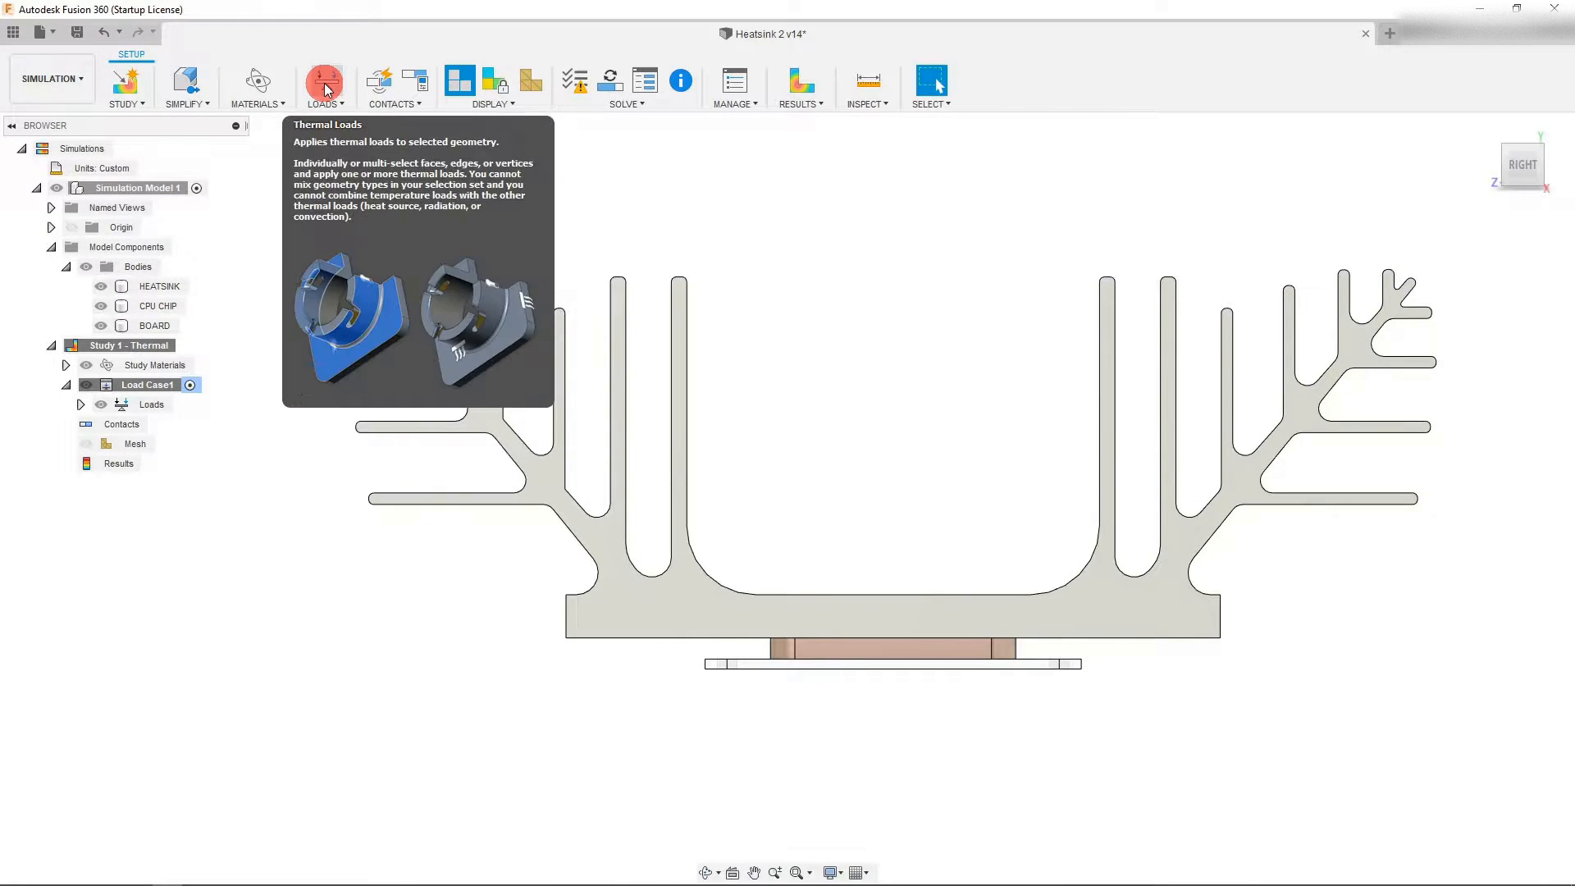
# Start a convection thermal load on all faces of the model
pyautogui.click(323, 80)
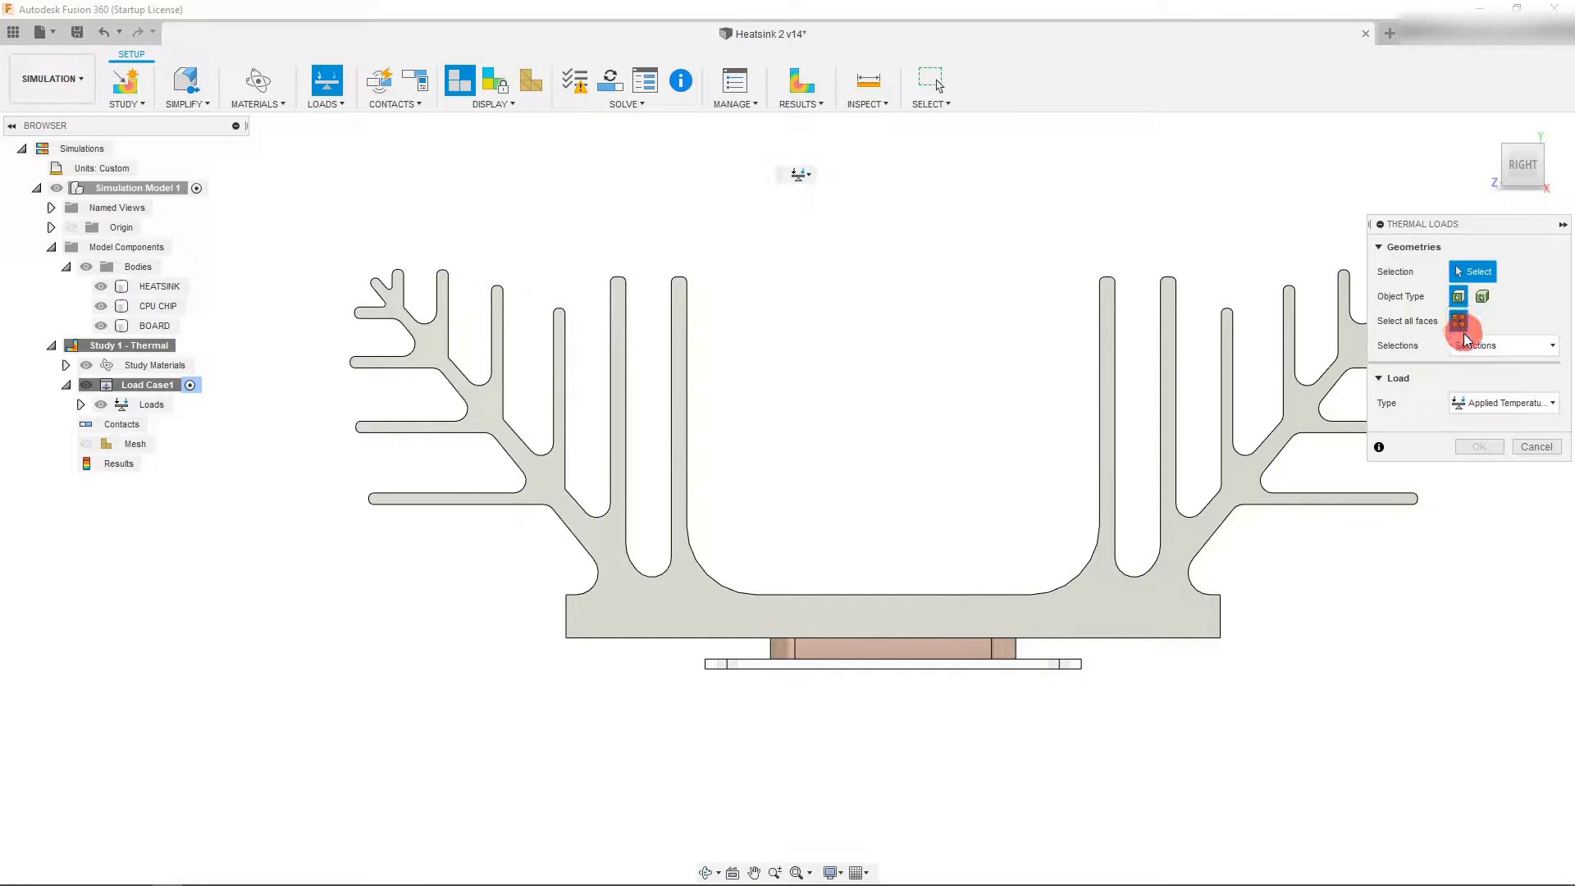
pyautogui.click(1496, 344)
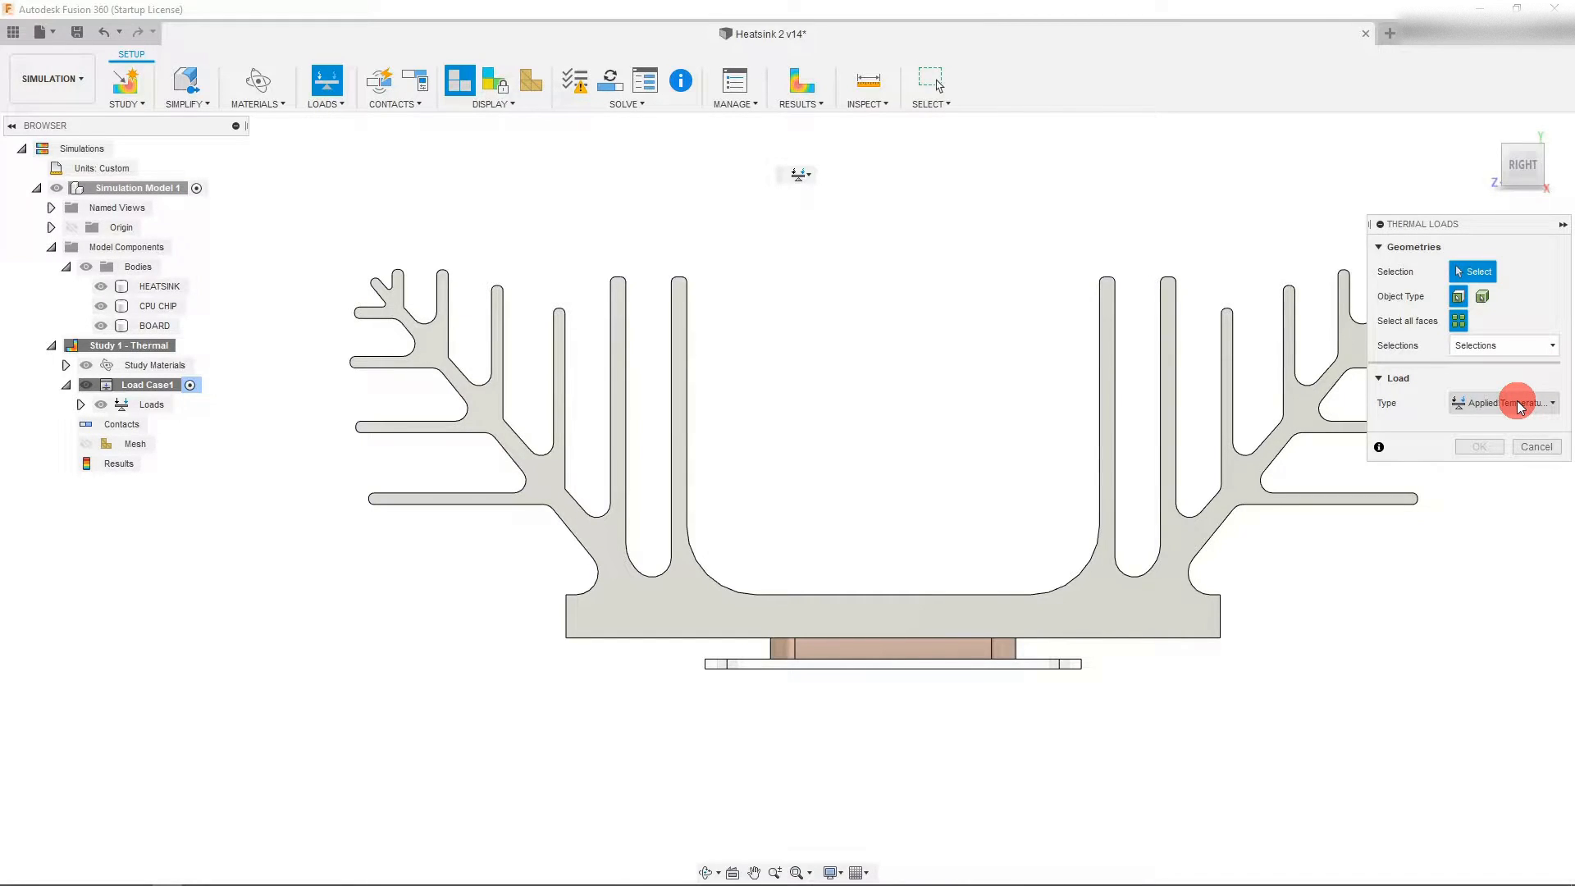
pyautogui.click(1504, 403)
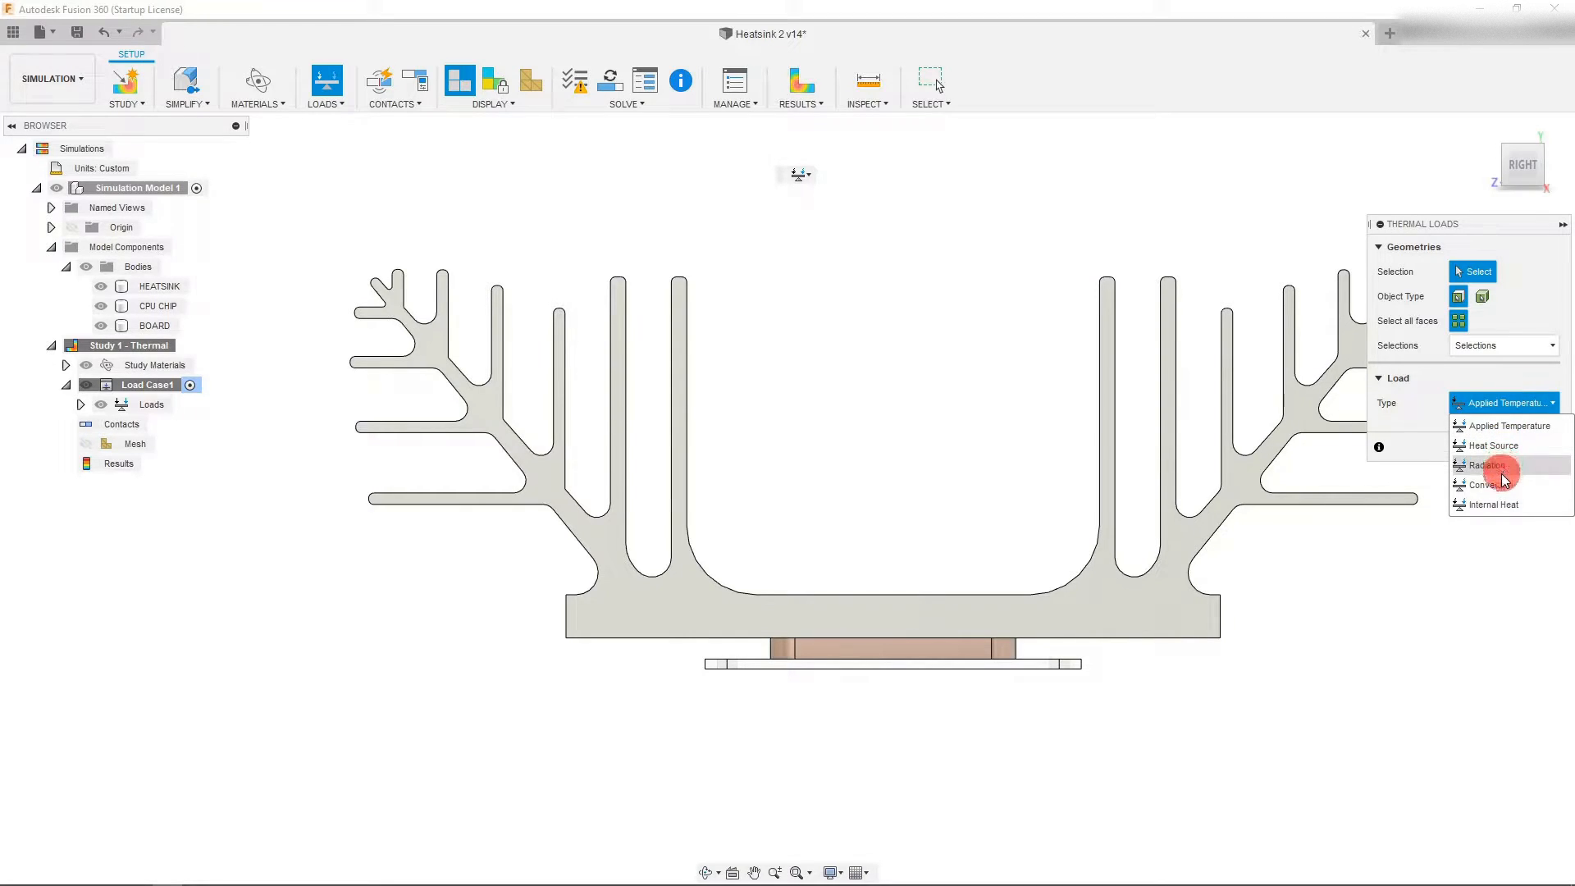
pyautogui.click(1492, 484)
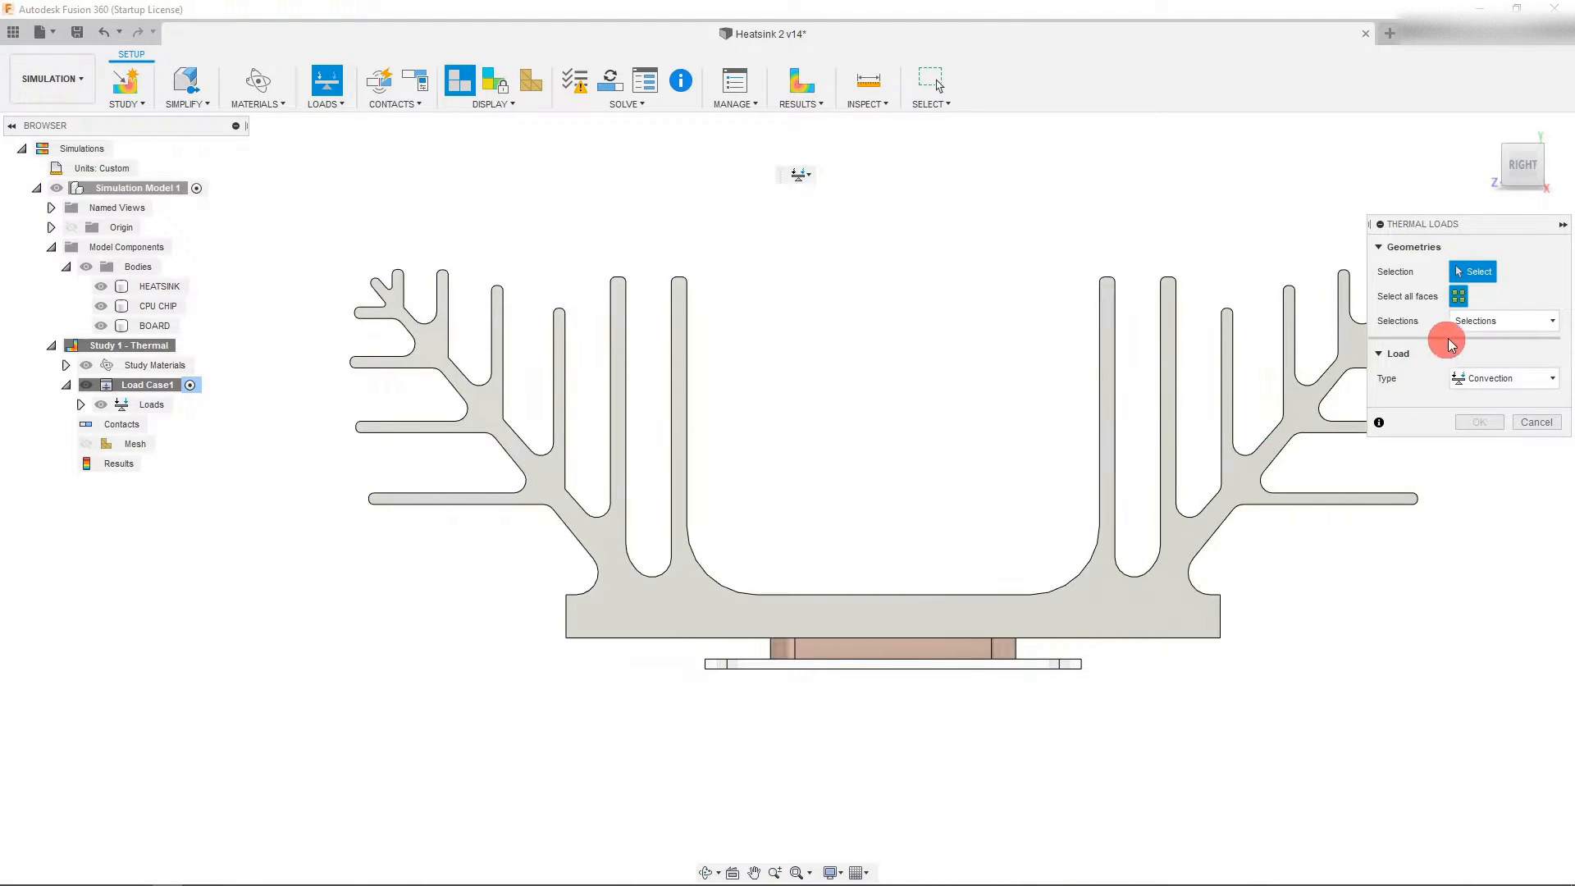
pyautogui.moveTo(1521, 151)
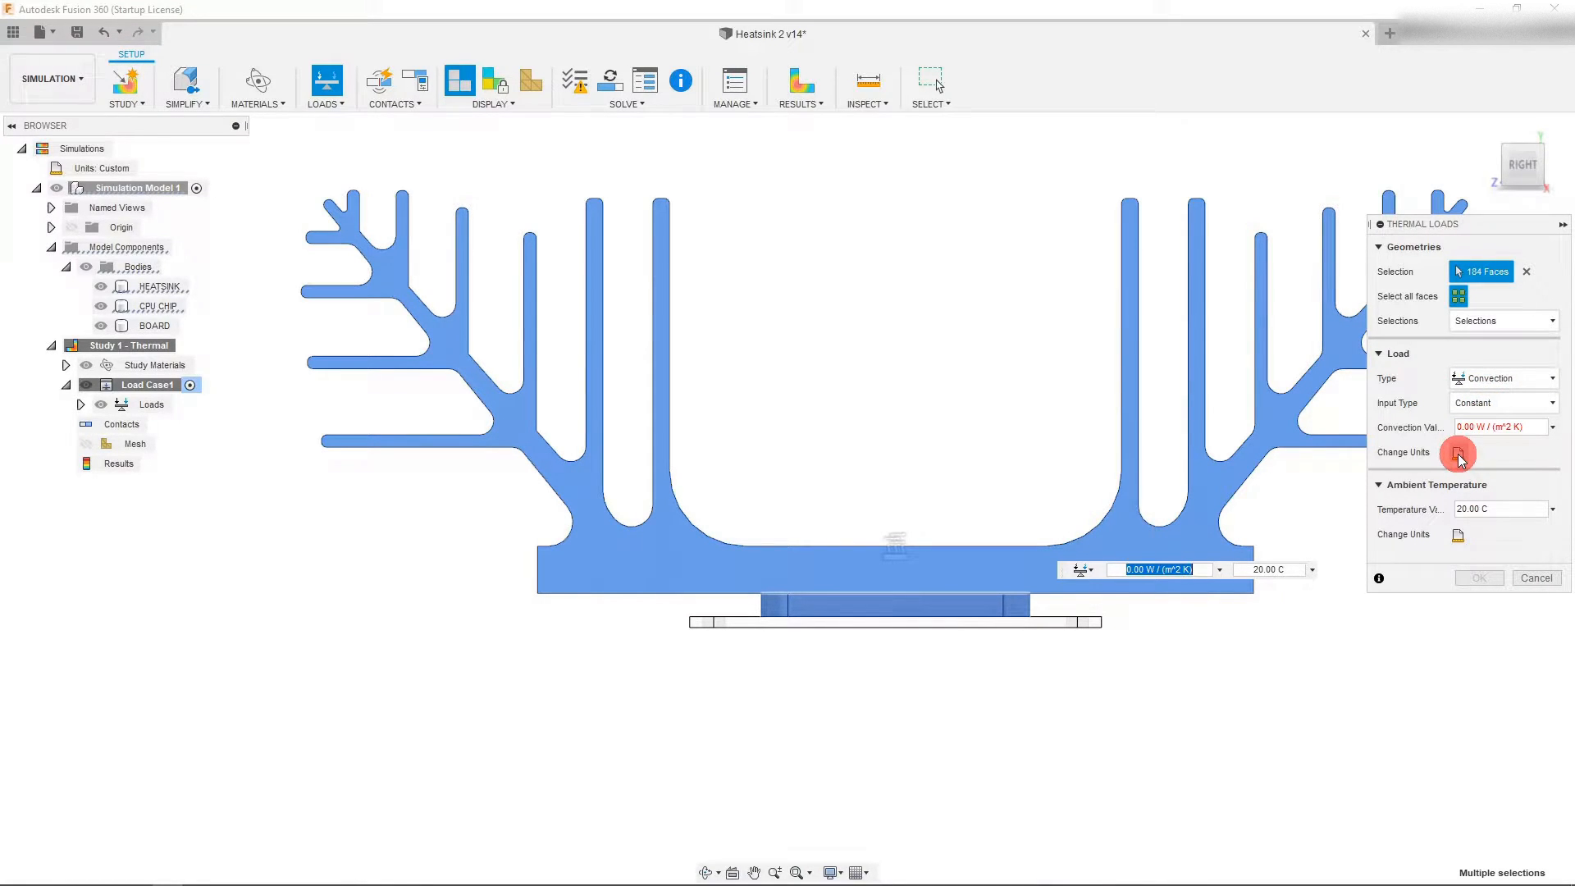
# Set the convection coefficient to 10 W/(m² C)
pyautogui.click(1456, 453)
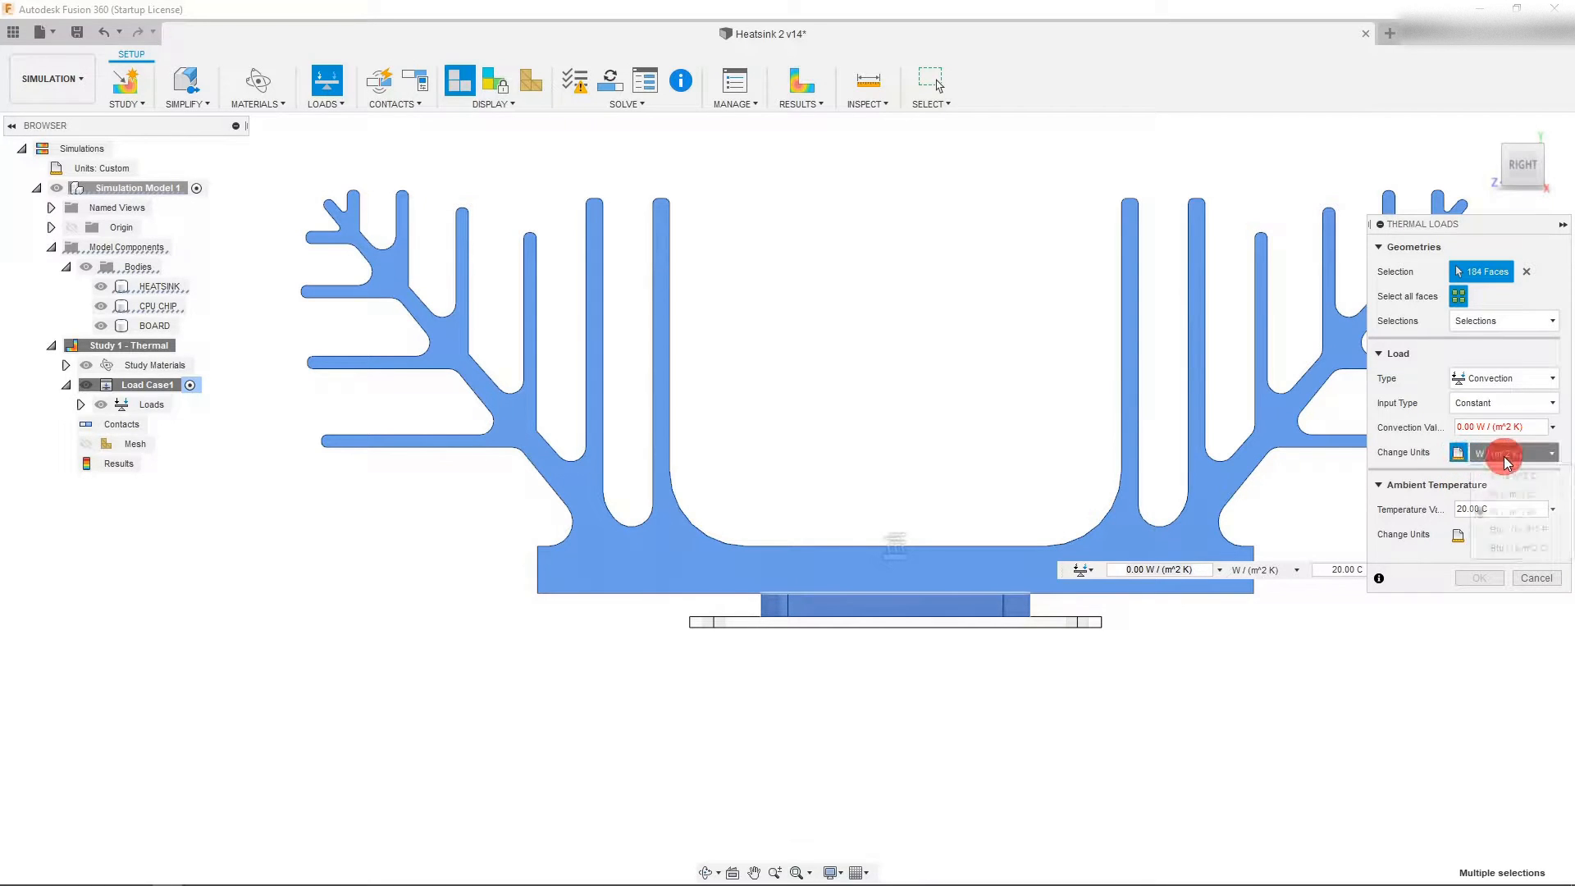
pyautogui.click(1551, 453)
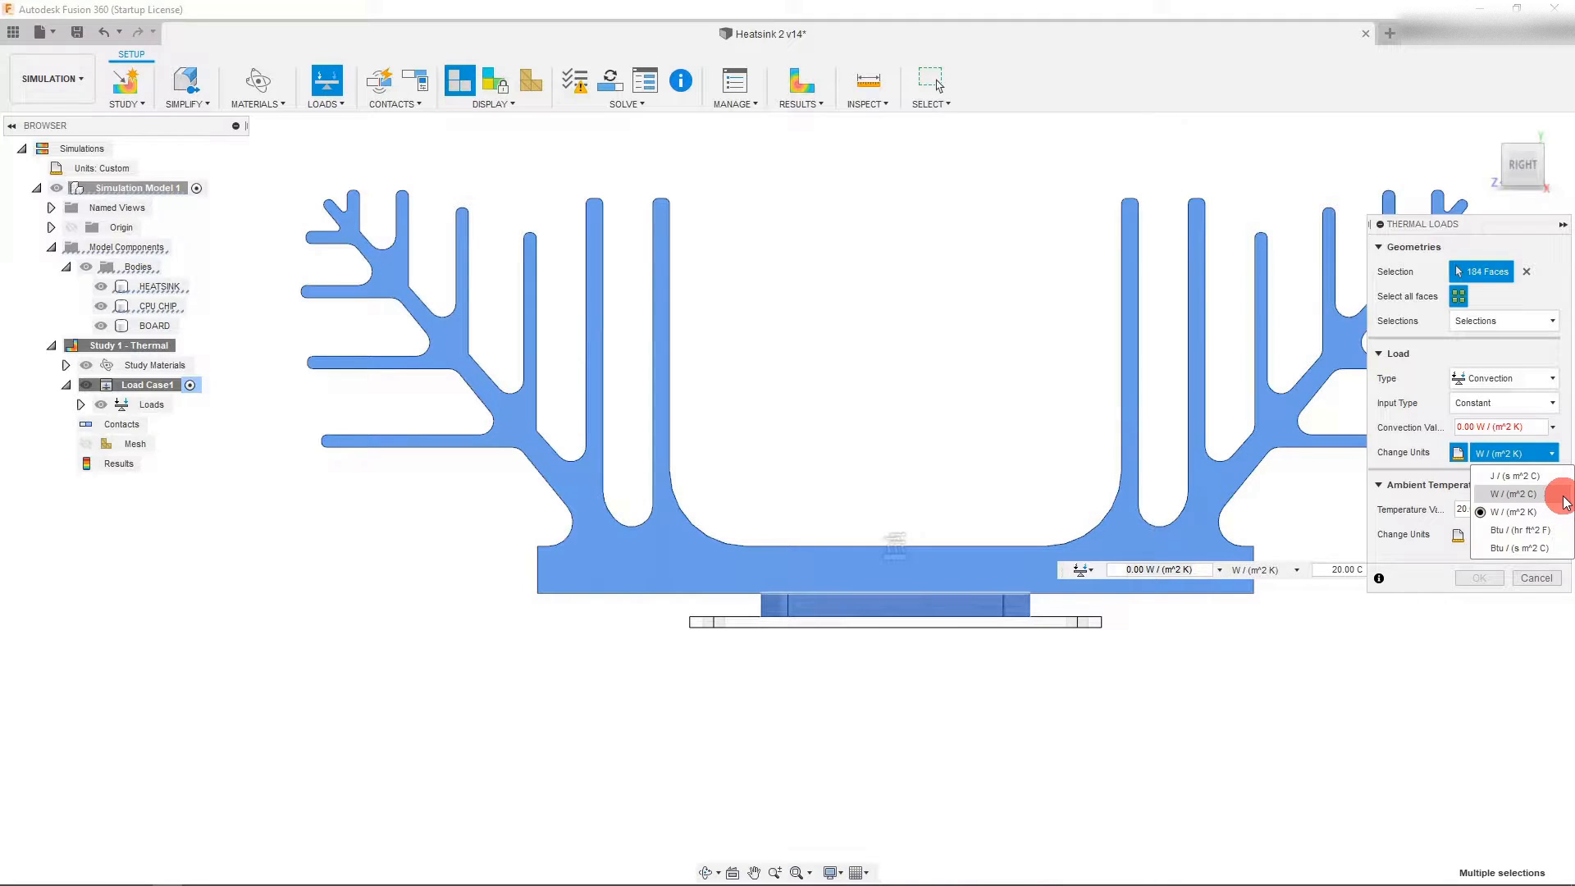
pyautogui.click(1509, 494)
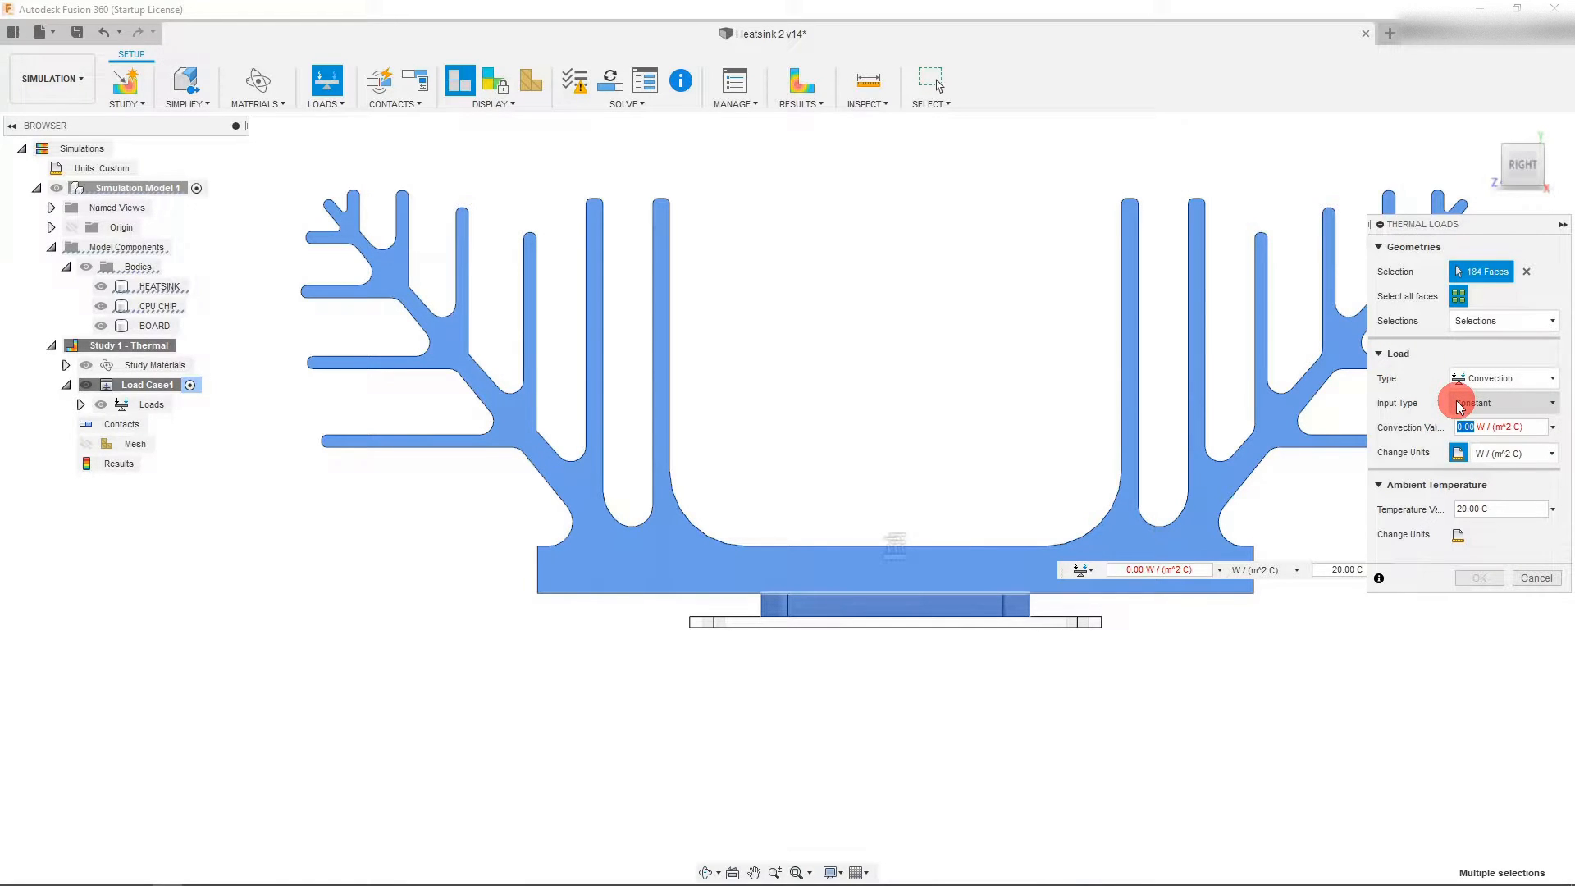
pyautogui.write('1')
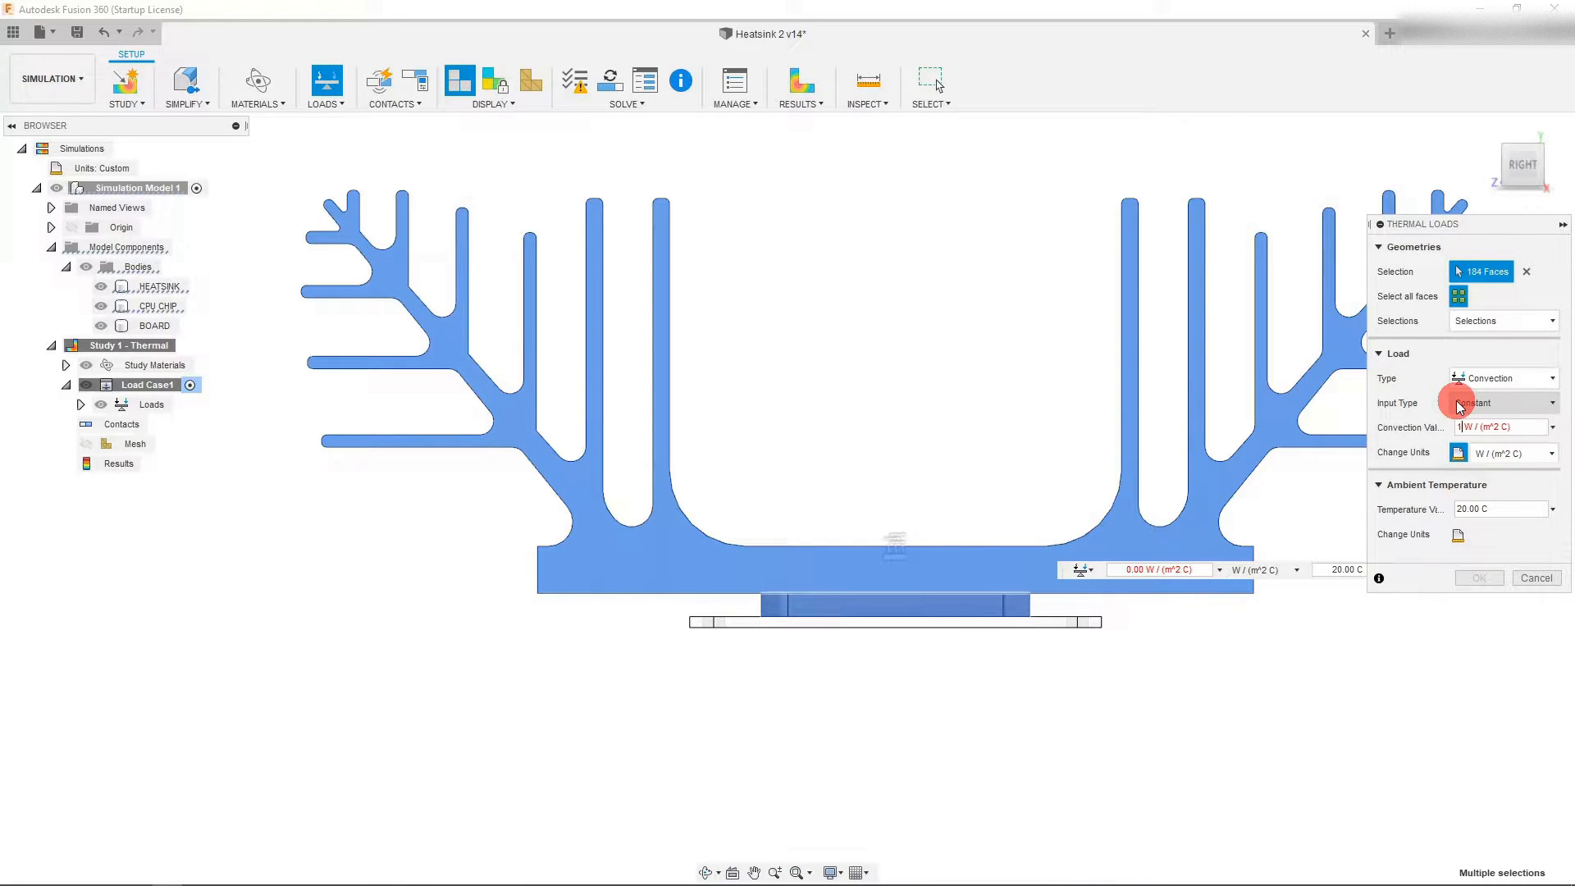
pyautogui.write('10')
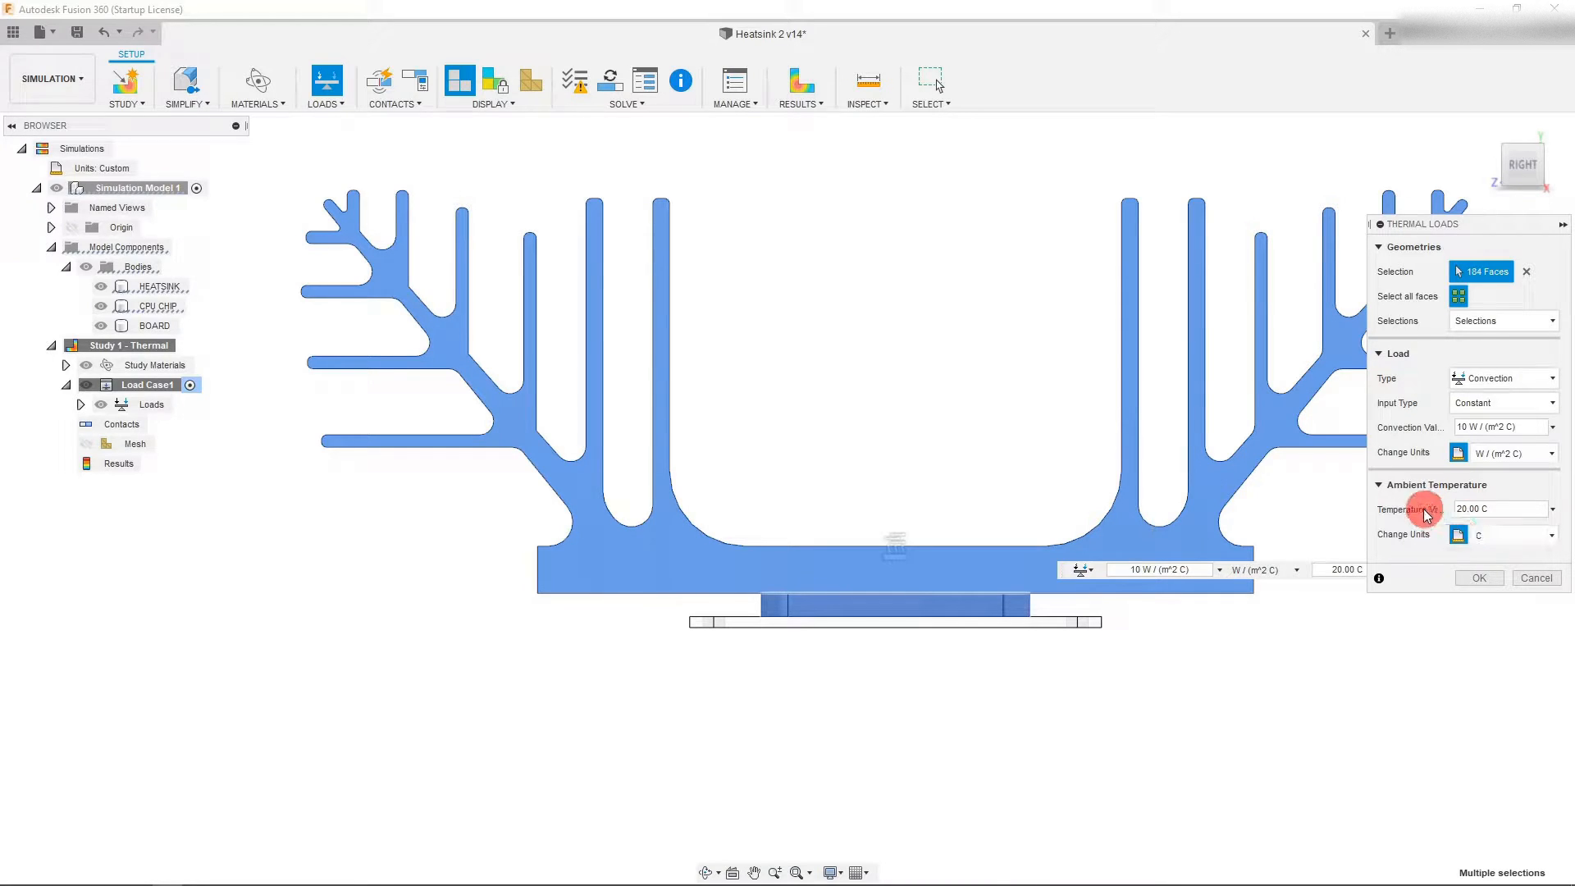
# Show the ambient temperature in Fahrenheit (68 °F) and apply the convection load
pyautogui.click(1550, 533)
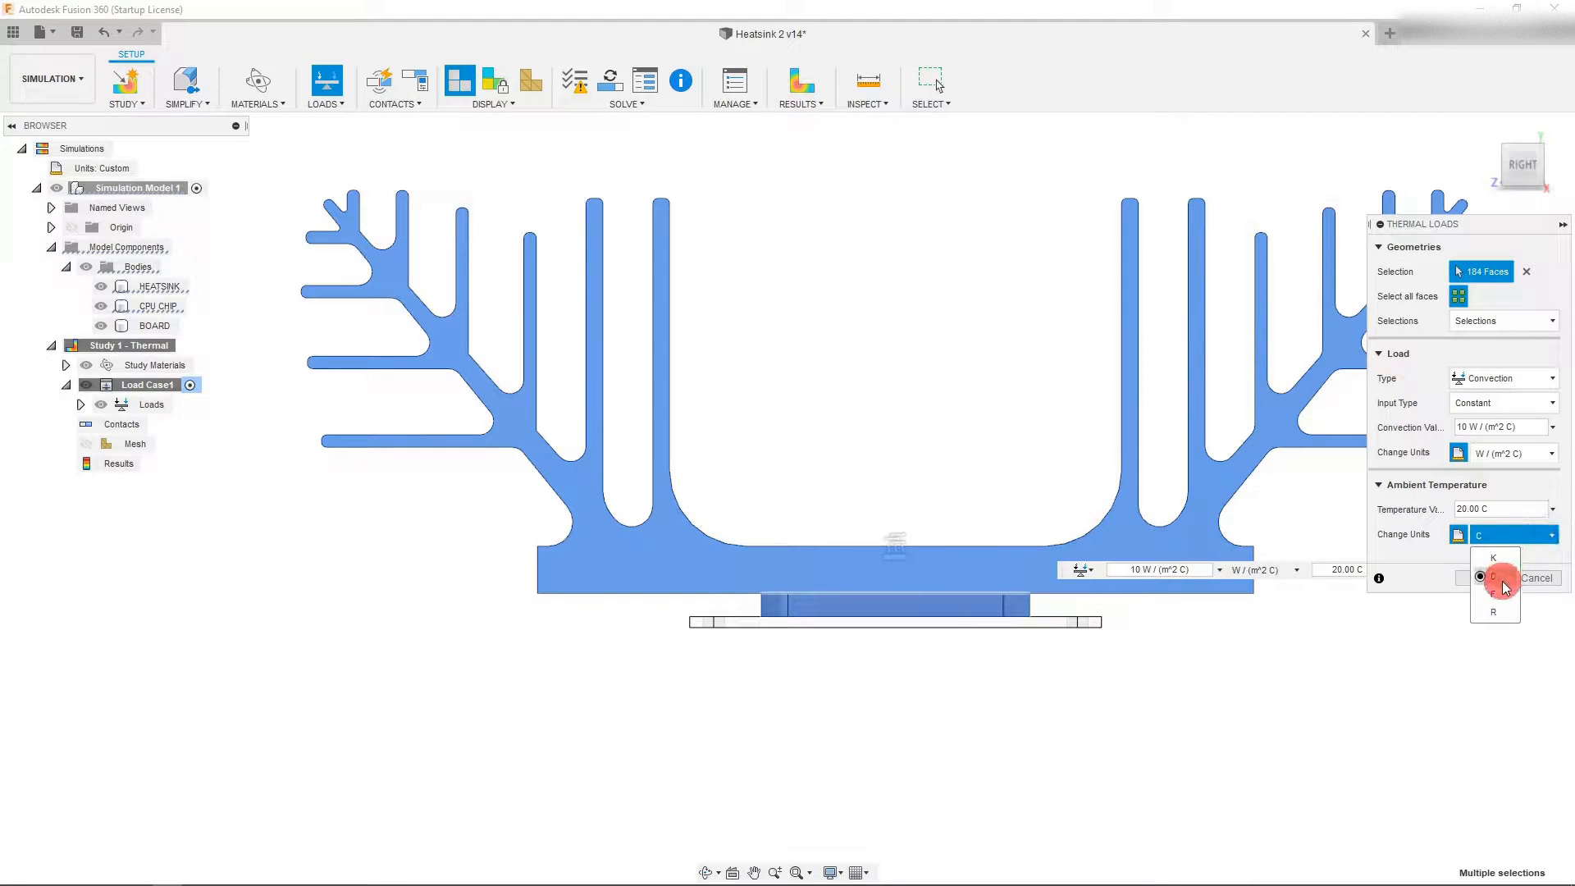
pyautogui.click(1492, 558)
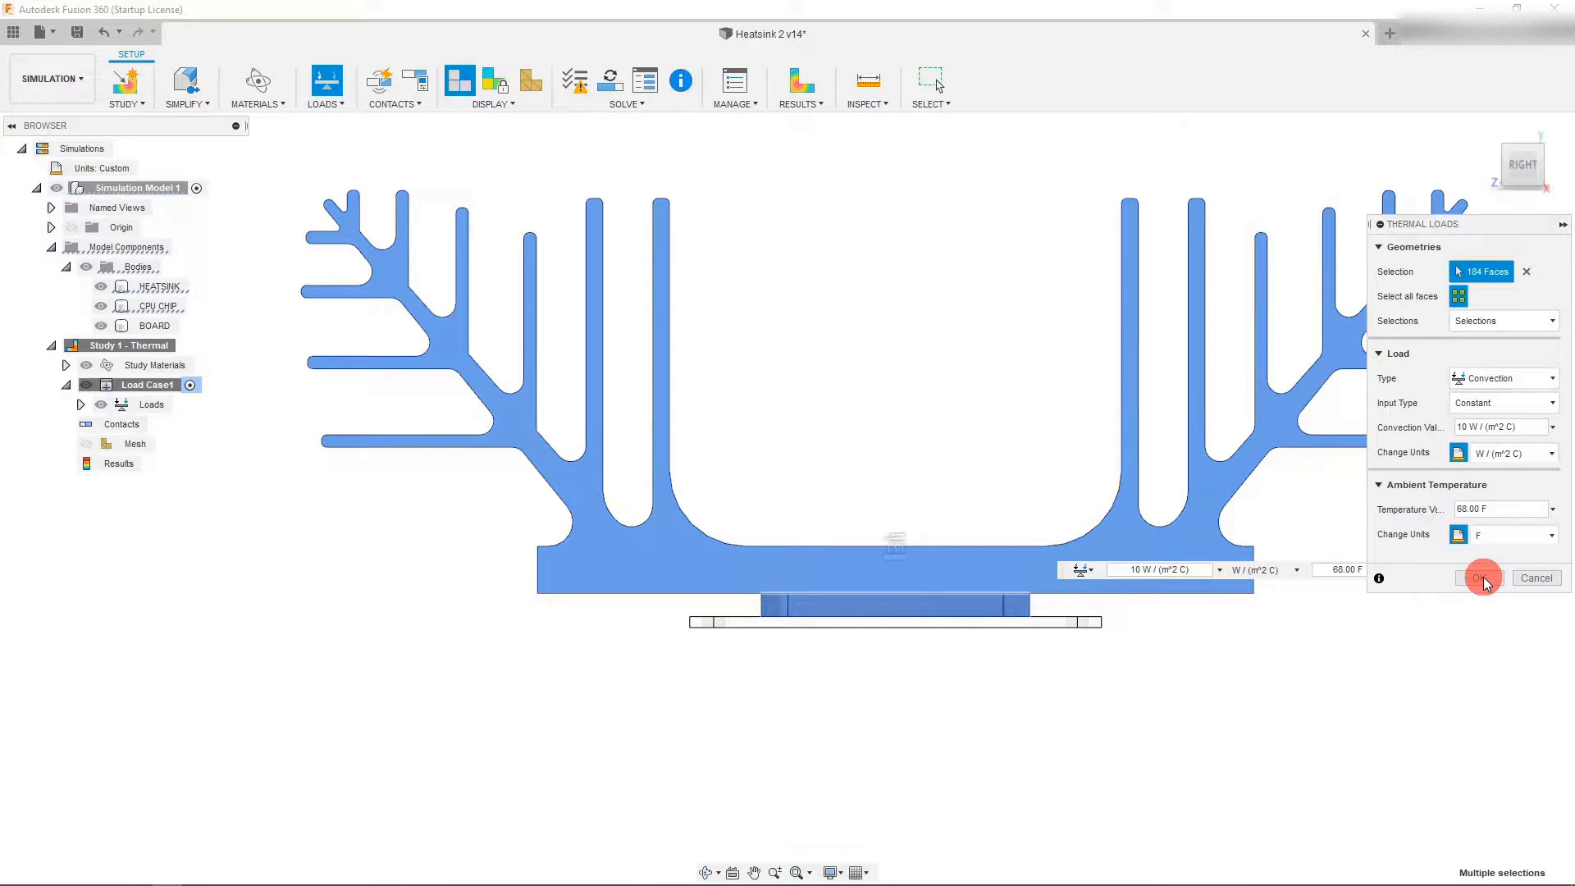
pyautogui.click(1476, 578)
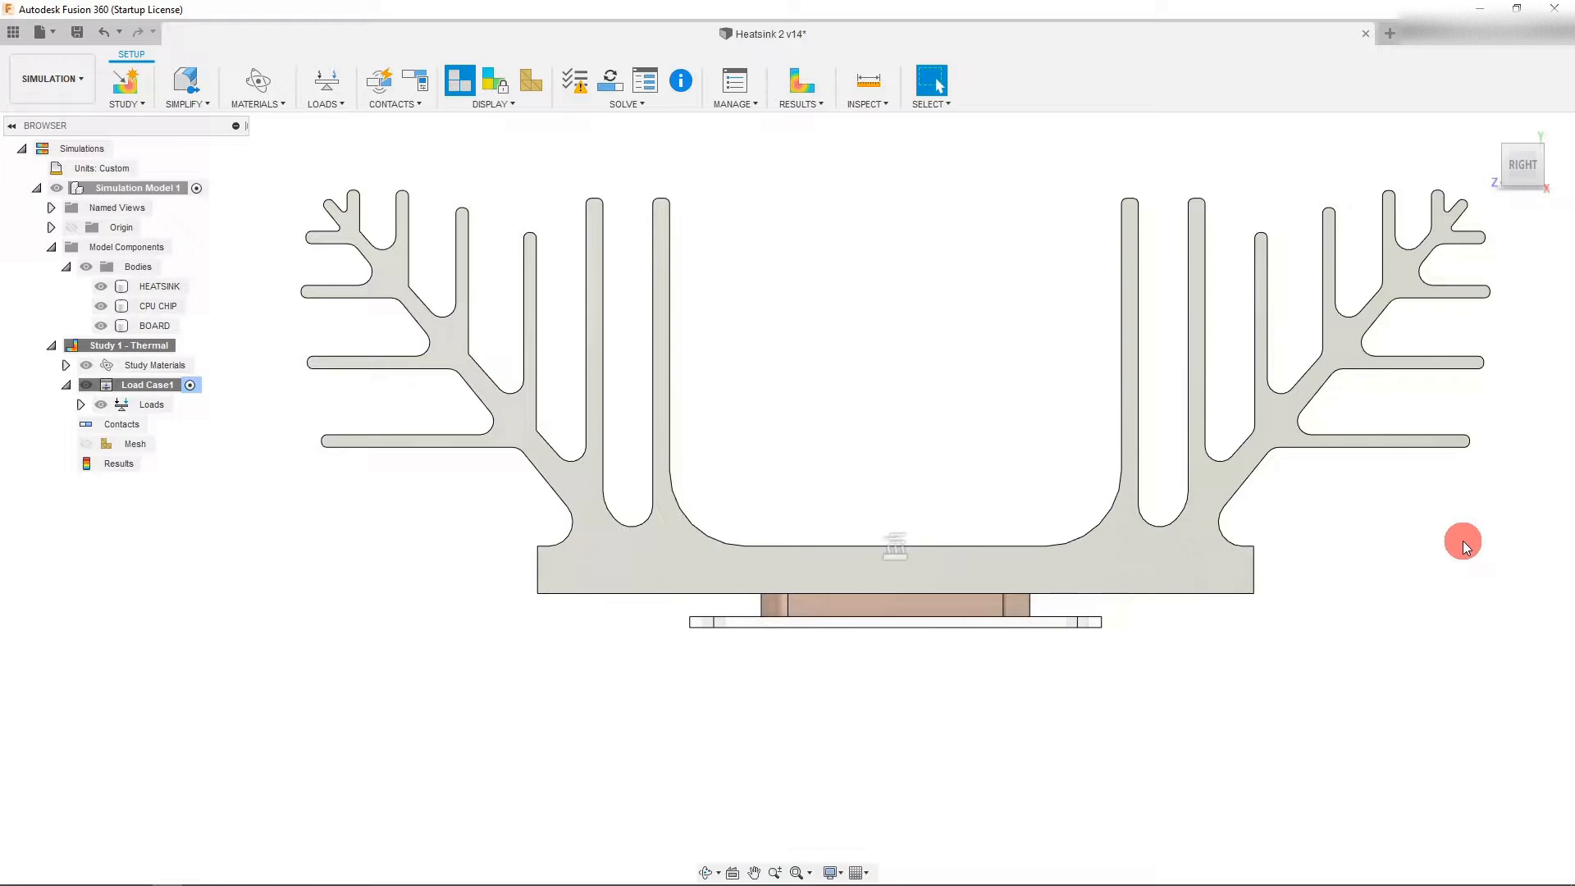
pyautogui.moveTo(333, 80)
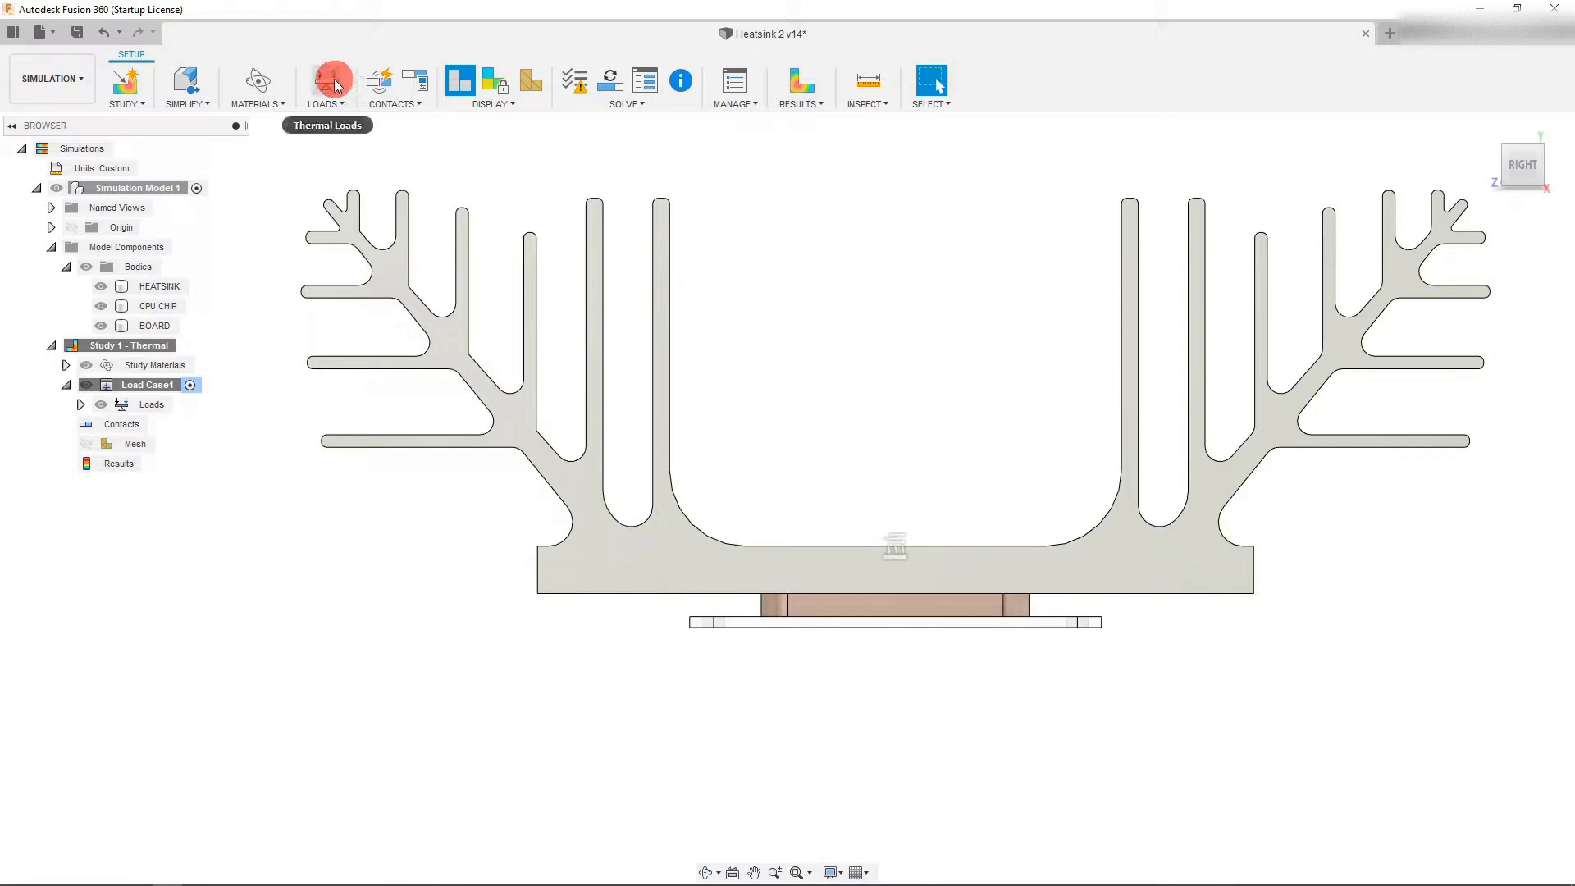
# Start a radiation load on a heatsink face with emissivity 0.1
pyautogui.click(323, 81)
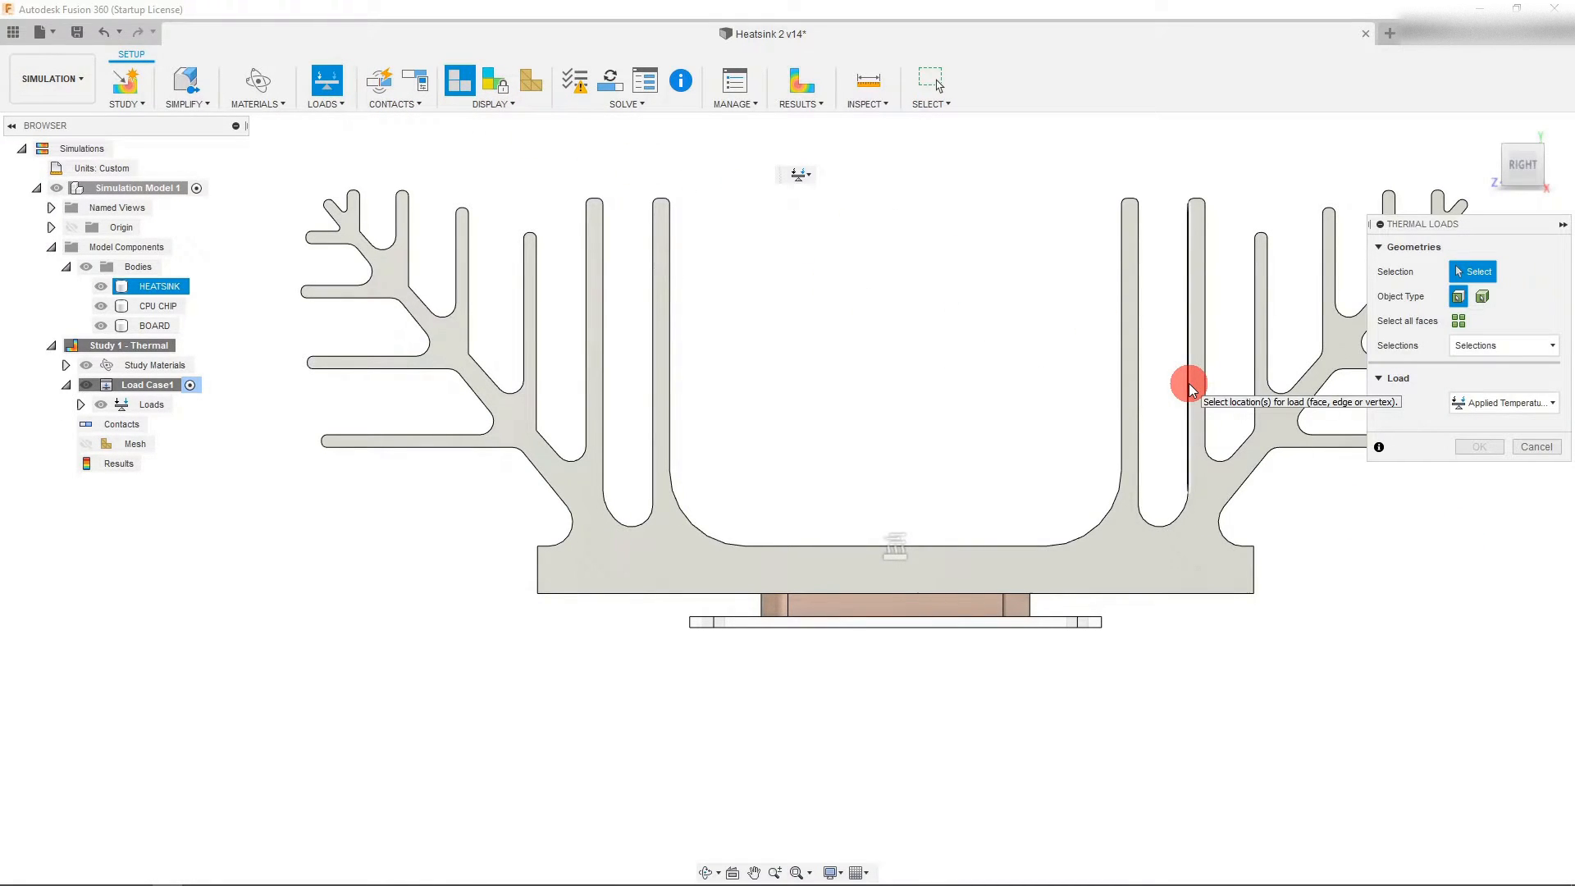
pyautogui.click(1504, 404)
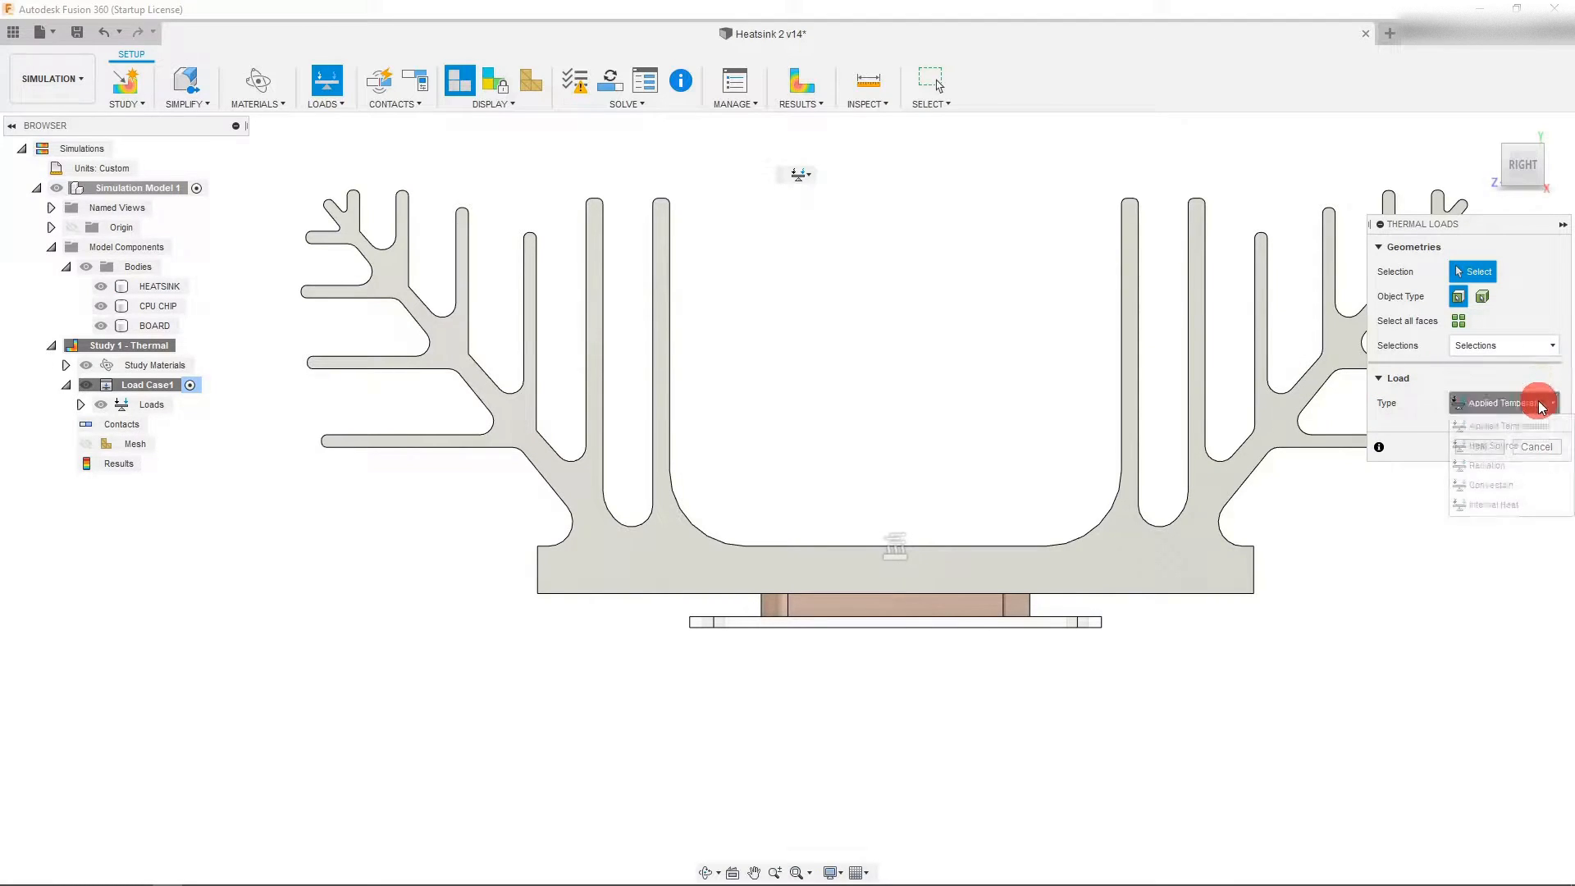
pyautogui.click(1486, 464)
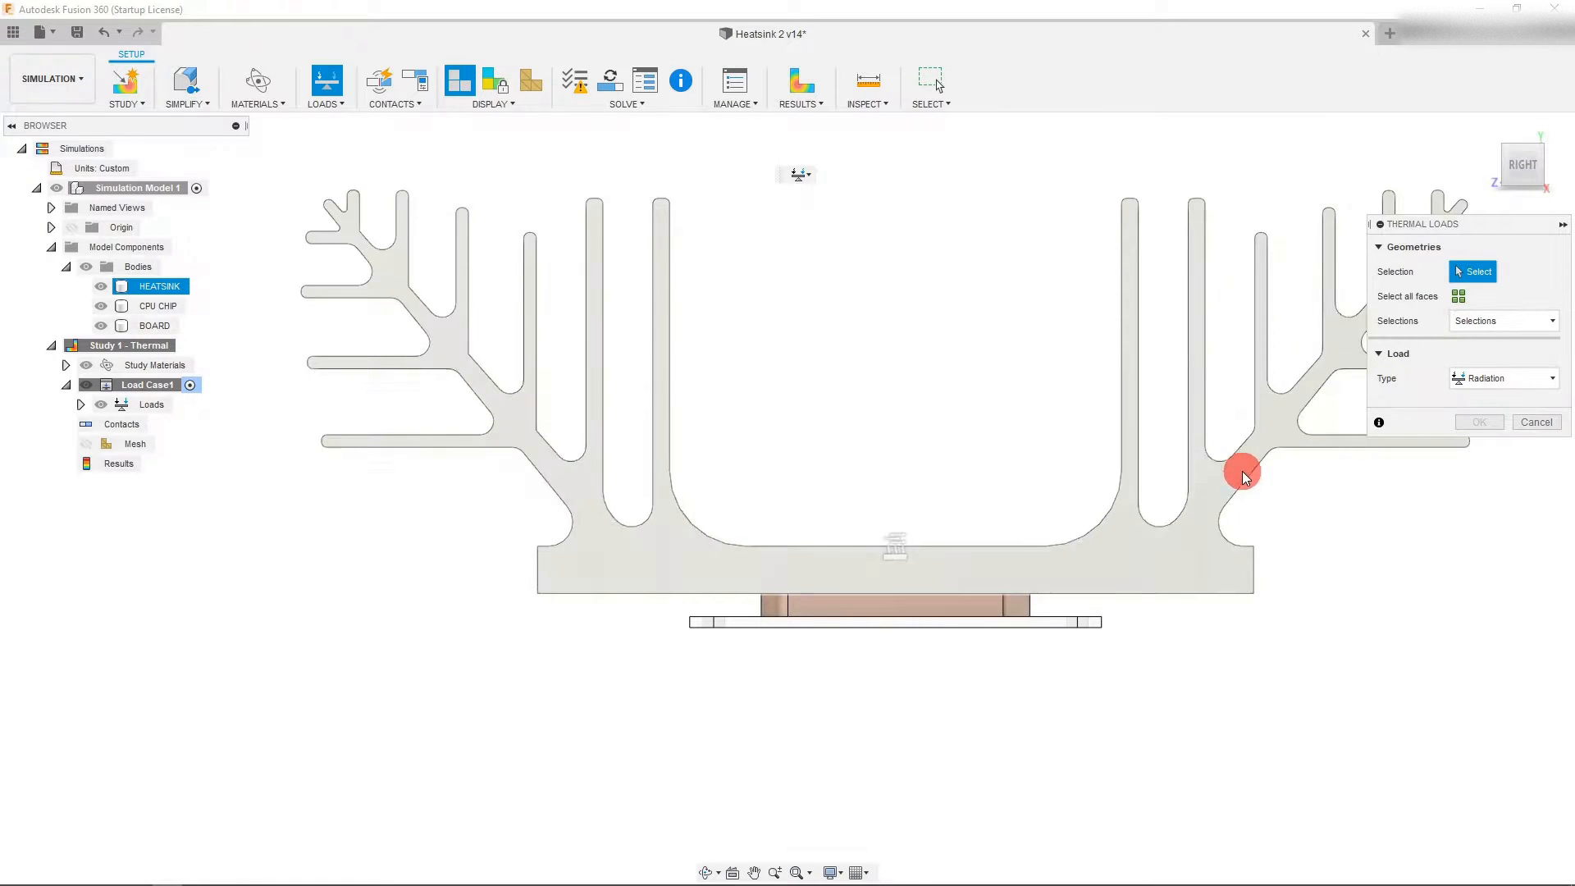
pyautogui.moveTo(1235, 474)
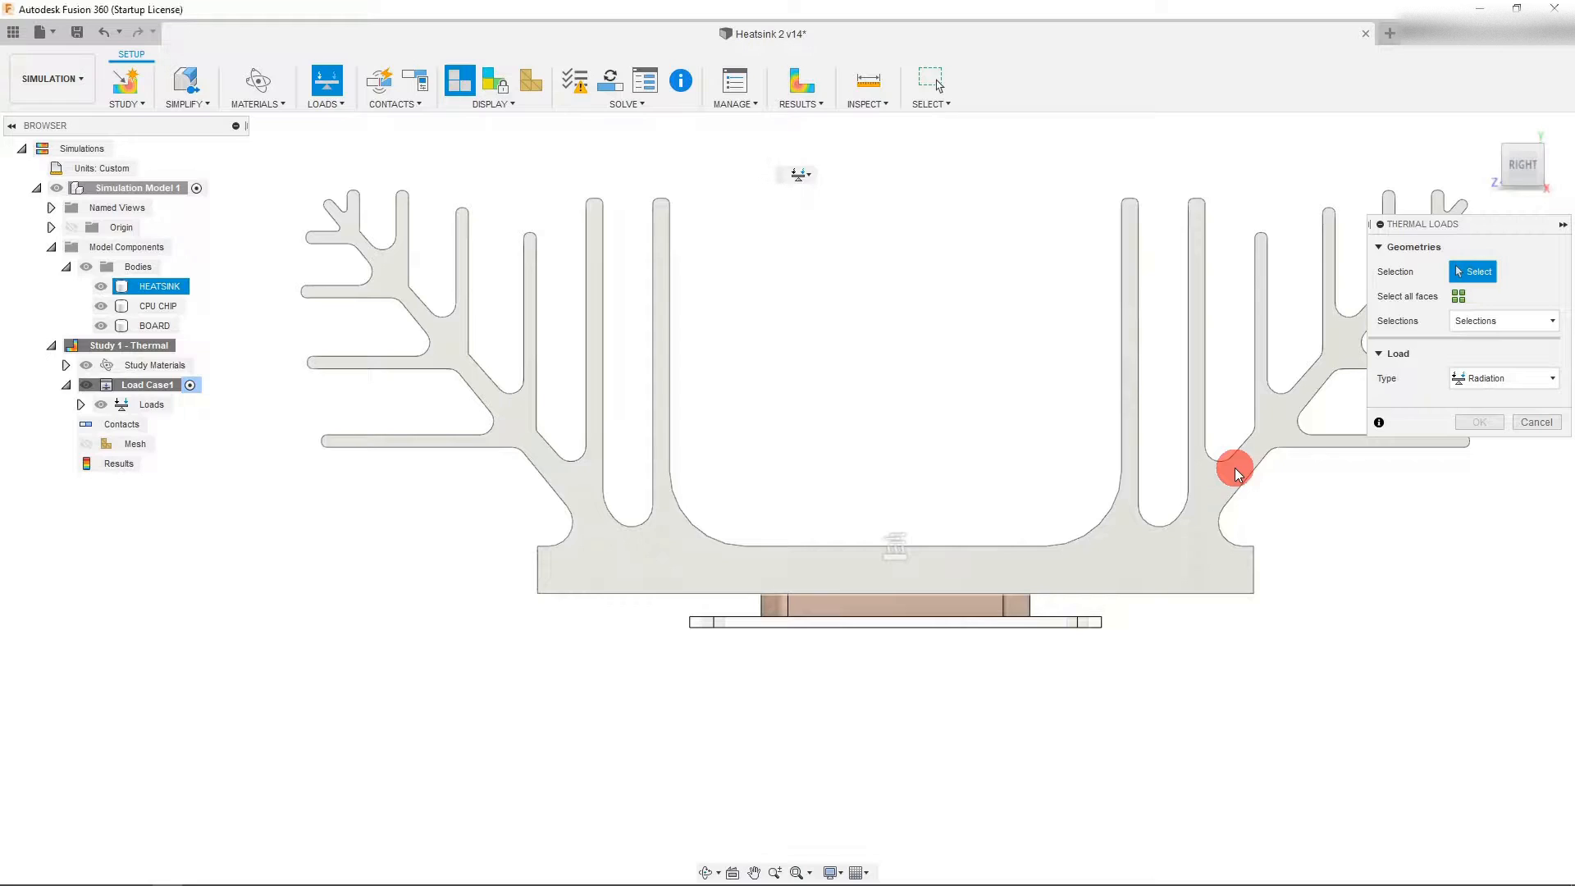
pyautogui.click(1235, 472)
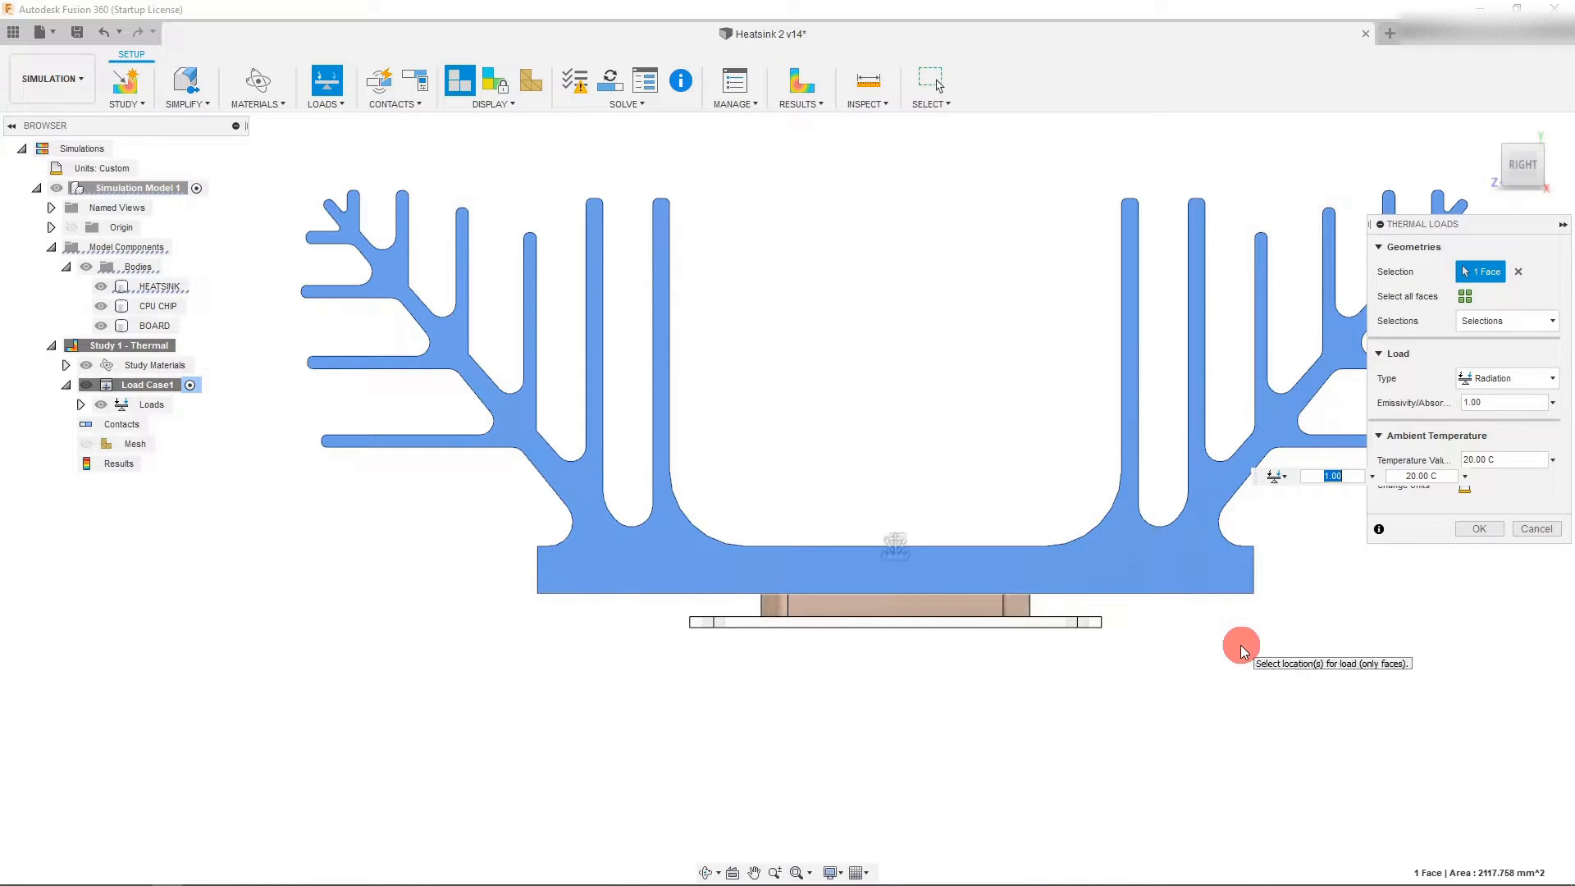
pyautogui.moveTo(1416, 225); pyautogui.dragTo(1195, 244)
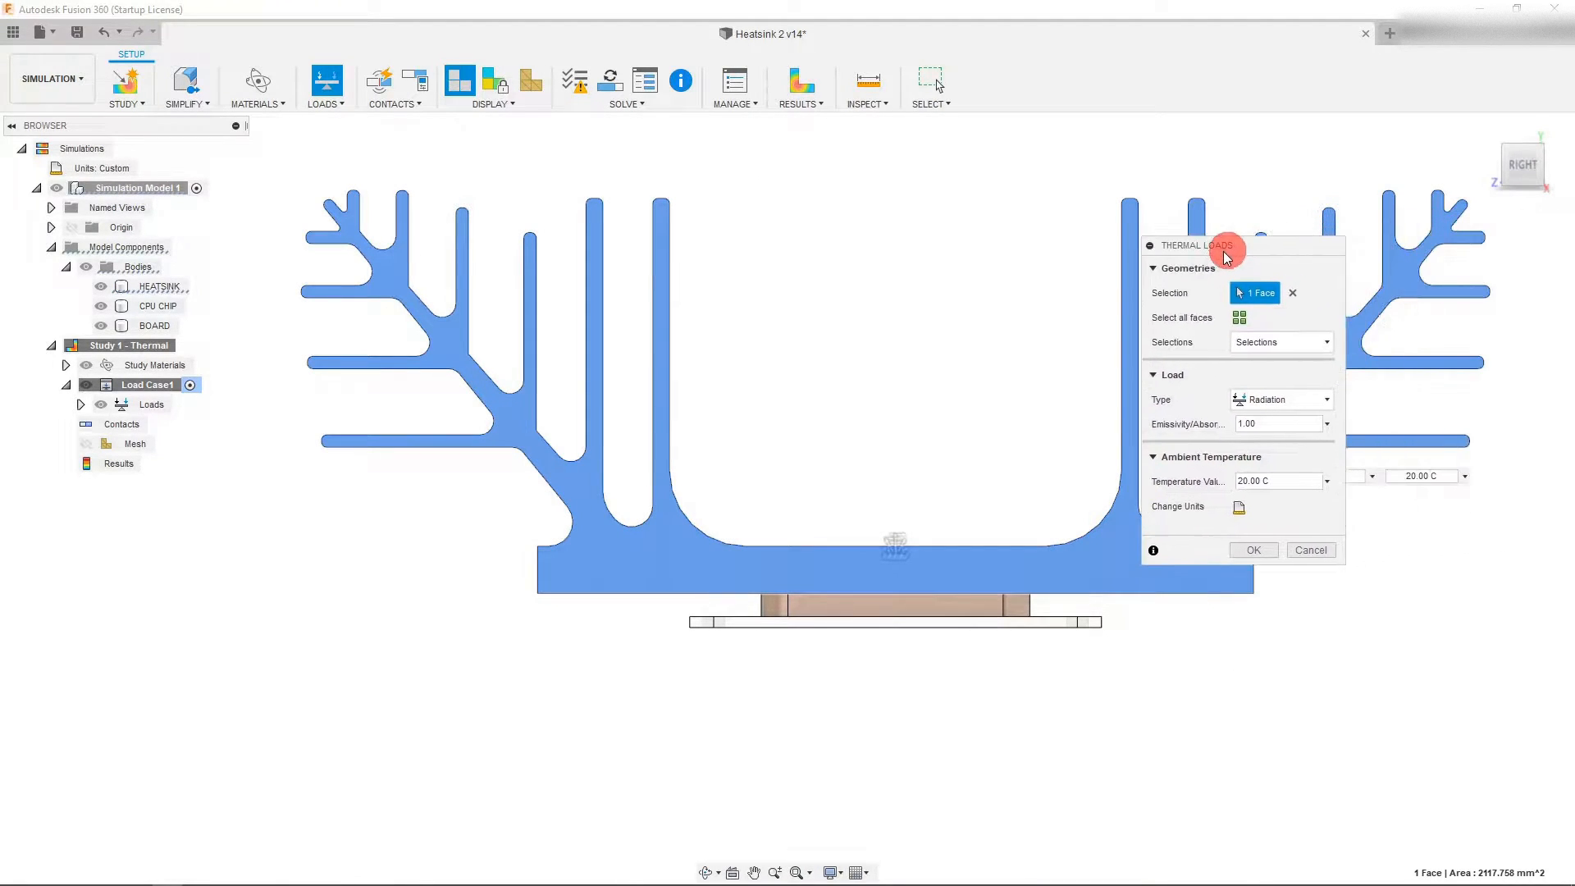
pyautogui.moveTo(1224, 244); pyautogui.dragTo(861, 190)
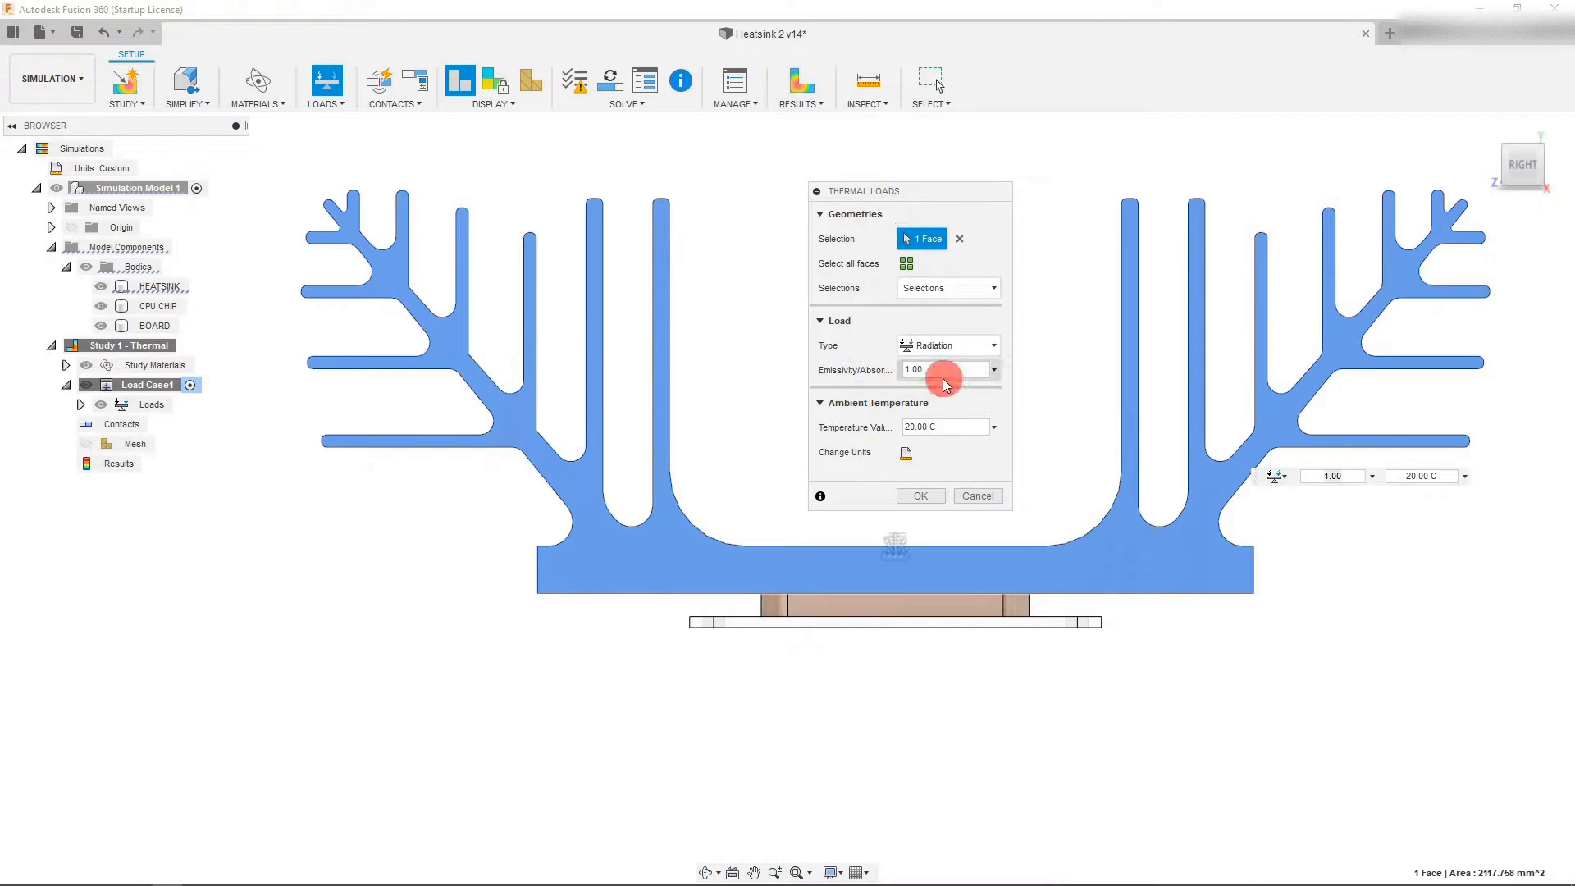
pyautogui.click(942, 369)
pyautogui.write('.1')
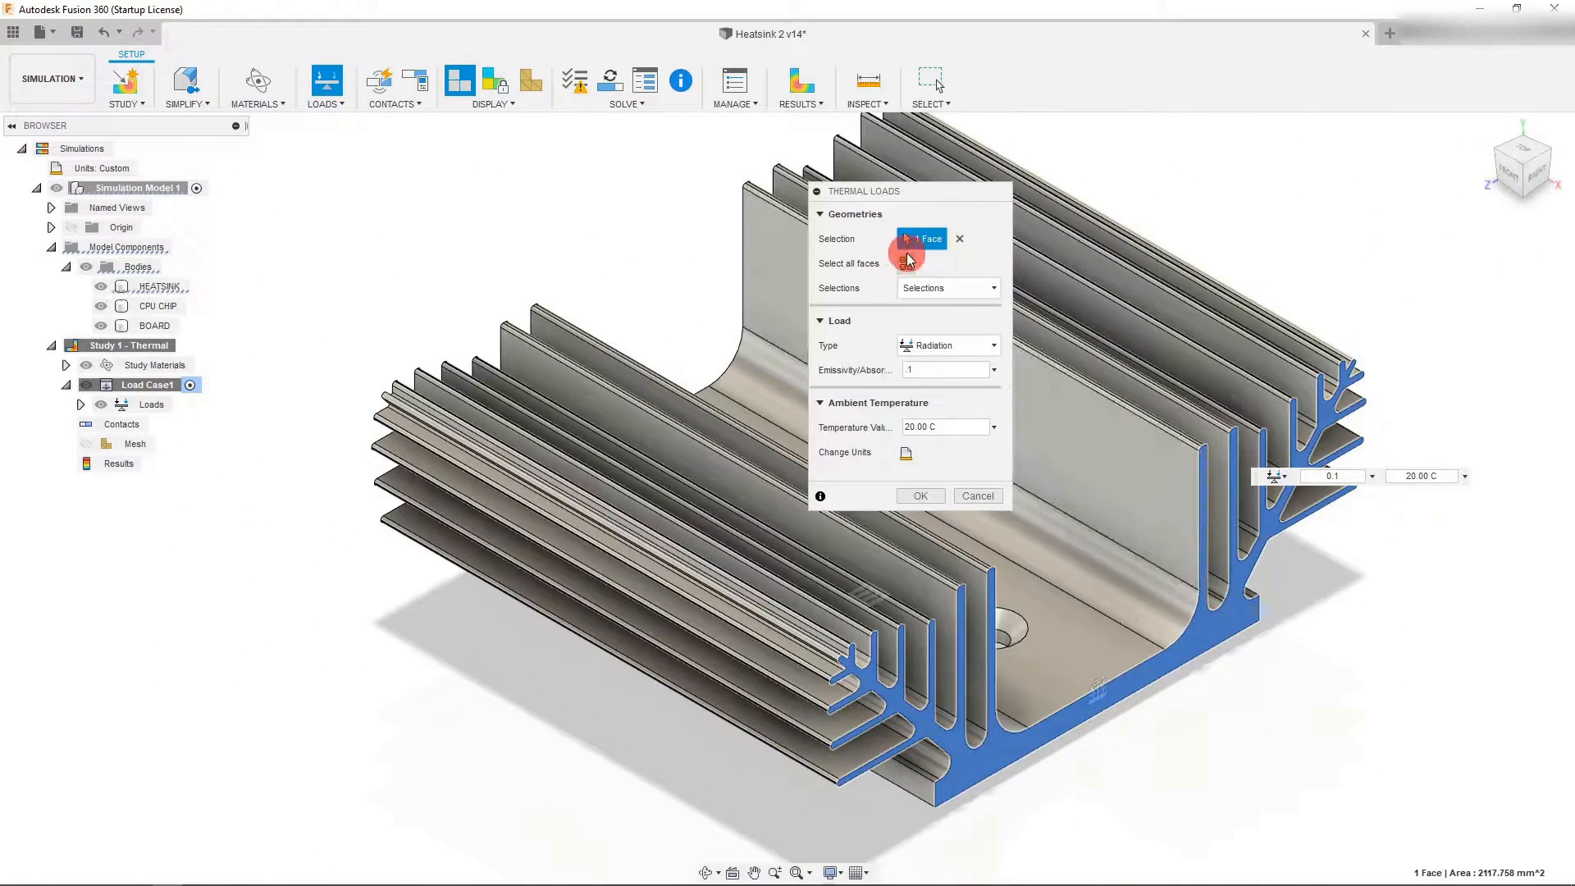
# Extend the radiation load to all heatsink faces and apply it at 20 °C ambient
pyautogui.click(989, 288)
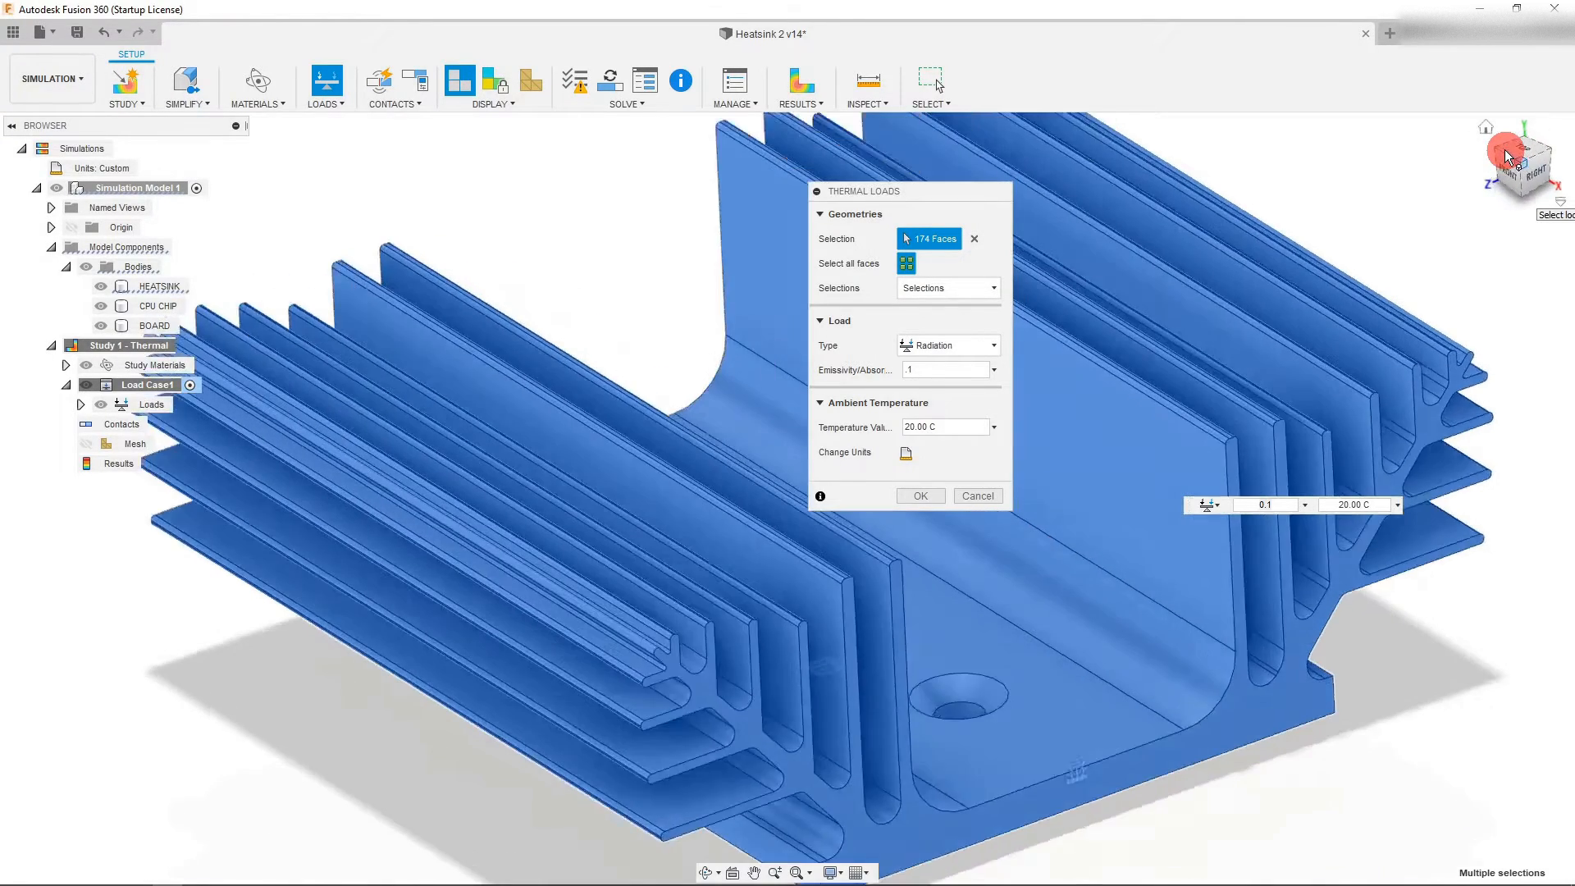
pyautogui.moveTo(1506, 151); pyautogui.dragTo(1306, 356)
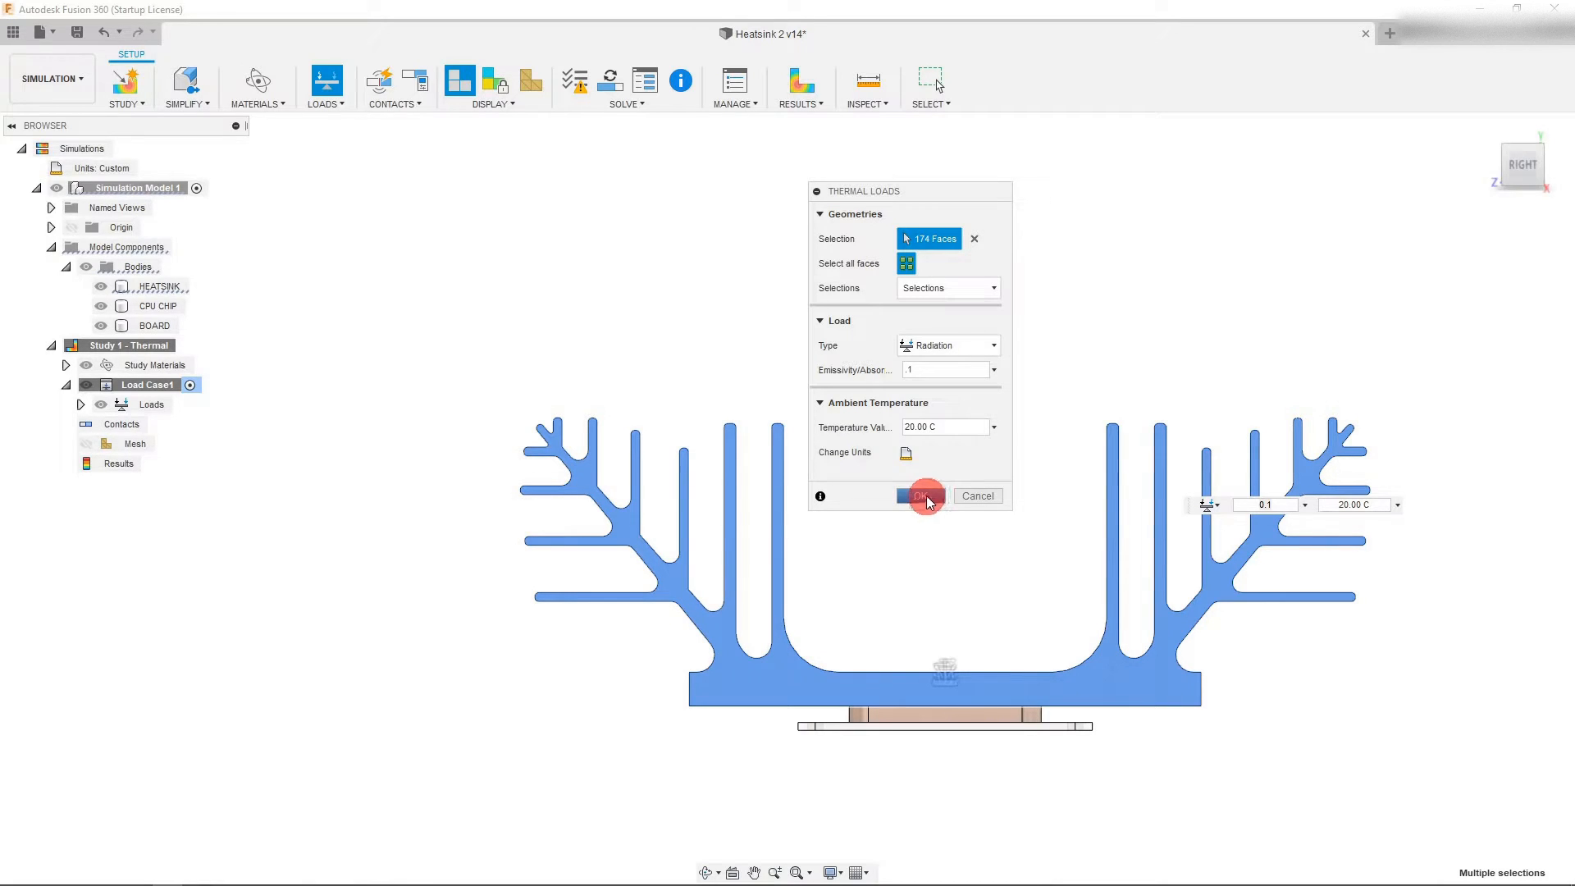
pyautogui.click(920, 496)
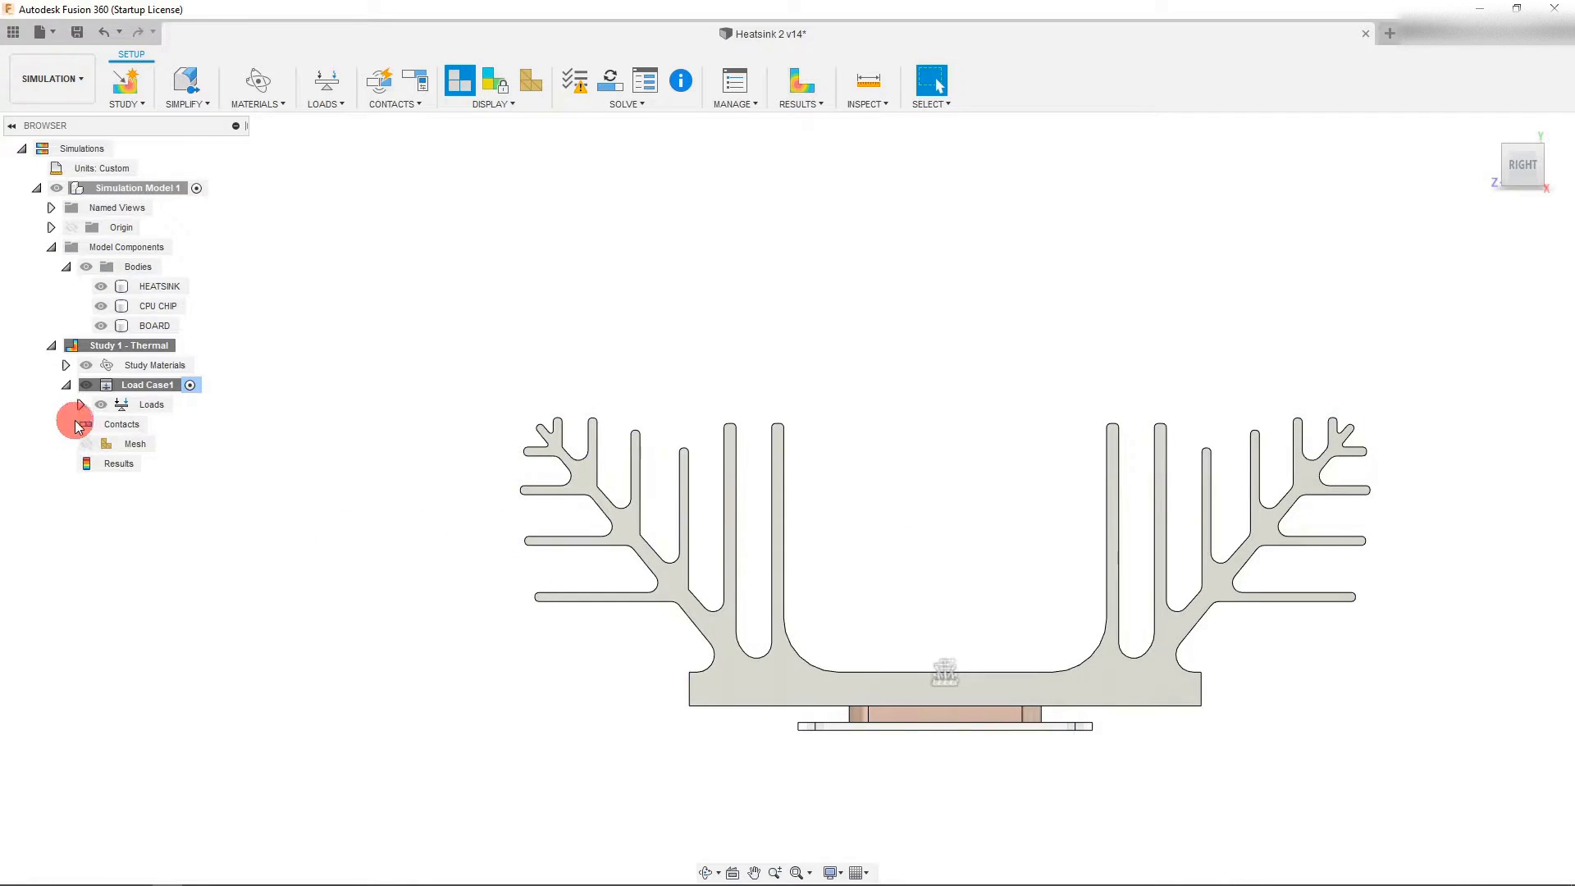
# Expand the load case to show Internal Heat1, Convection1 and Radiation1
pyautogui.click(80, 408)
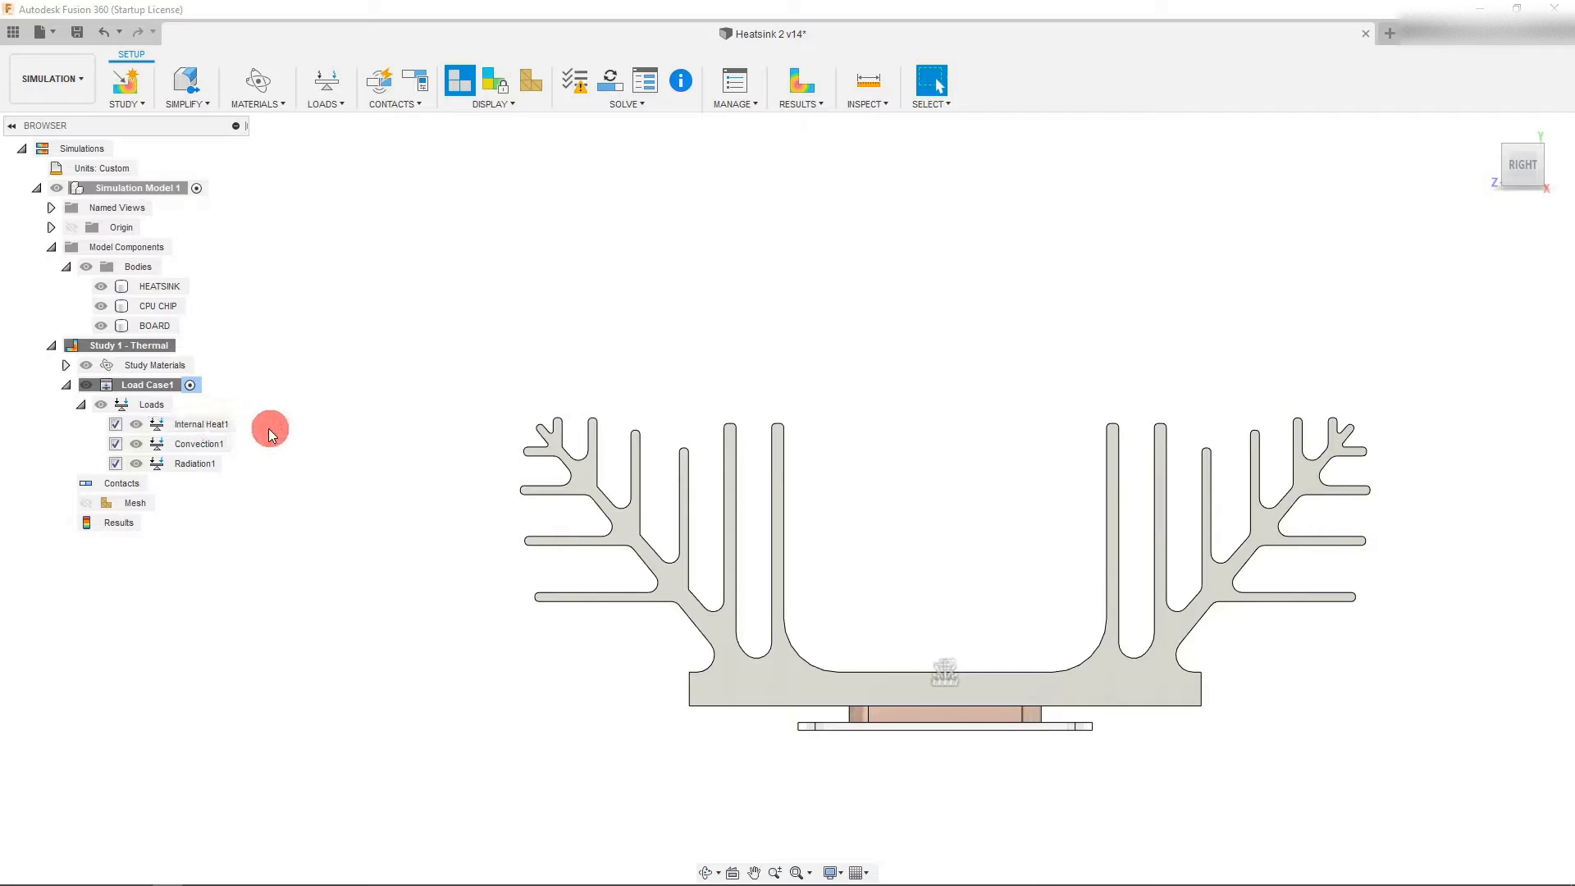
pyautogui.click(195, 463)
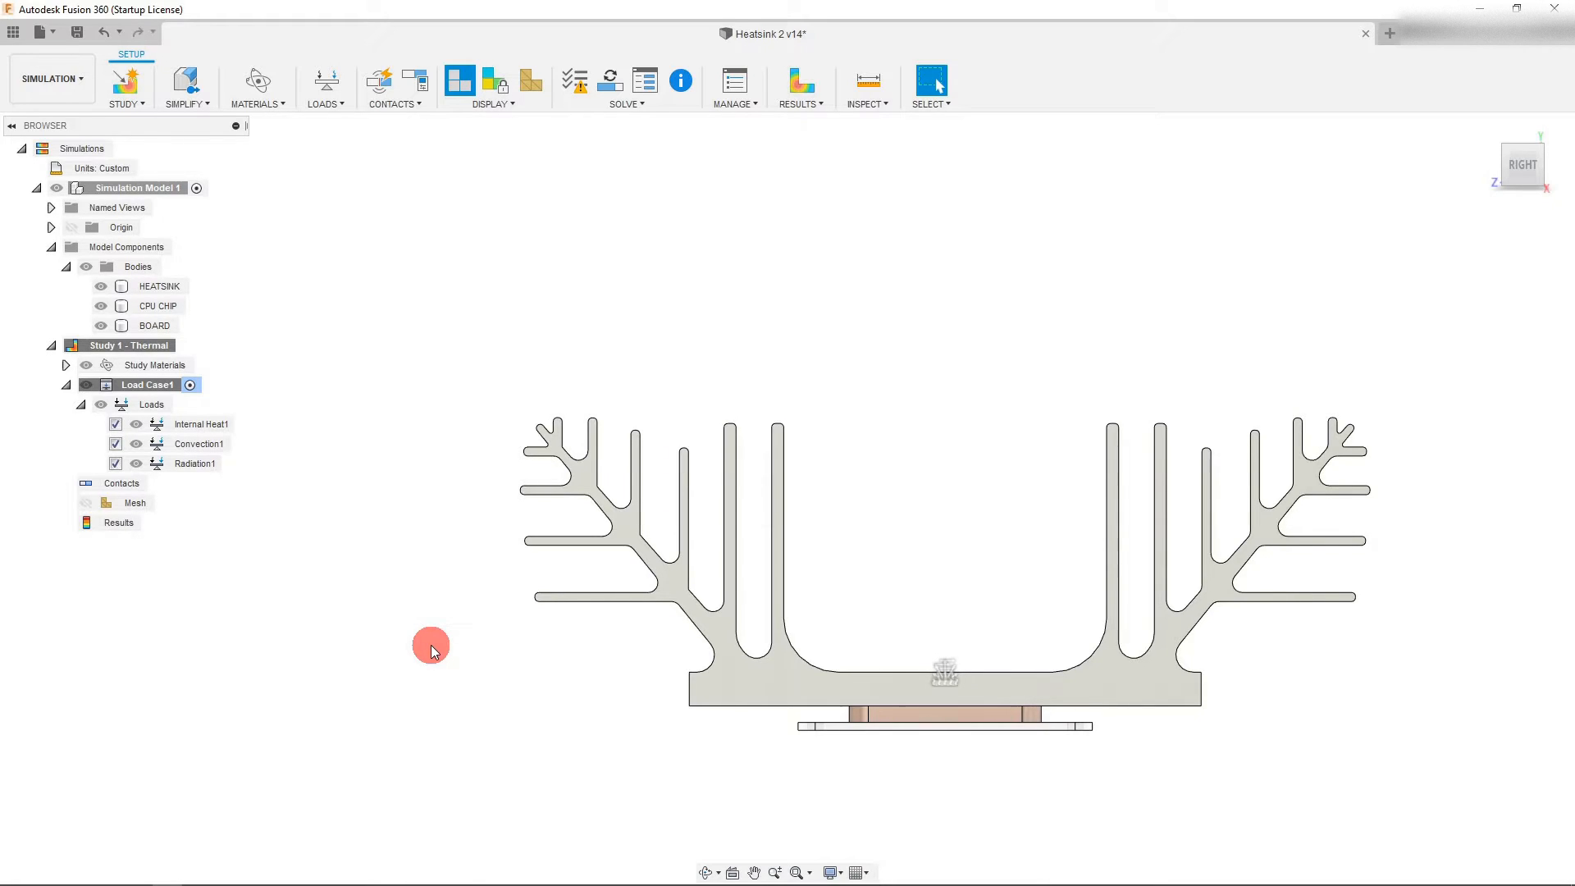
# Generate automatic contacts with a 0.10 mm solids tolerance
pyautogui.rightClick(120, 483)
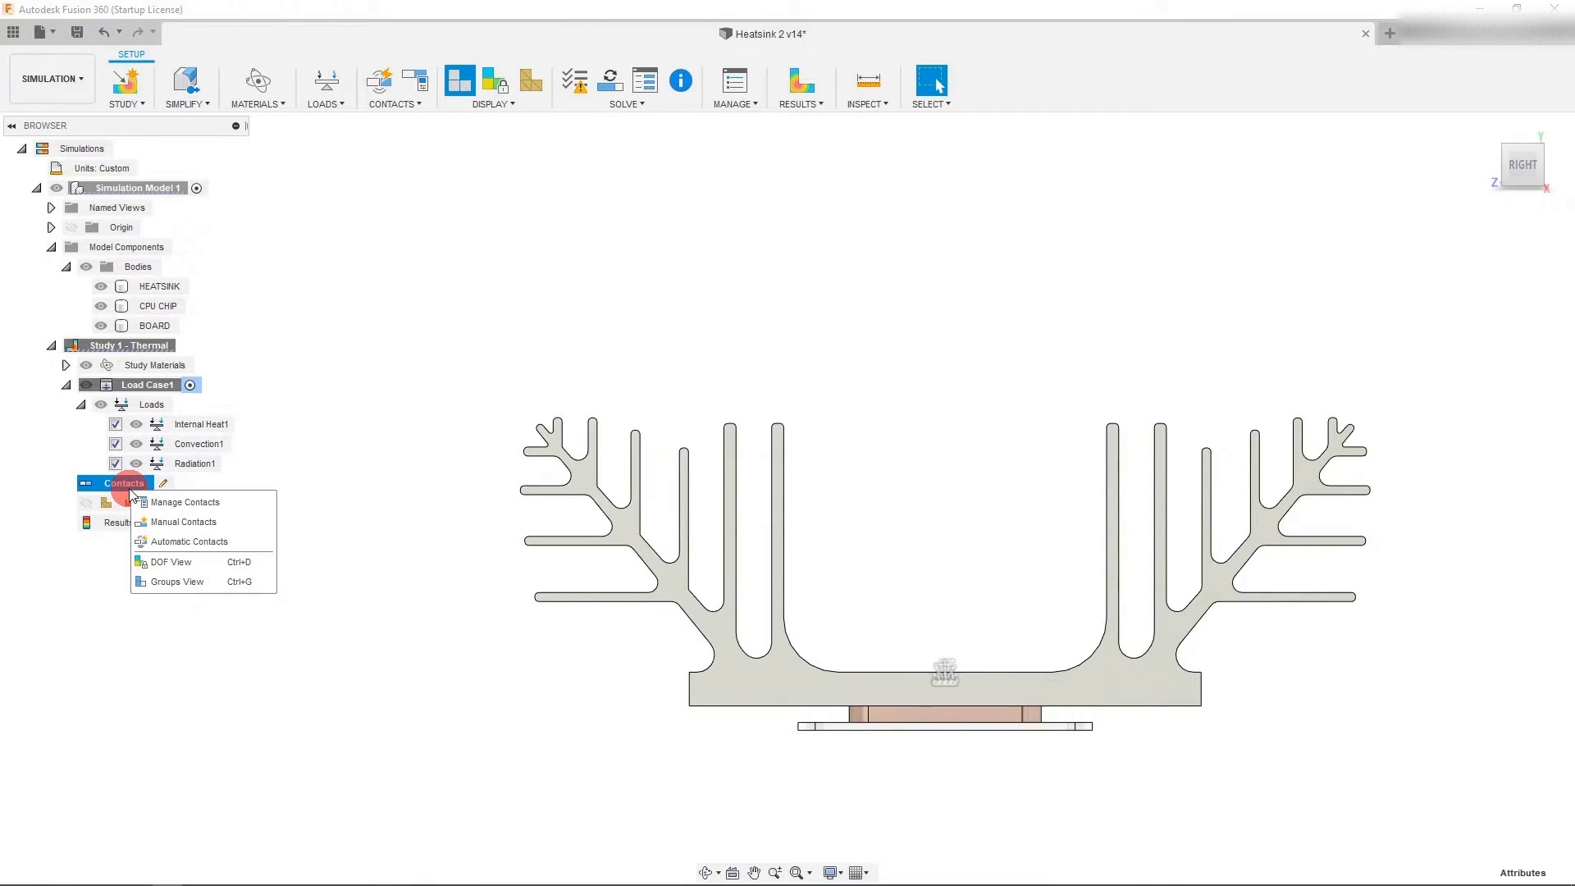
pyautogui.click(191, 542)
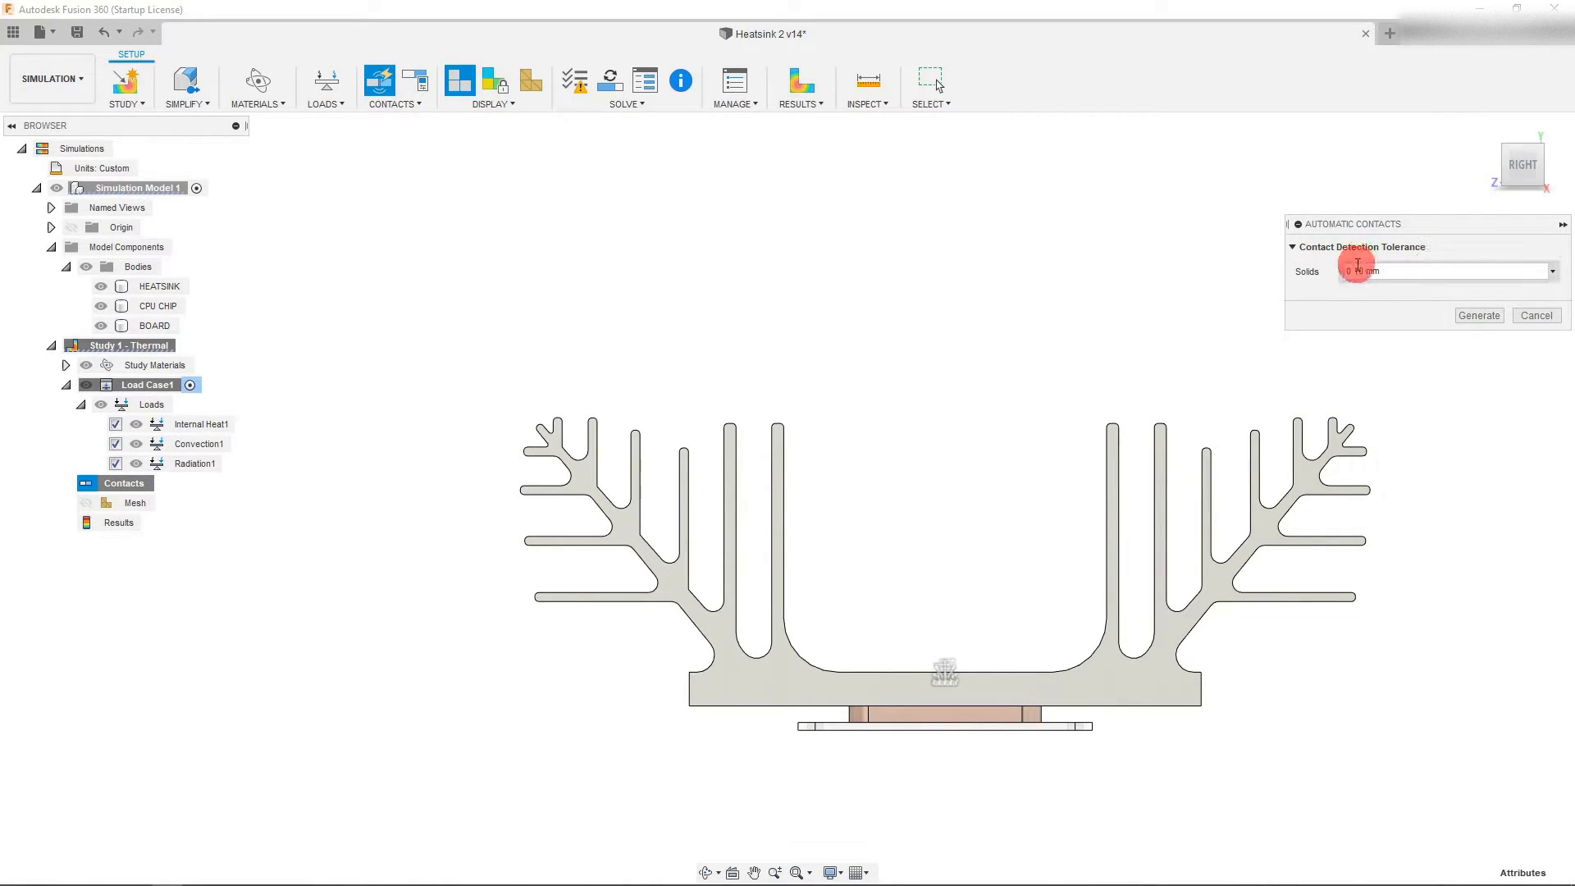
pyautogui.write('0.10')
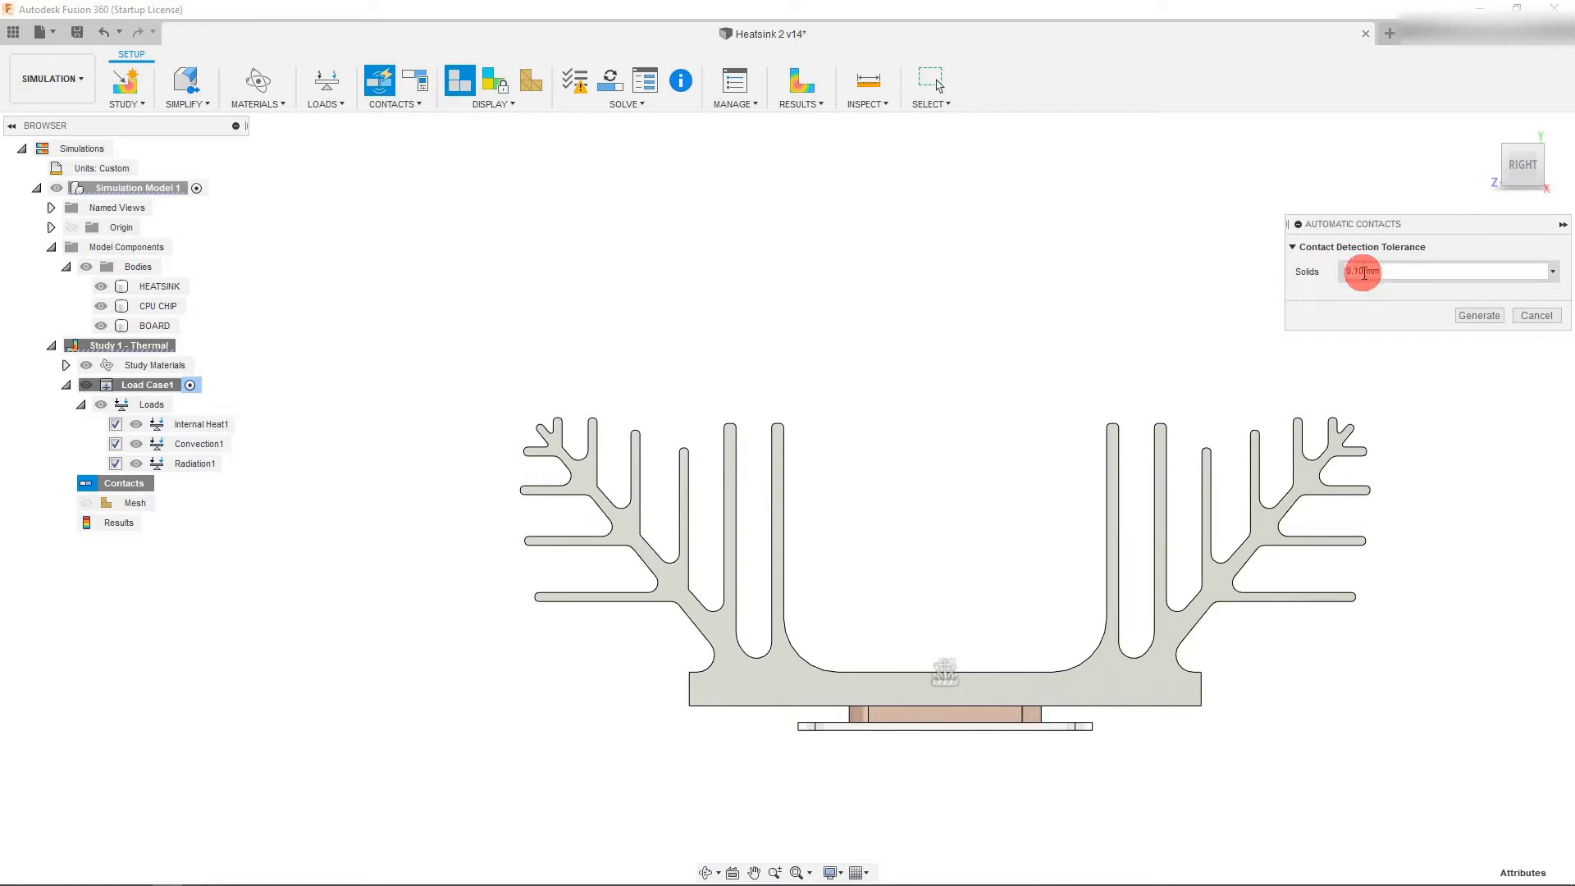
pyautogui.moveTo(1442, 336)
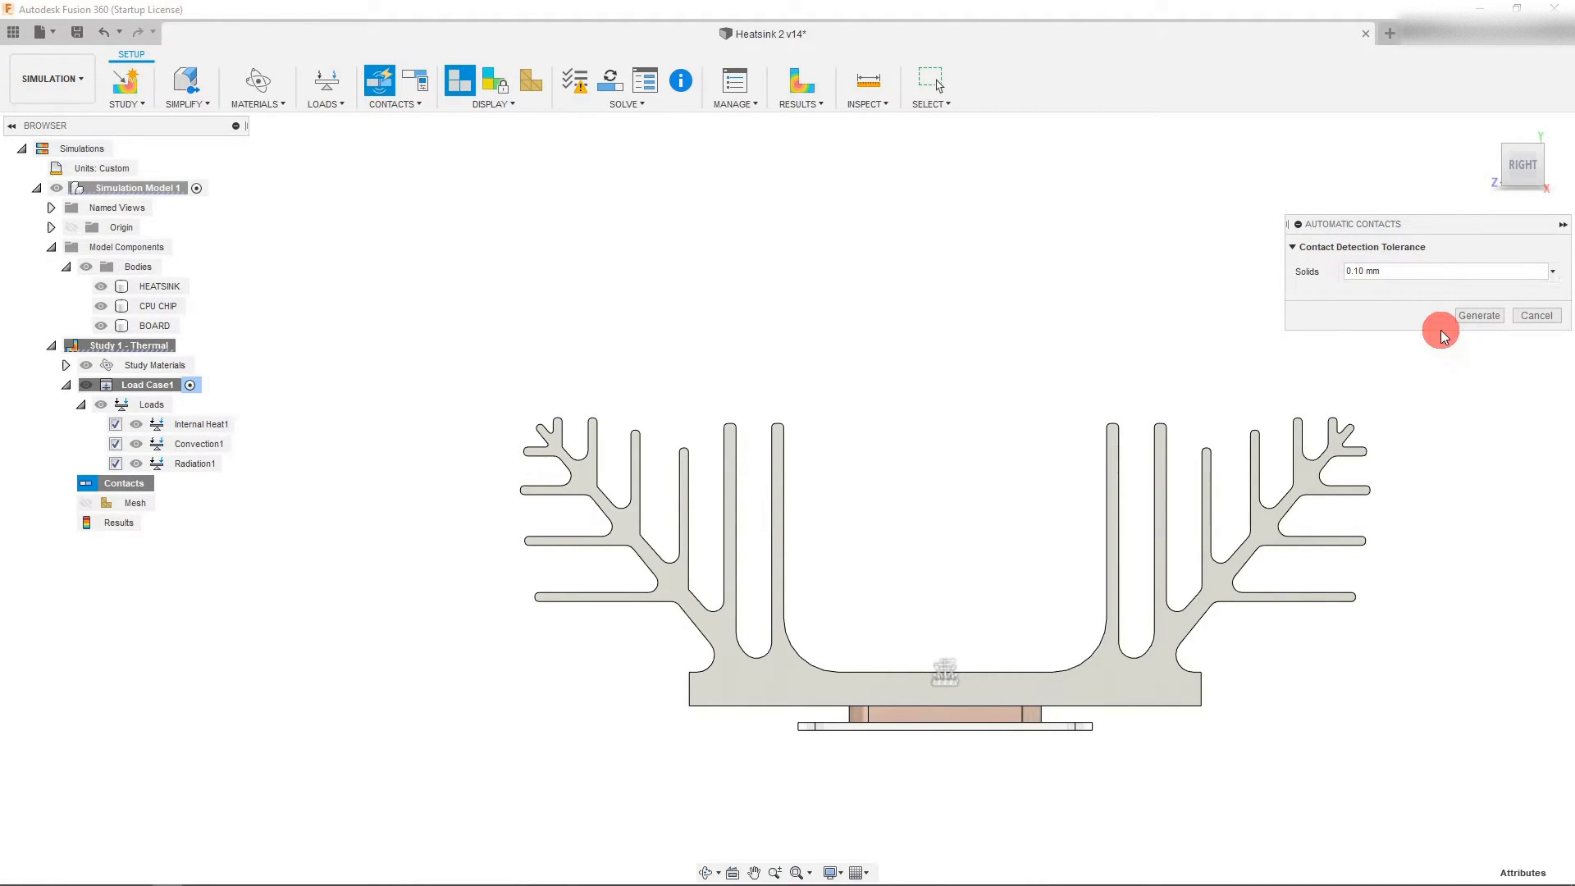
pyautogui.click(1478, 315)
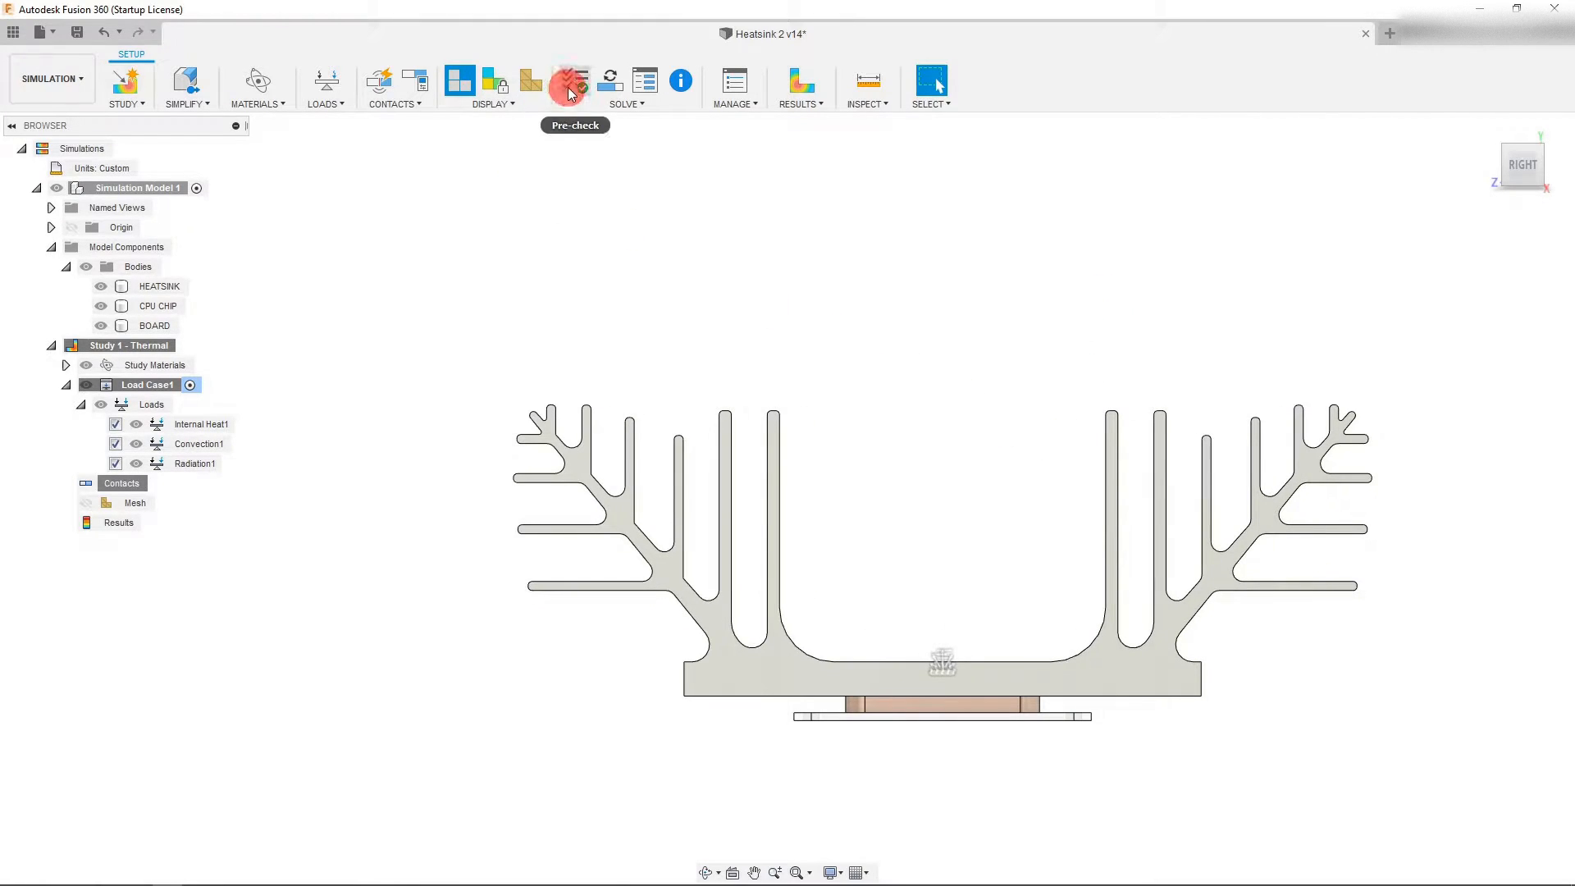
# Pre-check the study and solve it locally
pyautogui.click(573, 82)
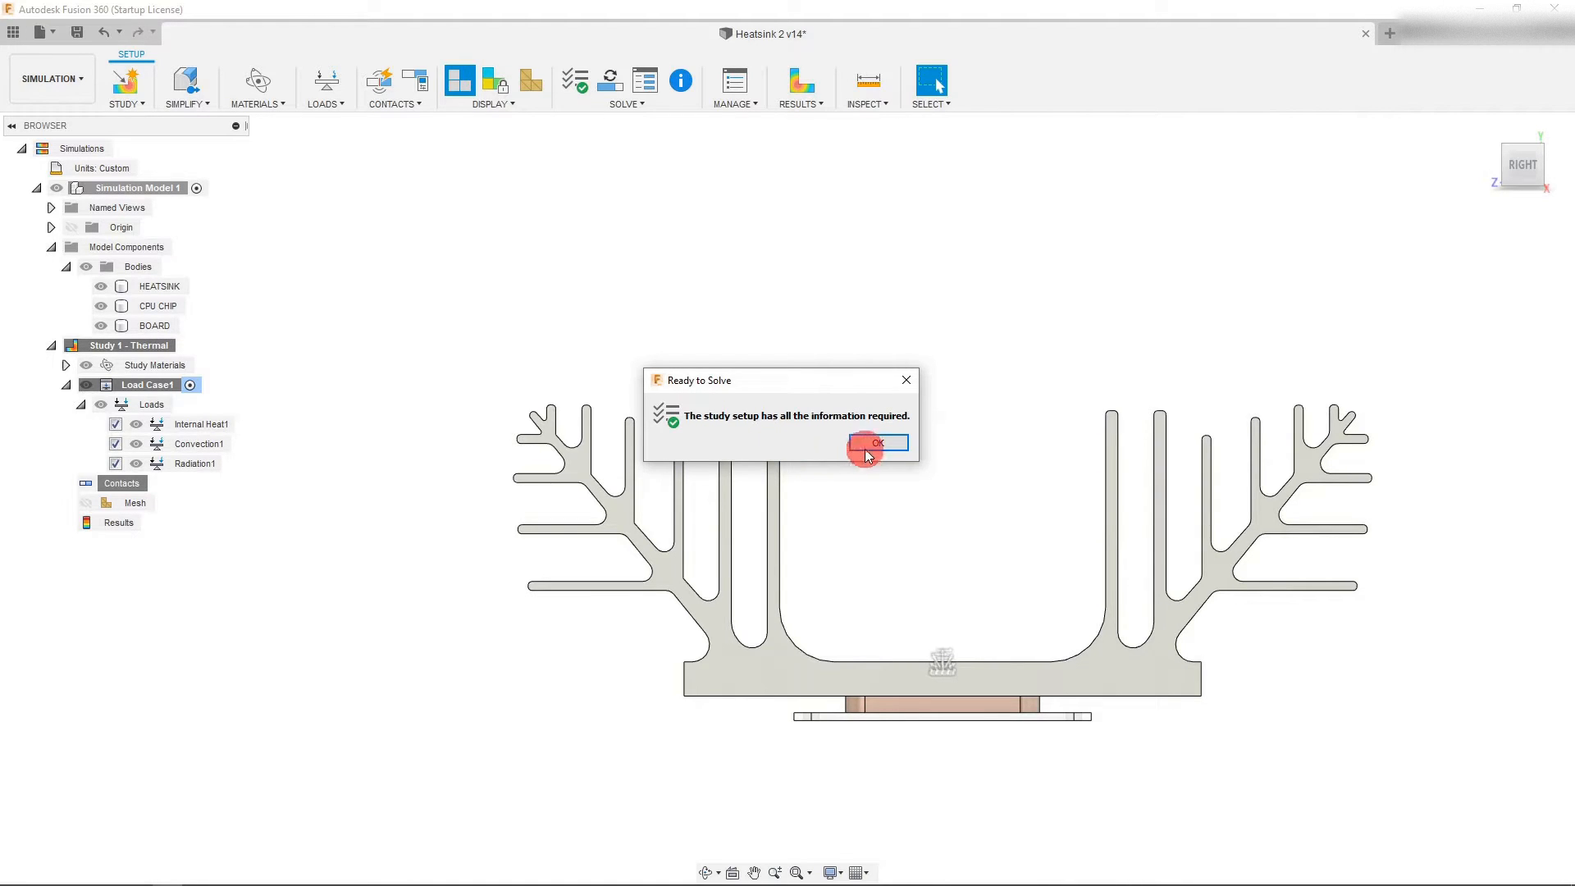
pyautogui.click(876, 443)
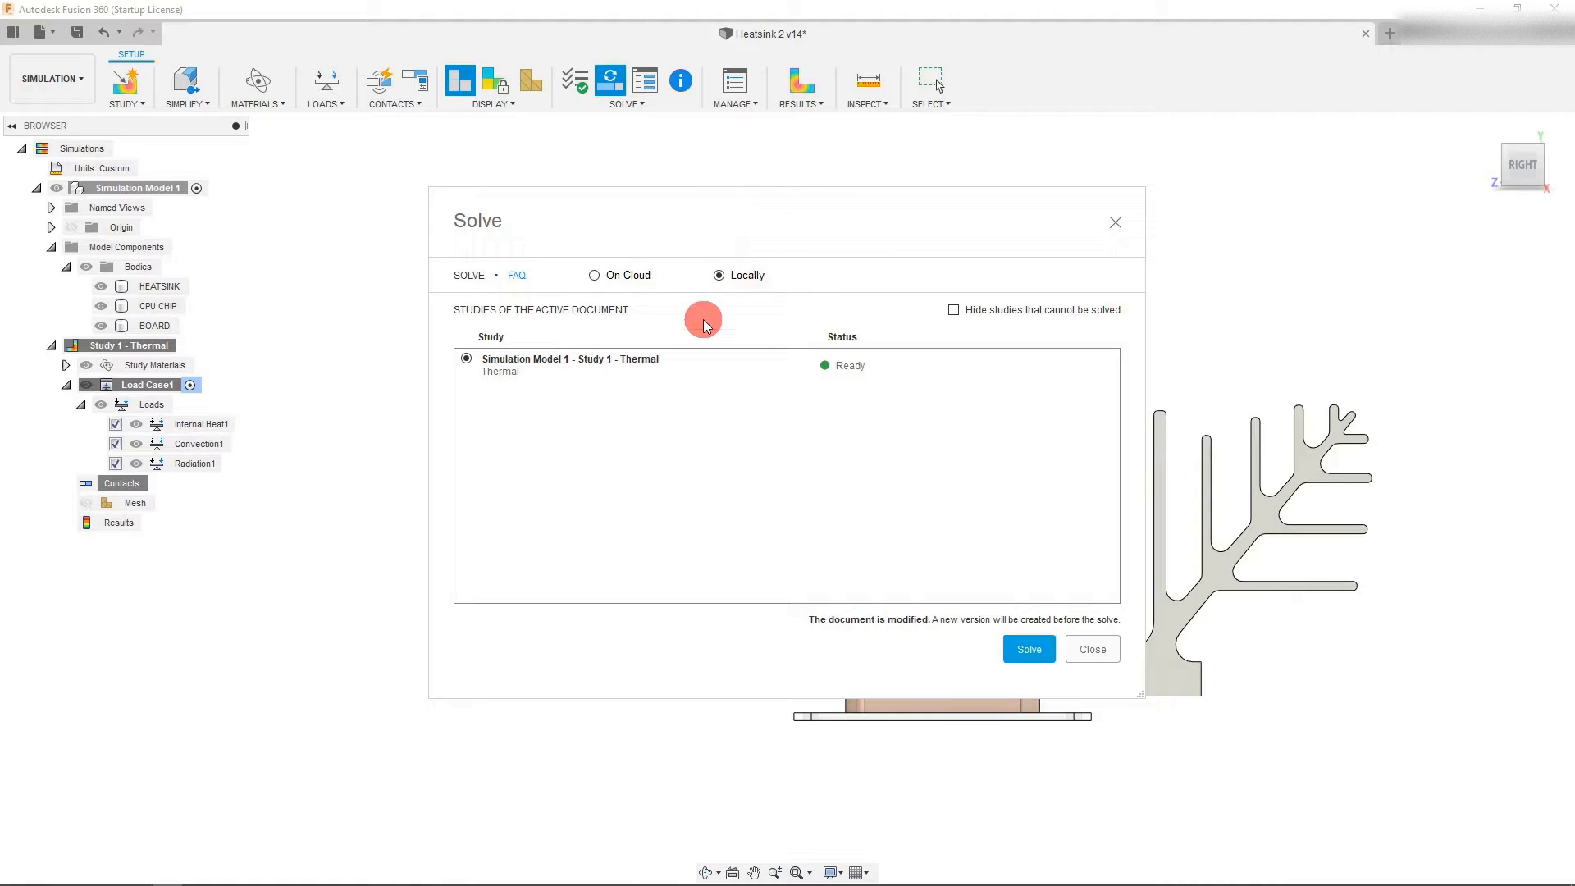
pyautogui.click(1027, 648)
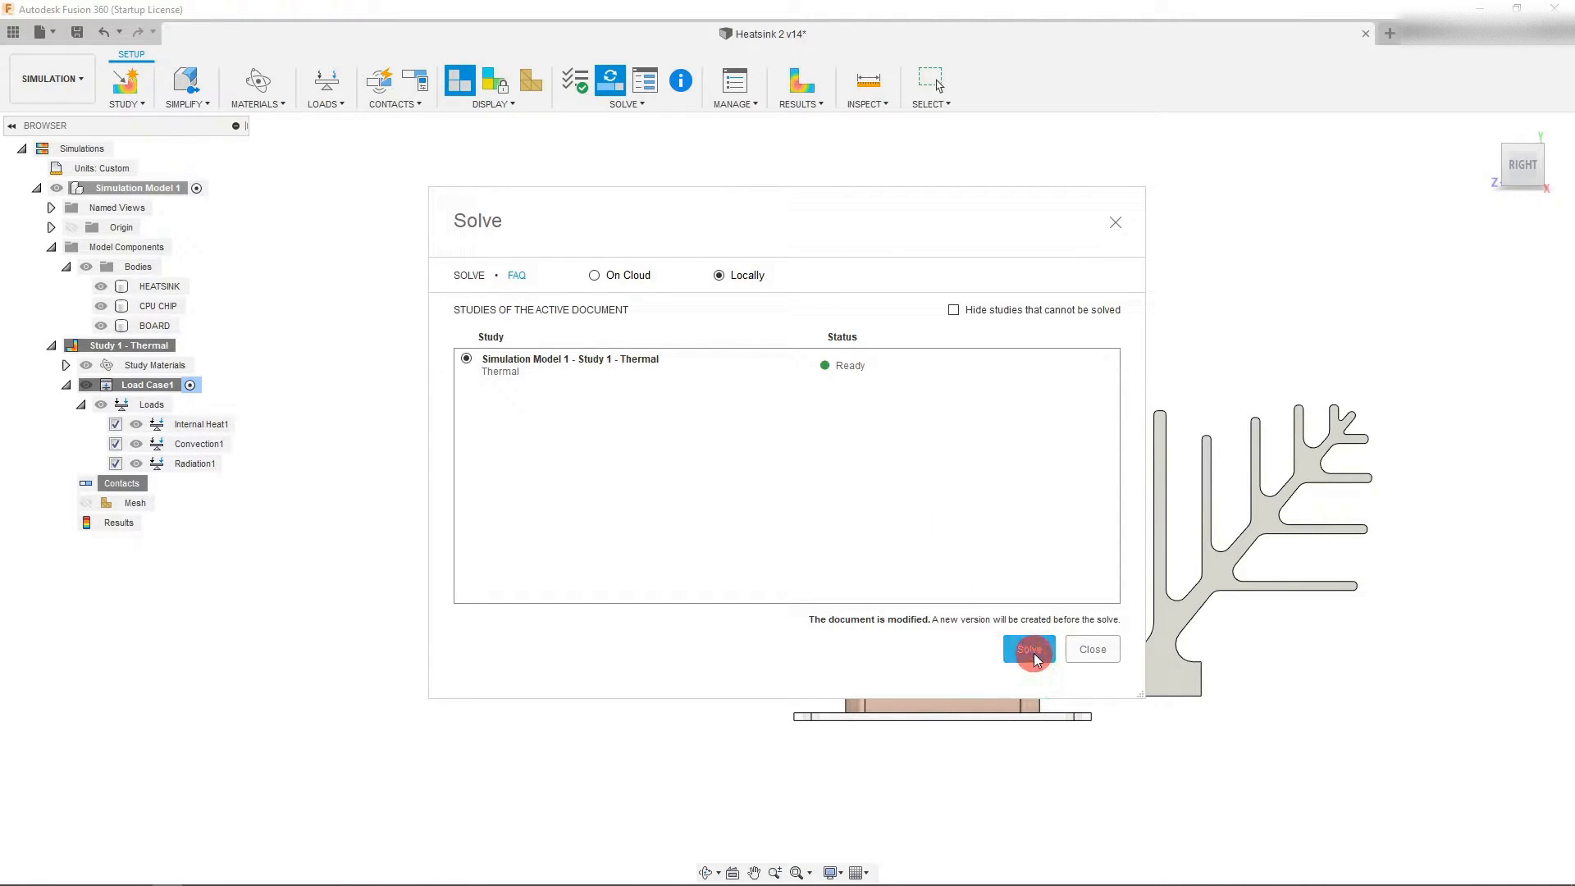
pyautogui.click(1026, 650)
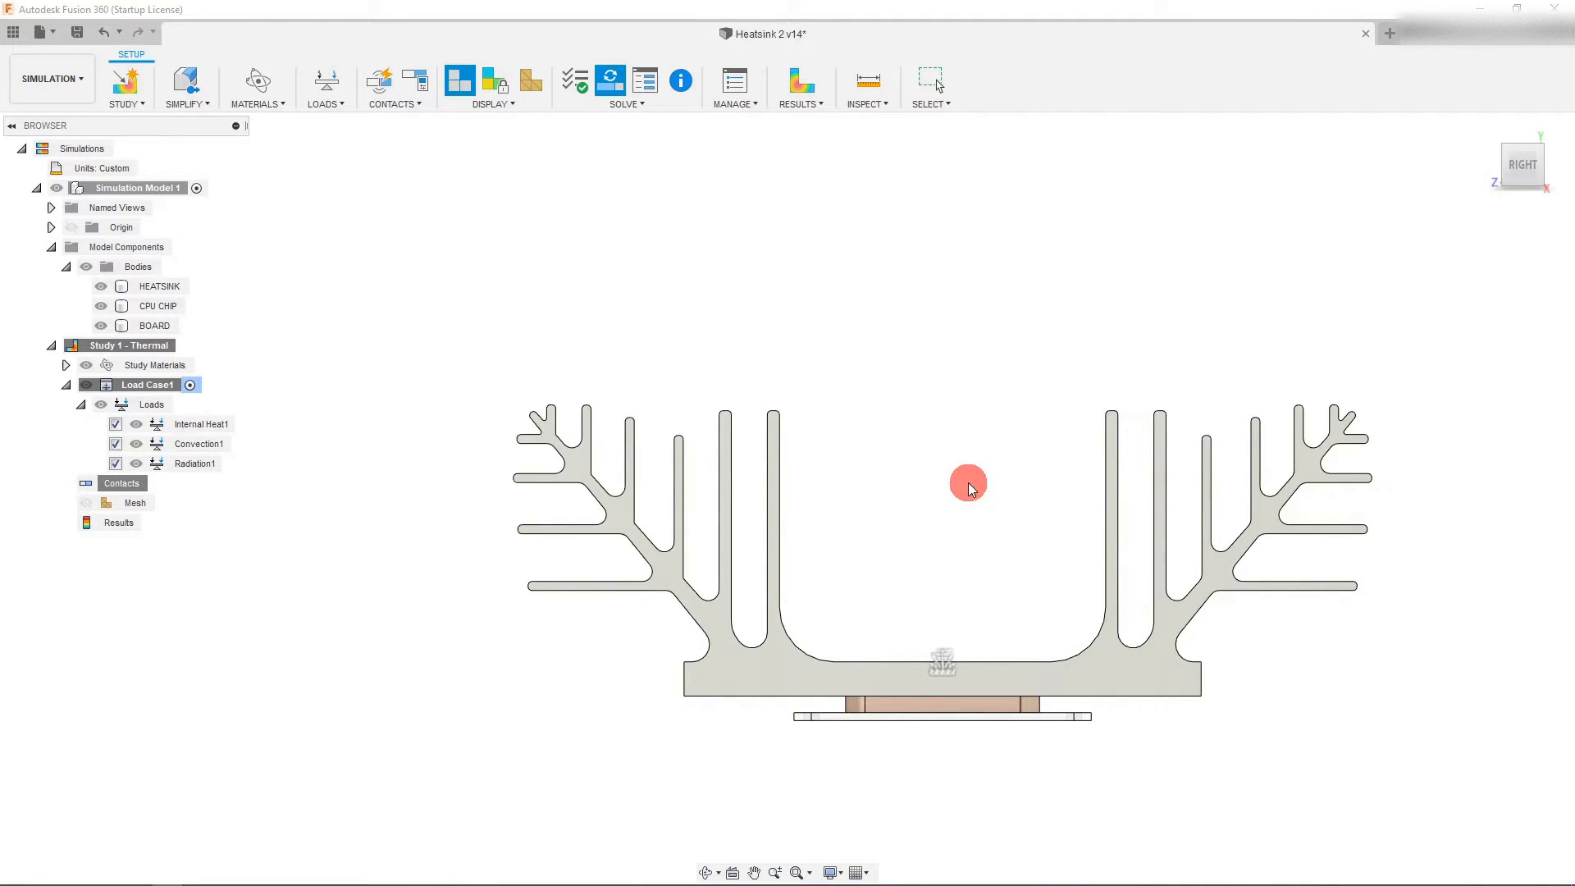
pyautogui.click(609, 82)
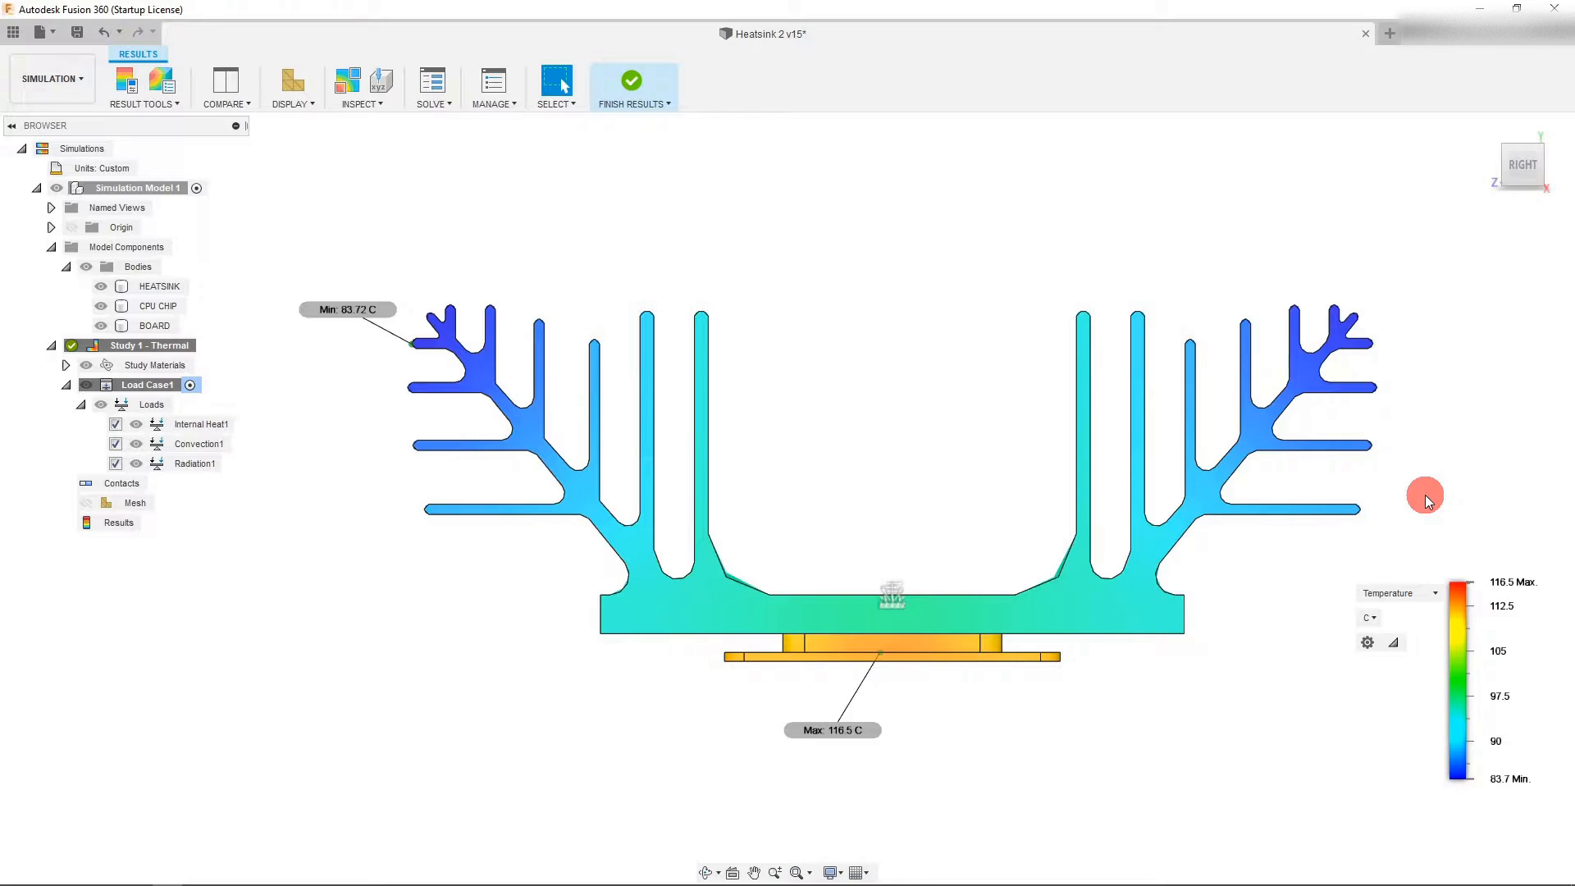
pyautogui.moveTo(815, 767)
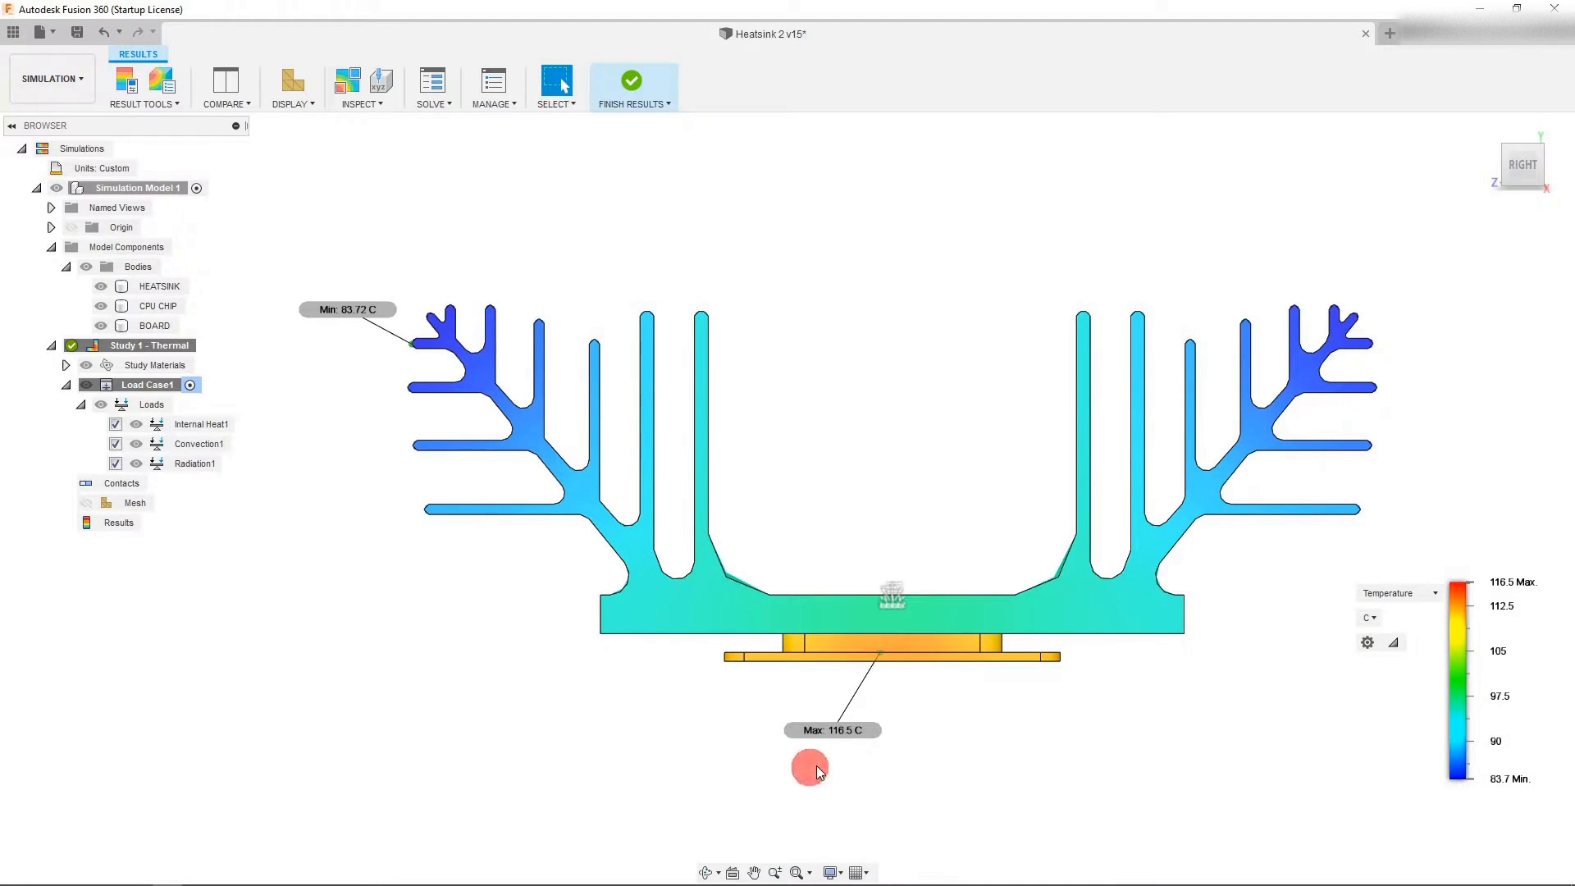
pyautogui.moveTo(825, 757)
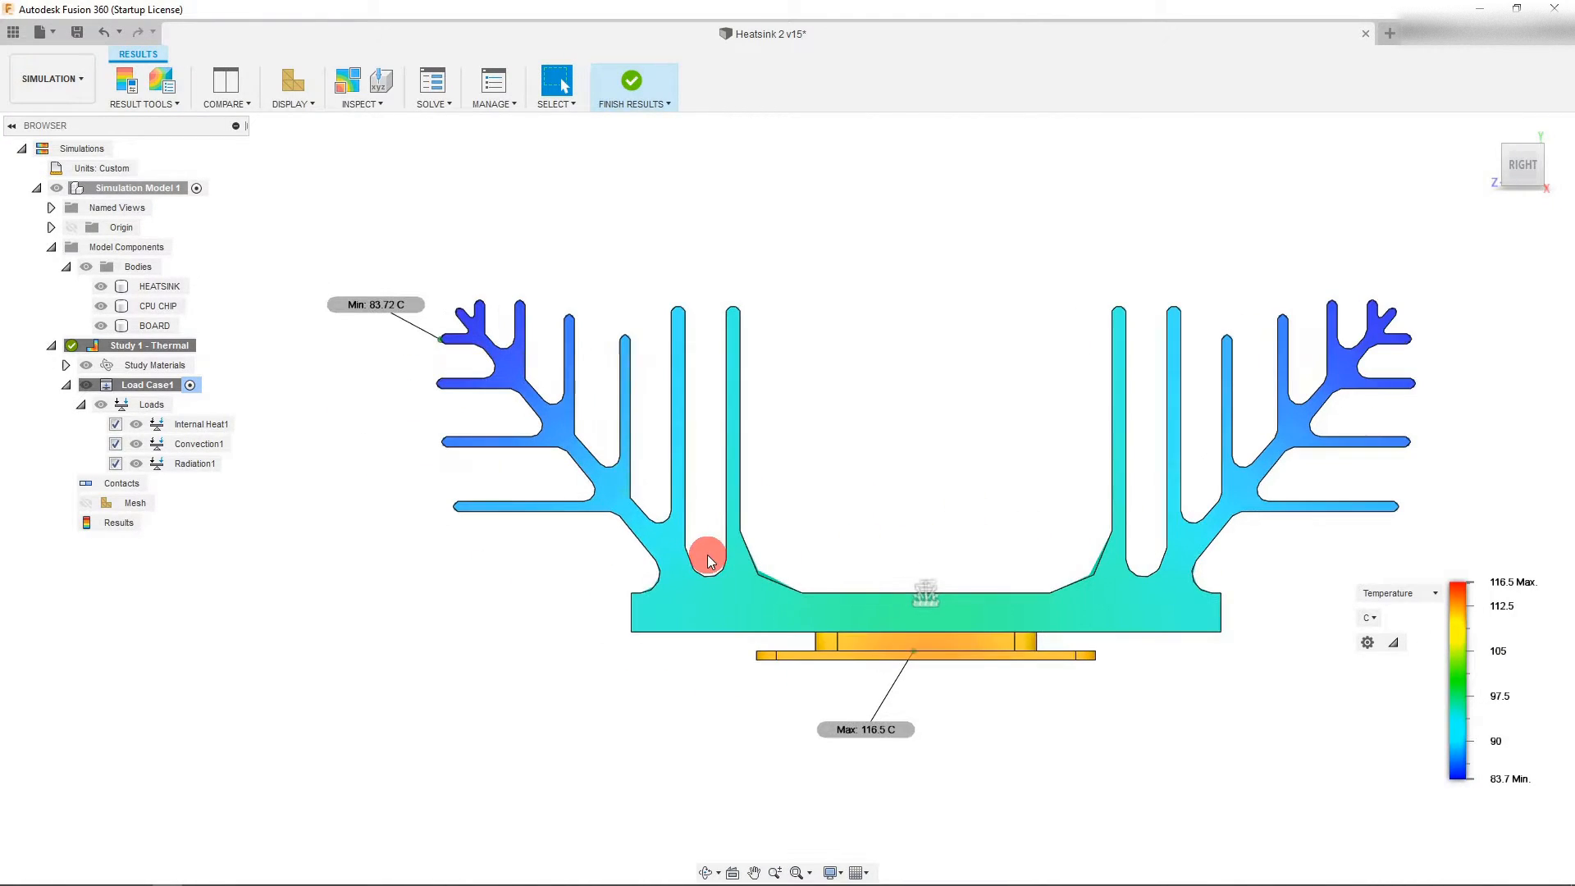
pyautogui.moveTo(1003, 480)
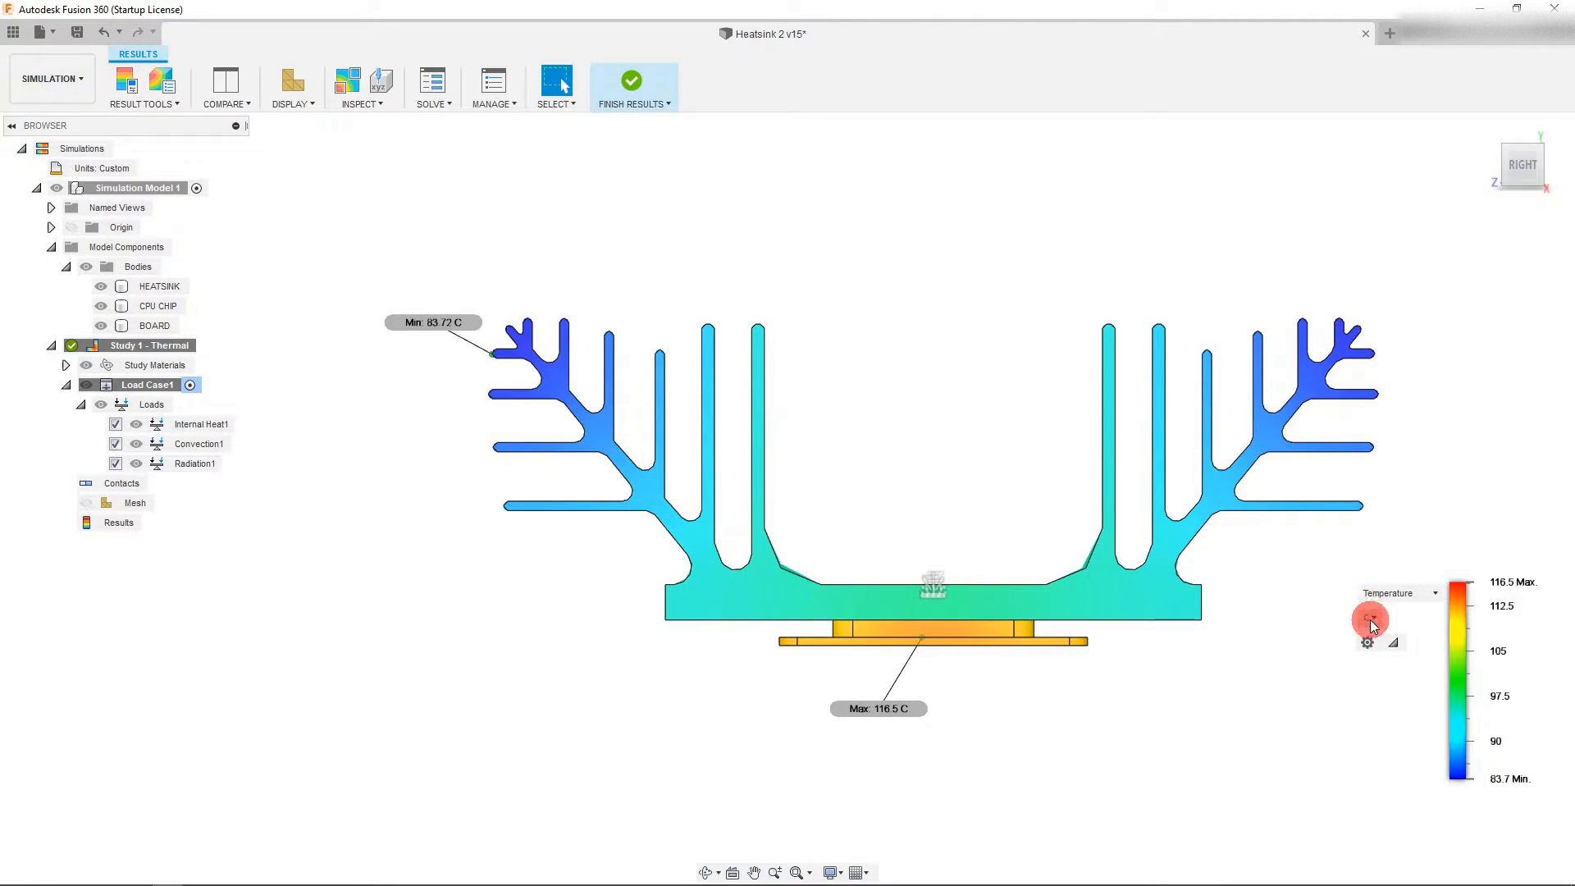
# Switch the temperature legend from Celsius to Fahrenheit
pyautogui.click(1366, 641)
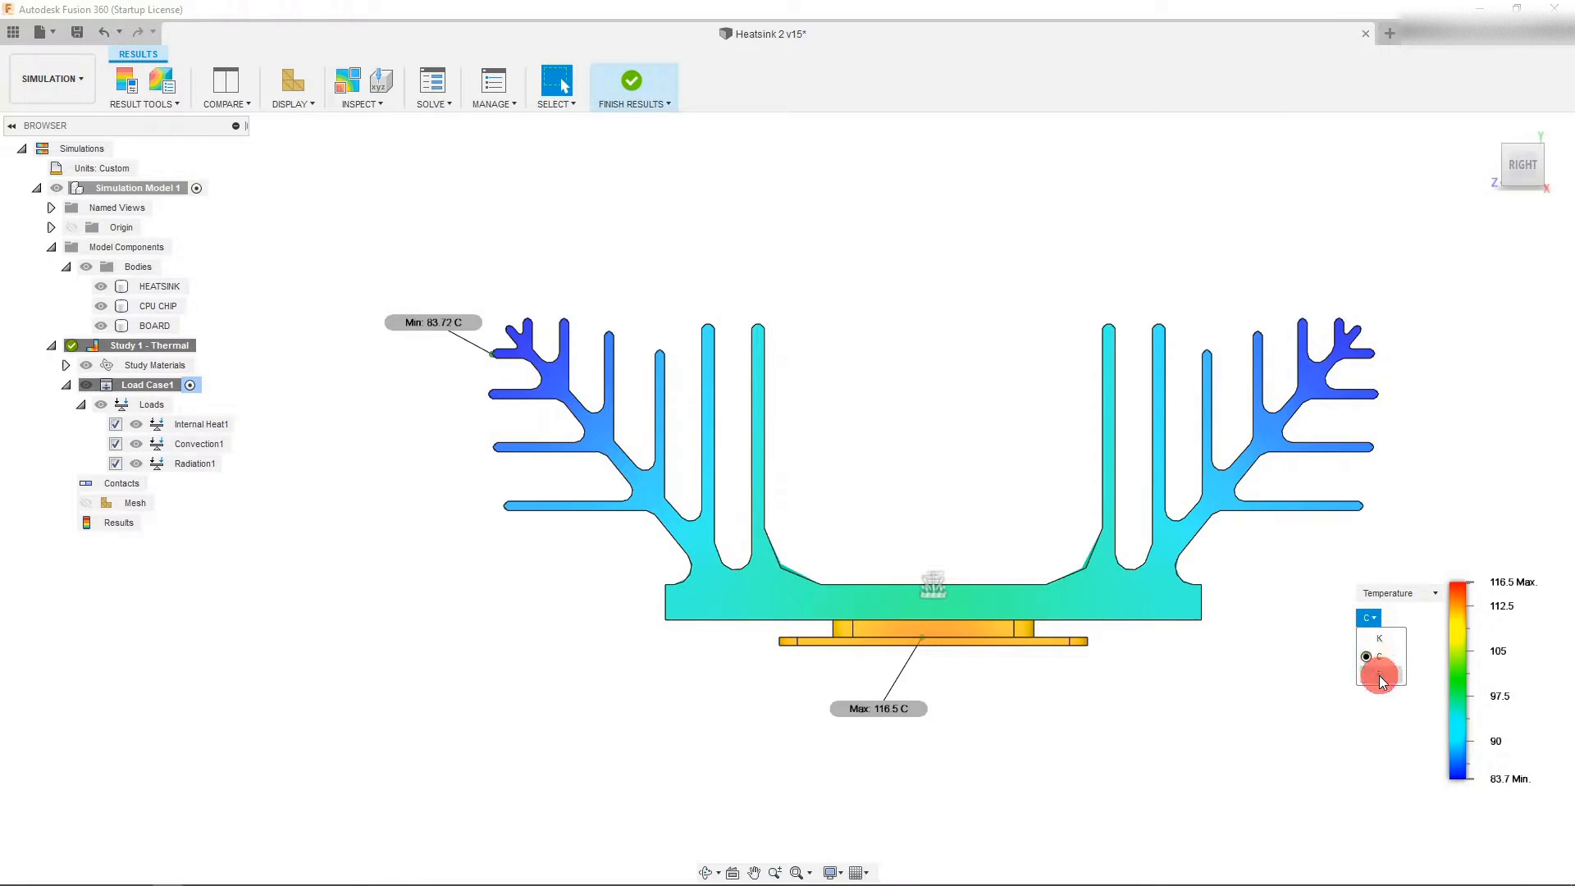
pyautogui.click(1379, 638)
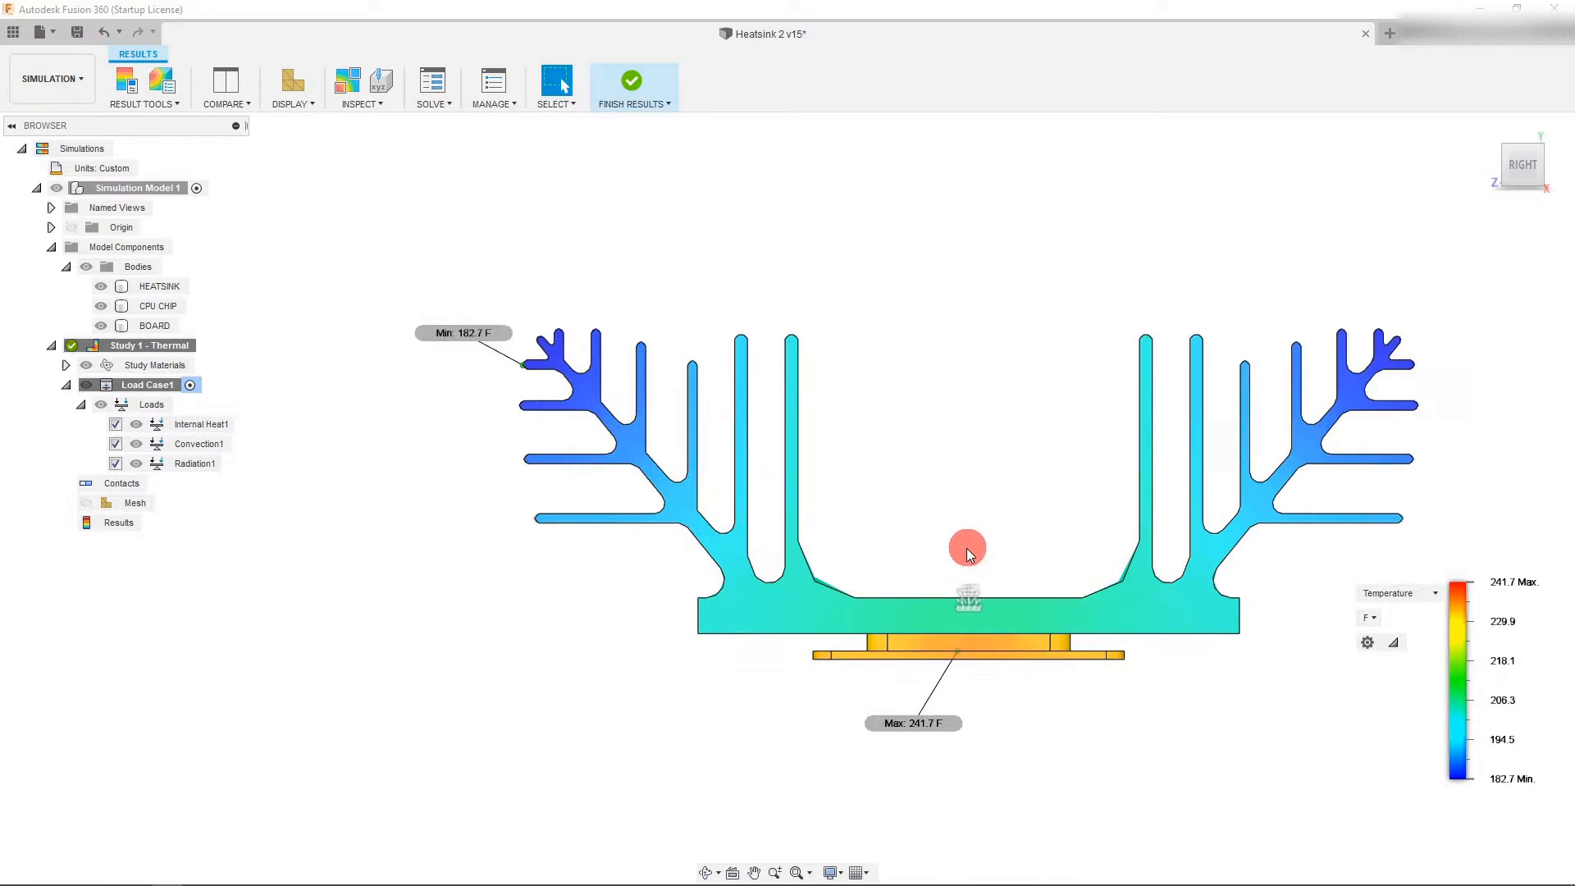
pyautogui.moveTo(700, 871)
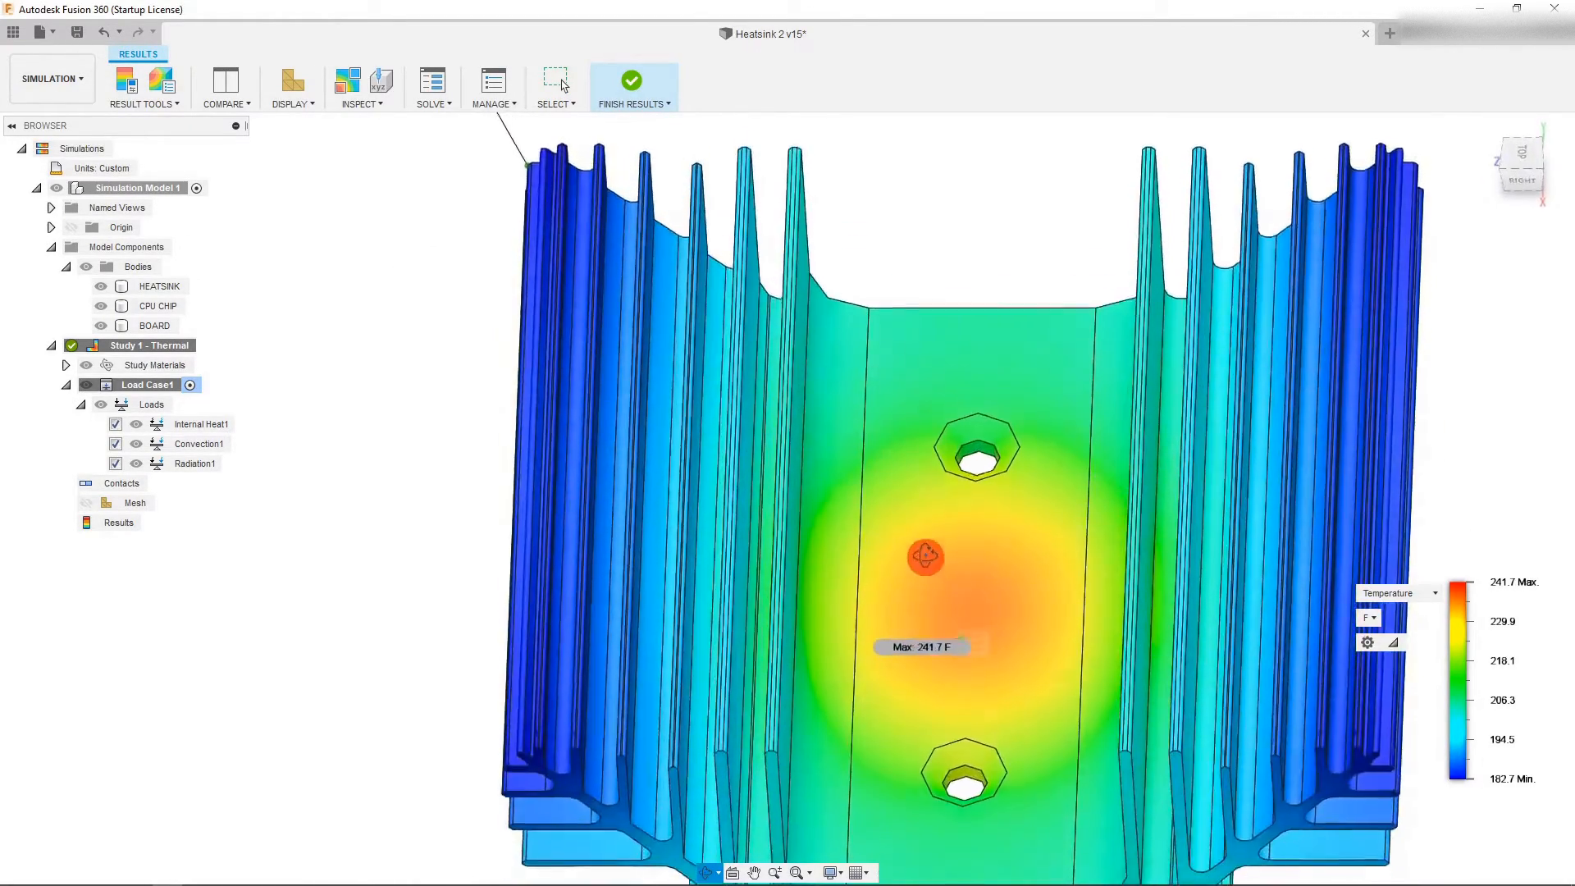
# Orbit and zoom around the heatsink to inspect its channel, hot base and sides
pyautogui.moveTo(923, 557); pyautogui.dragTo(928, 475)
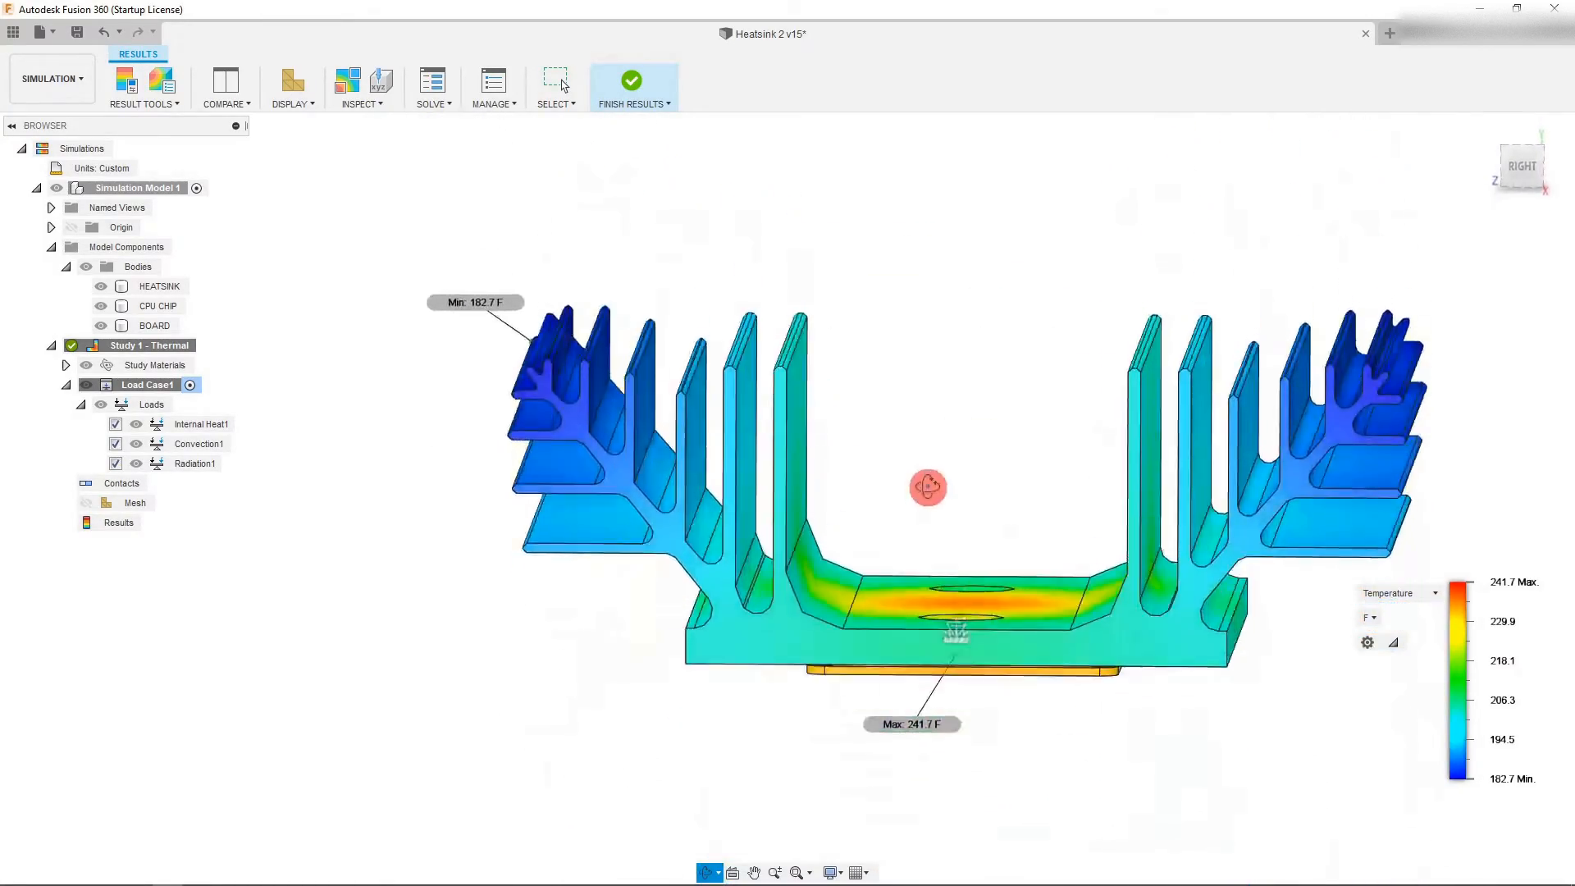
pyautogui.moveTo(929, 487); pyautogui.dragTo(1017, 585)
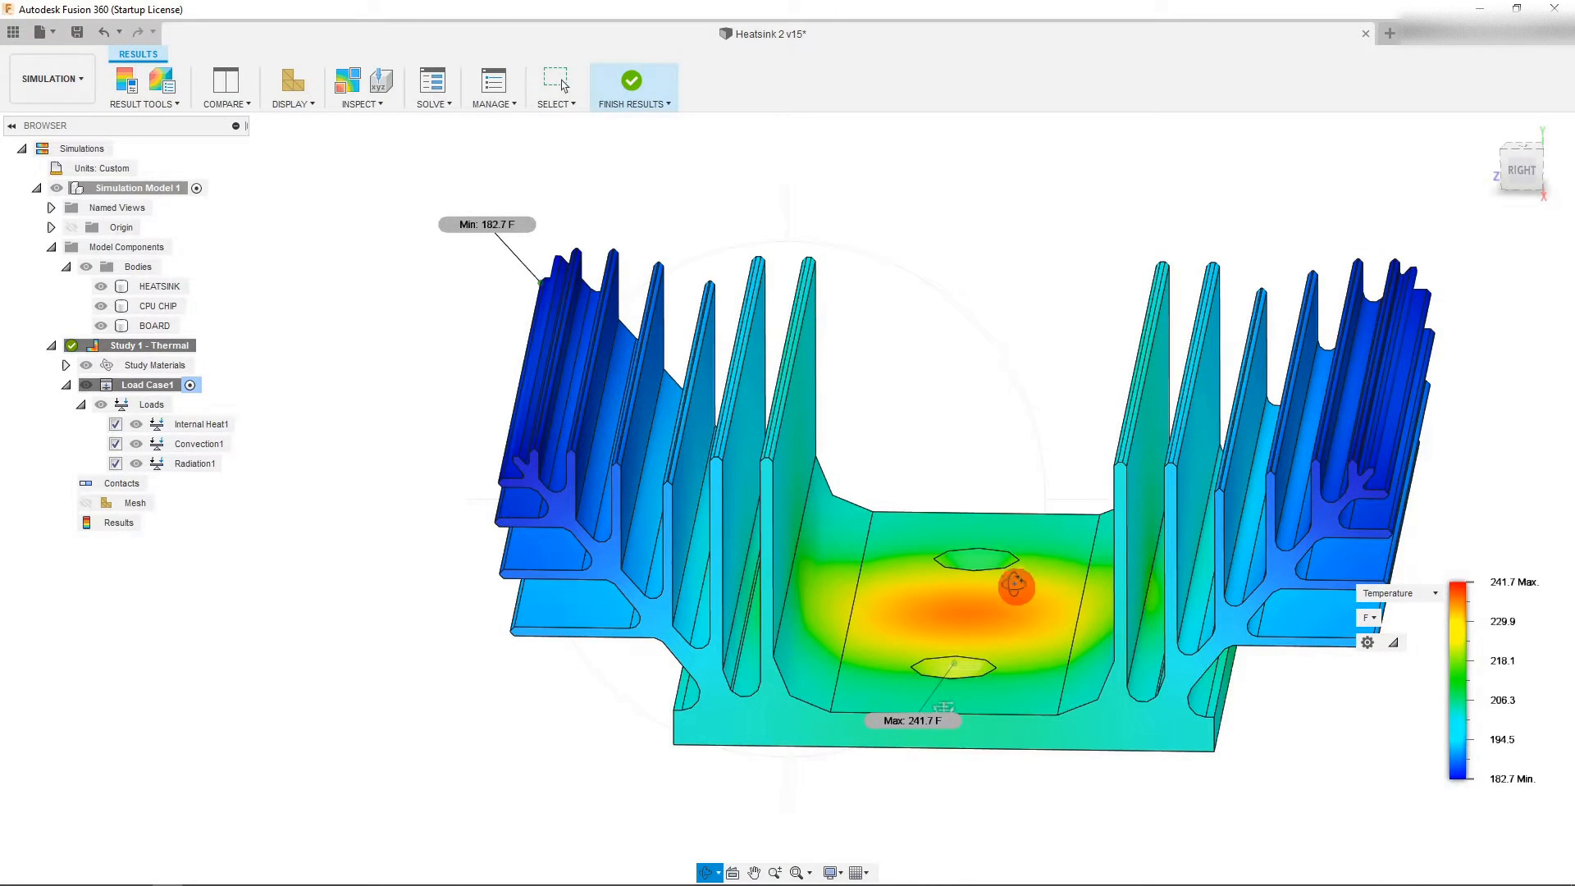
pyautogui.moveTo(1014, 588); pyautogui.dragTo(989, 671)
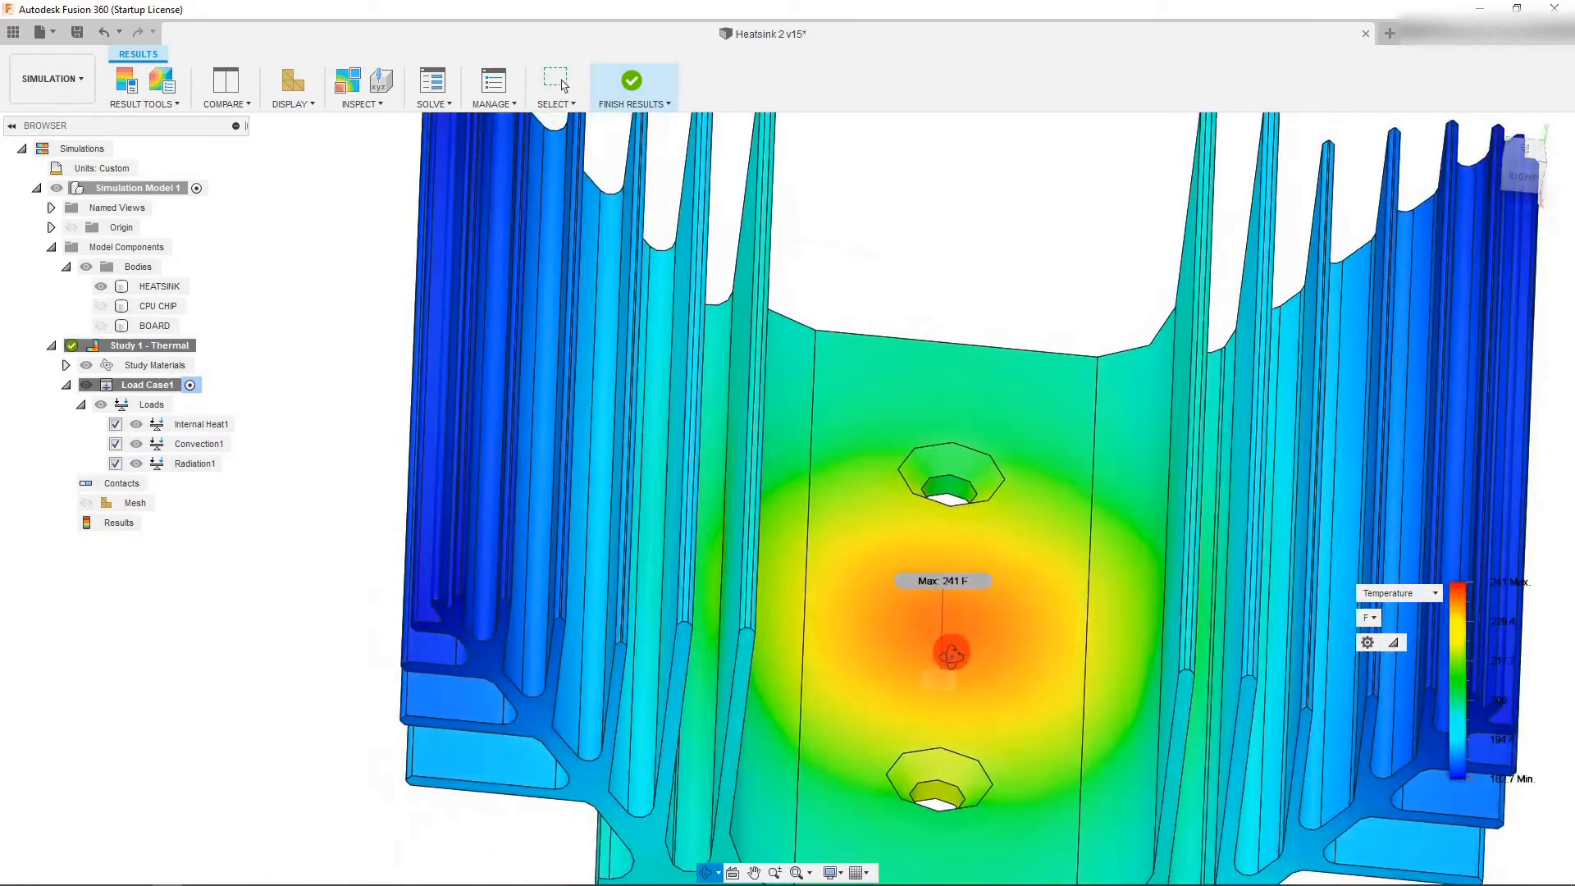
pyautogui.moveTo(950, 653); pyautogui.dragTo(889, 724)
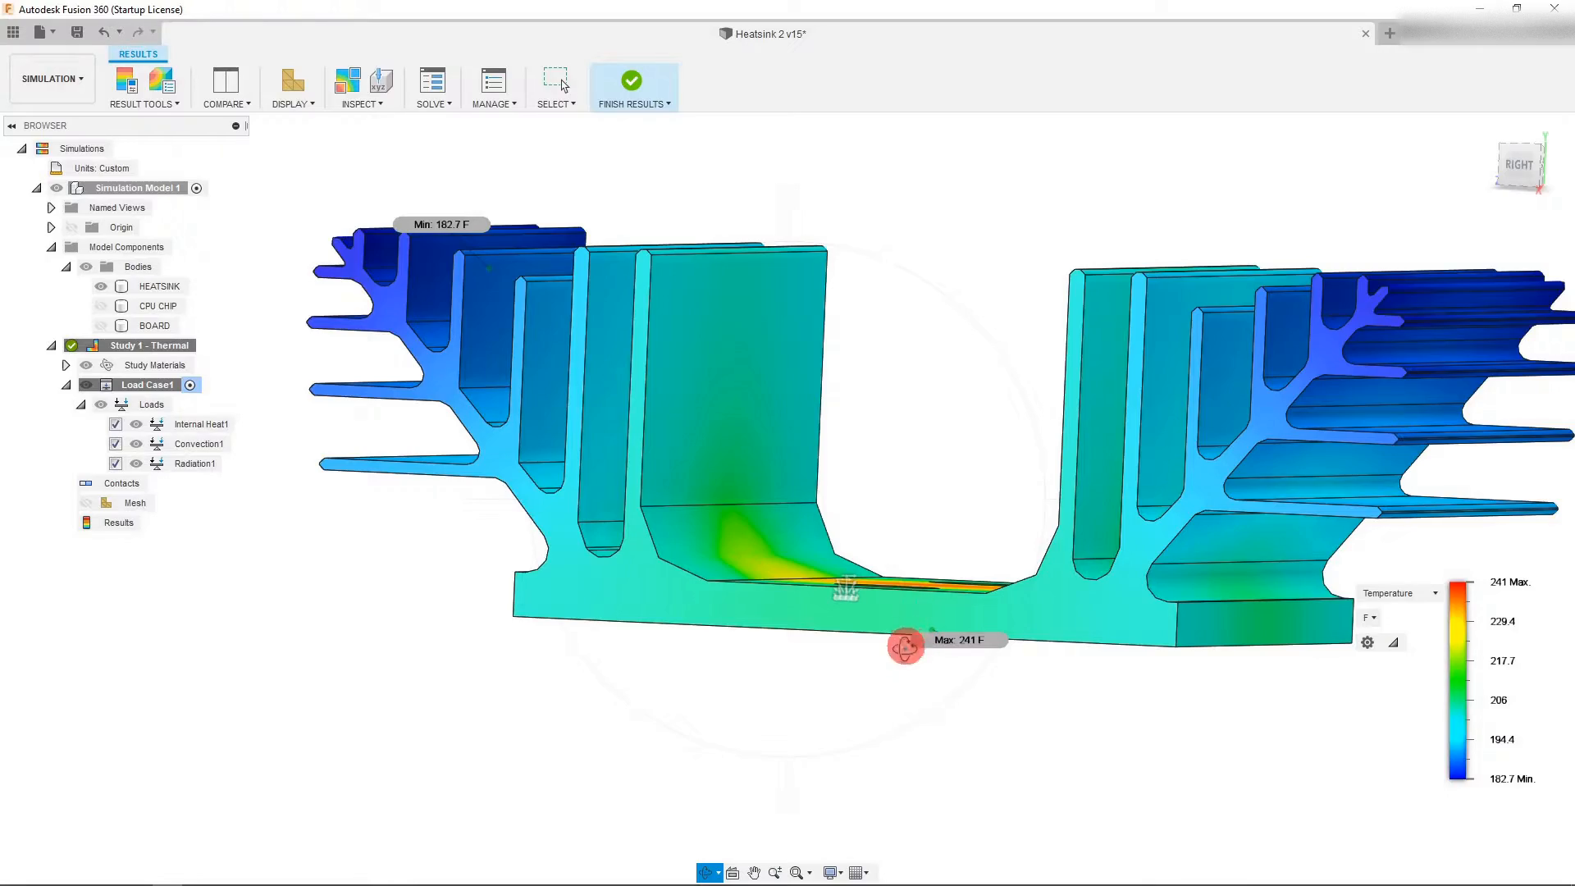
pyautogui.moveTo(904, 648); pyautogui.dragTo(924, 597)
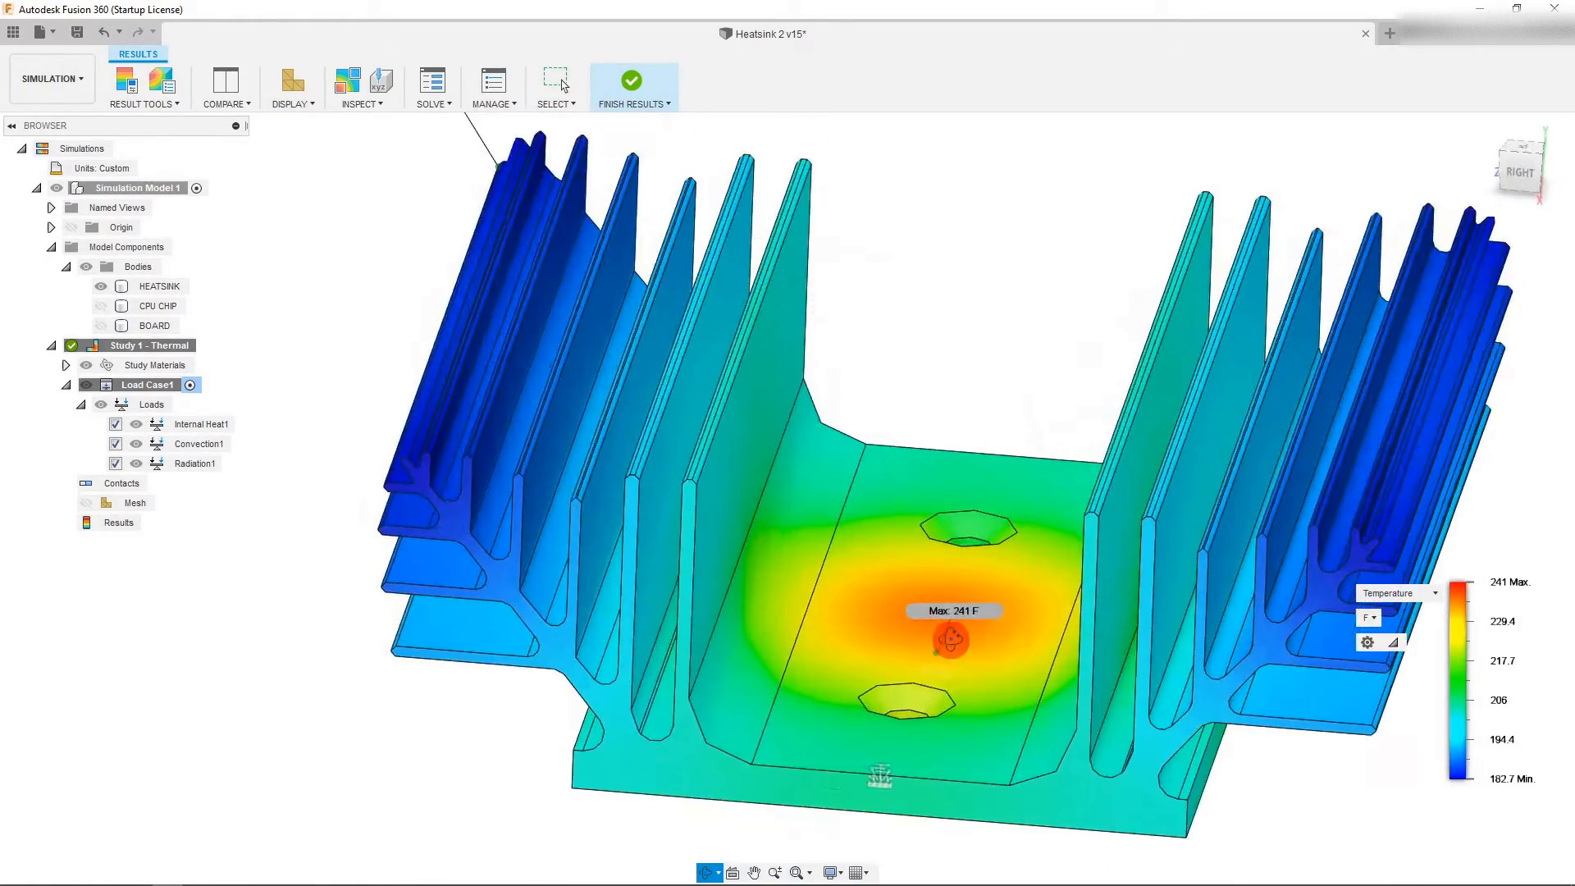
pyautogui.scroll(3)
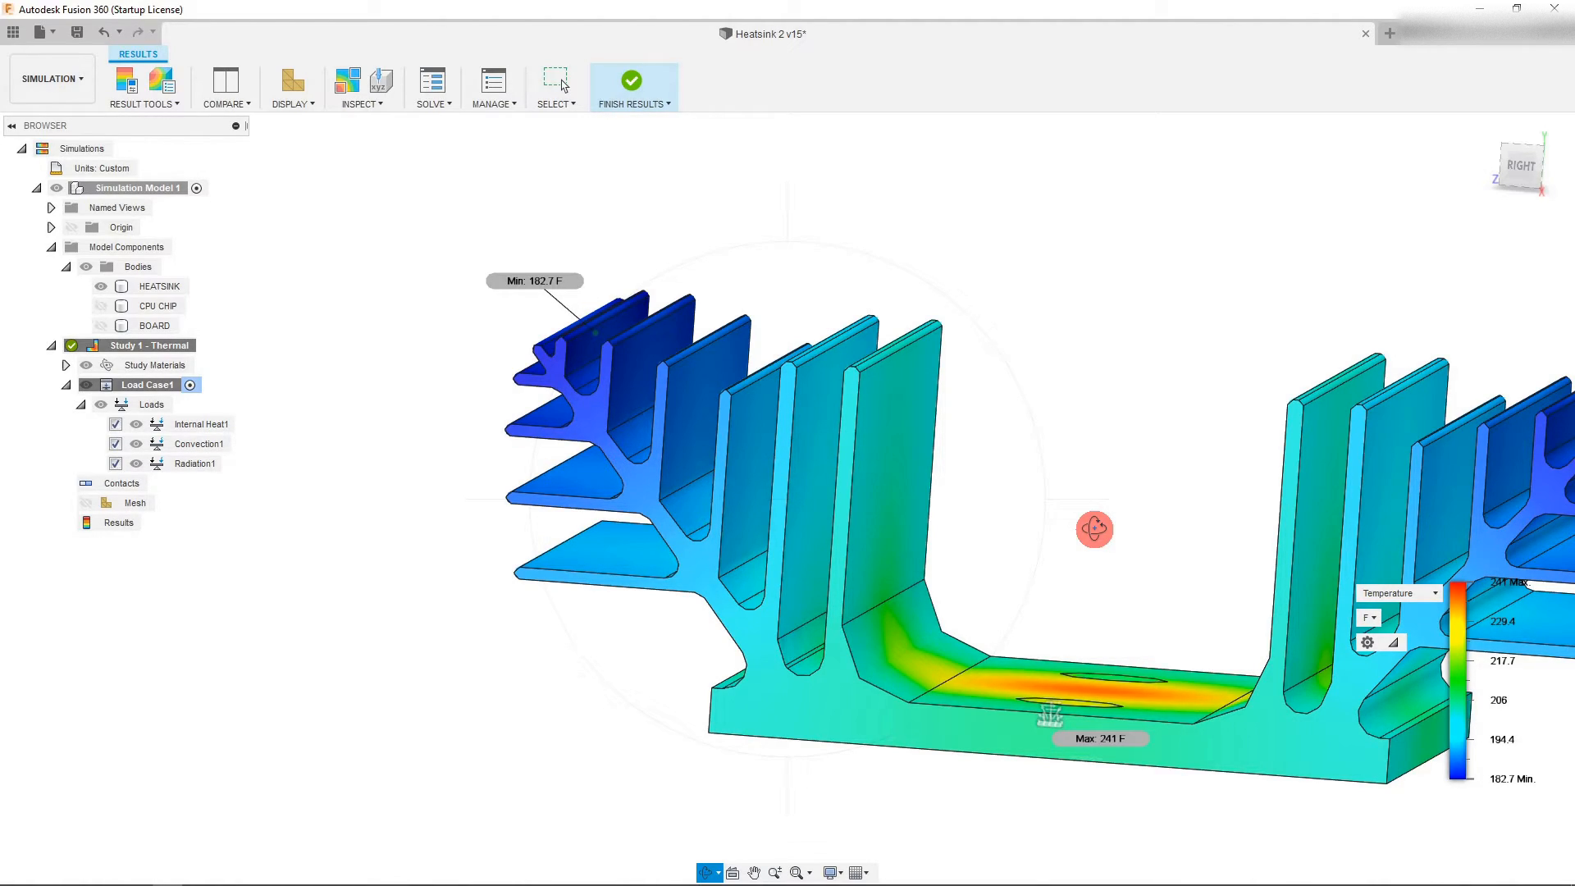
pyautogui.moveTo(1094, 529); pyautogui.dragTo(999, 478)
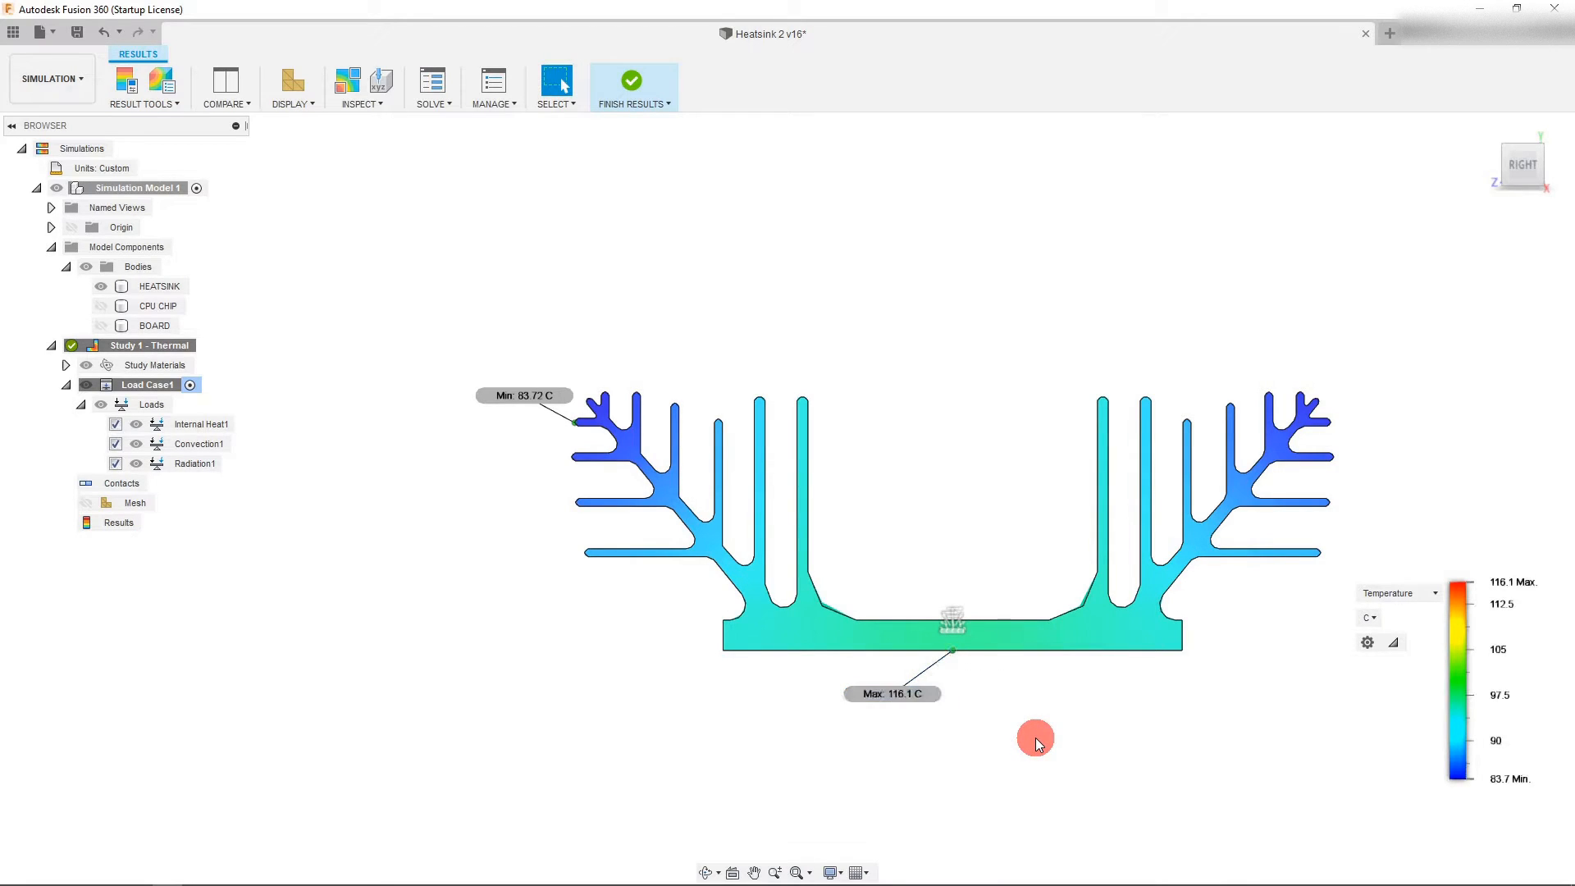
pyautogui.moveTo(1055, 448)
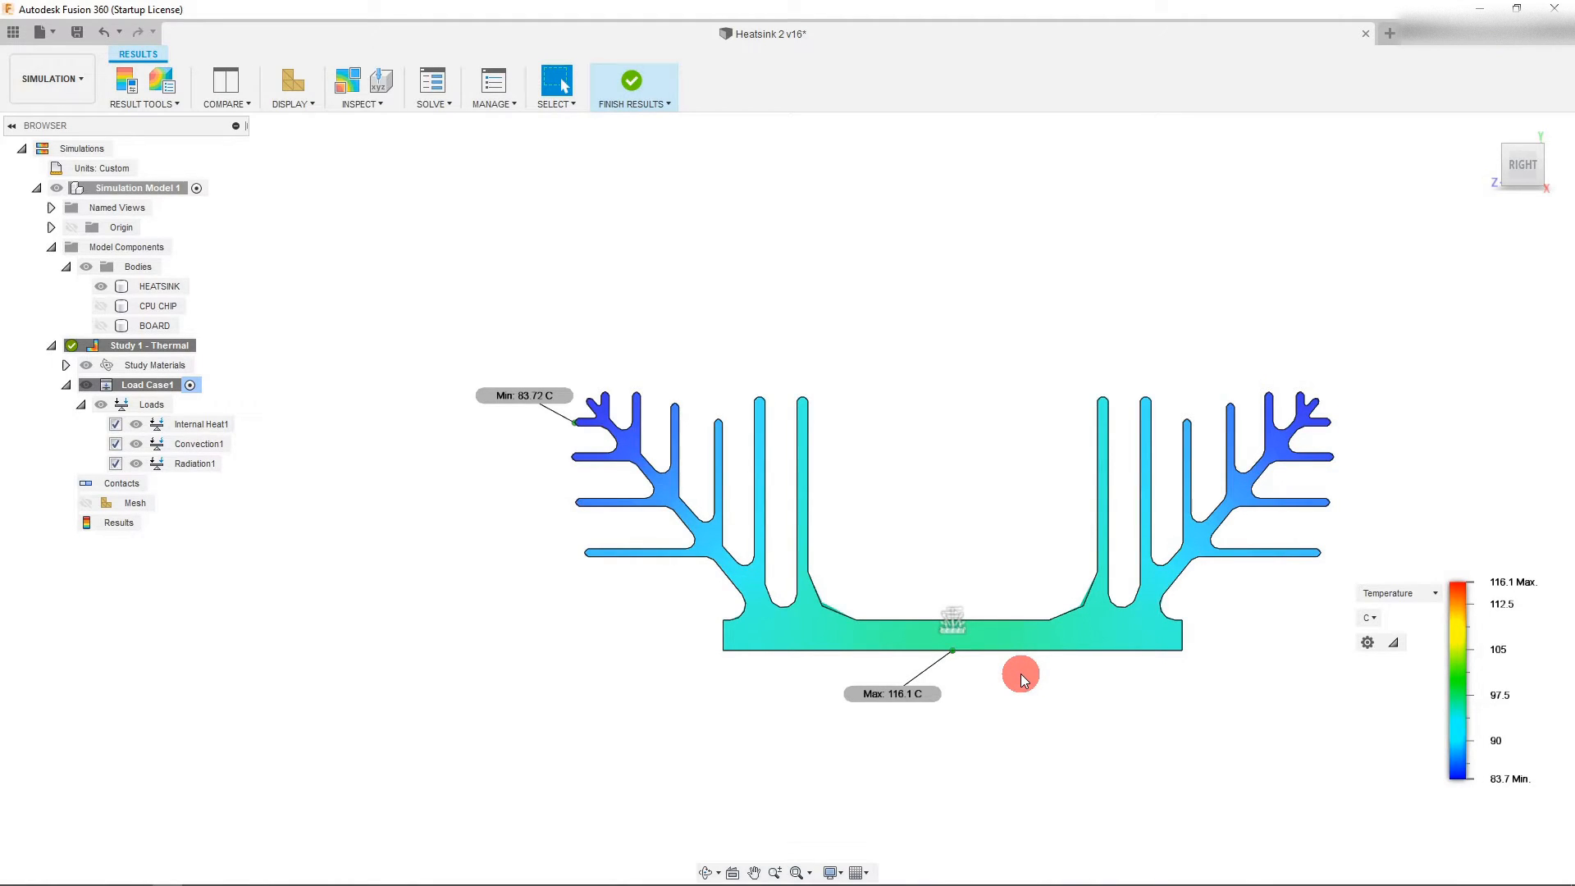
pyautogui.moveTo(1012, 690)
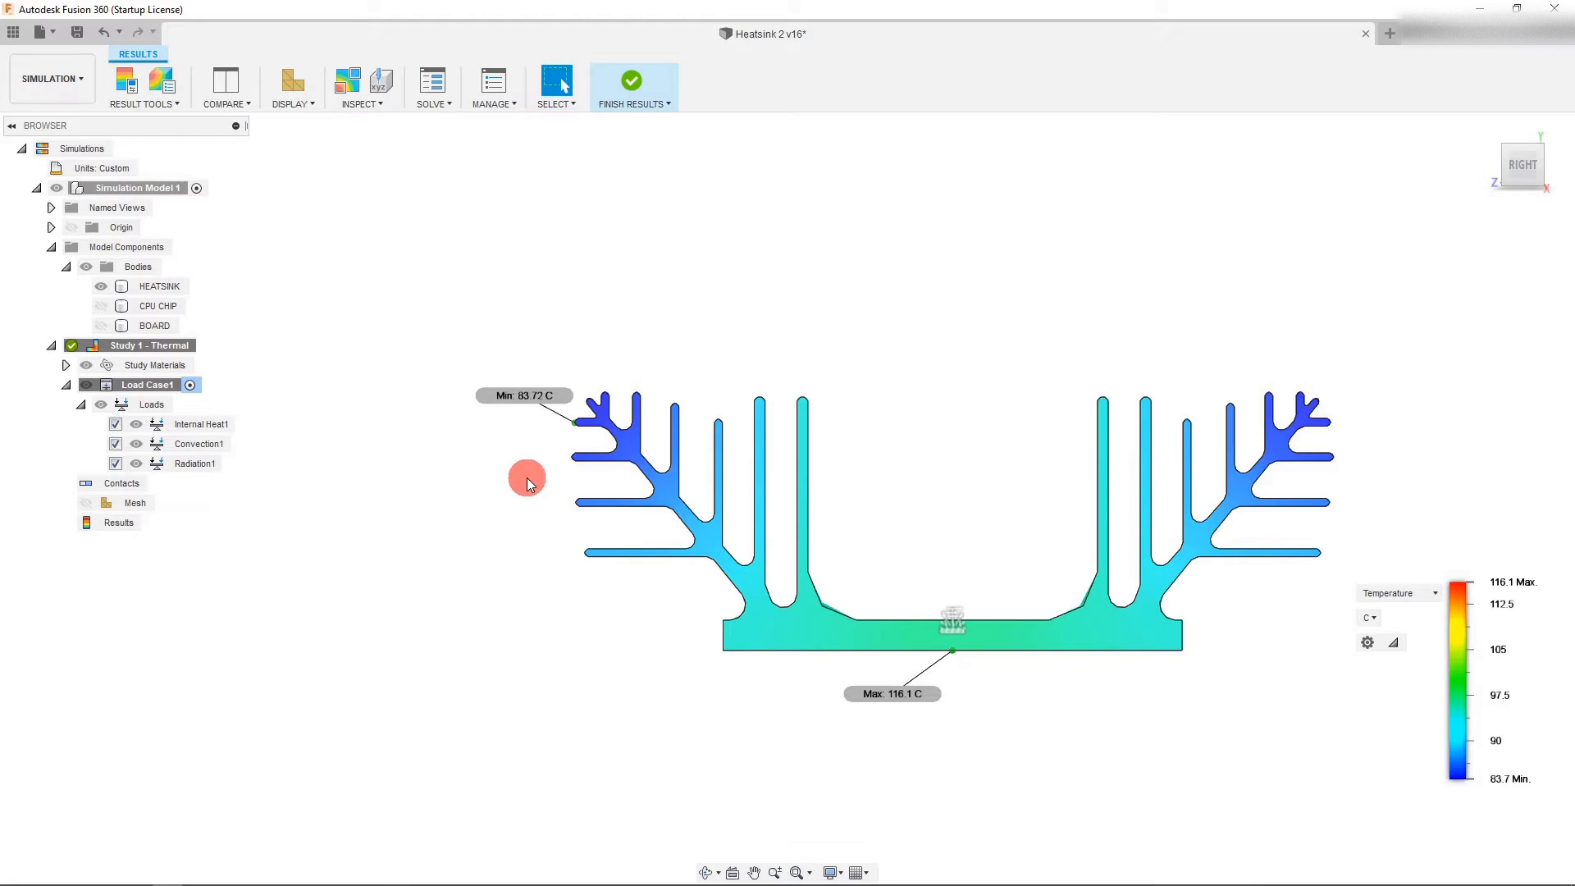
# Edit Internal Heat1 and replace the 140 W value with 8.00 W
pyautogui.click(201, 423)
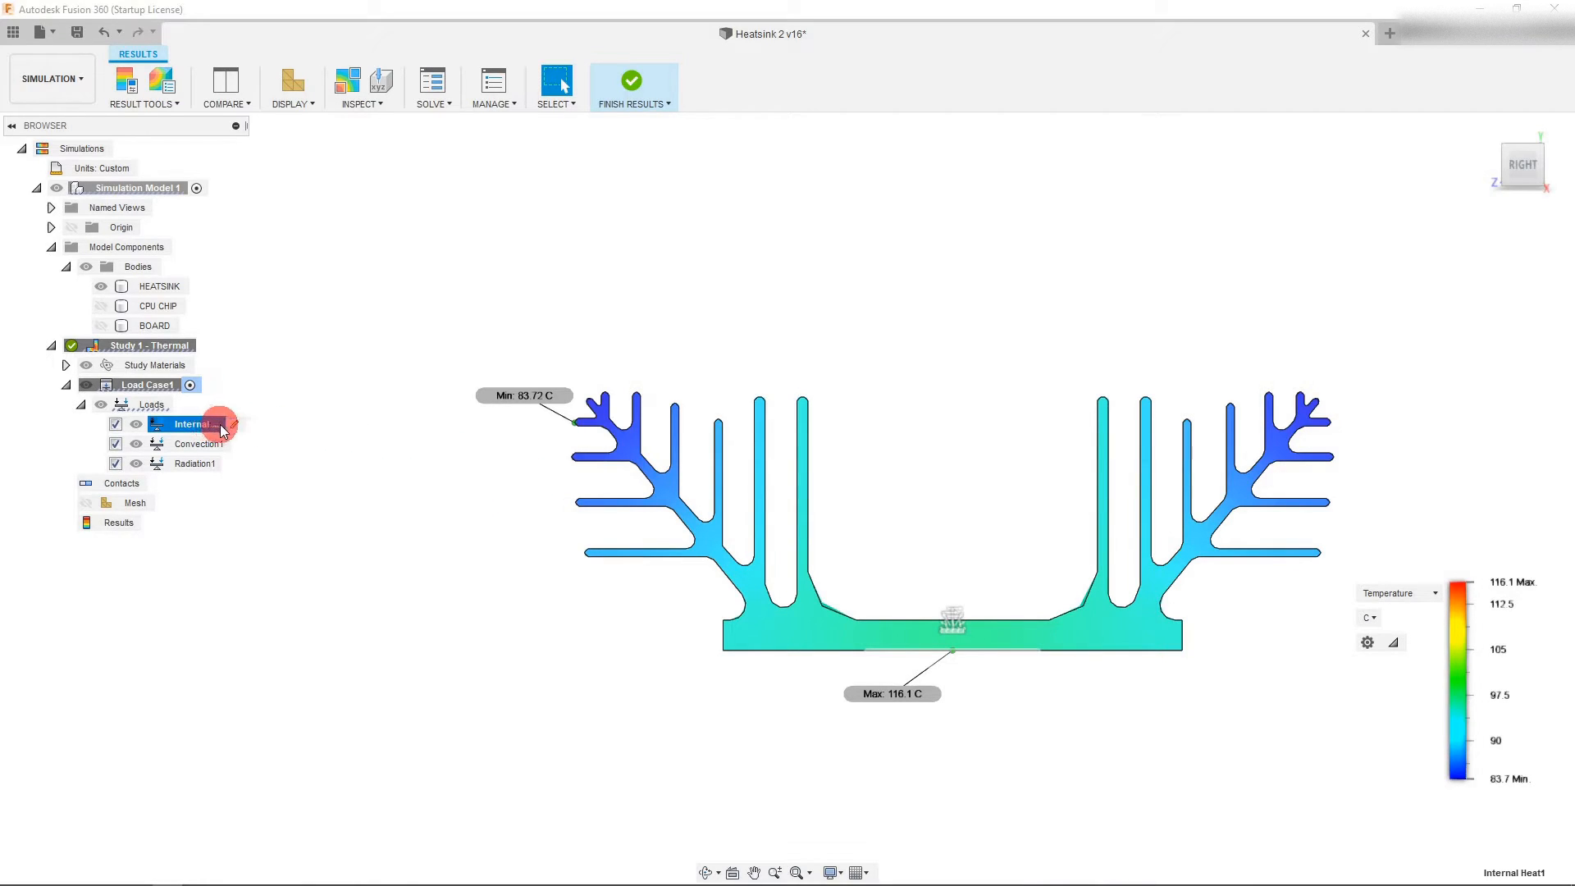
pyautogui.doubleClick(190, 423)
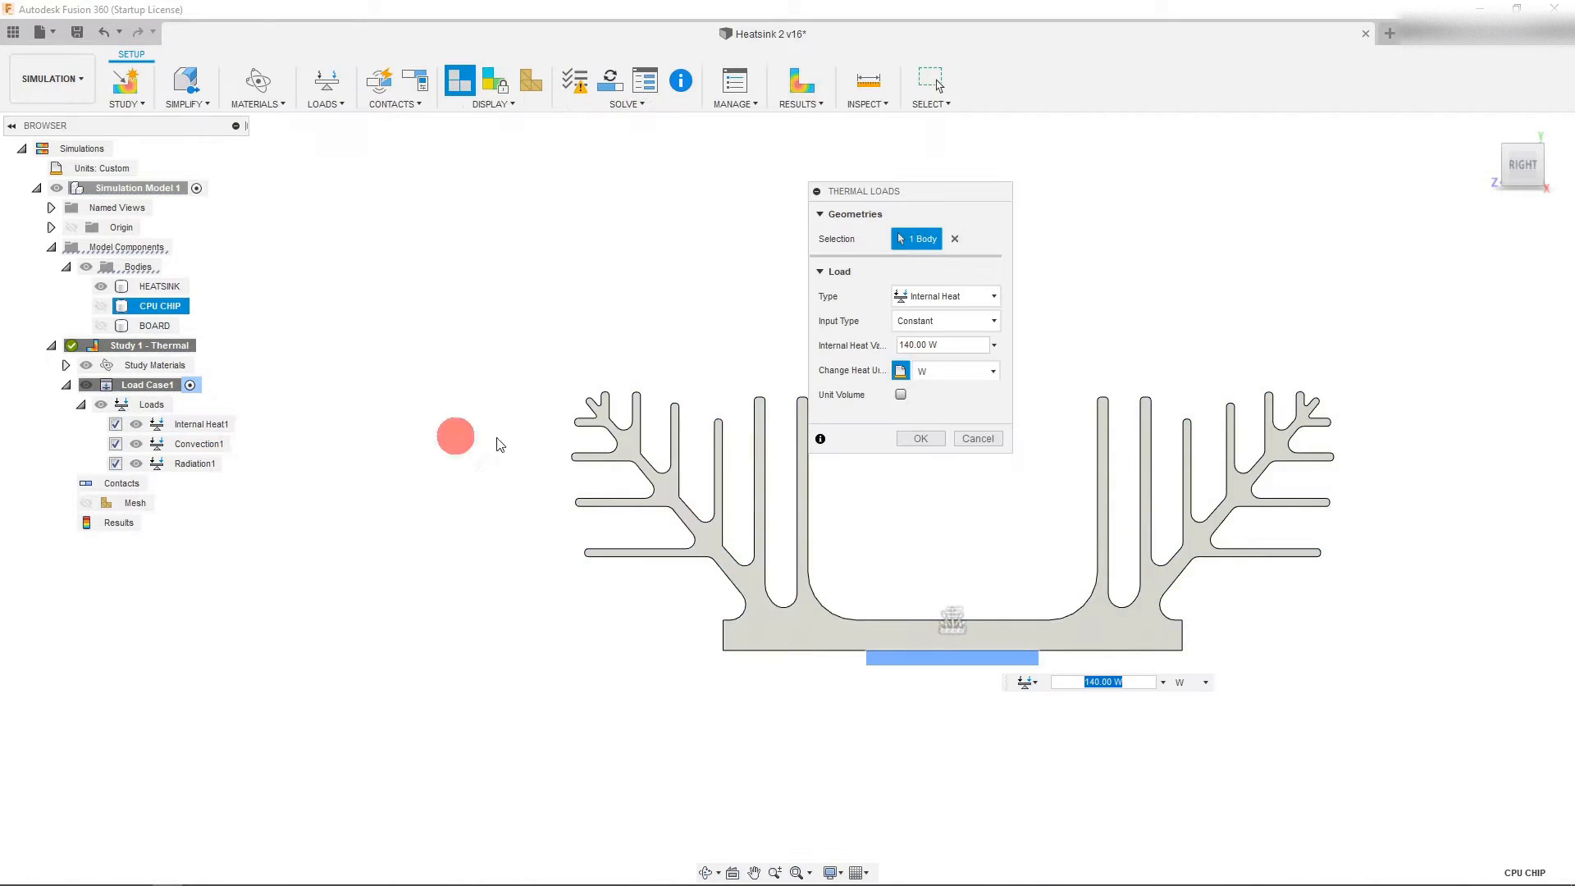
pyautogui.click(938, 344)
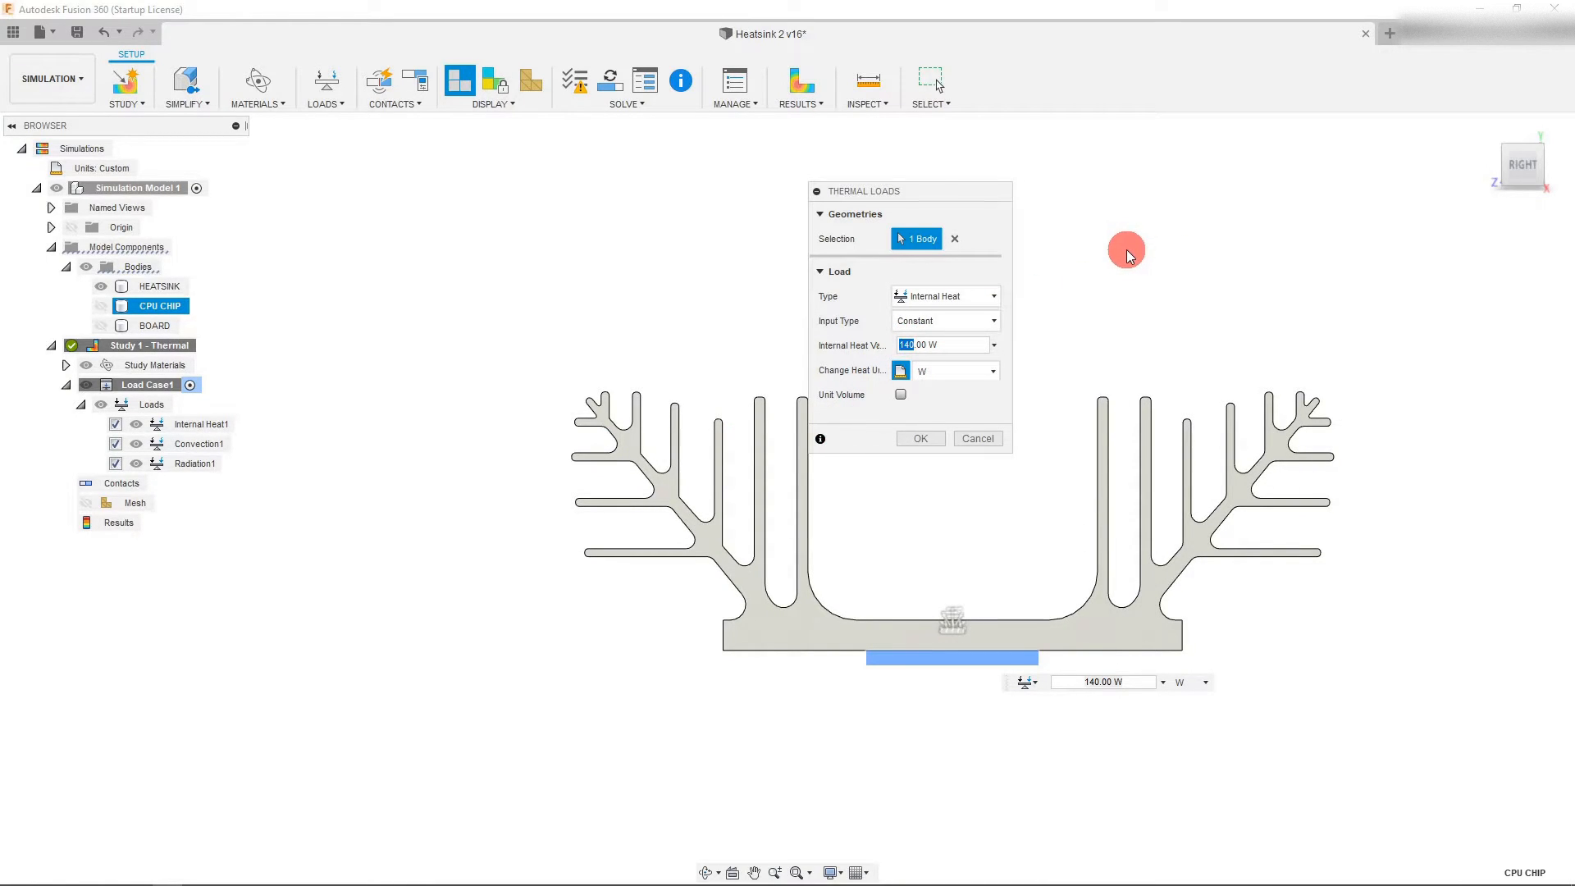
pyautogui.moveTo(1126, 254)
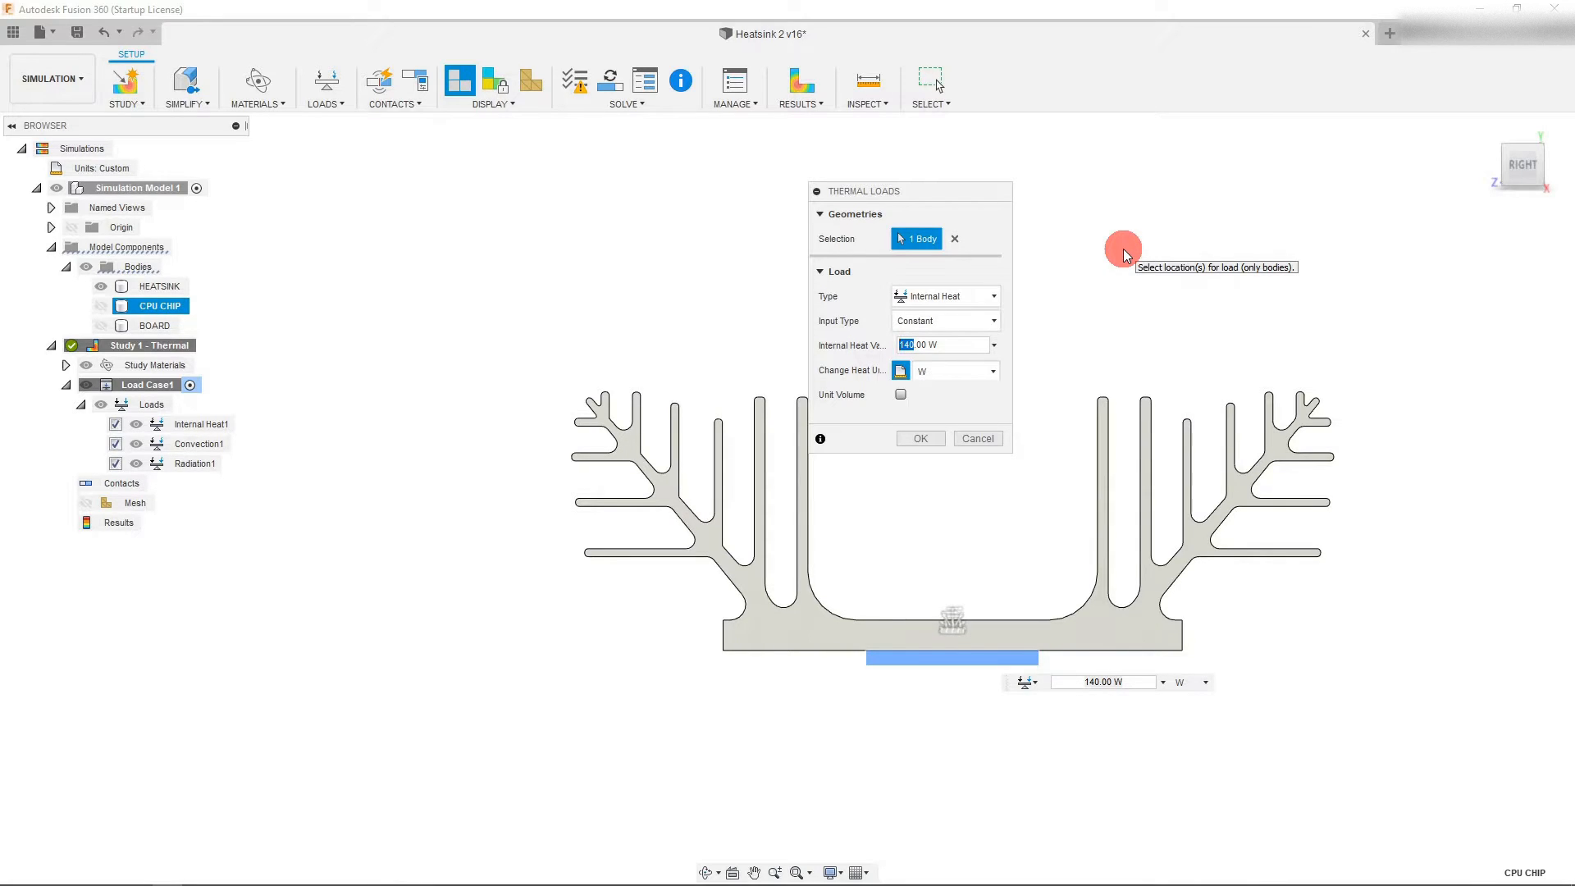
pyautogui.write('8.00')
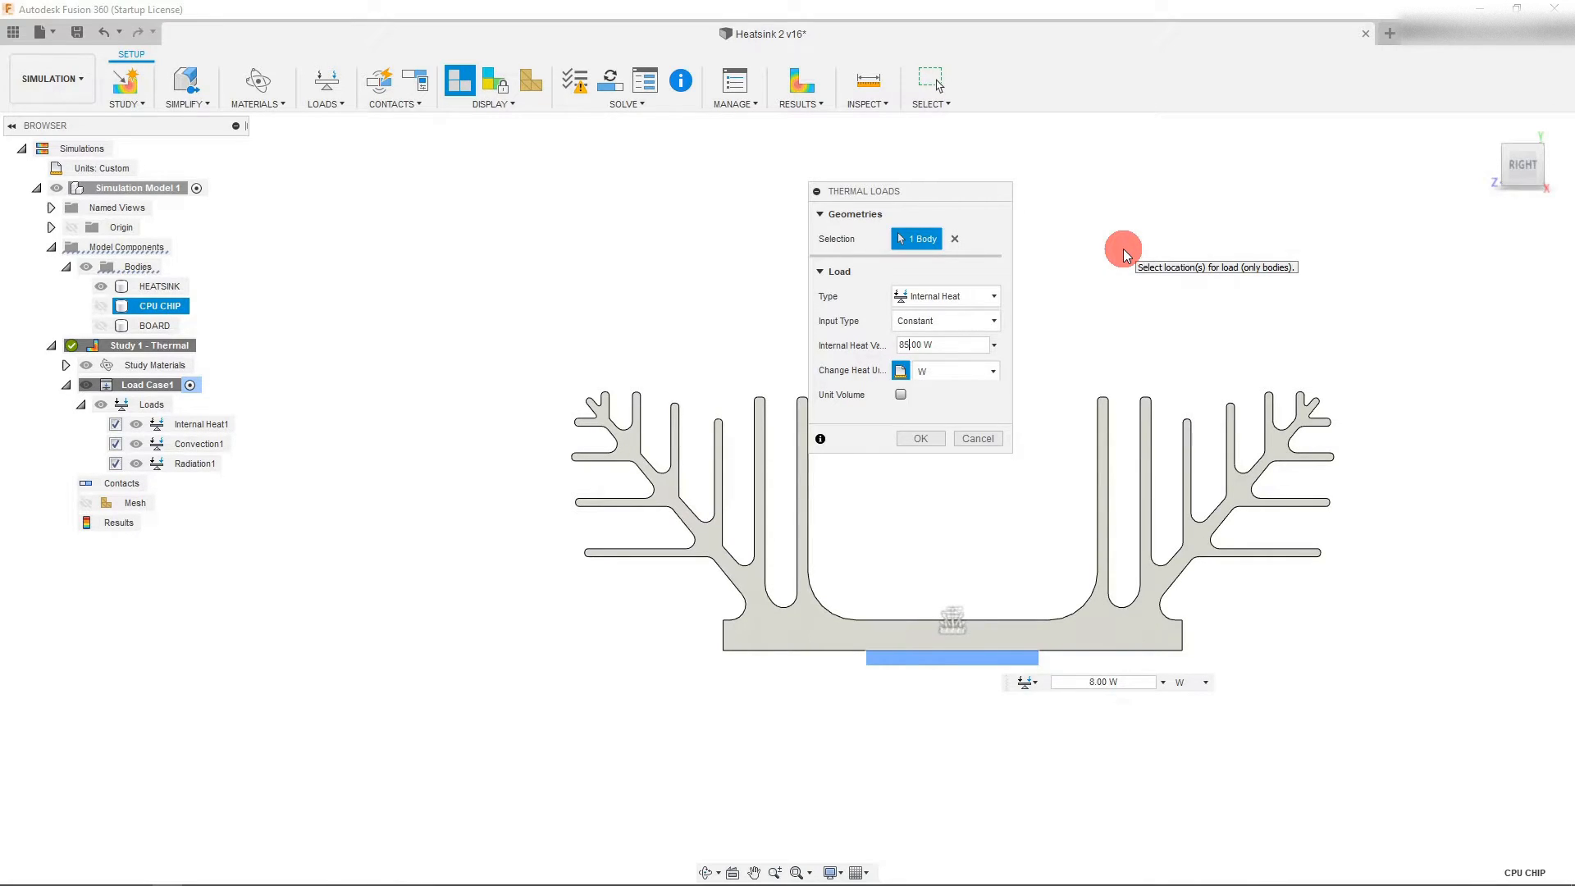
pyautogui.click(919, 438)
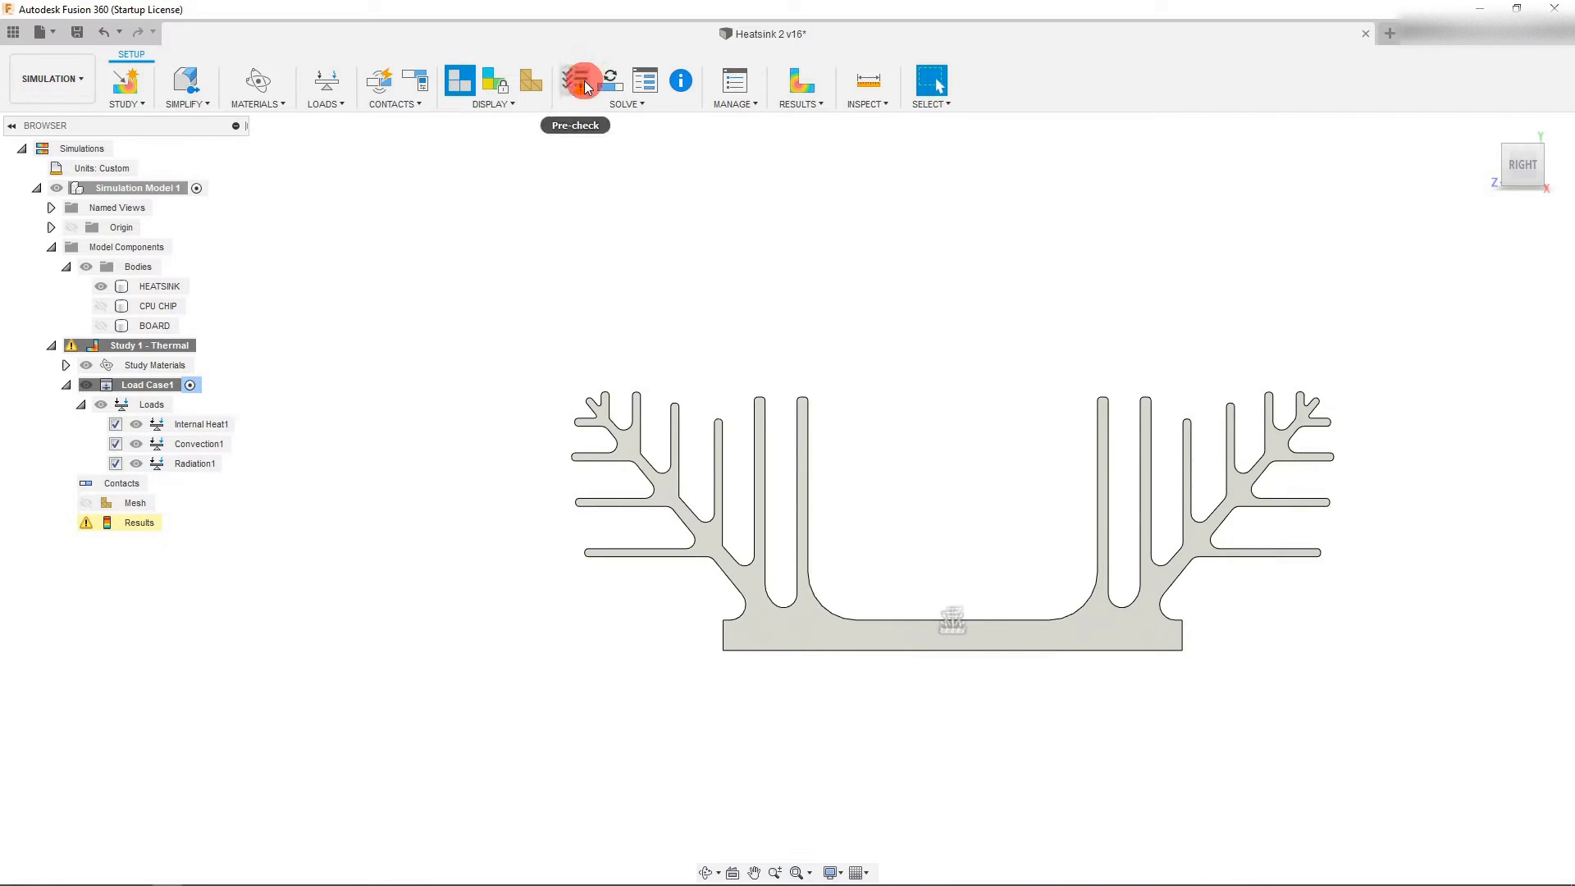
# Pre-check the study, dismiss the warning, and solve it locally
pyautogui.click(575, 82)
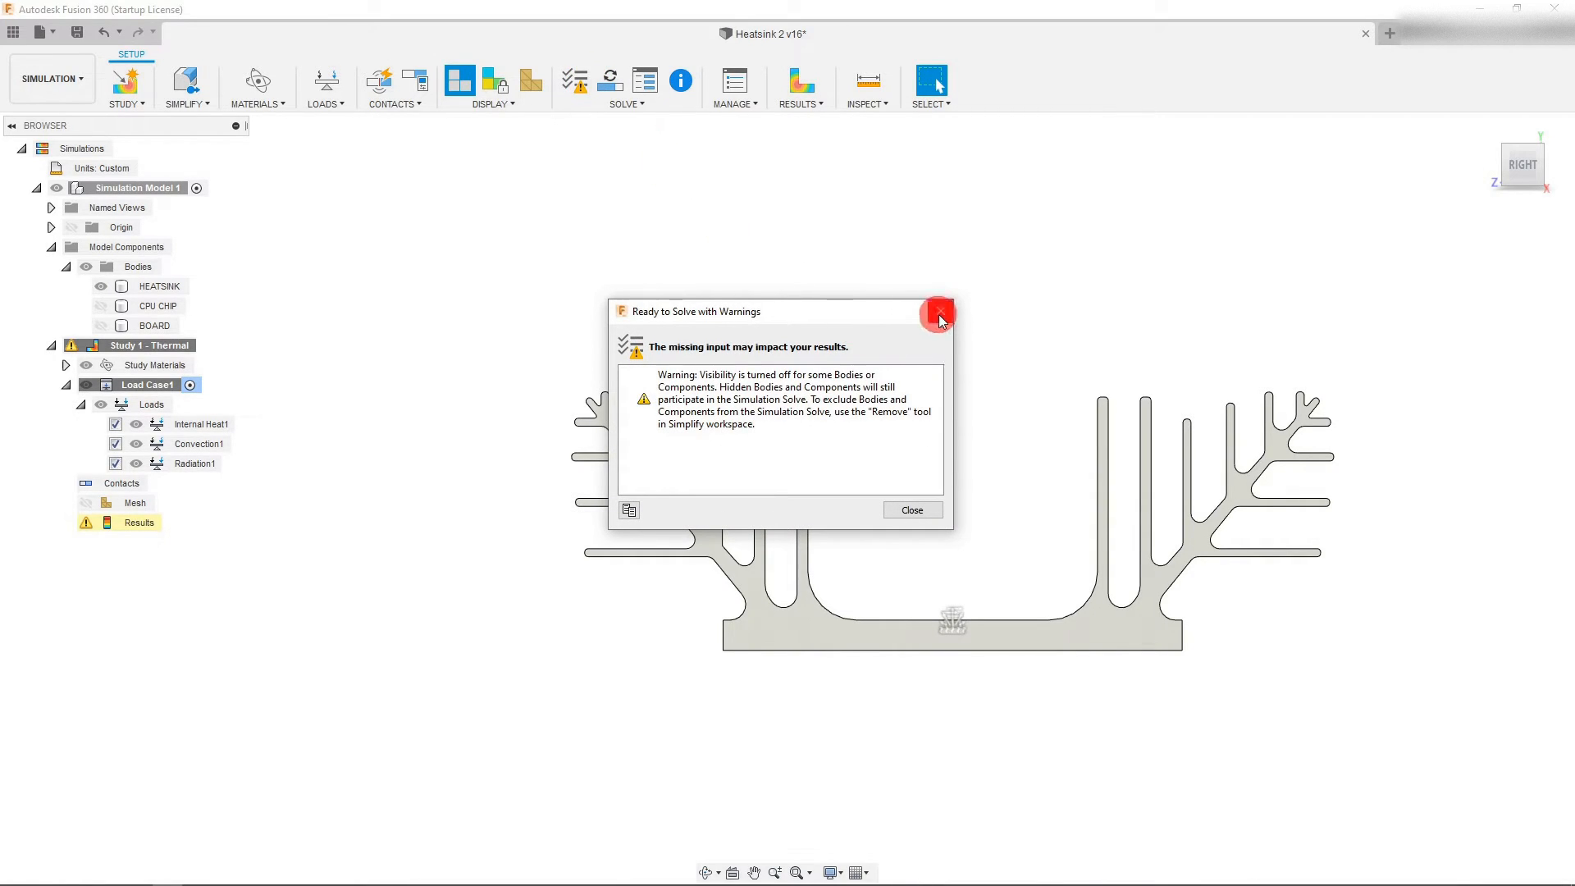
pyautogui.click(938, 312)
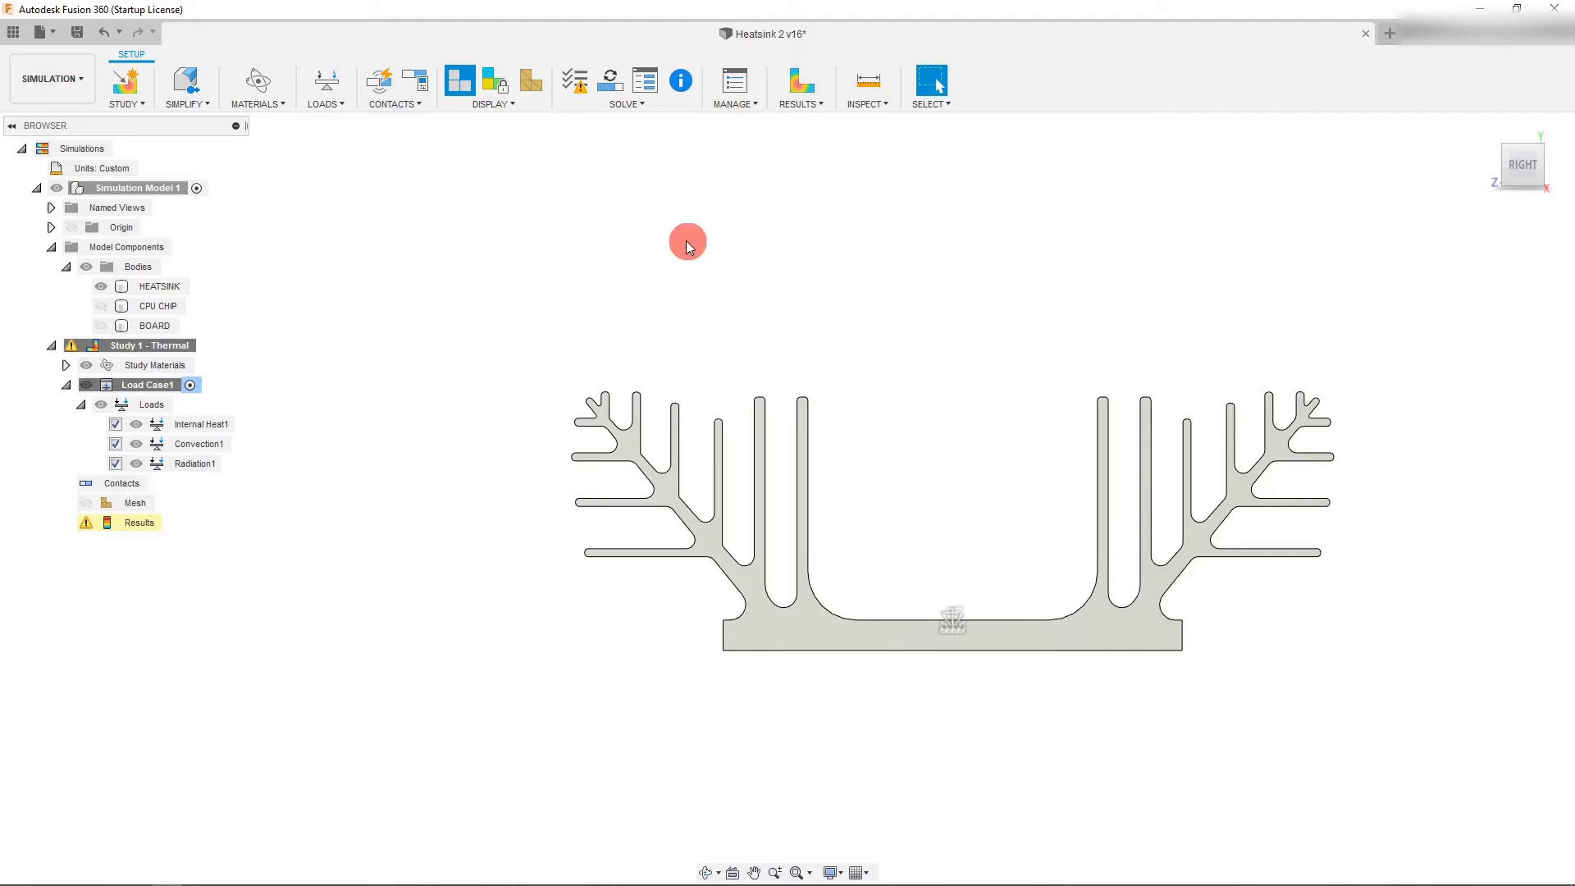
pyautogui.click(610, 81)
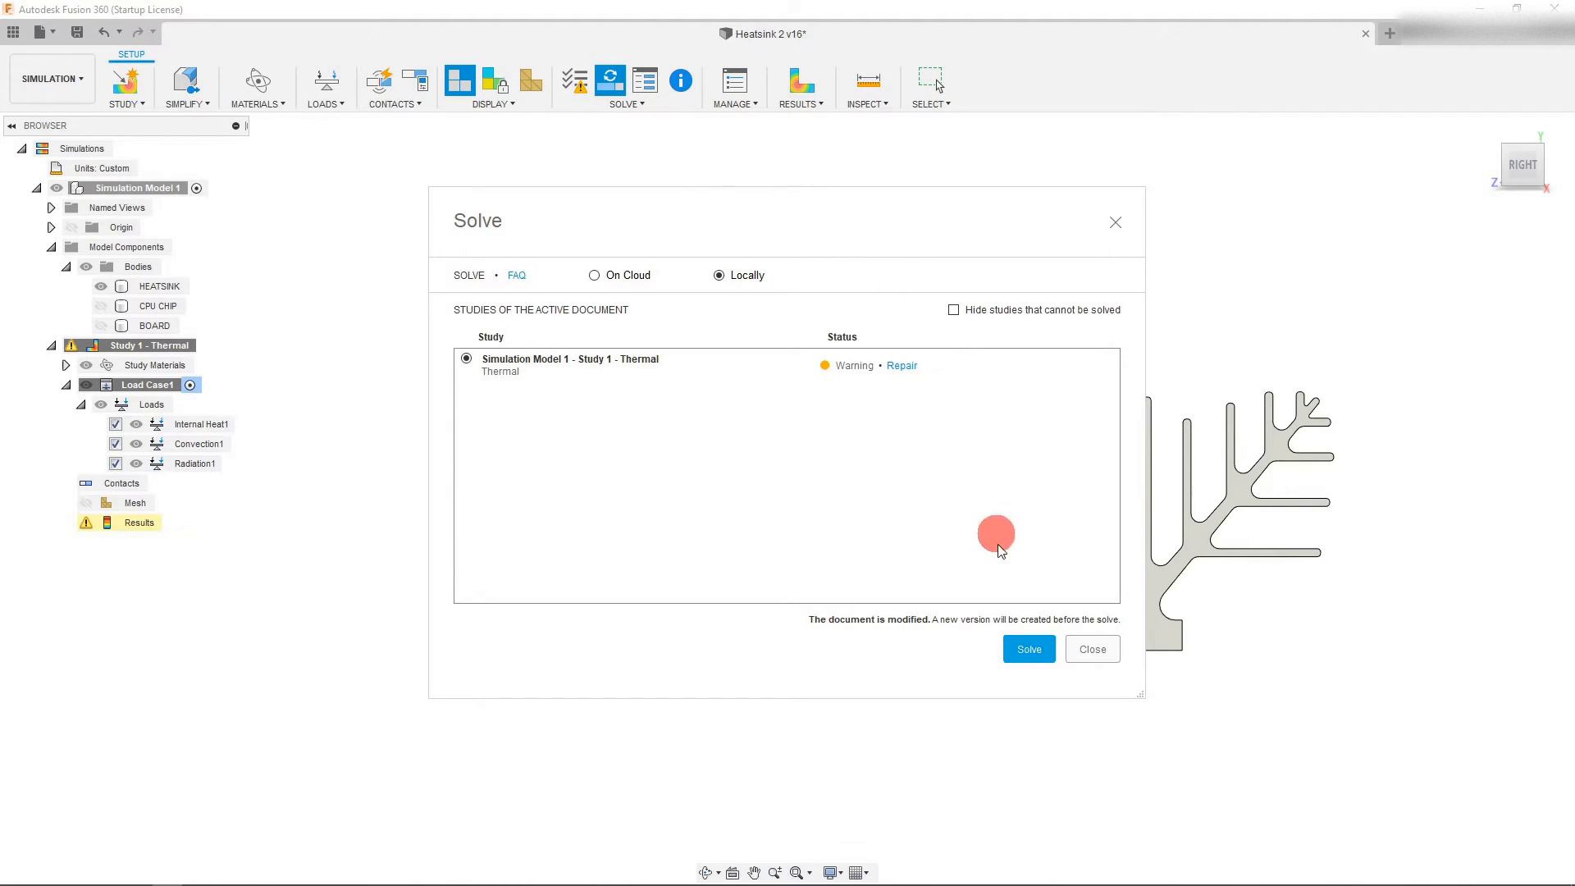
pyautogui.click(1091, 648)
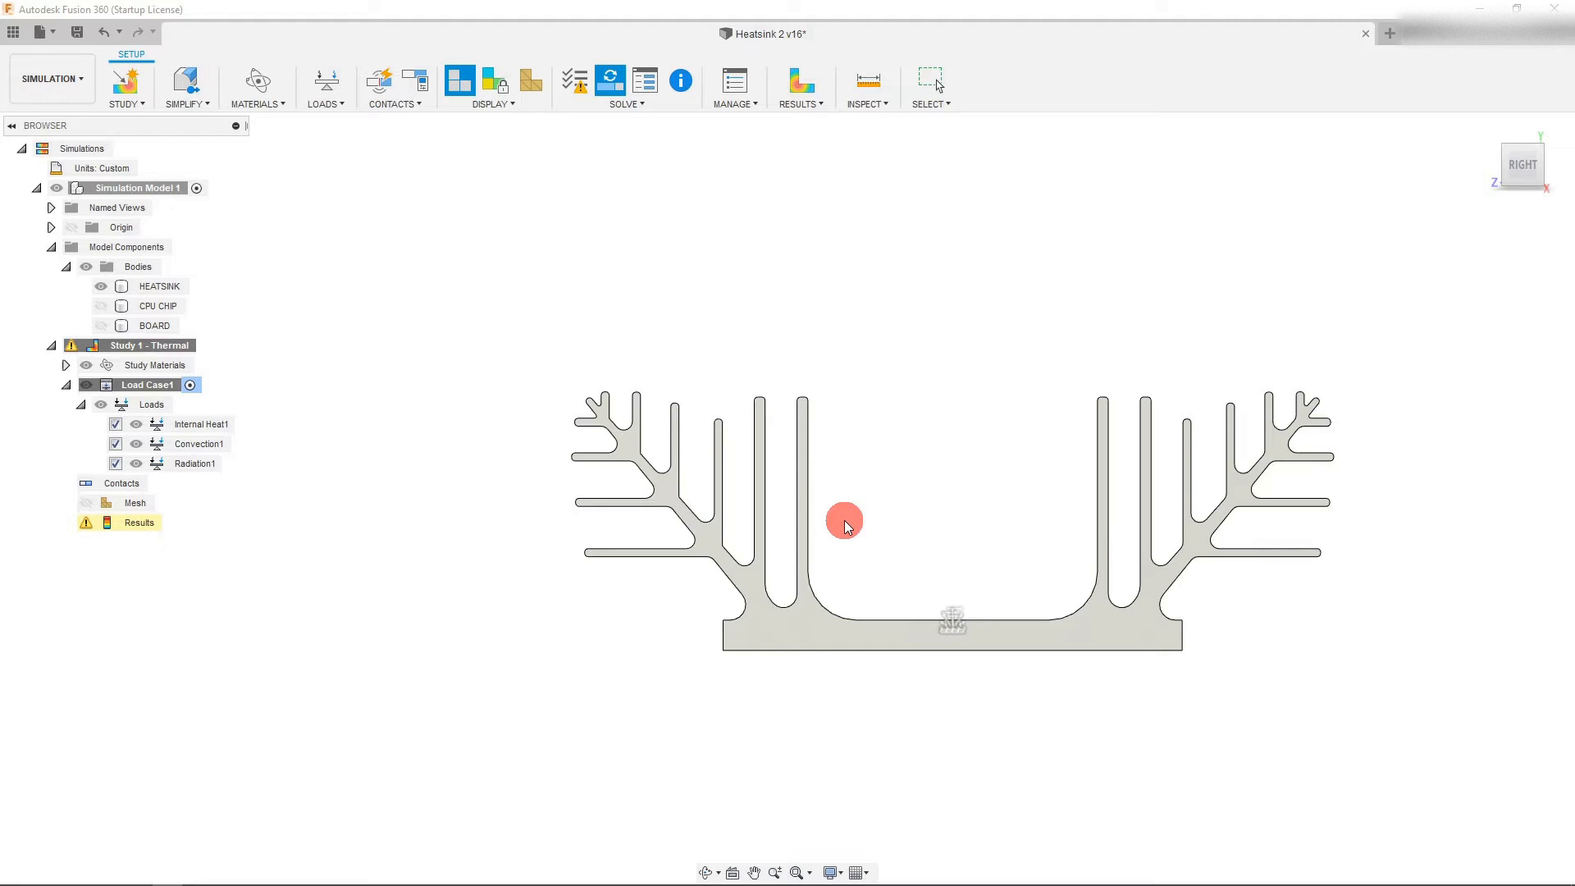
pyautogui.click(610, 81)
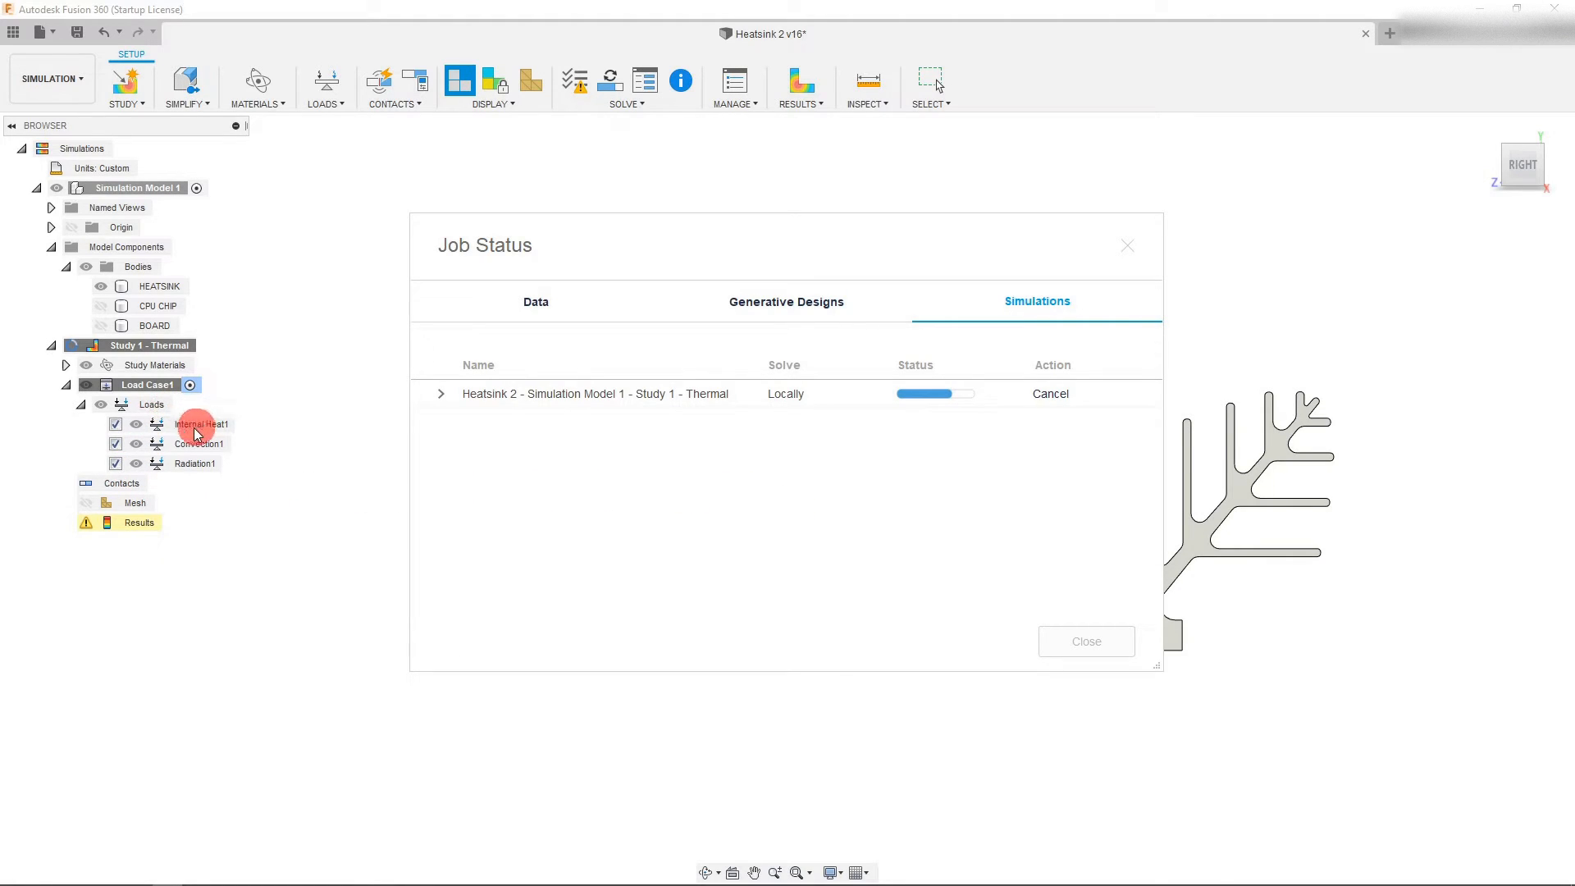
pyautogui.moveTo(763, 525)
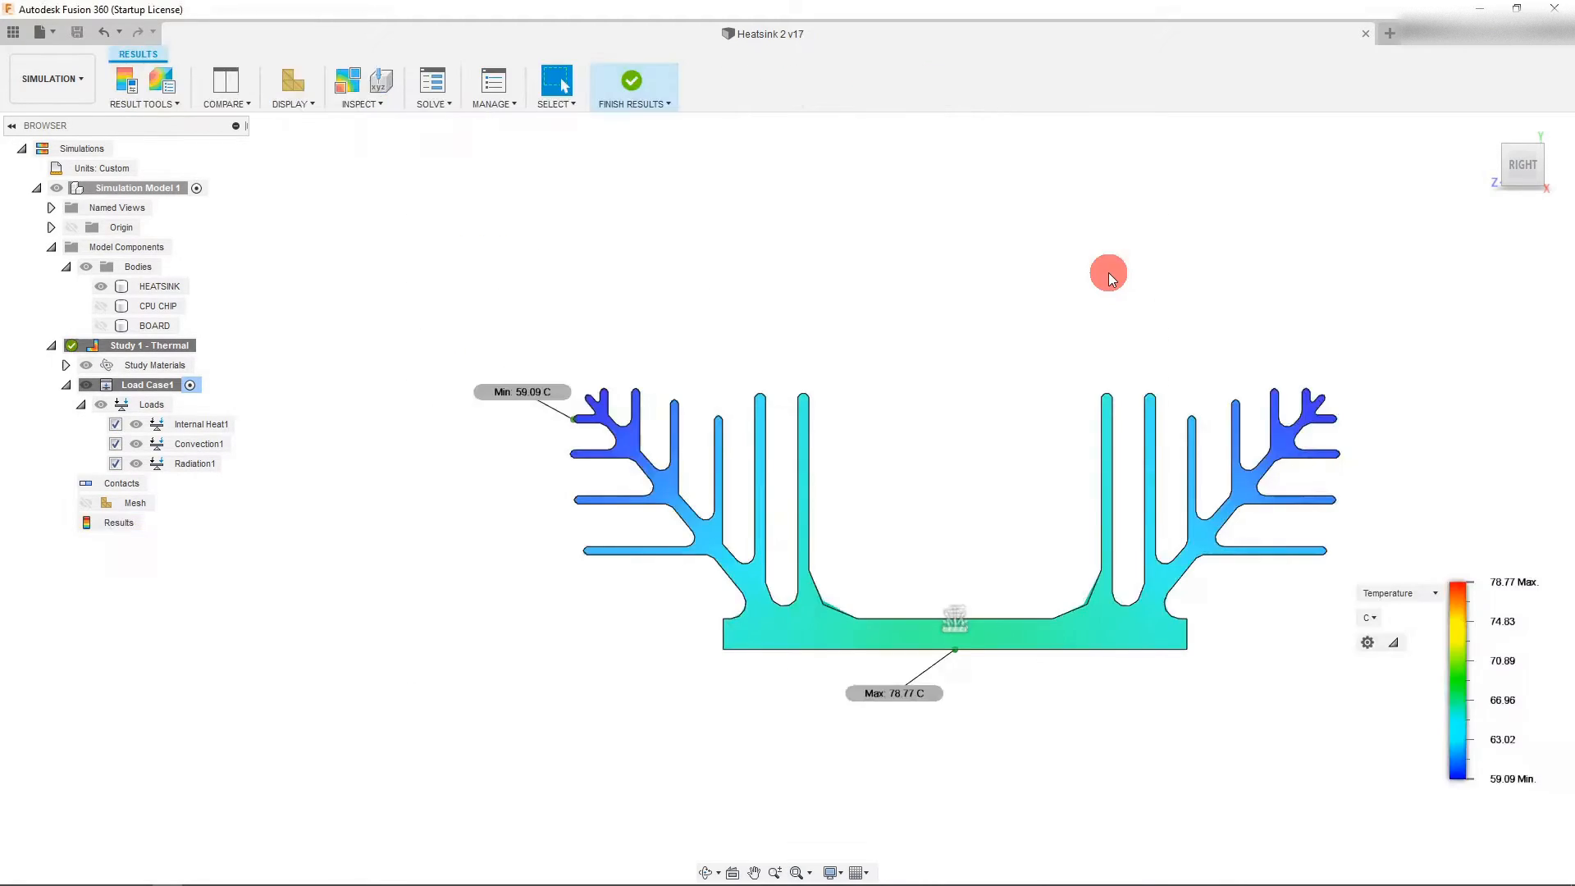
pyautogui.moveTo(1145, 267)
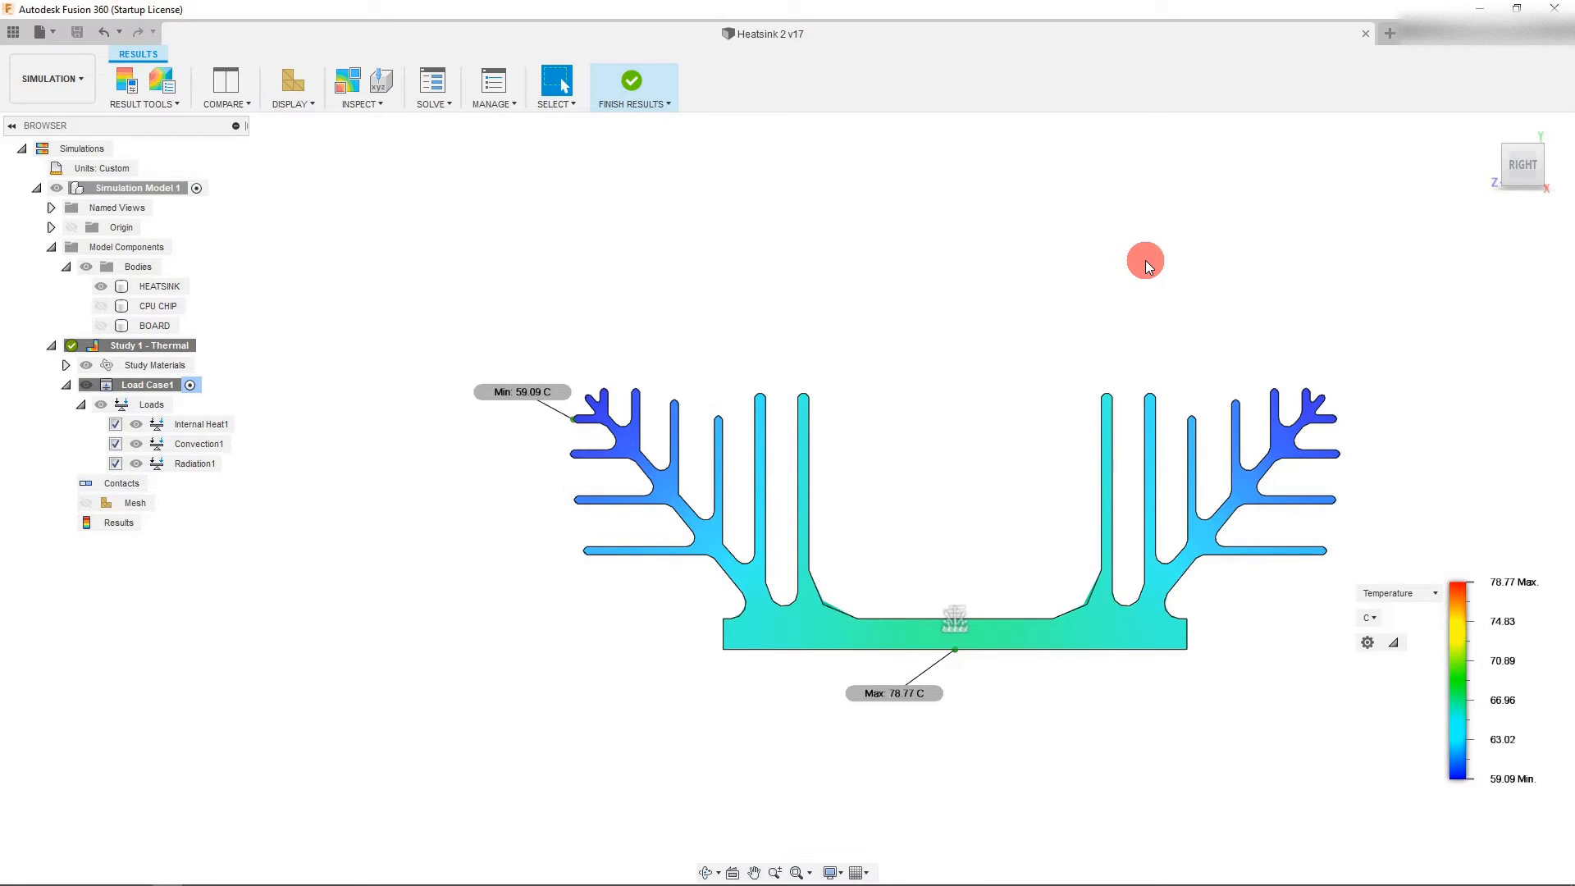
pyautogui.moveTo(1148, 249)
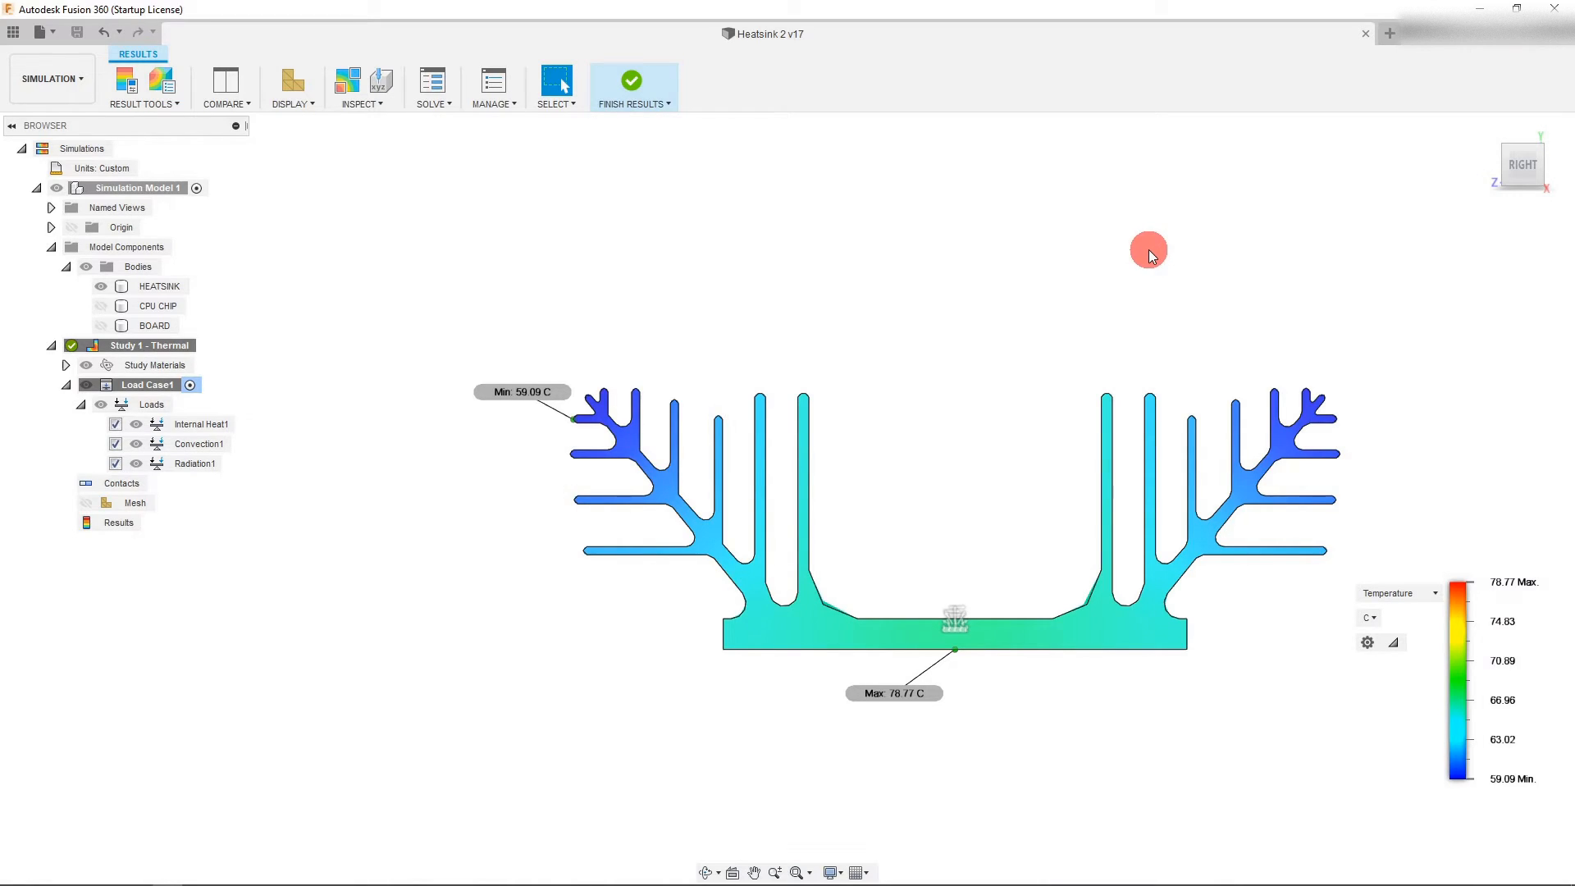
pyautogui.moveTo(1126, 274)
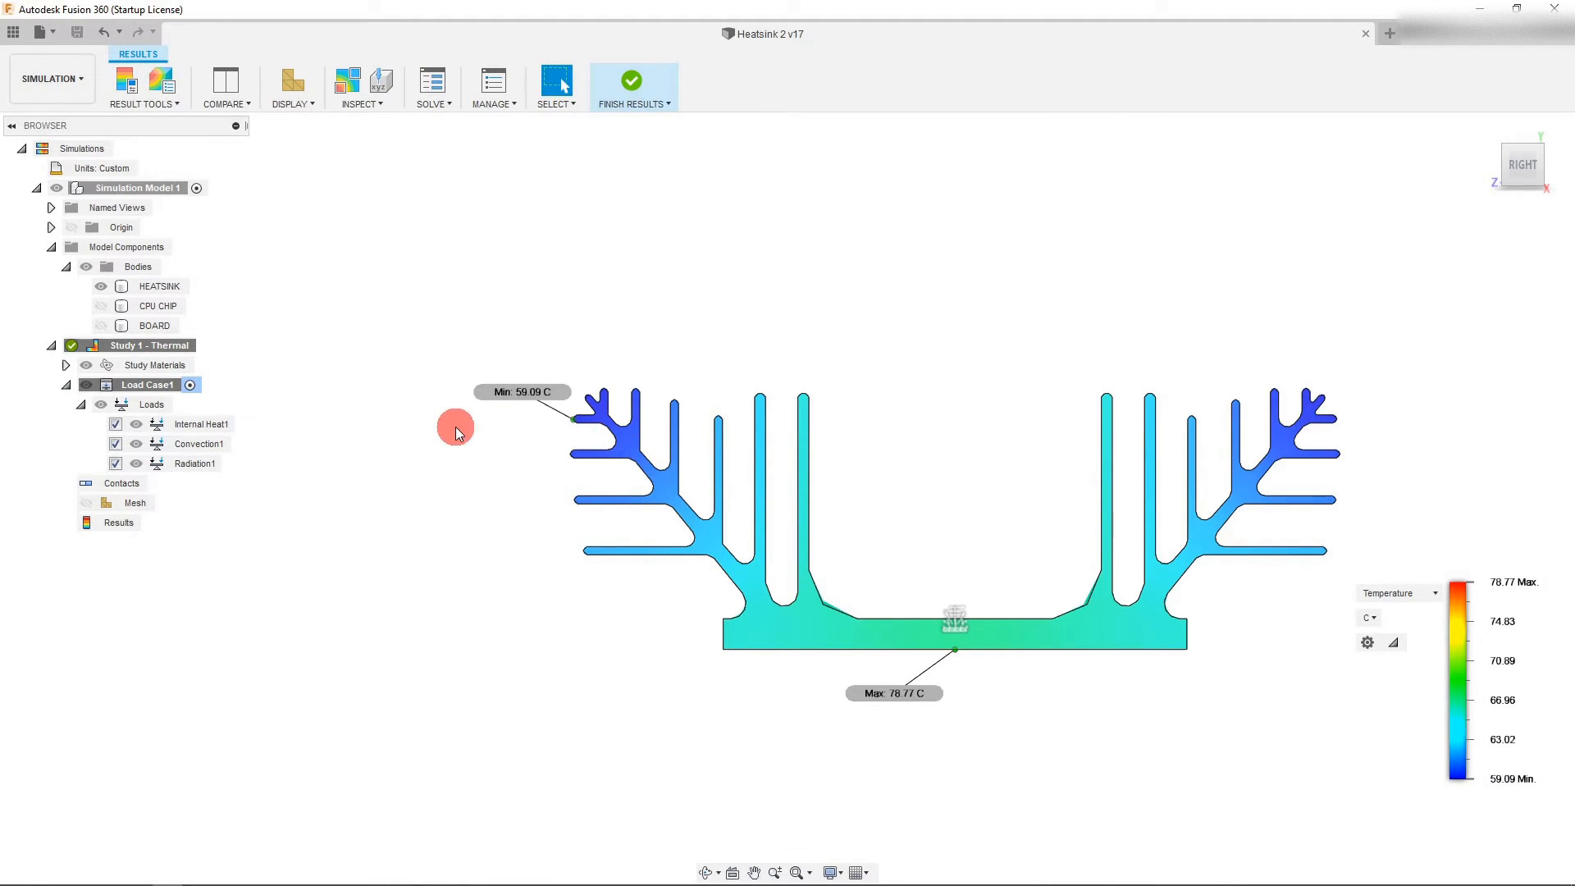
pyautogui.moveTo(455, 438)
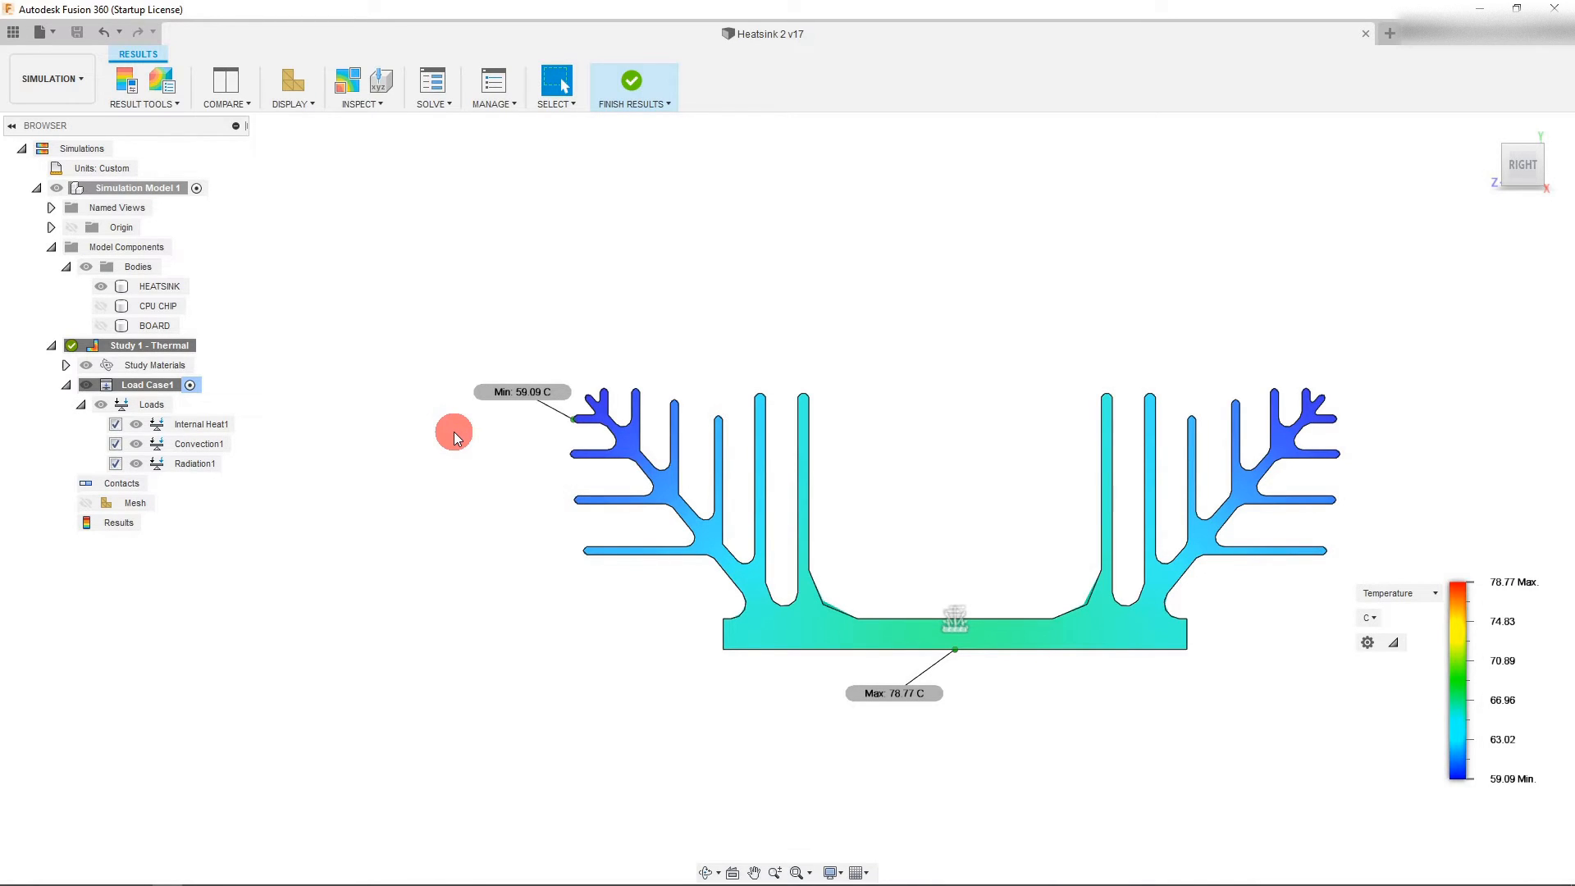
pyautogui.moveTo(1237, 606)
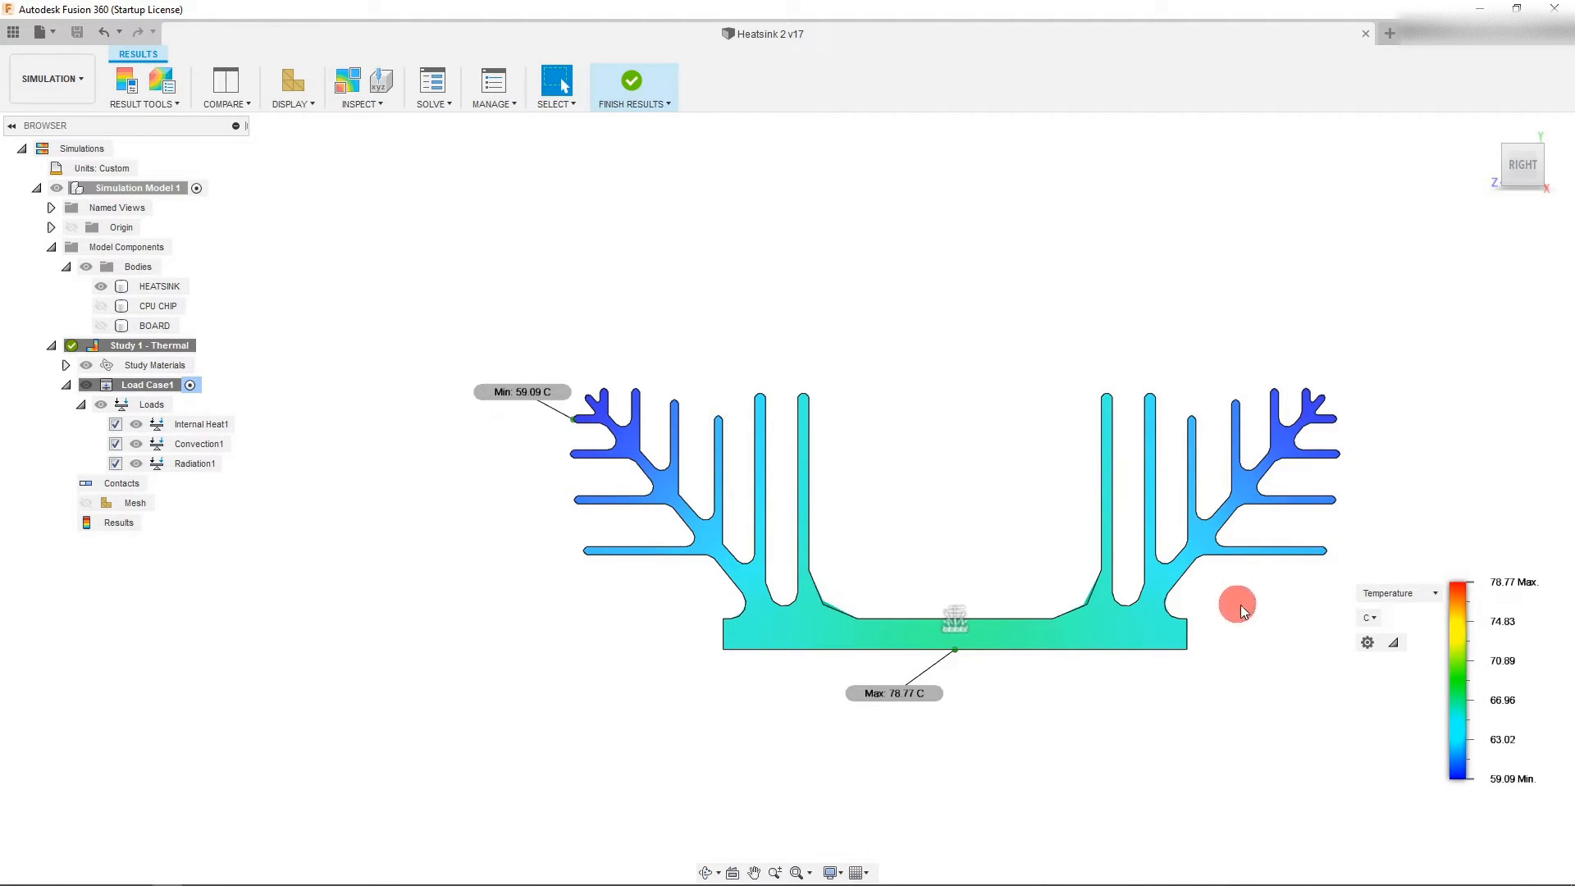
# Switch the temperature legend unit from Celsius to Fahrenheit
pyautogui.click(1369, 617)
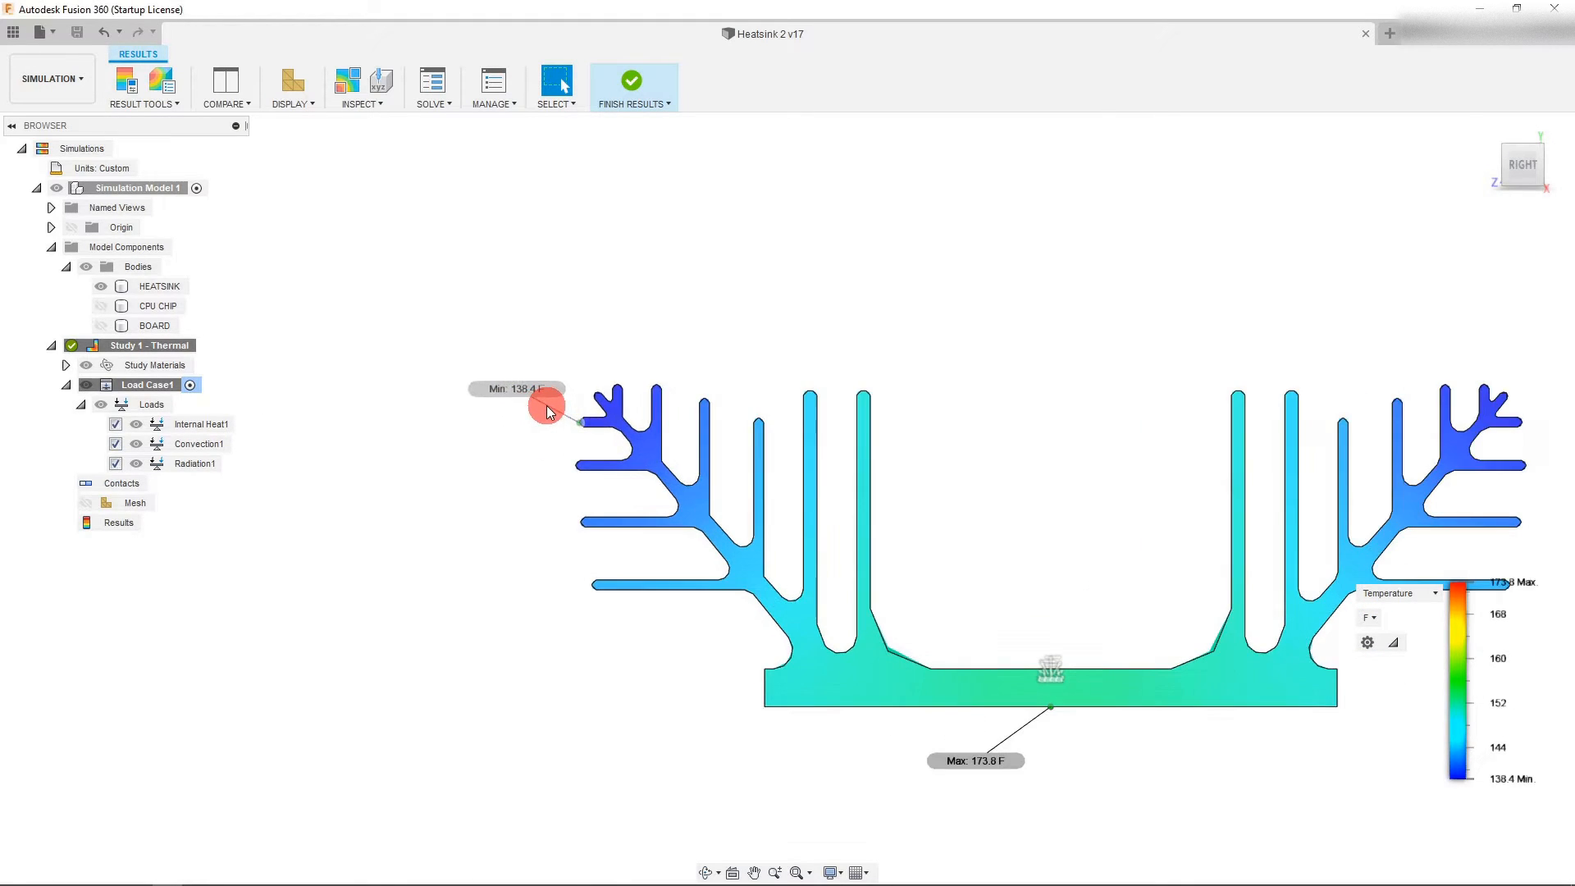
pyautogui.moveTo(548, 407); pyautogui.dragTo(554, 446)
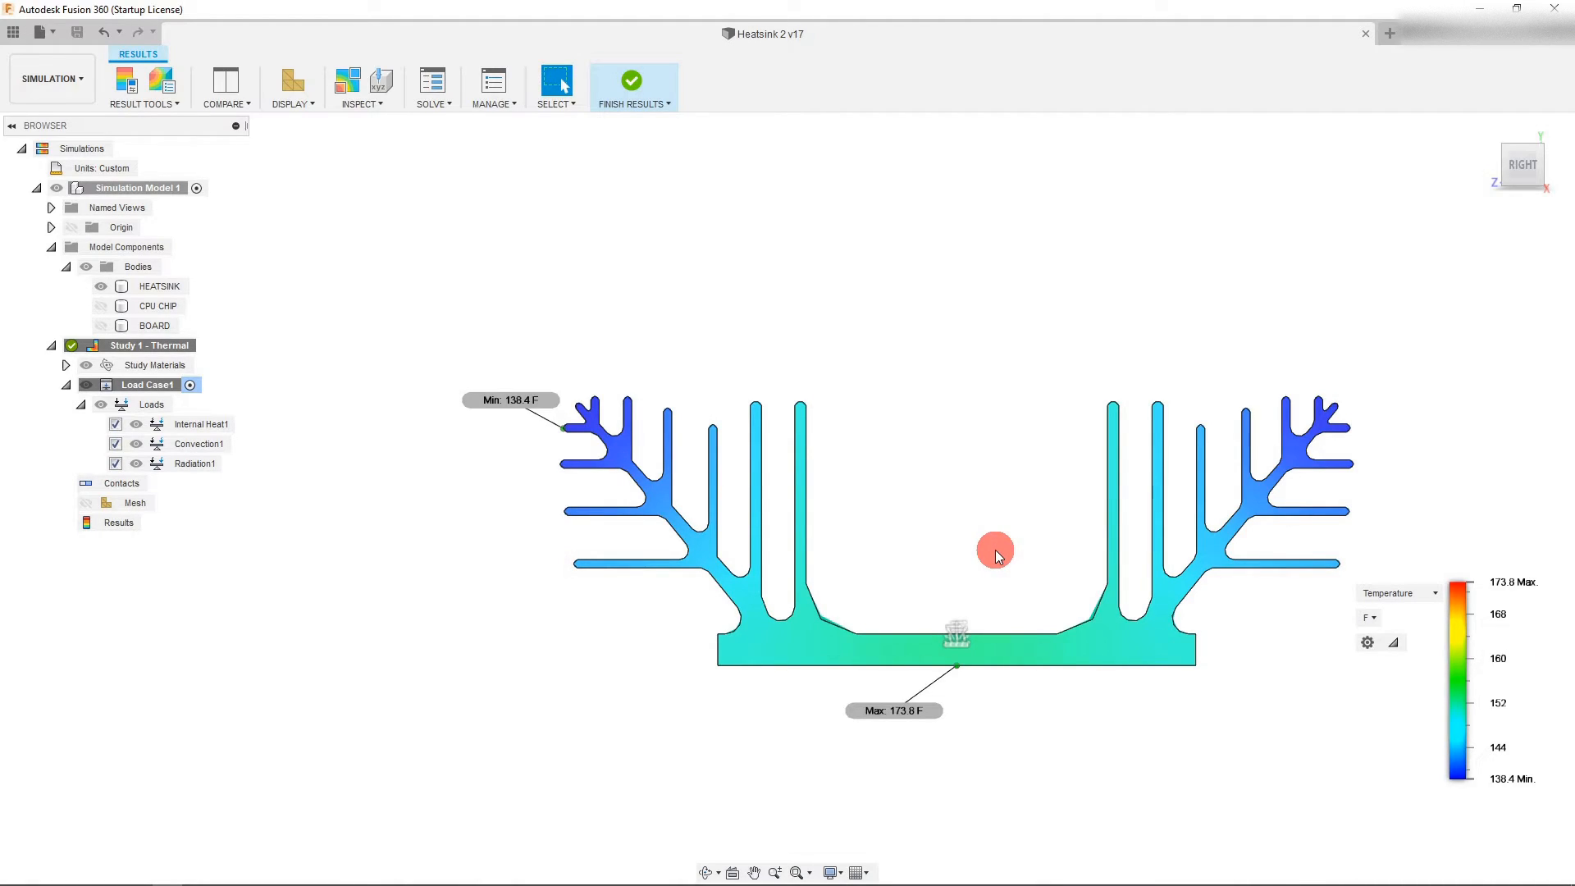
pyautogui.moveTo(989, 553)
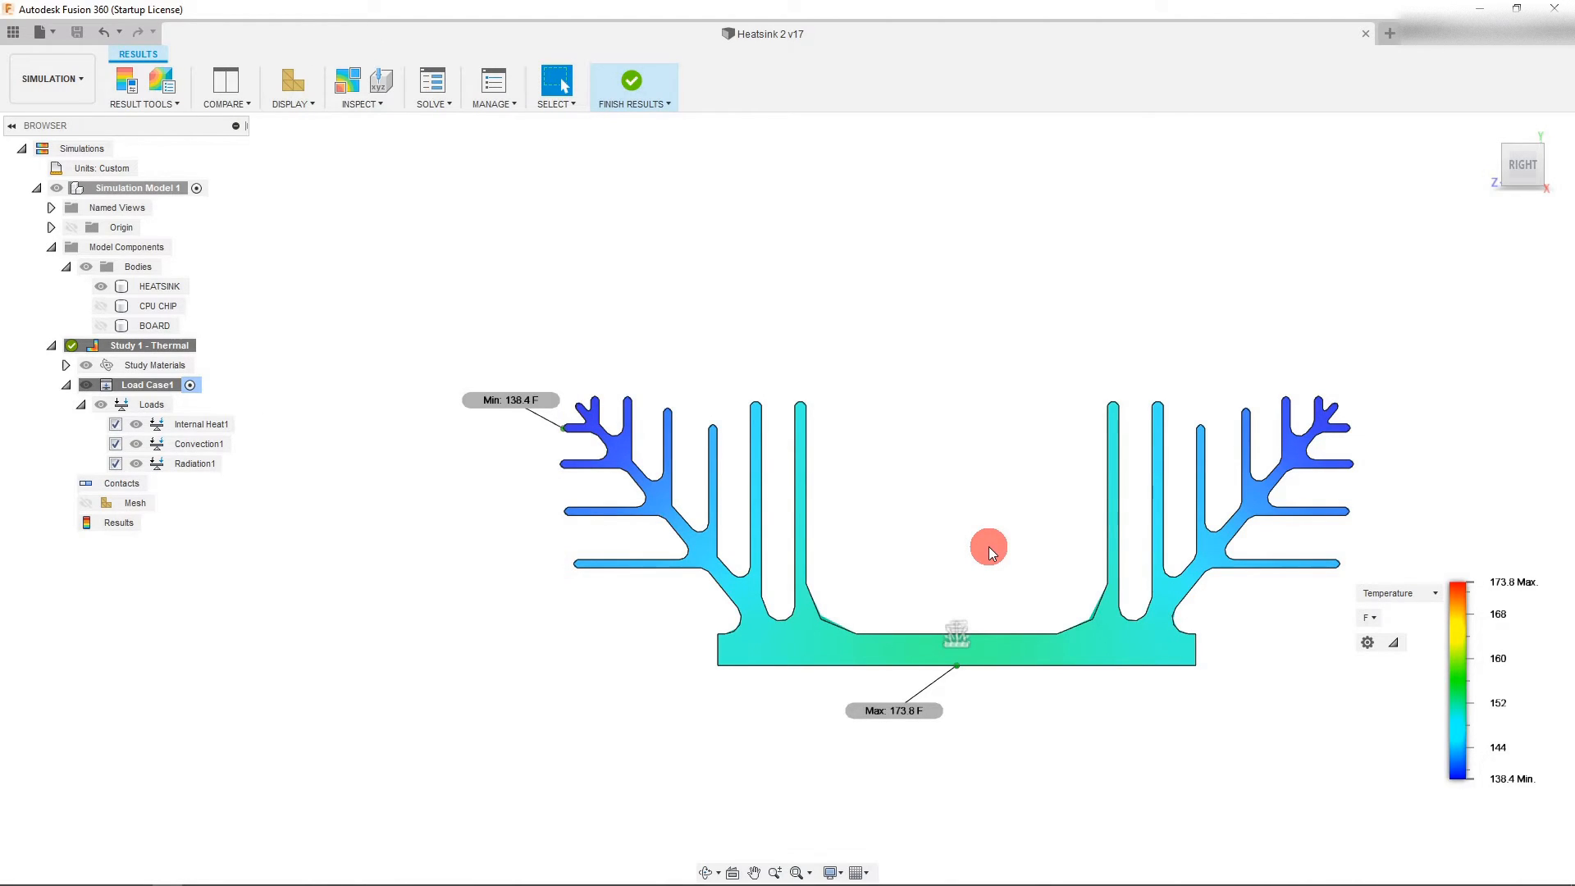
pyautogui.moveTo(976, 544)
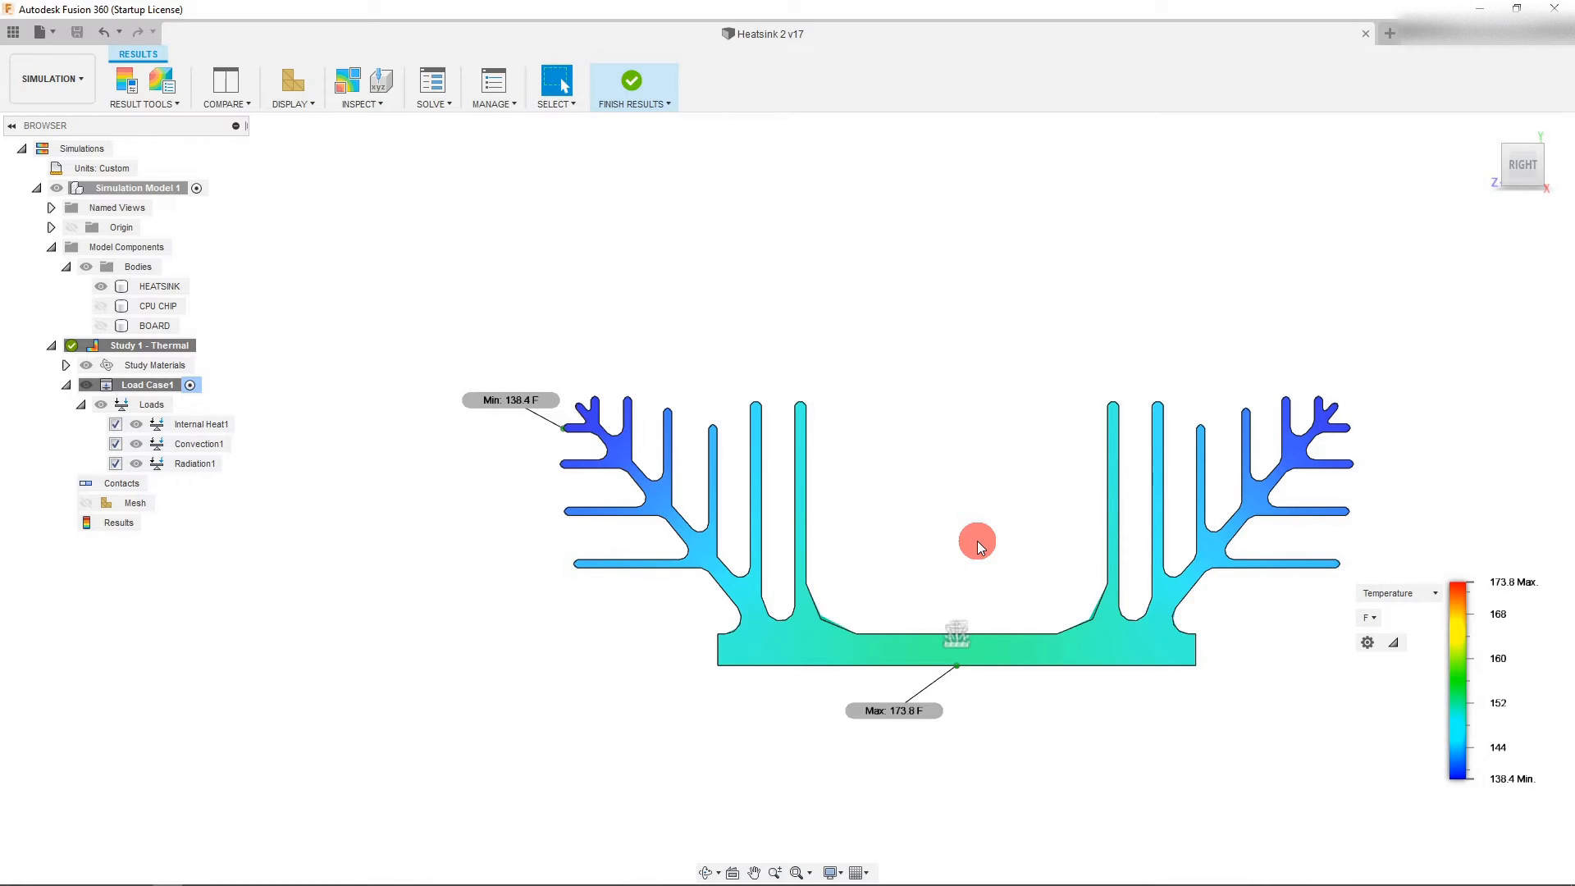
pyautogui.moveTo(925, 561)
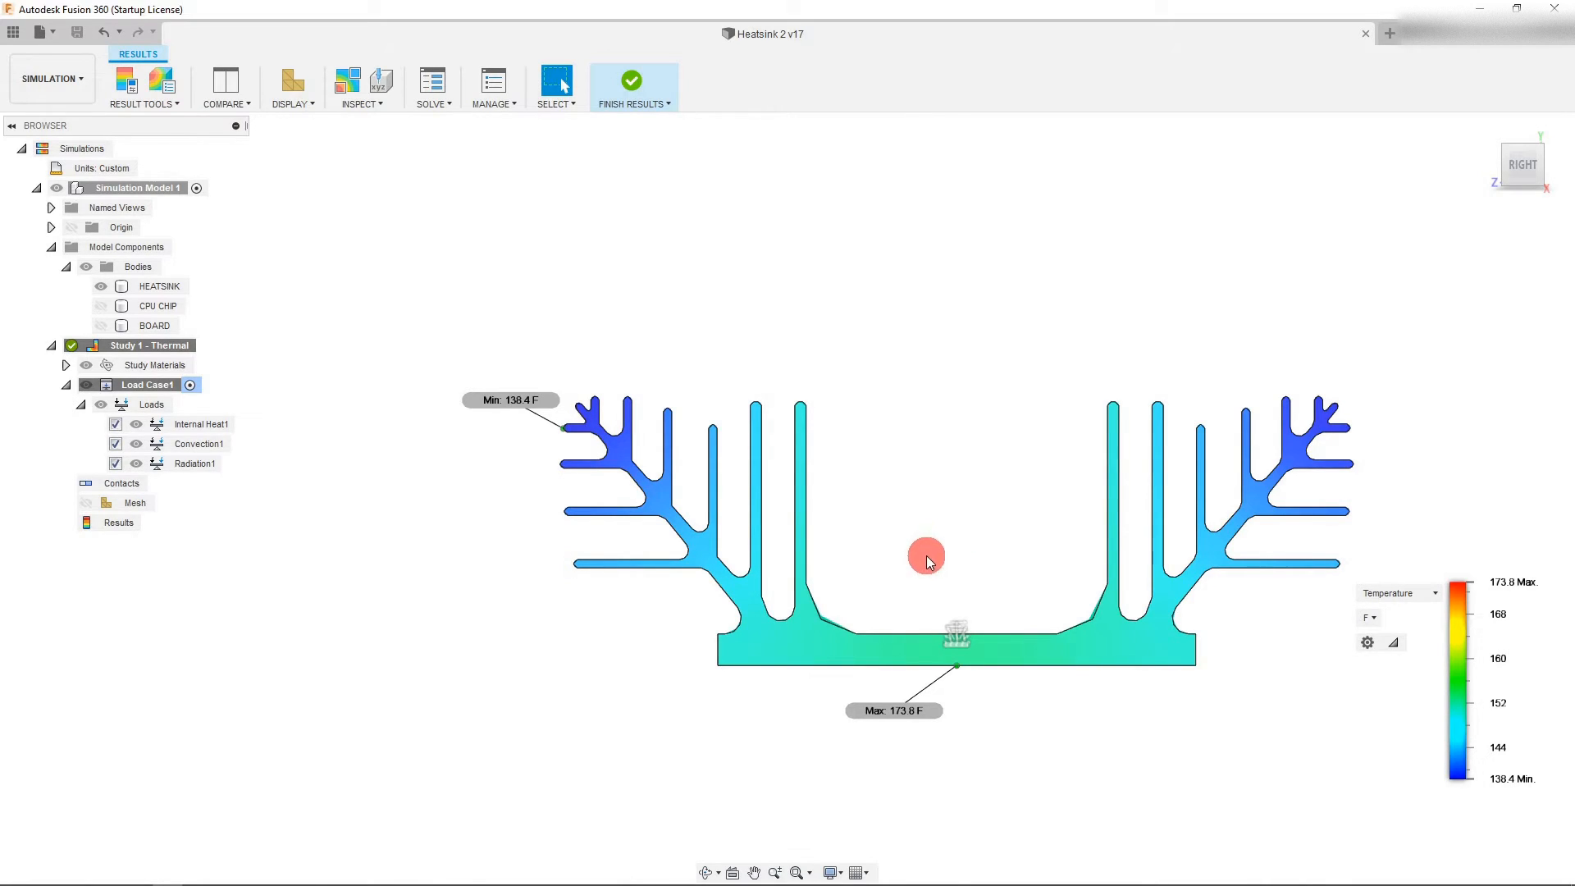
pyautogui.moveTo(902, 545)
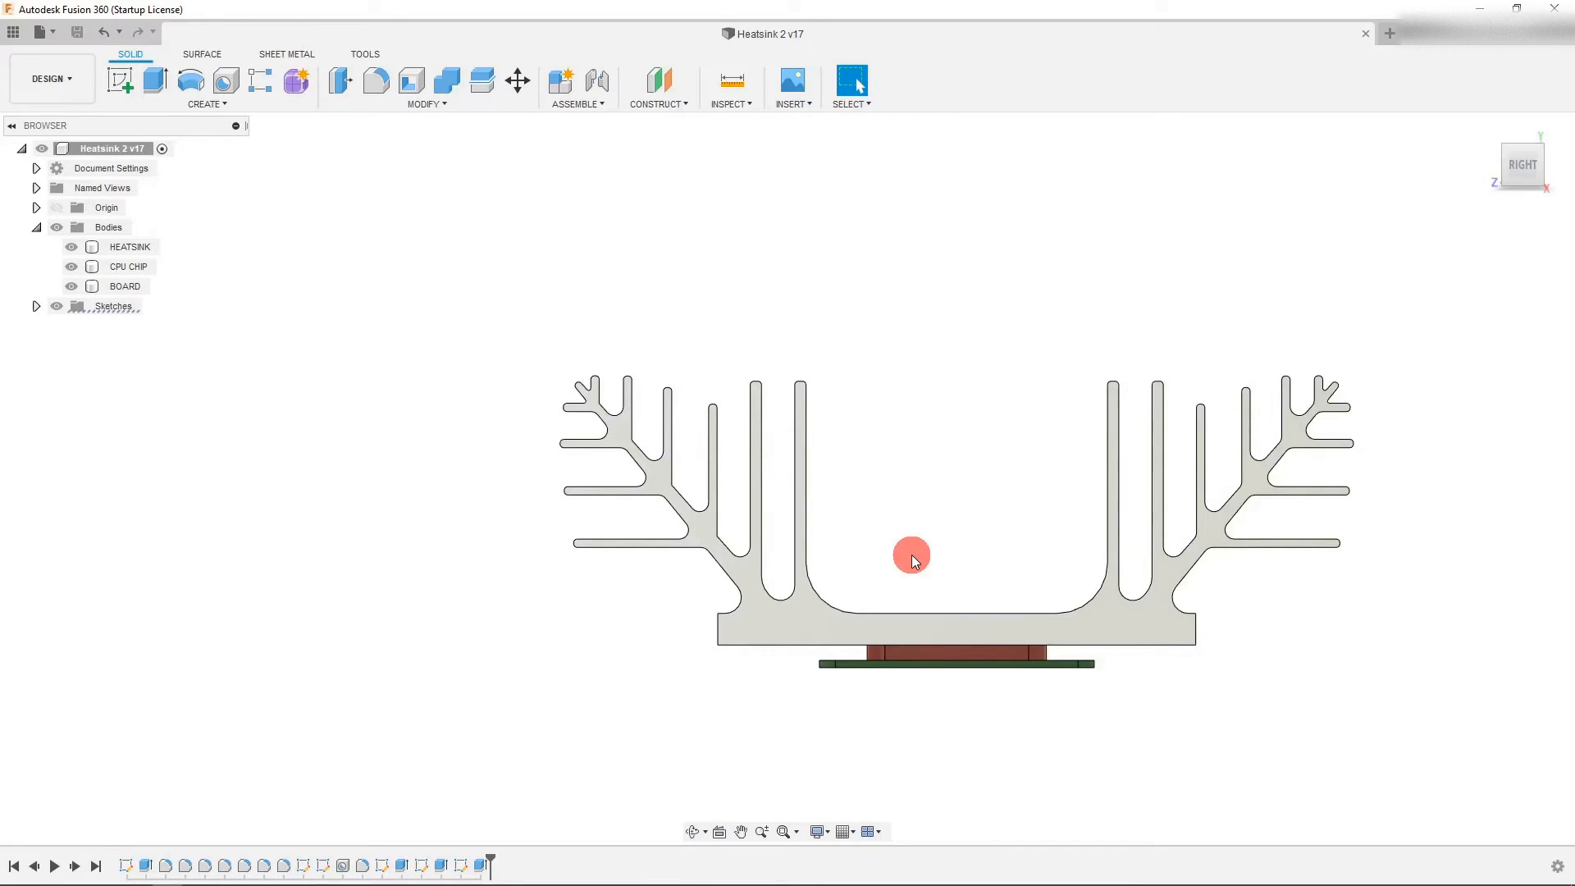
pyautogui.moveTo(1015, 543)
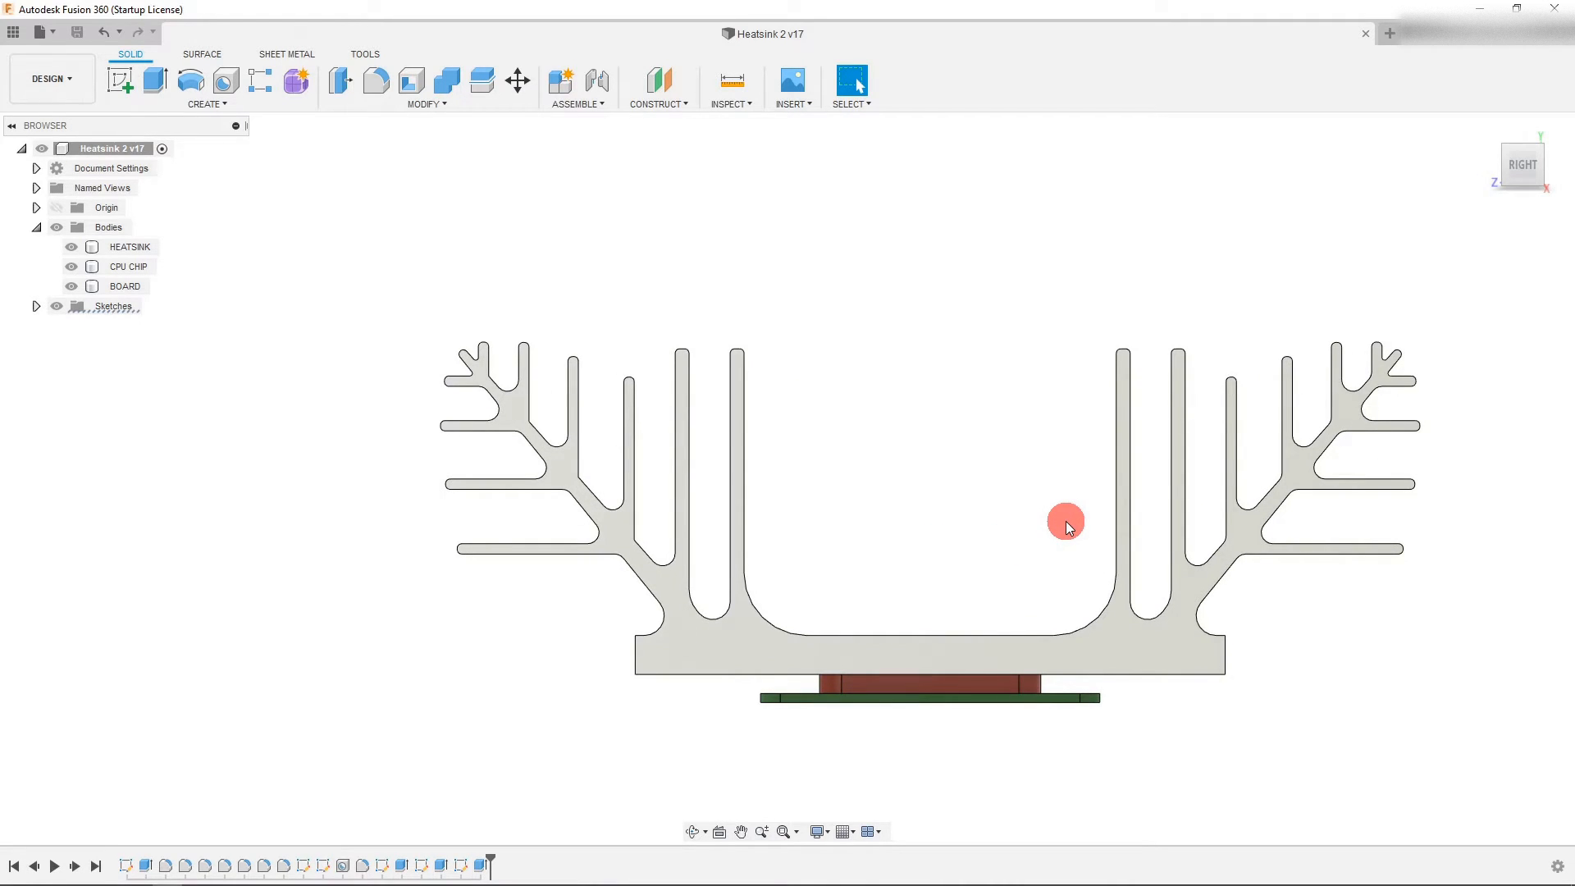
# Start a sketch on the heatsink profile face and choose Center Rectangle
pyautogui.click(994, 648)
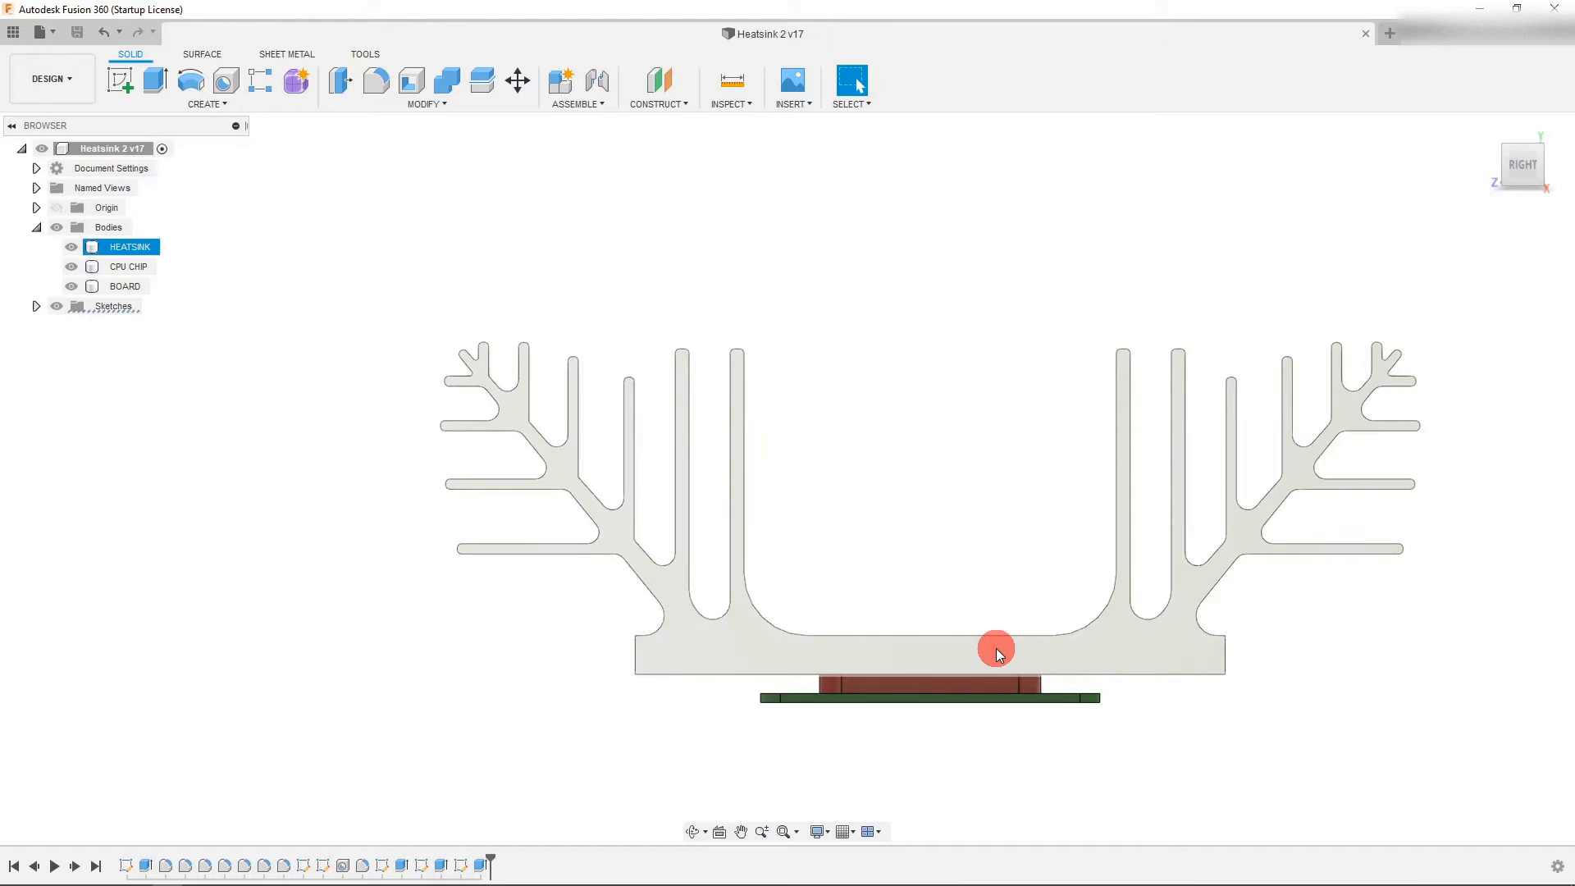
pyautogui.click(994, 648)
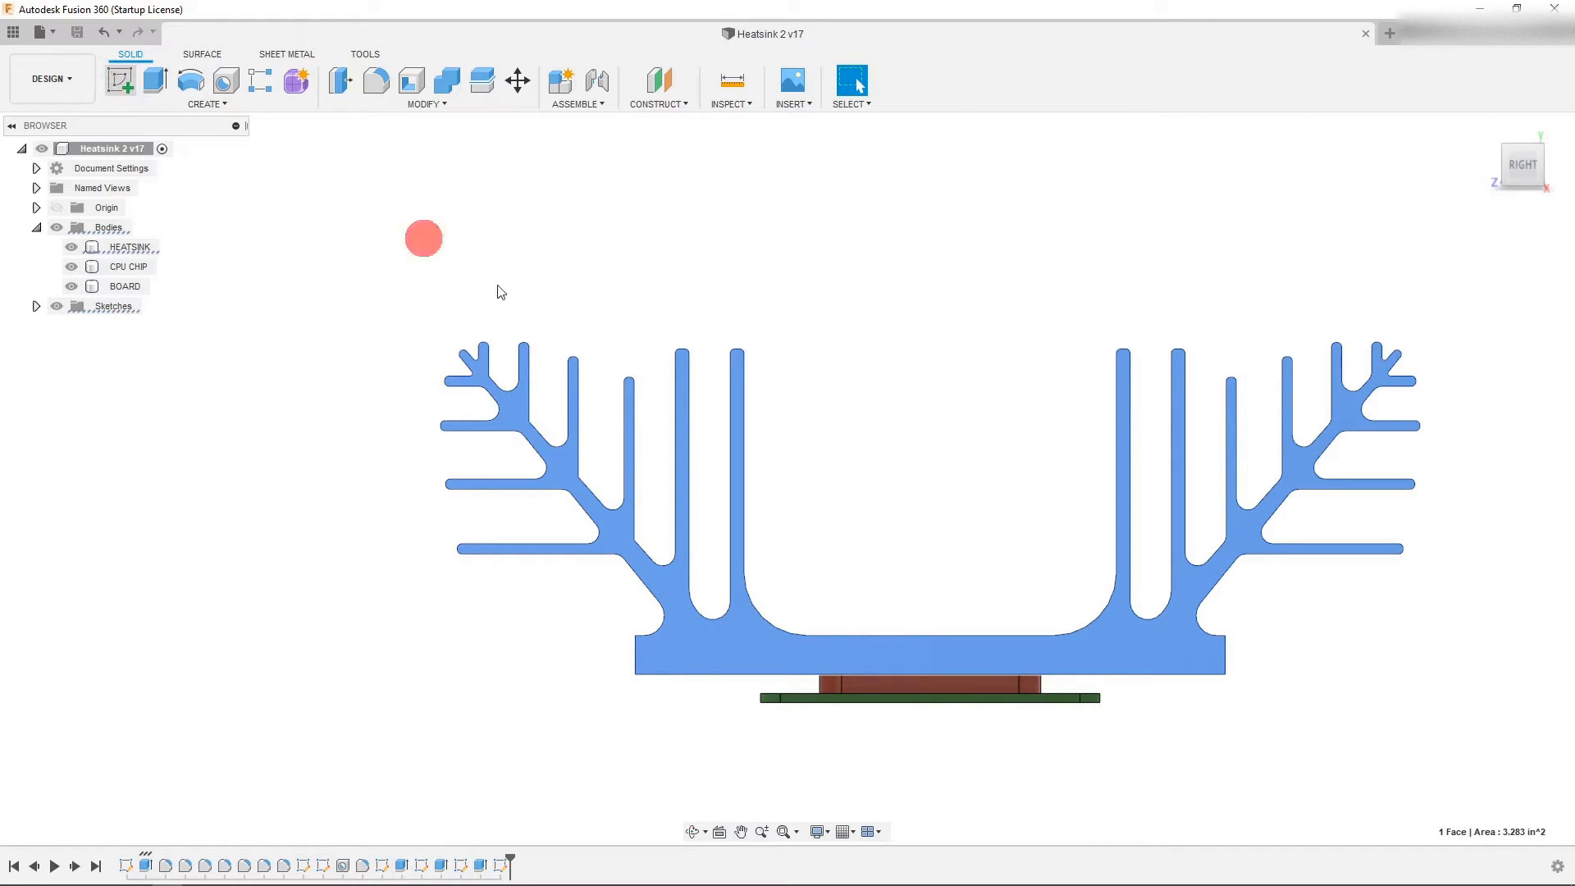
pyautogui.click(119, 81)
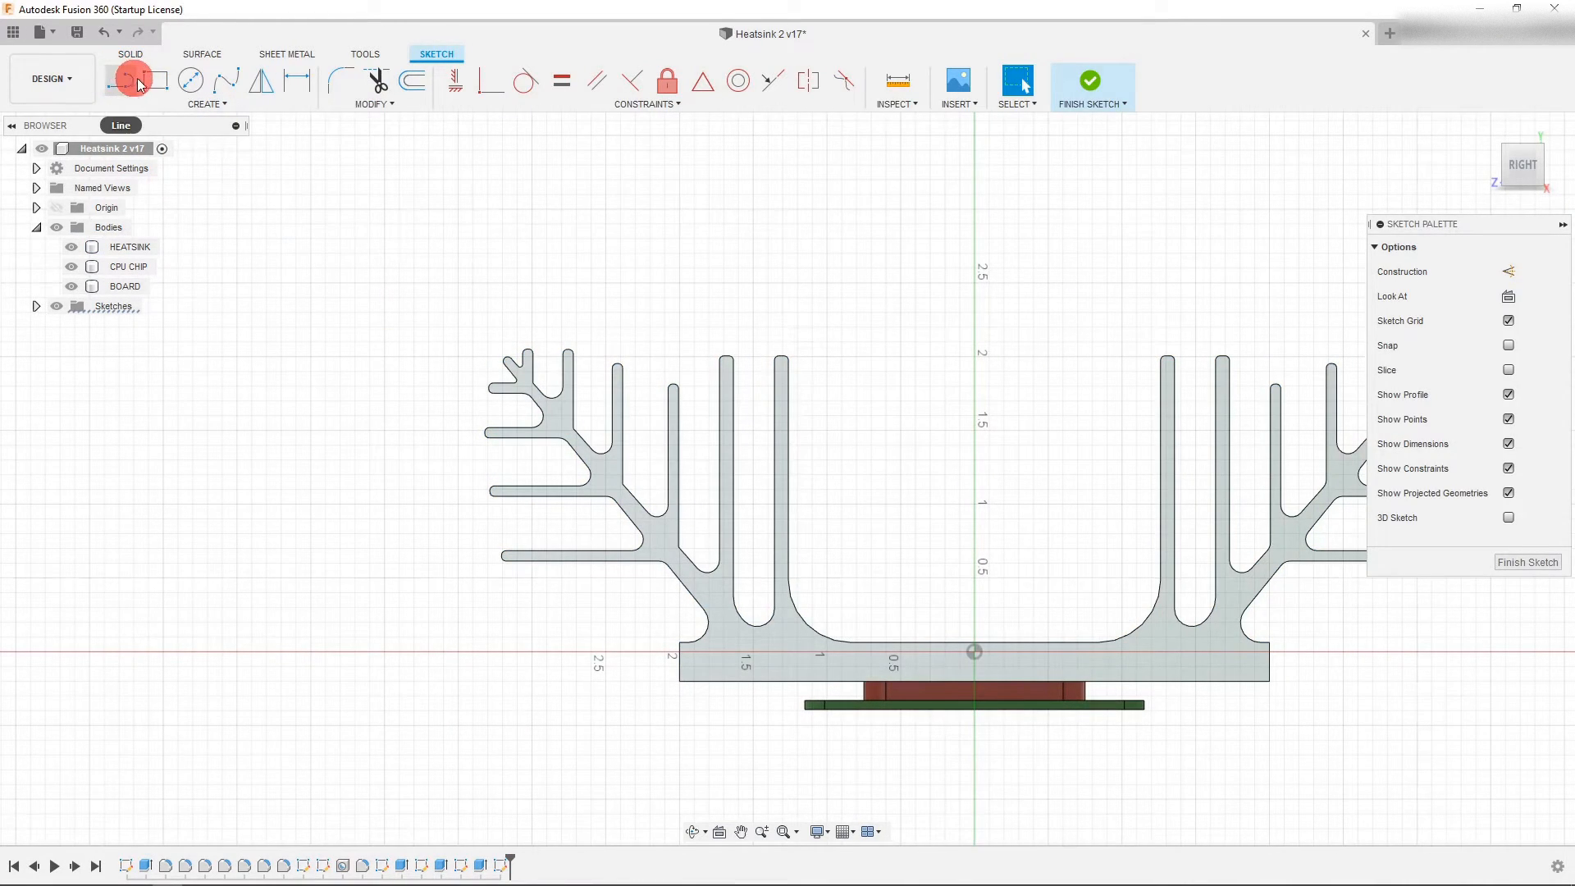
pyautogui.click(156, 80)
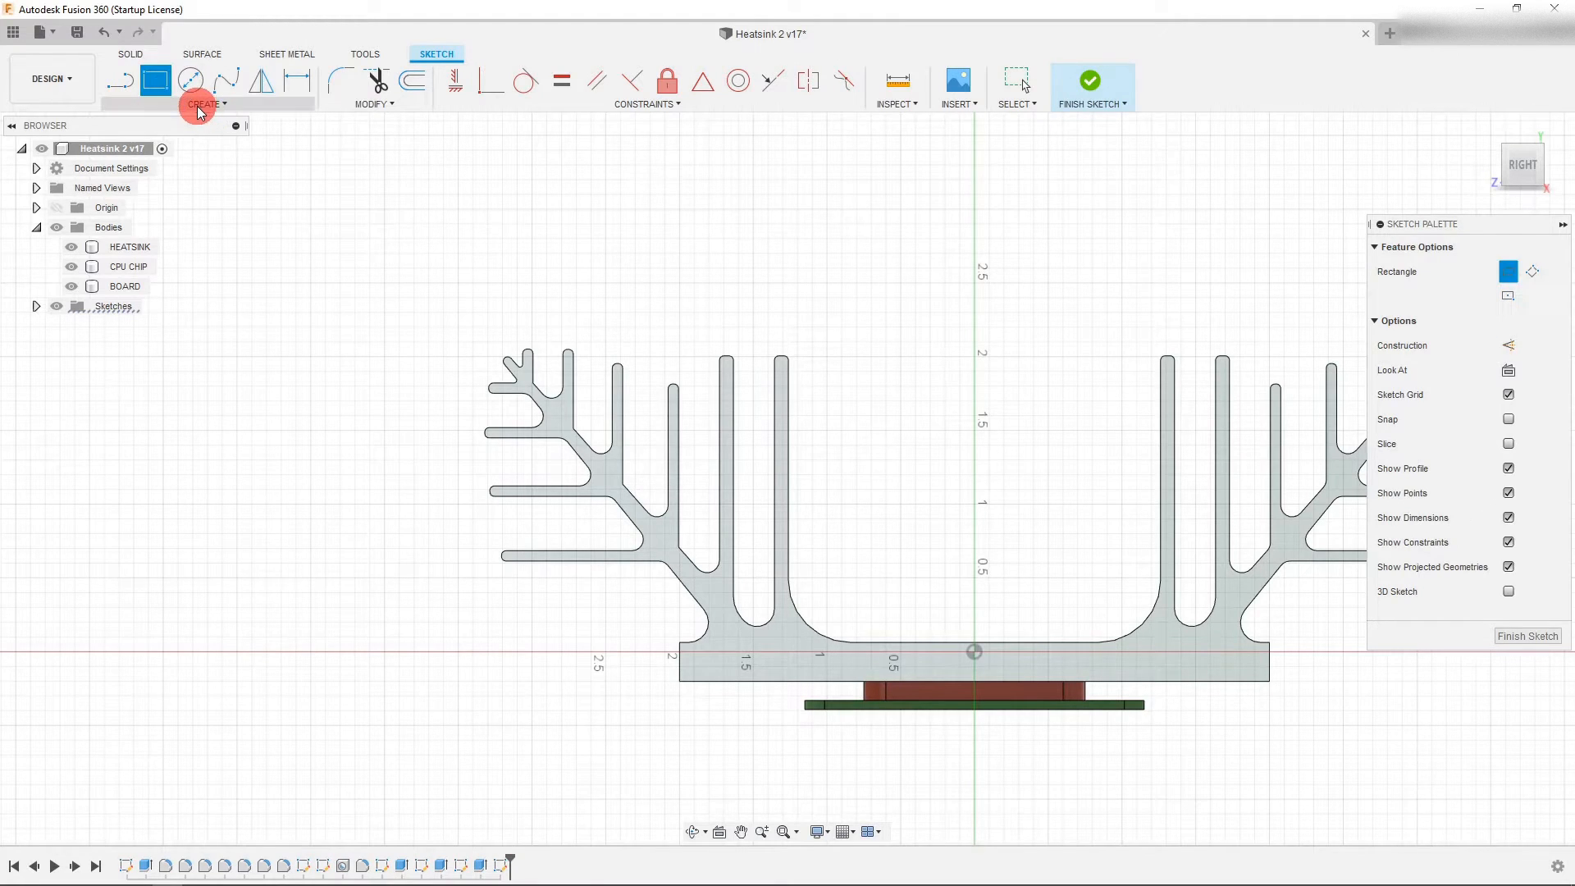
pyautogui.click(206, 103)
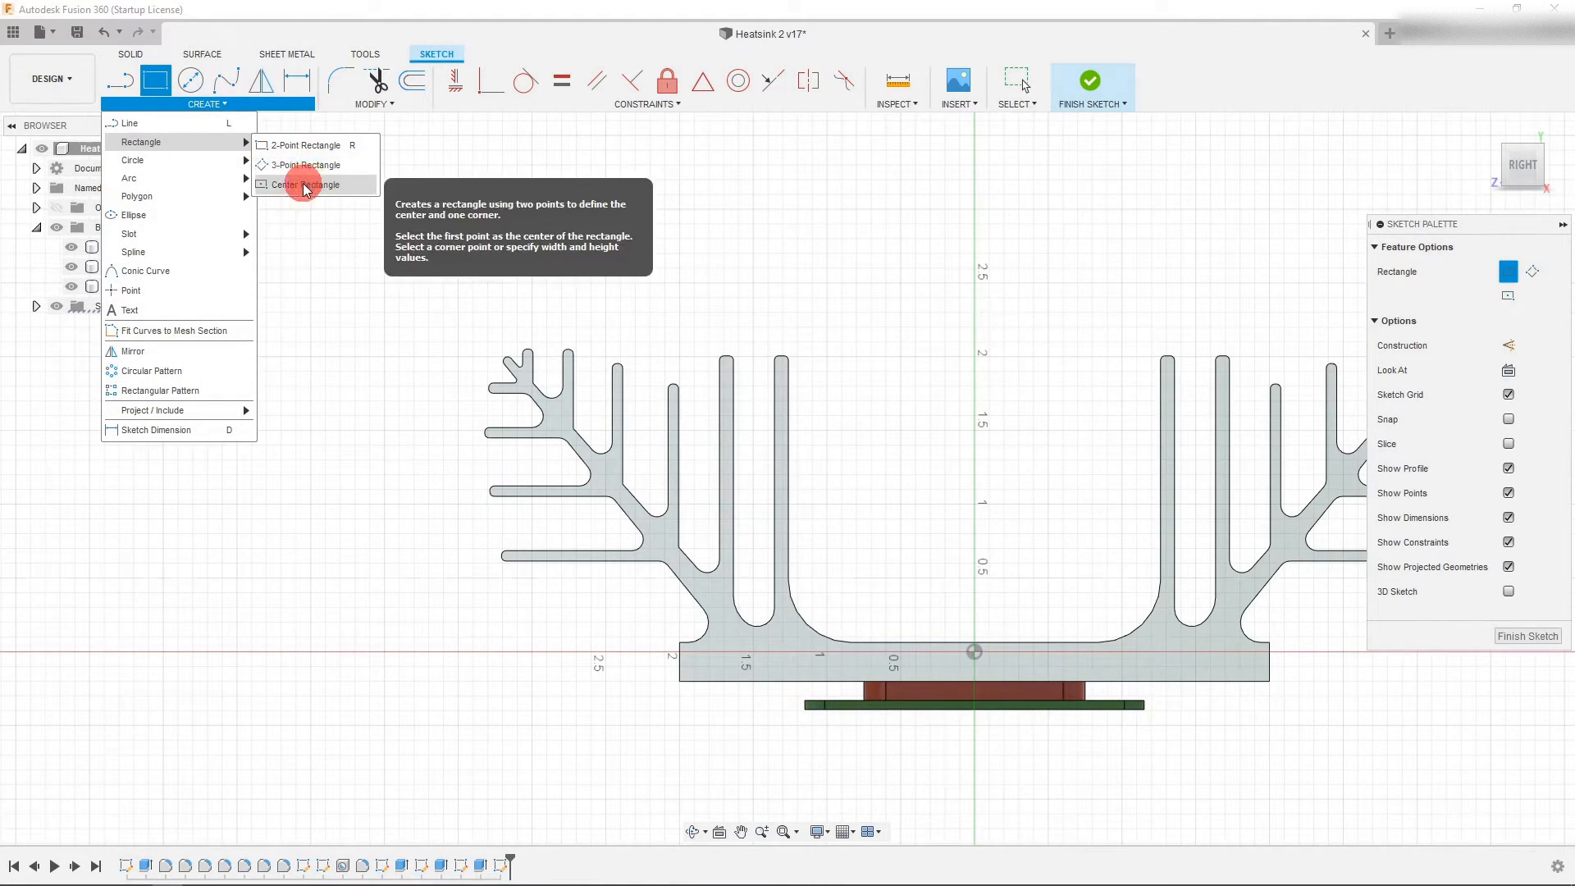
pyautogui.click(302, 186)
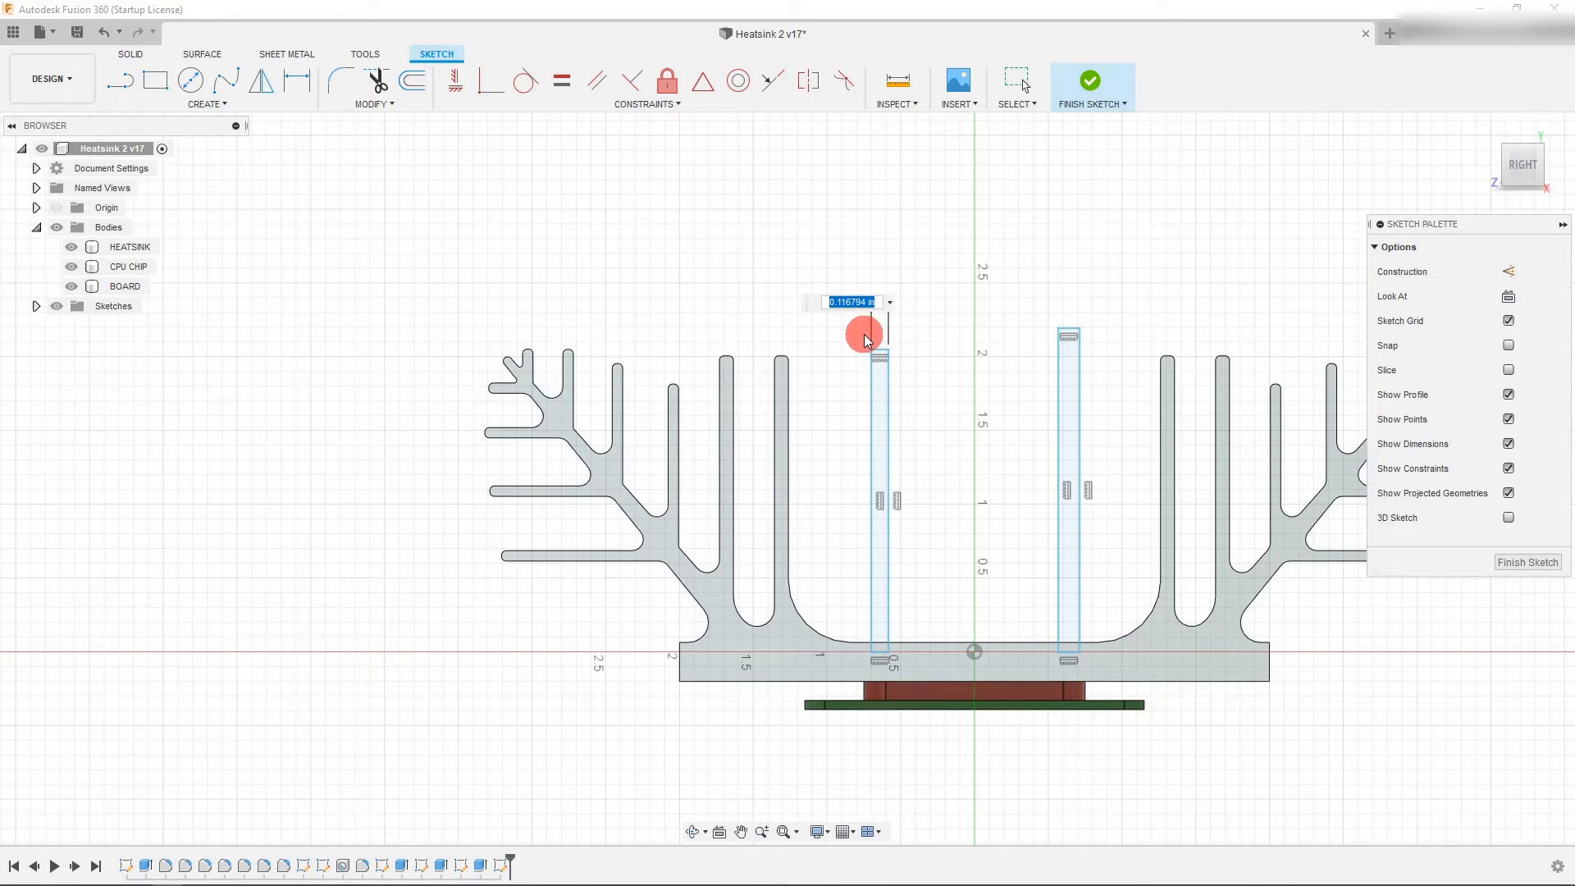
# Dimension the fin rectangles 0.10 wide and 0.70 from the centre line
pyautogui.write('10')
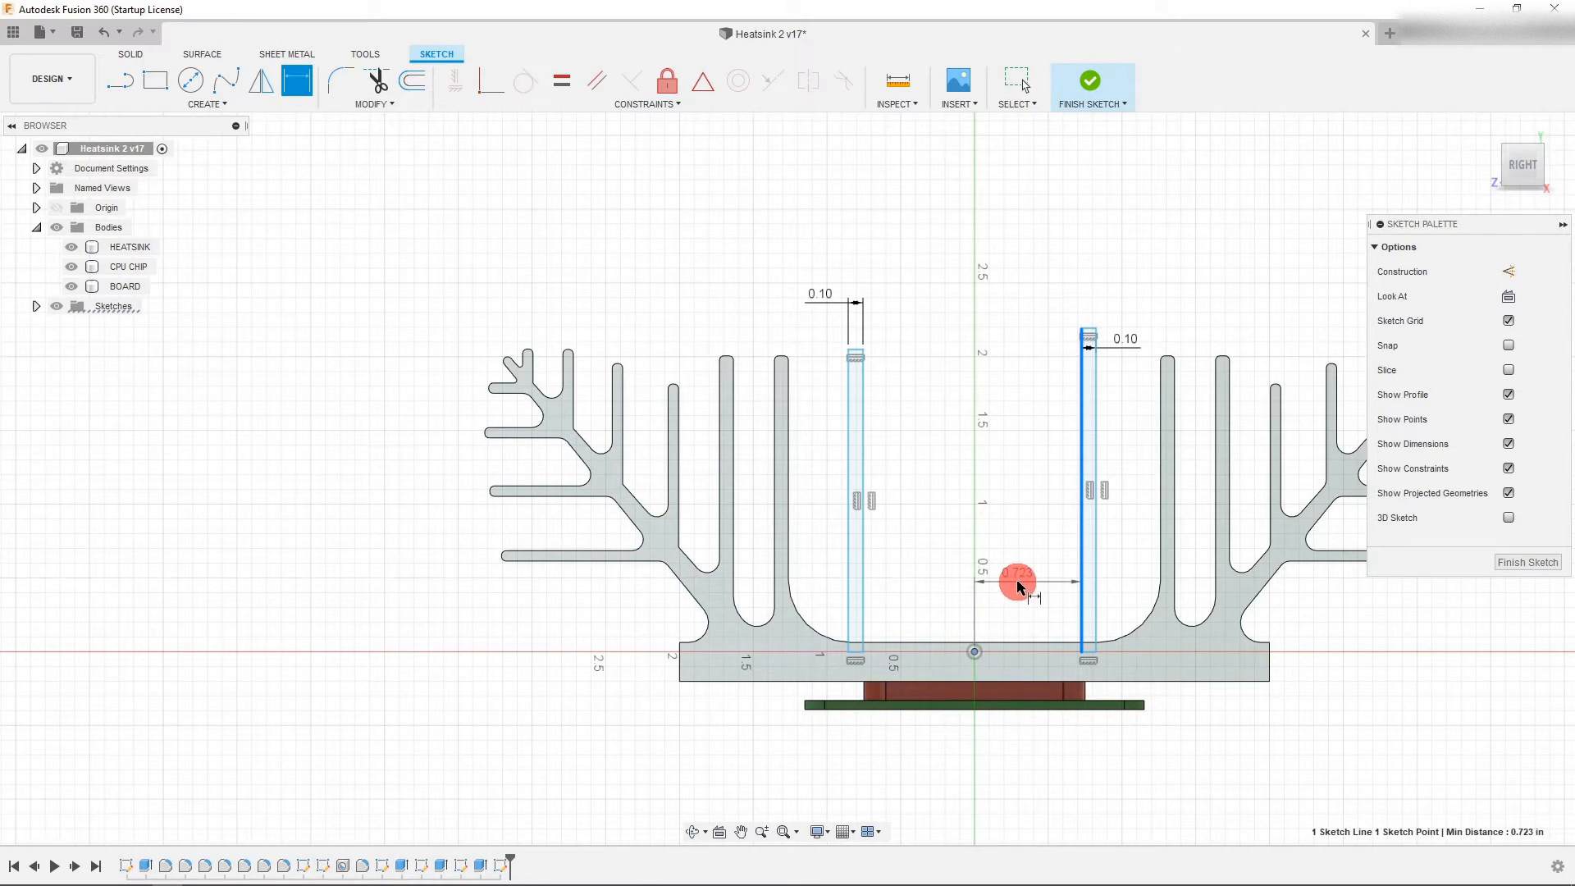
pyautogui.click(1017, 586)
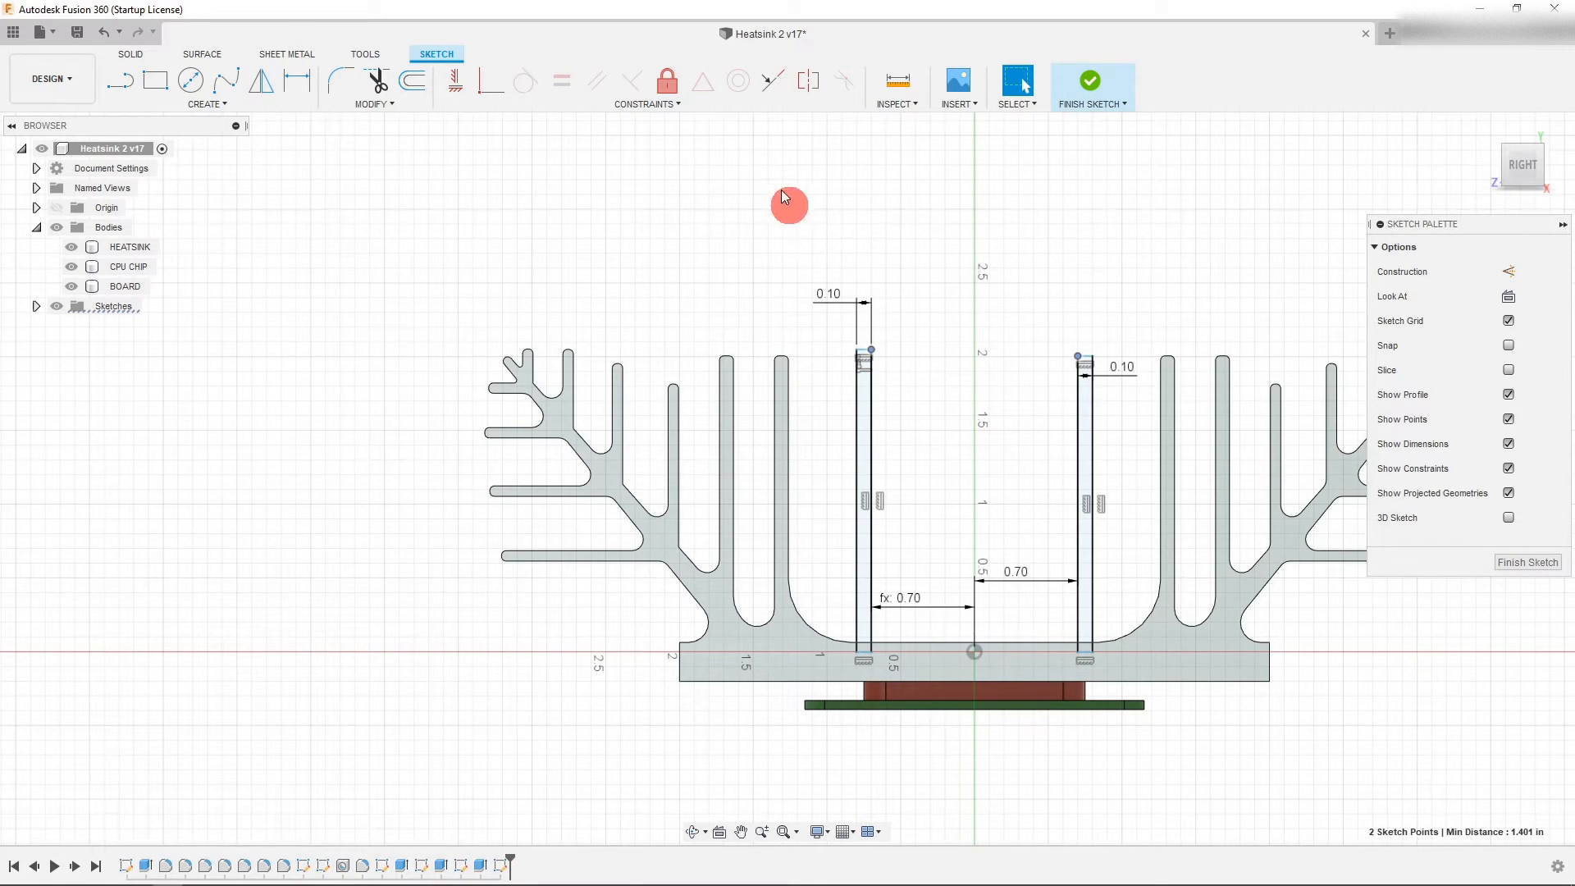
pyautogui.click(458, 82)
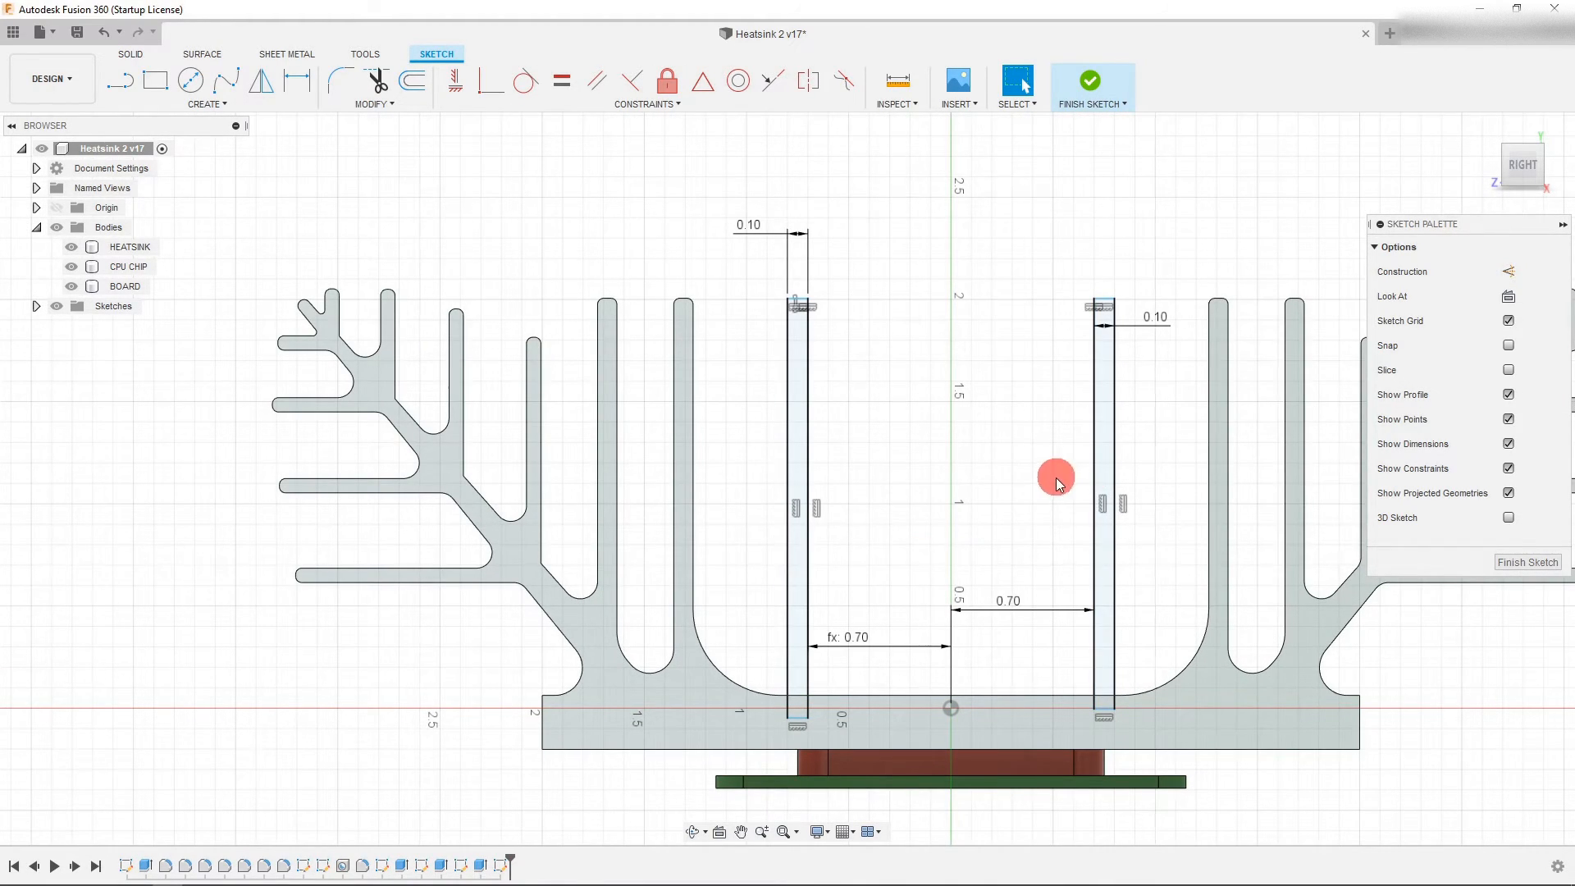
pyautogui.moveTo(1523, 160)
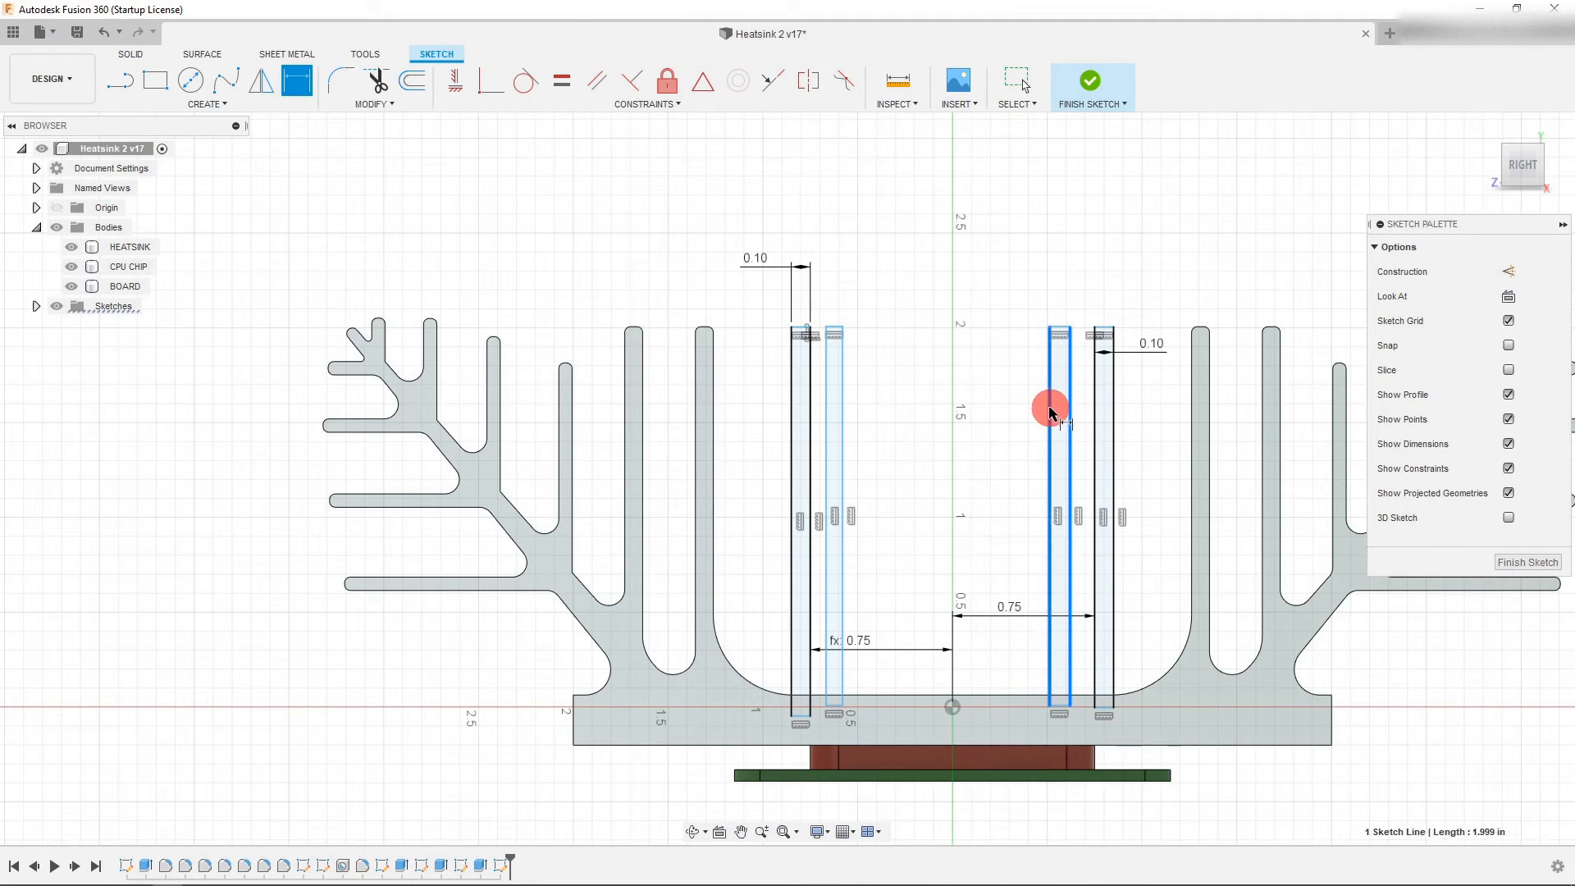
# Dimension the new inner fin rectangle's edge at 0.10
pyautogui.click(1149, 346)
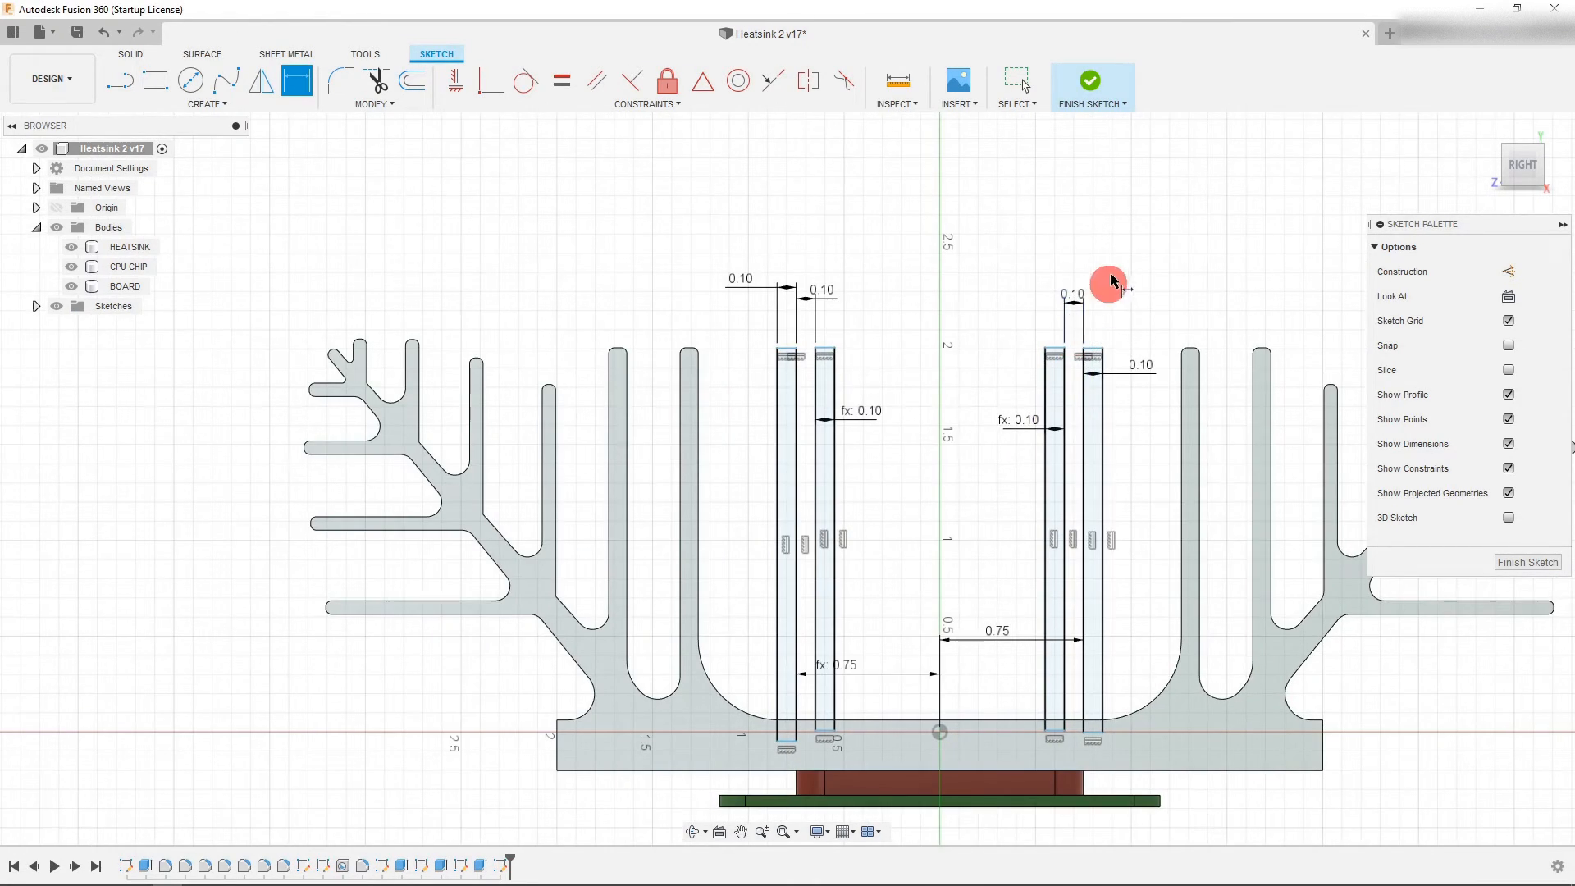
# Extrude the four fin profiles To Object up to the heatsink with Join
pyautogui.click(1090, 81)
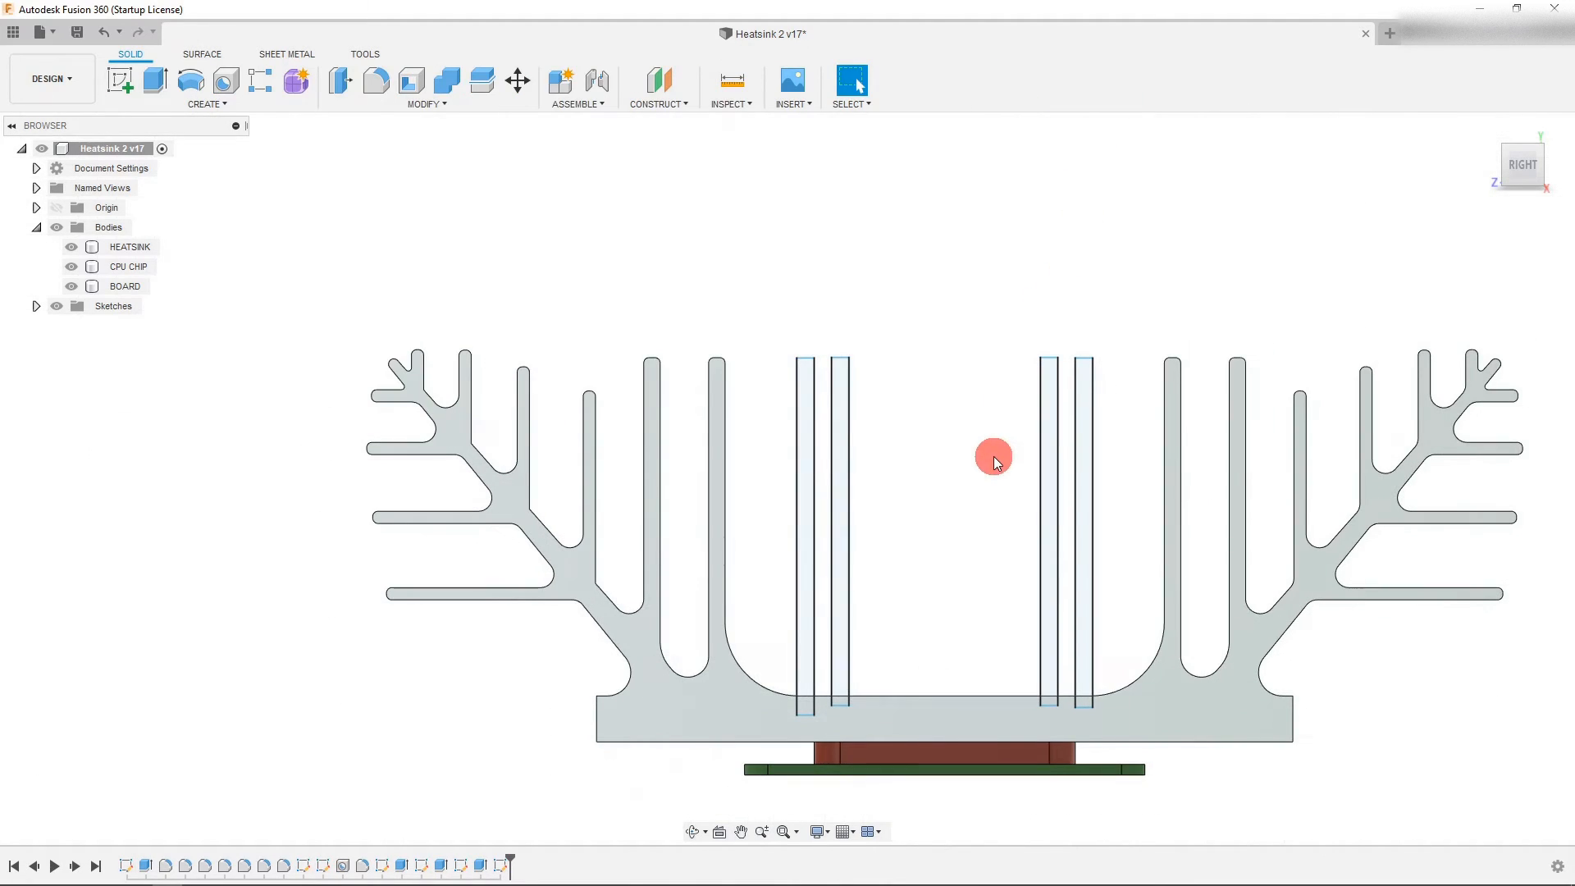
pyautogui.moveTo(992, 463); pyautogui.dragTo(1475, 189)
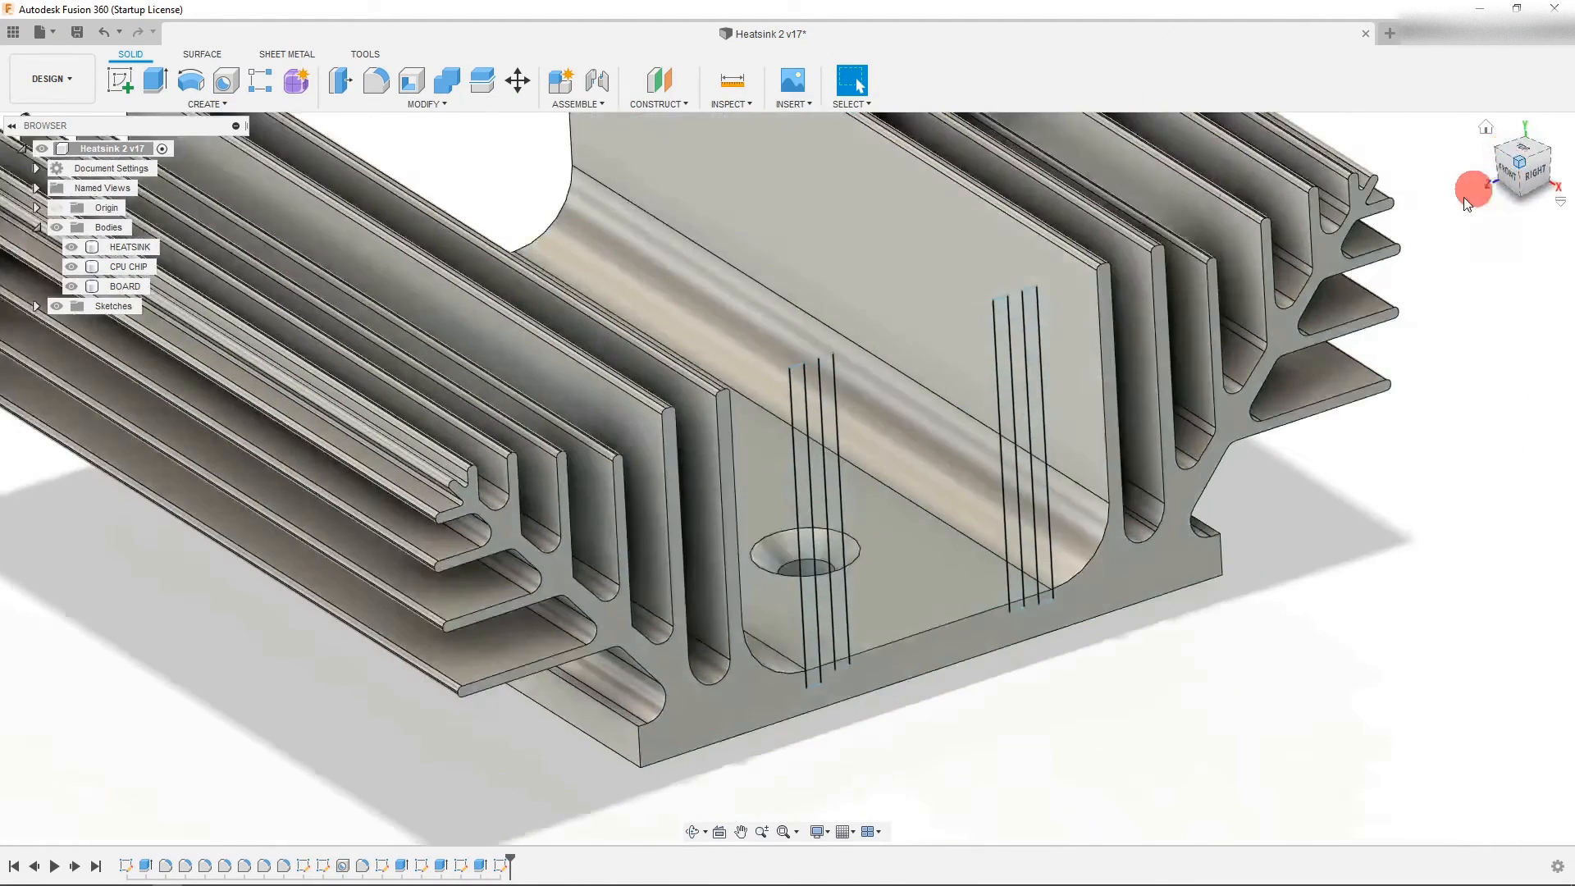
pyautogui.click(156, 82)
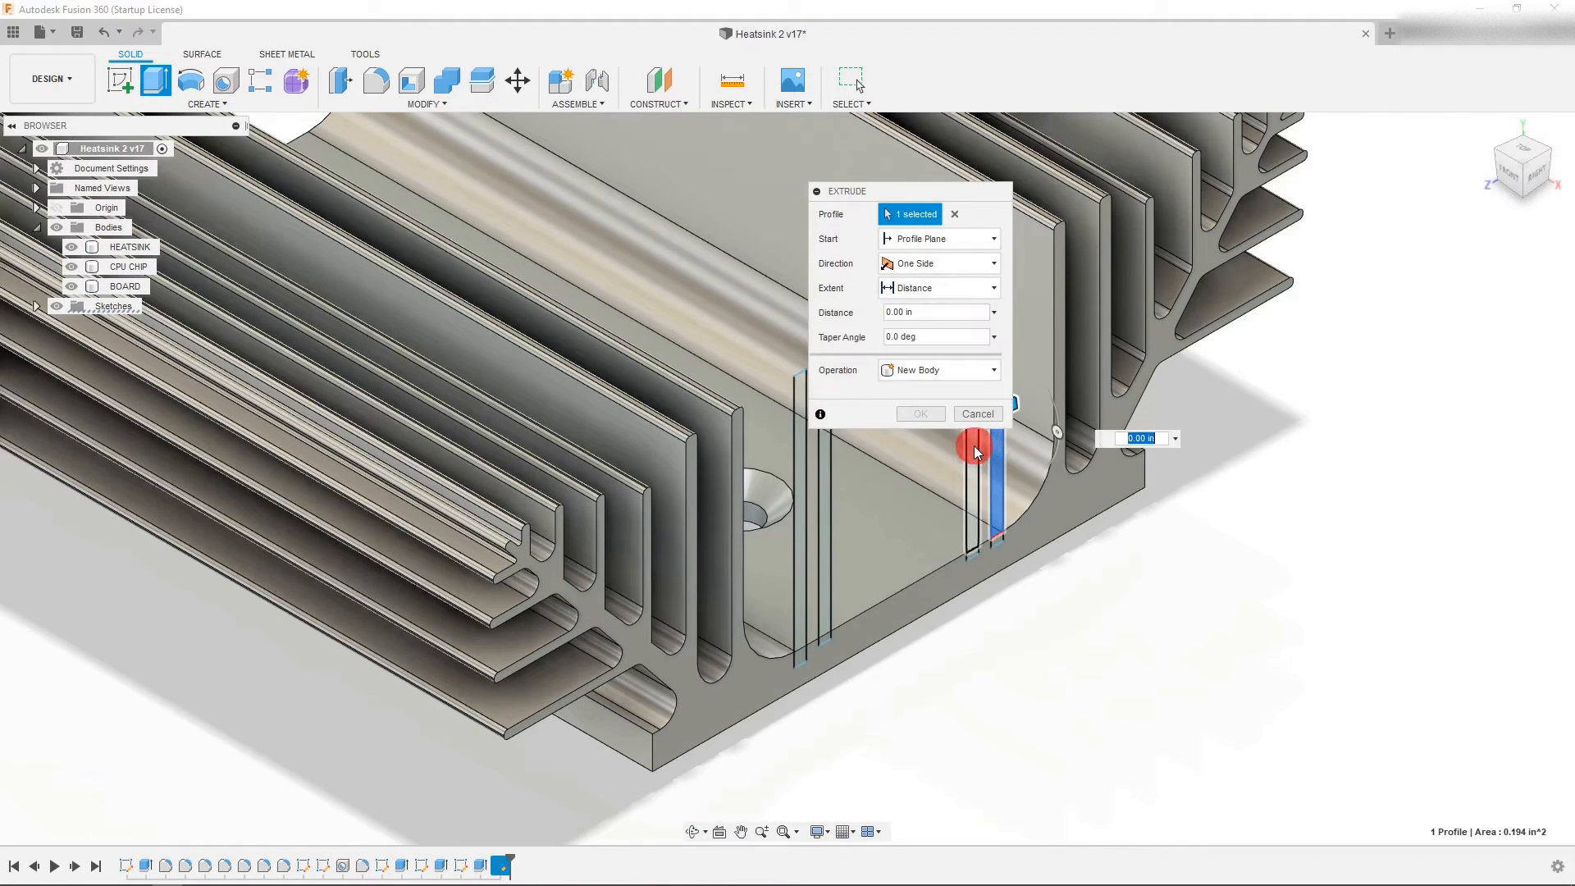
pyautogui.click(804, 543)
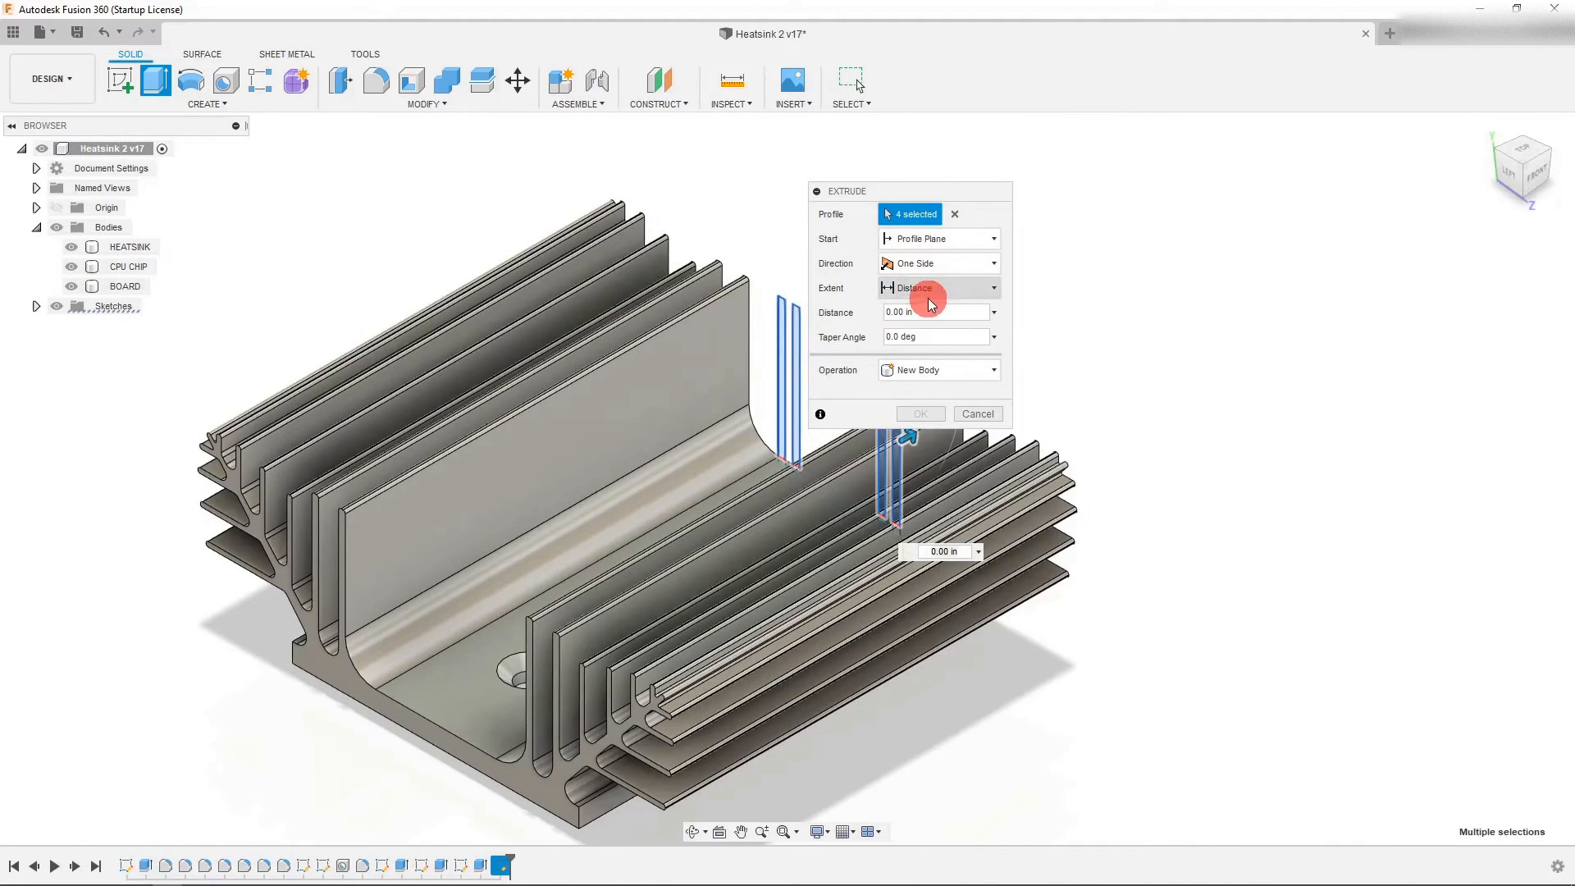
pyautogui.click(938, 289)
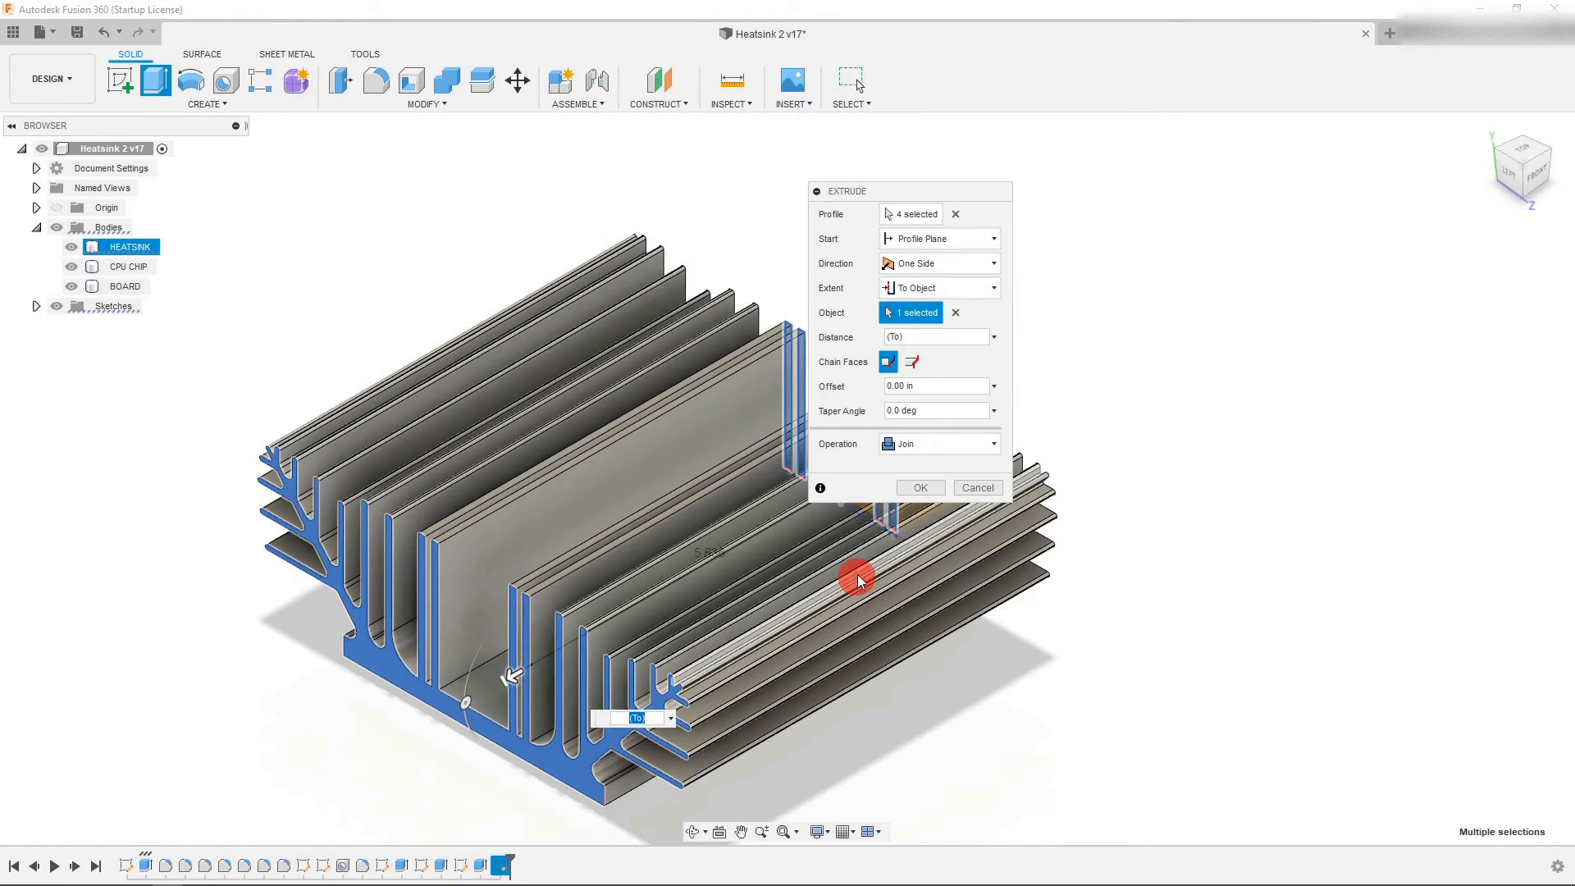
pyautogui.click(918, 487)
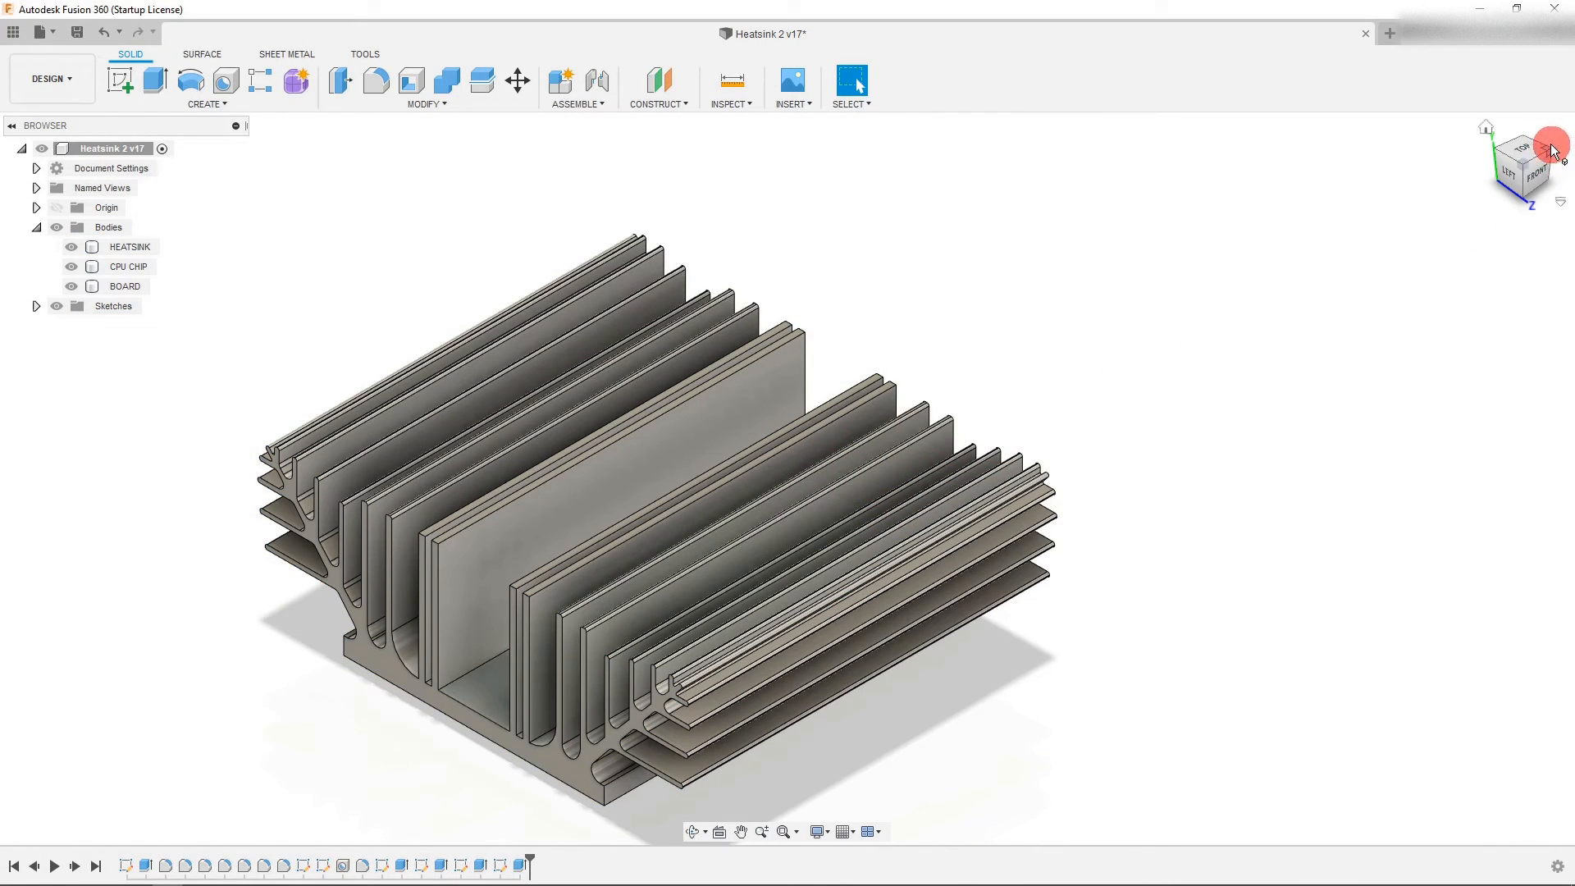
# Face the right view and fillet the new fins' base edges
pyautogui.click(1524, 166)
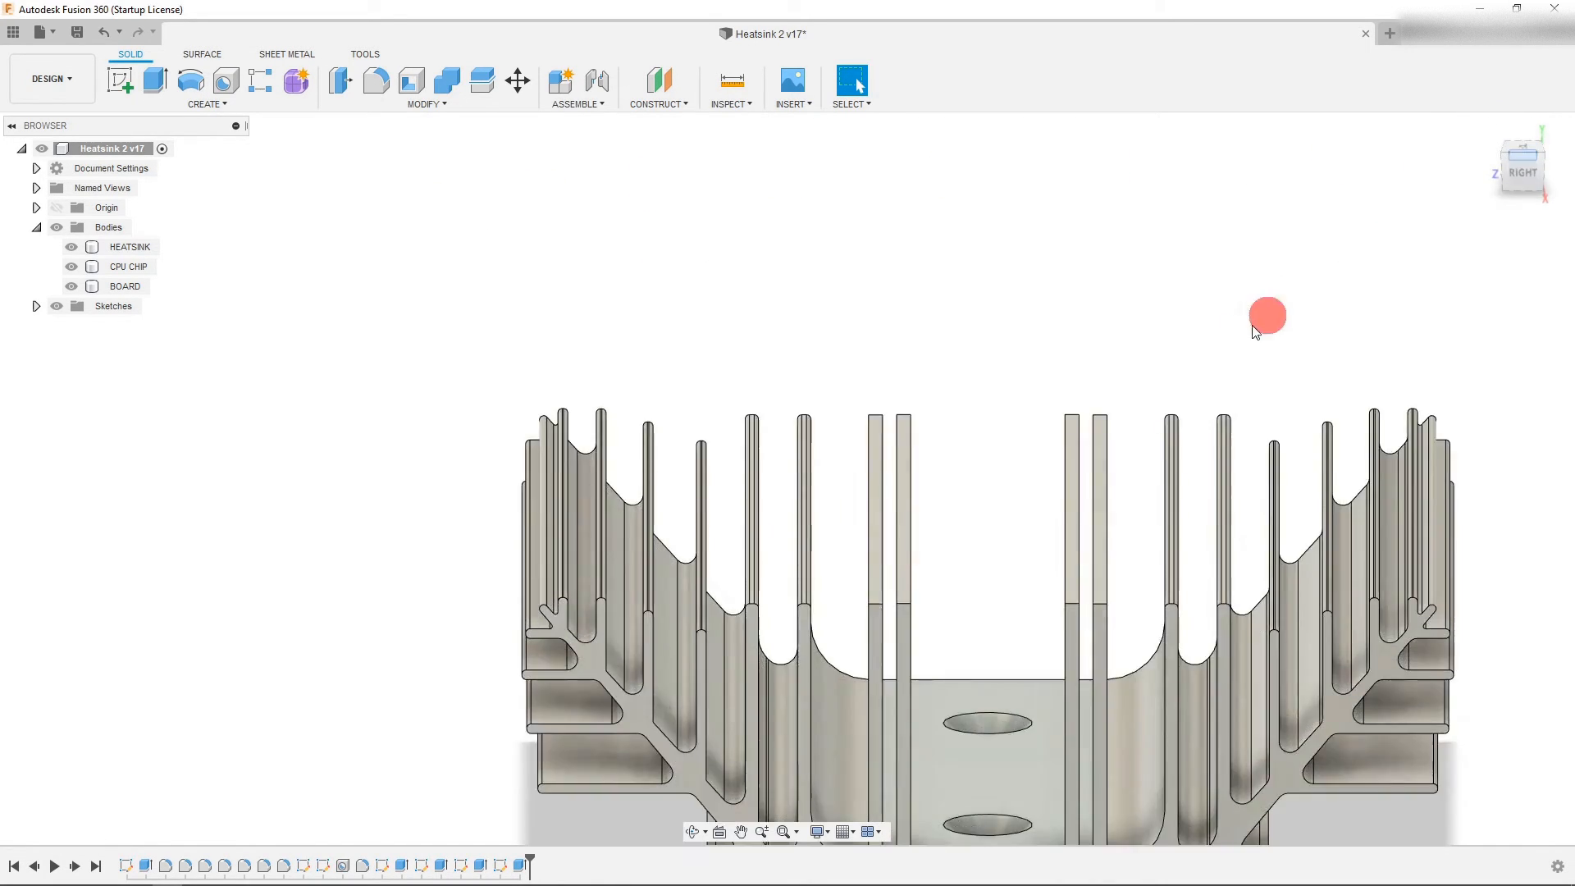
pyautogui.click(374, 81)
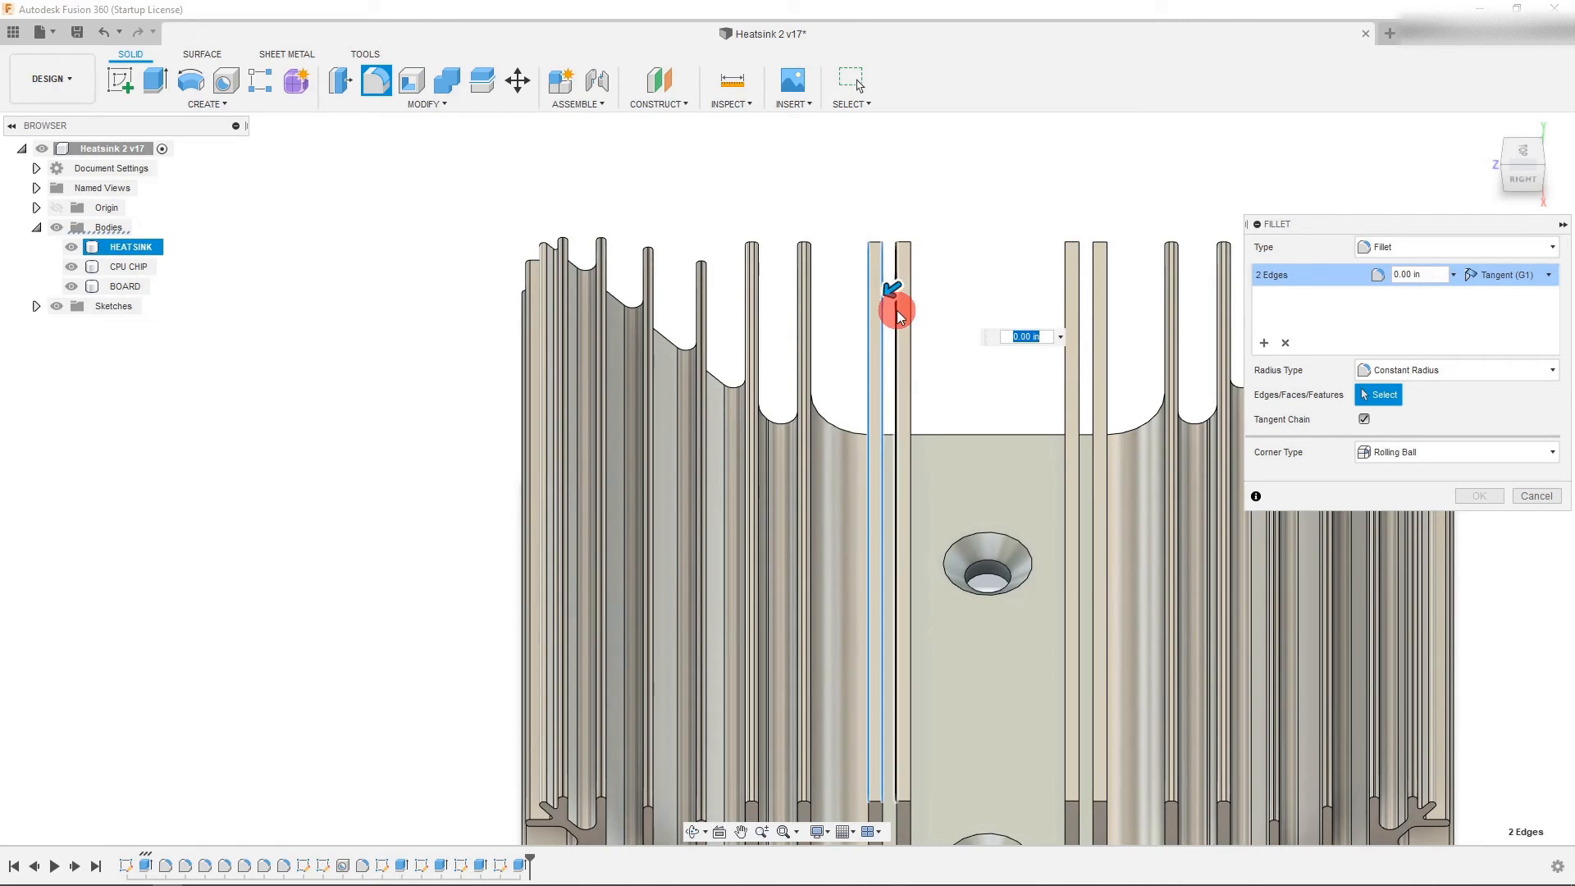
pyautogui.click(1075, 307)
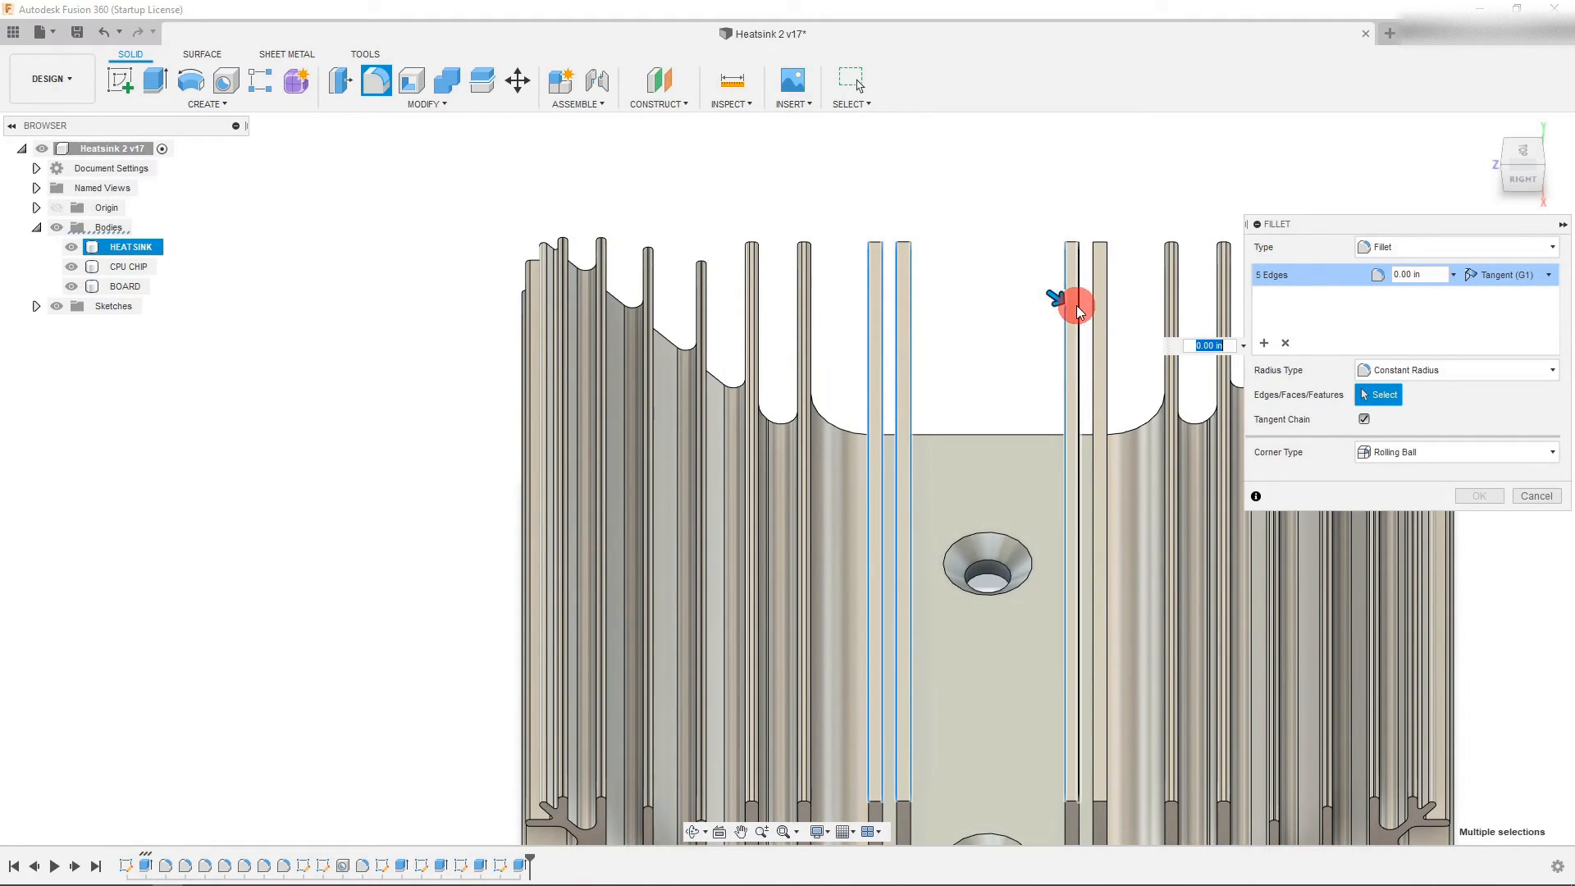
pyautogui.click(1079, 307)
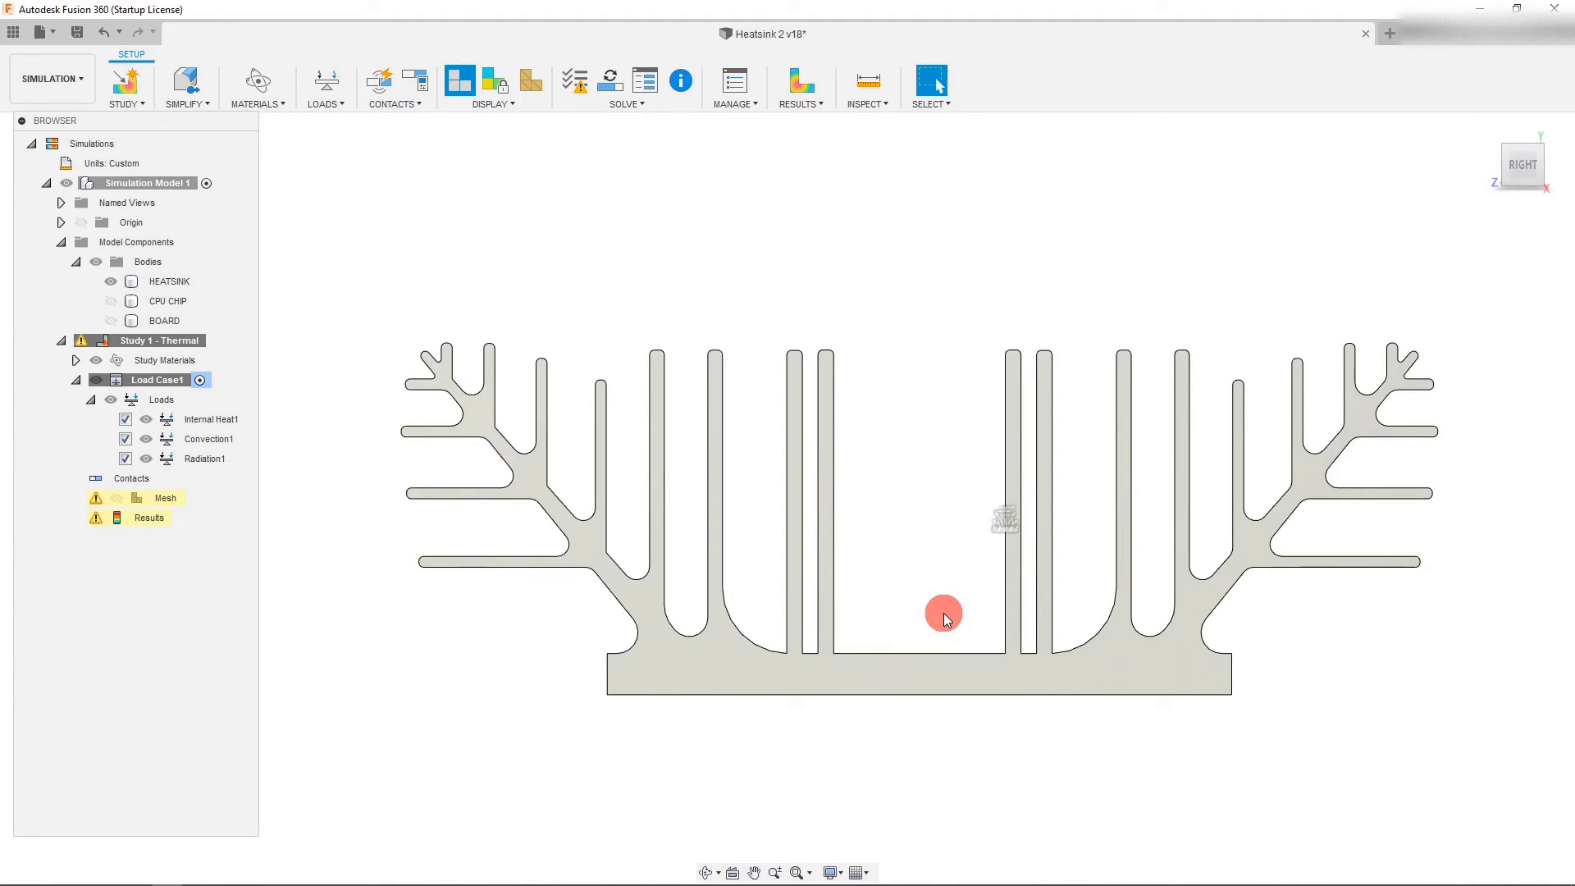
pyautogui.moveTo(97, 525)
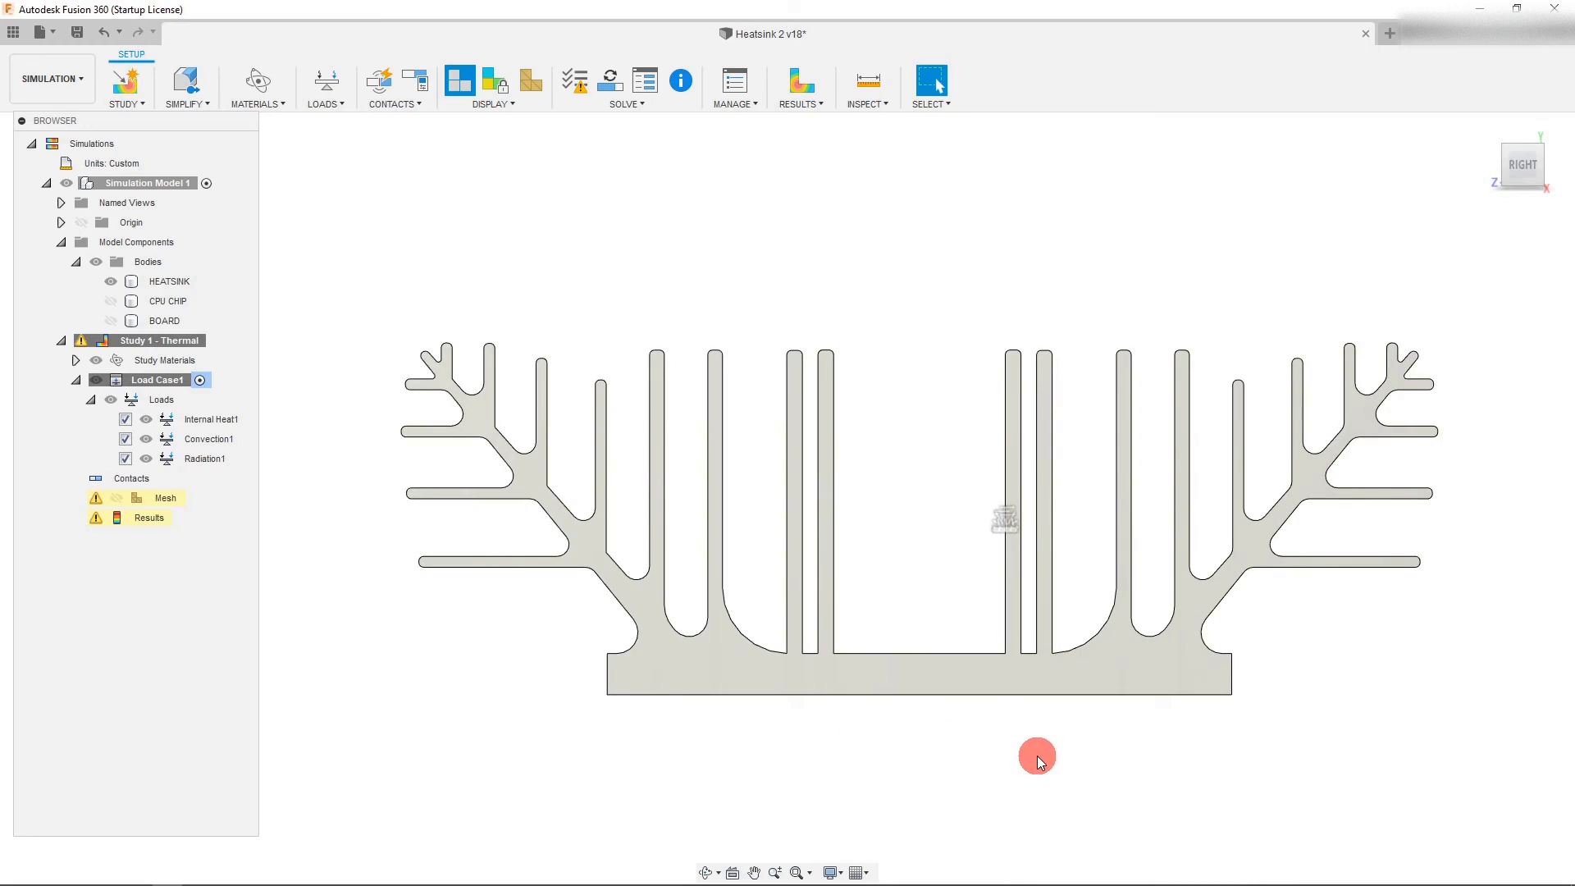
pyautogui.moveTo(211, 586)
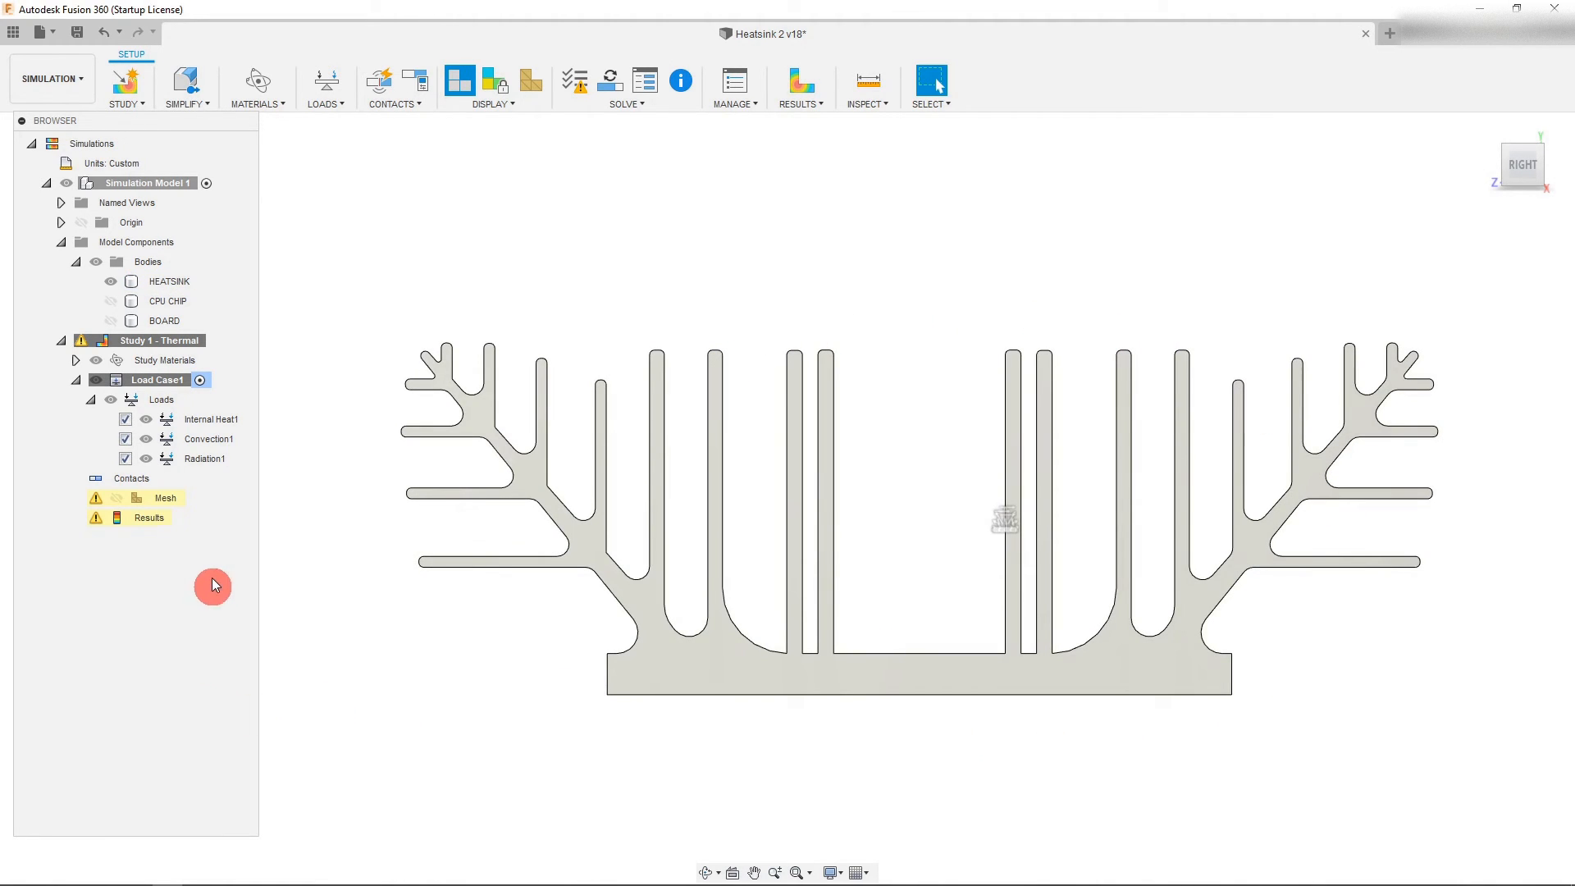
pyautogui.moveTo(567, 607)
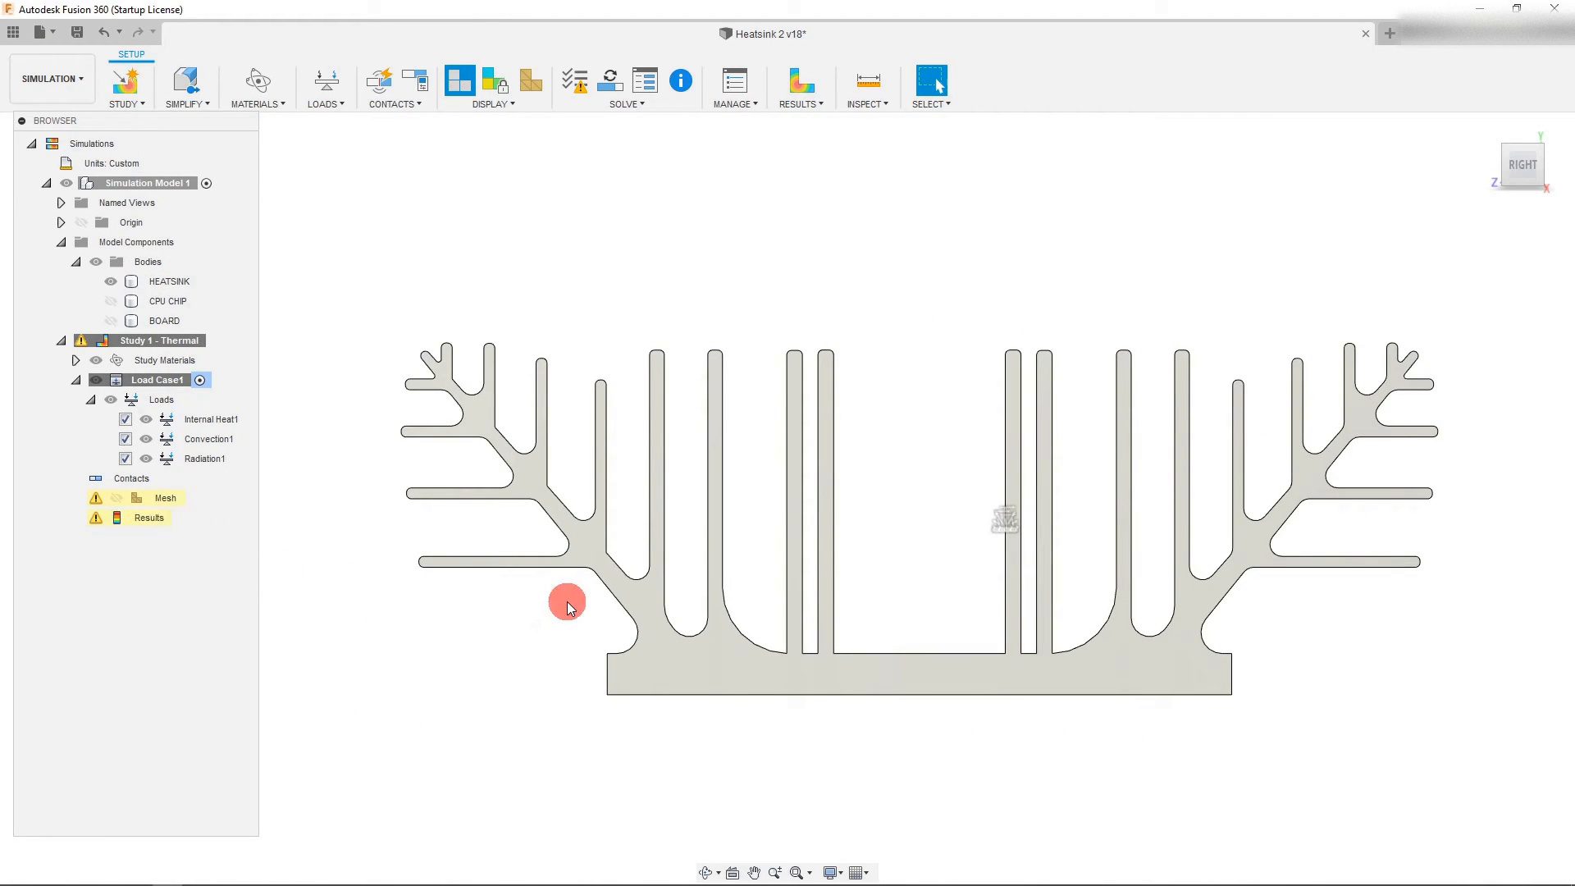
pyautogui.moveTo(787, 292)
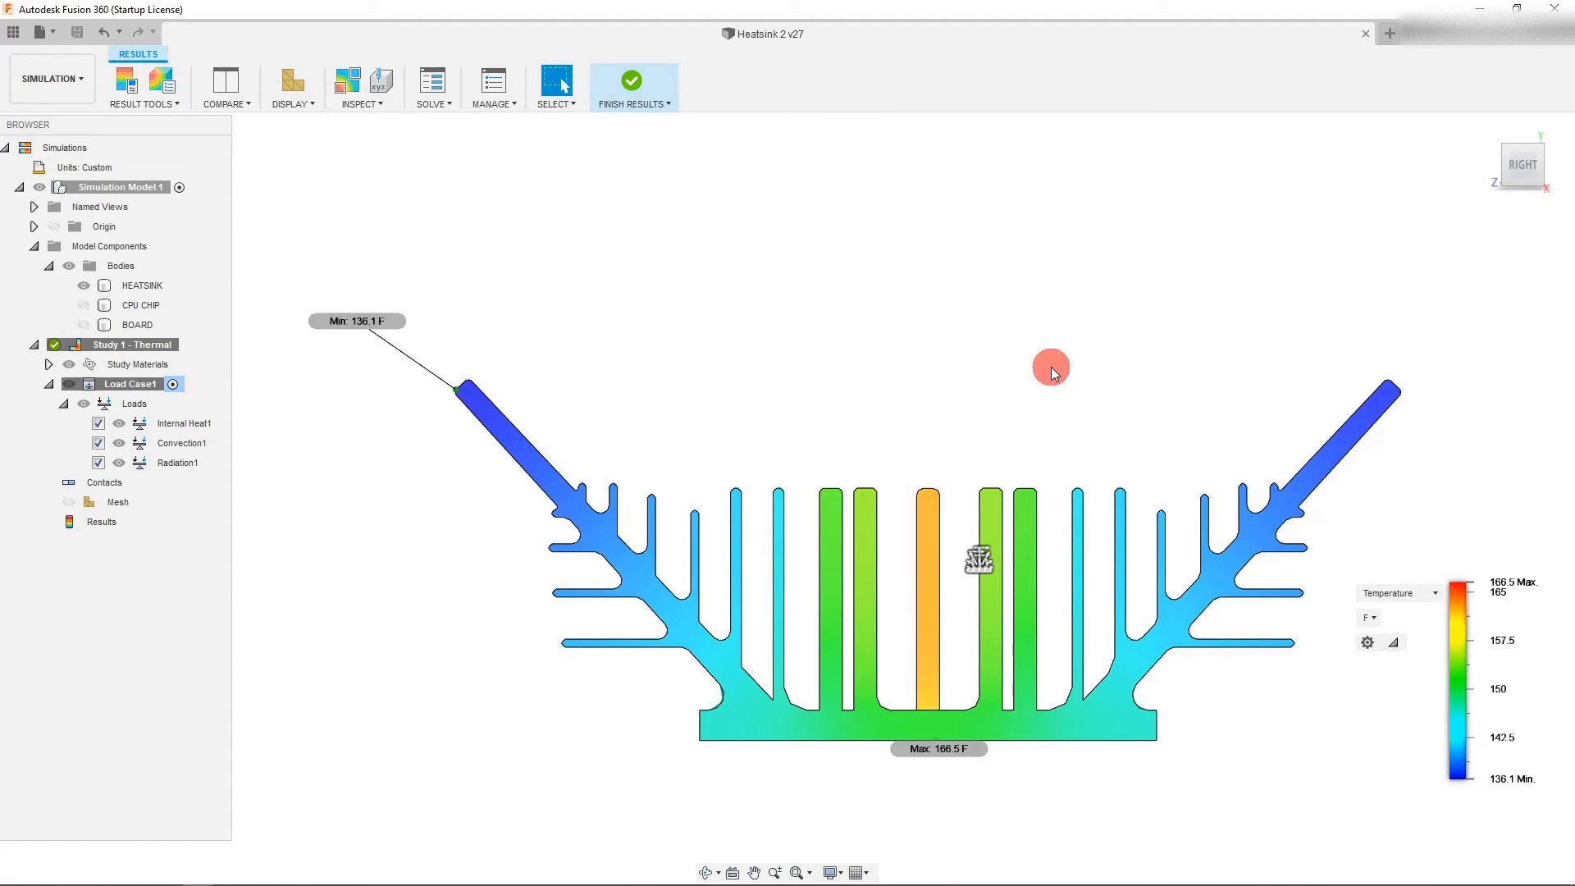
pyautogui.moveTo(1066, 415)
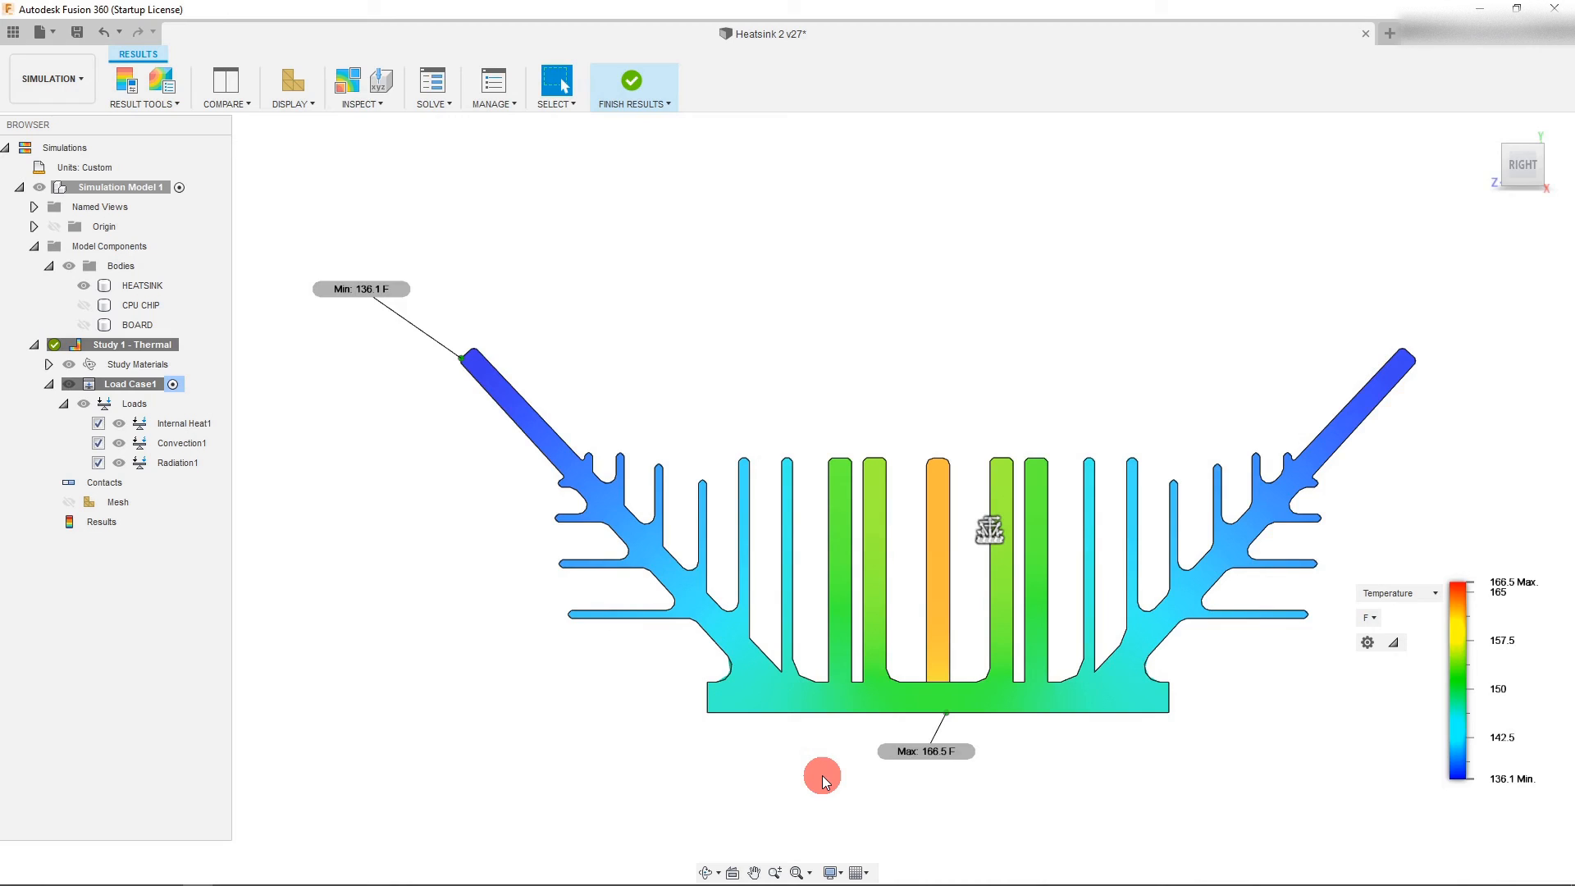
pyautogui.moveTo(858, 785)
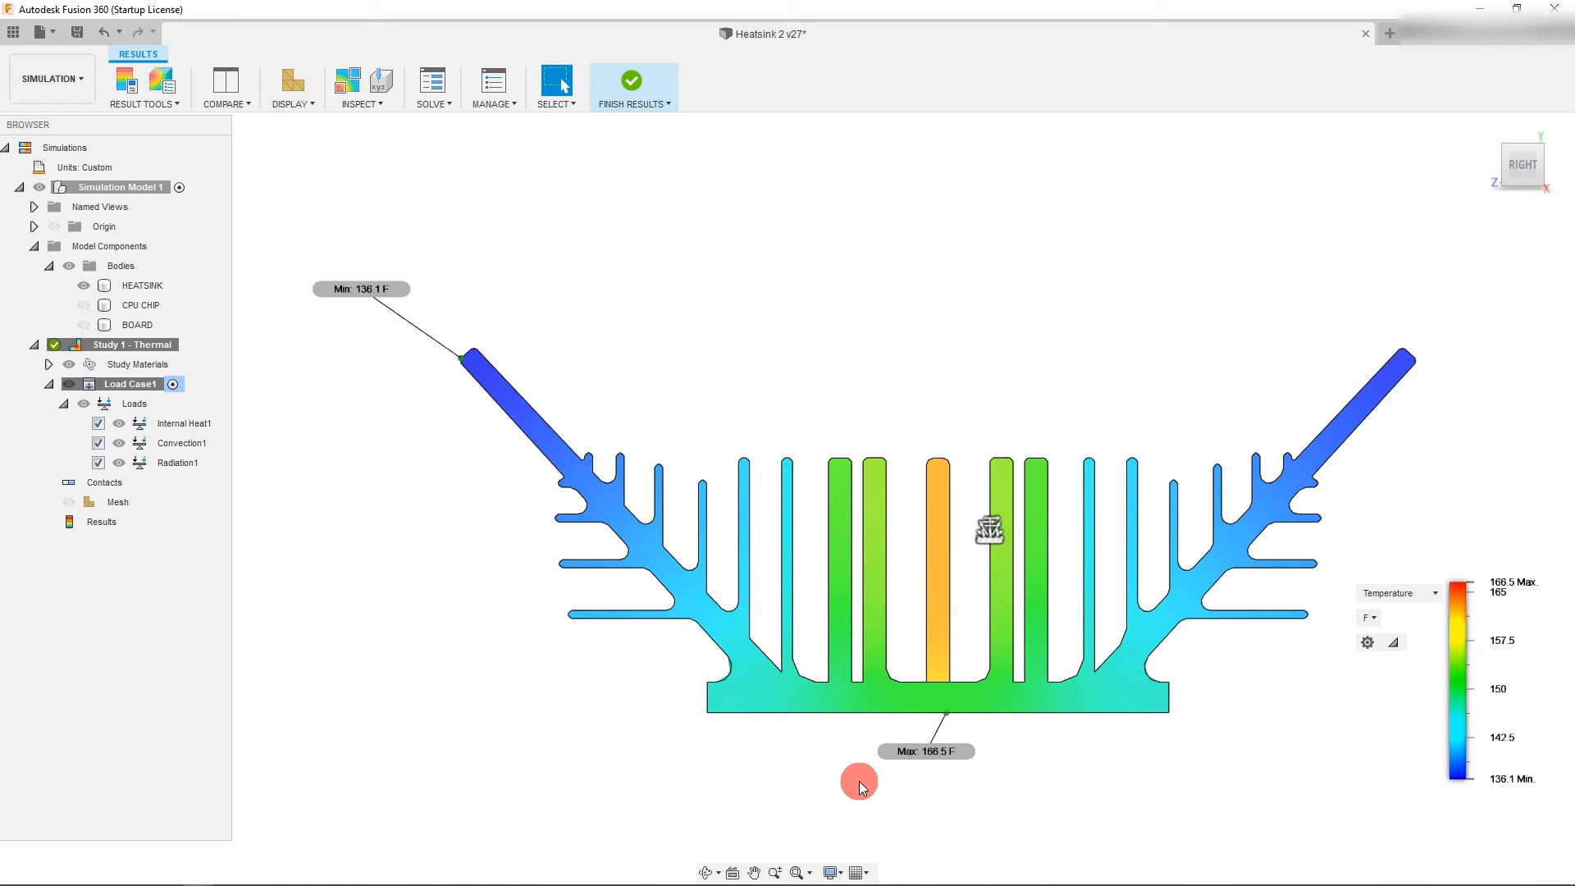
pyautogui.moveTo(323, 278)
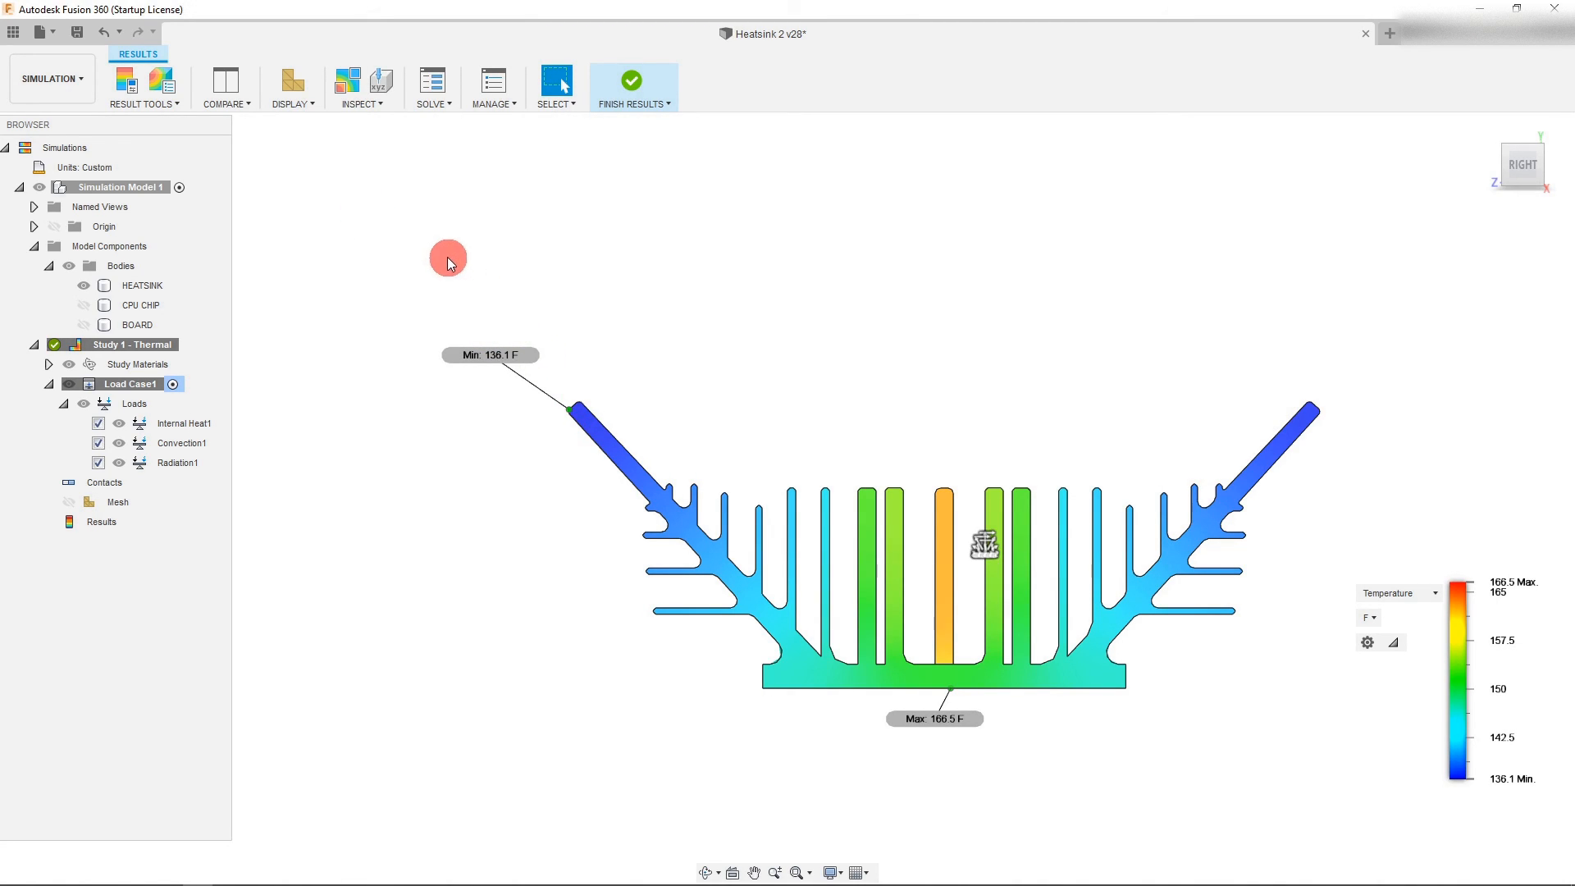
pyautogui.moveTo(942, 673)
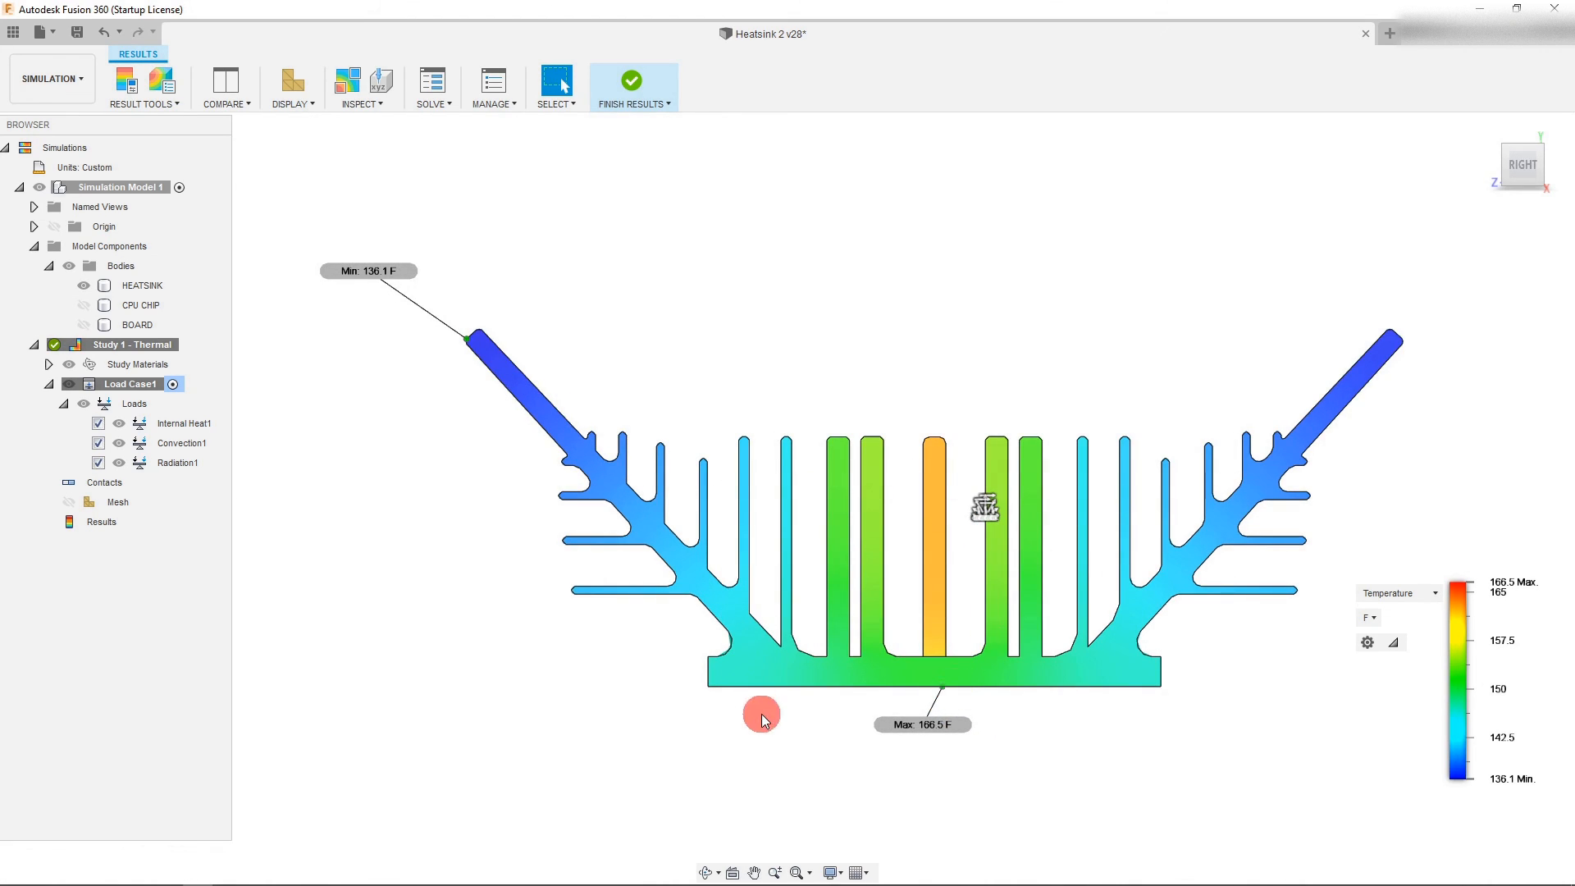
pyautogui.moveTo(902, 426)
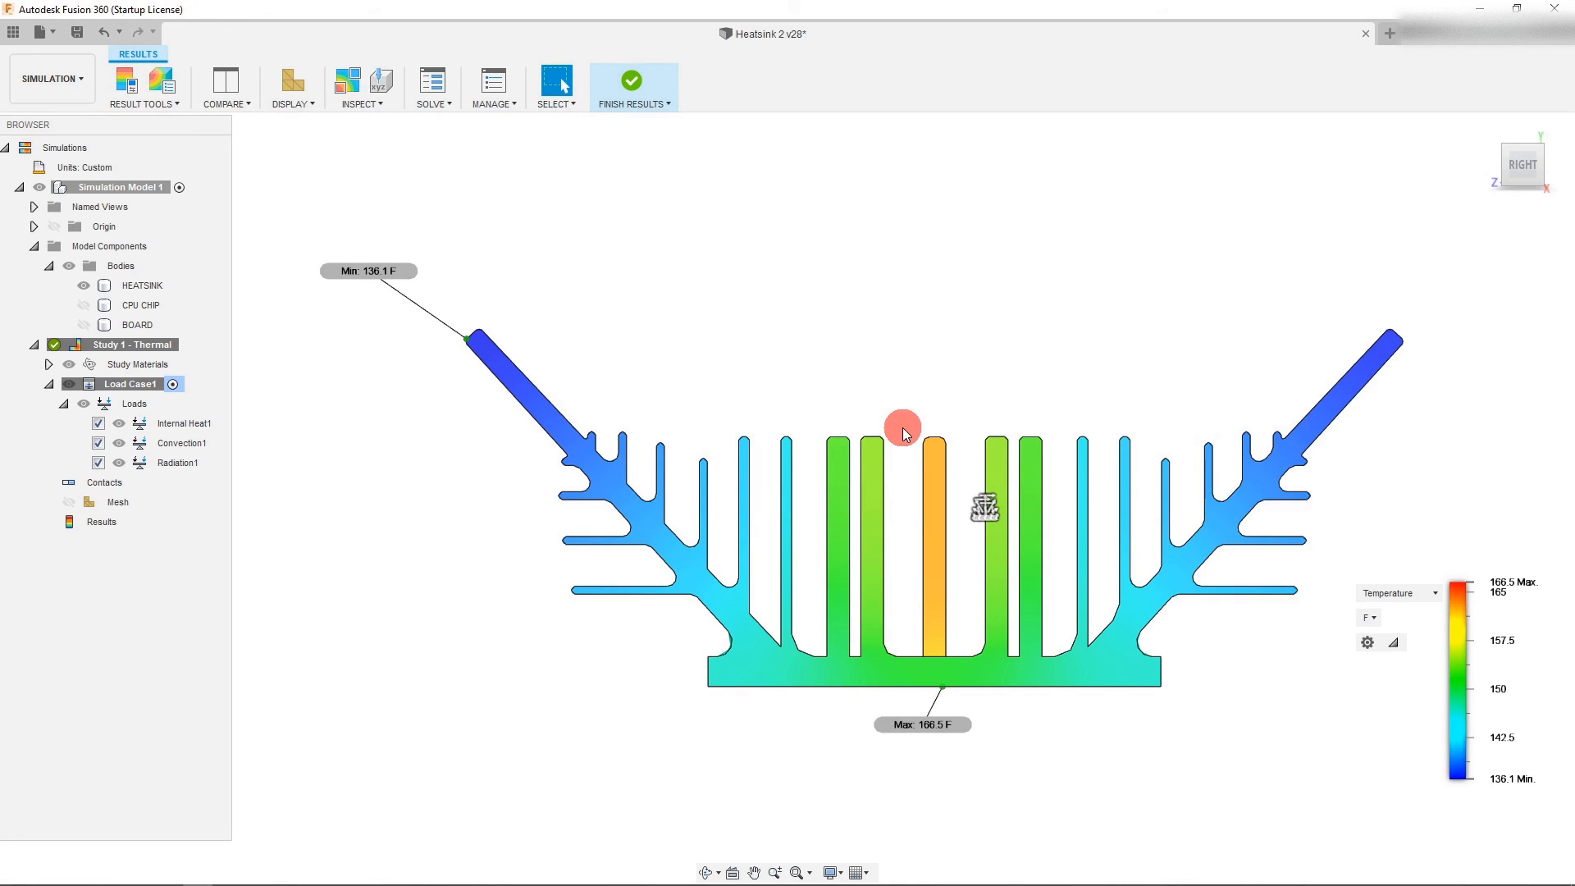